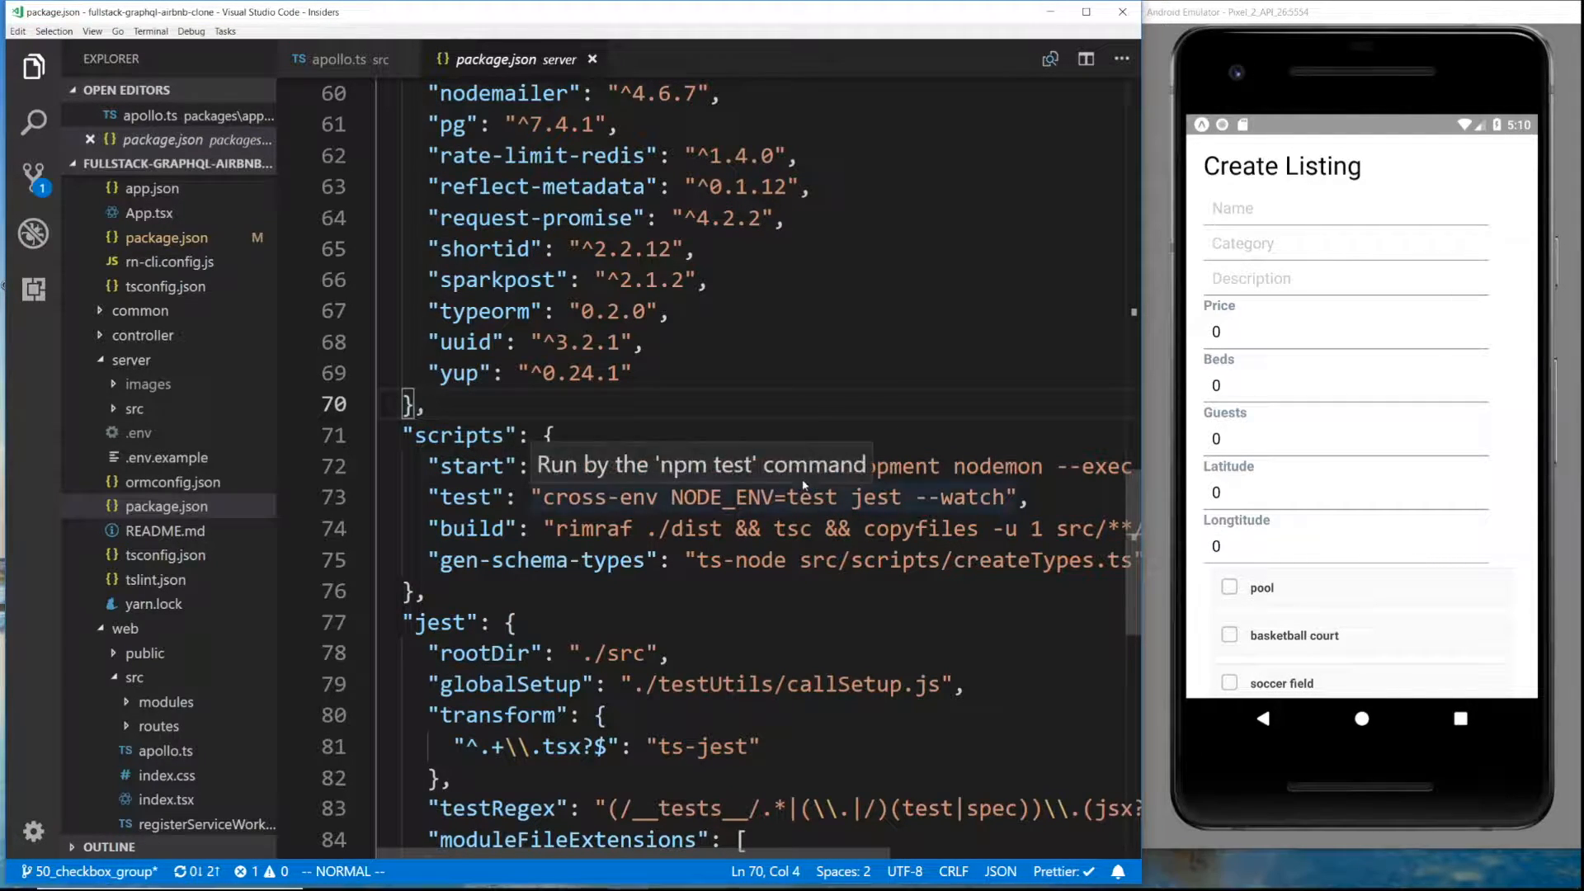
mouse_move(167, 505)
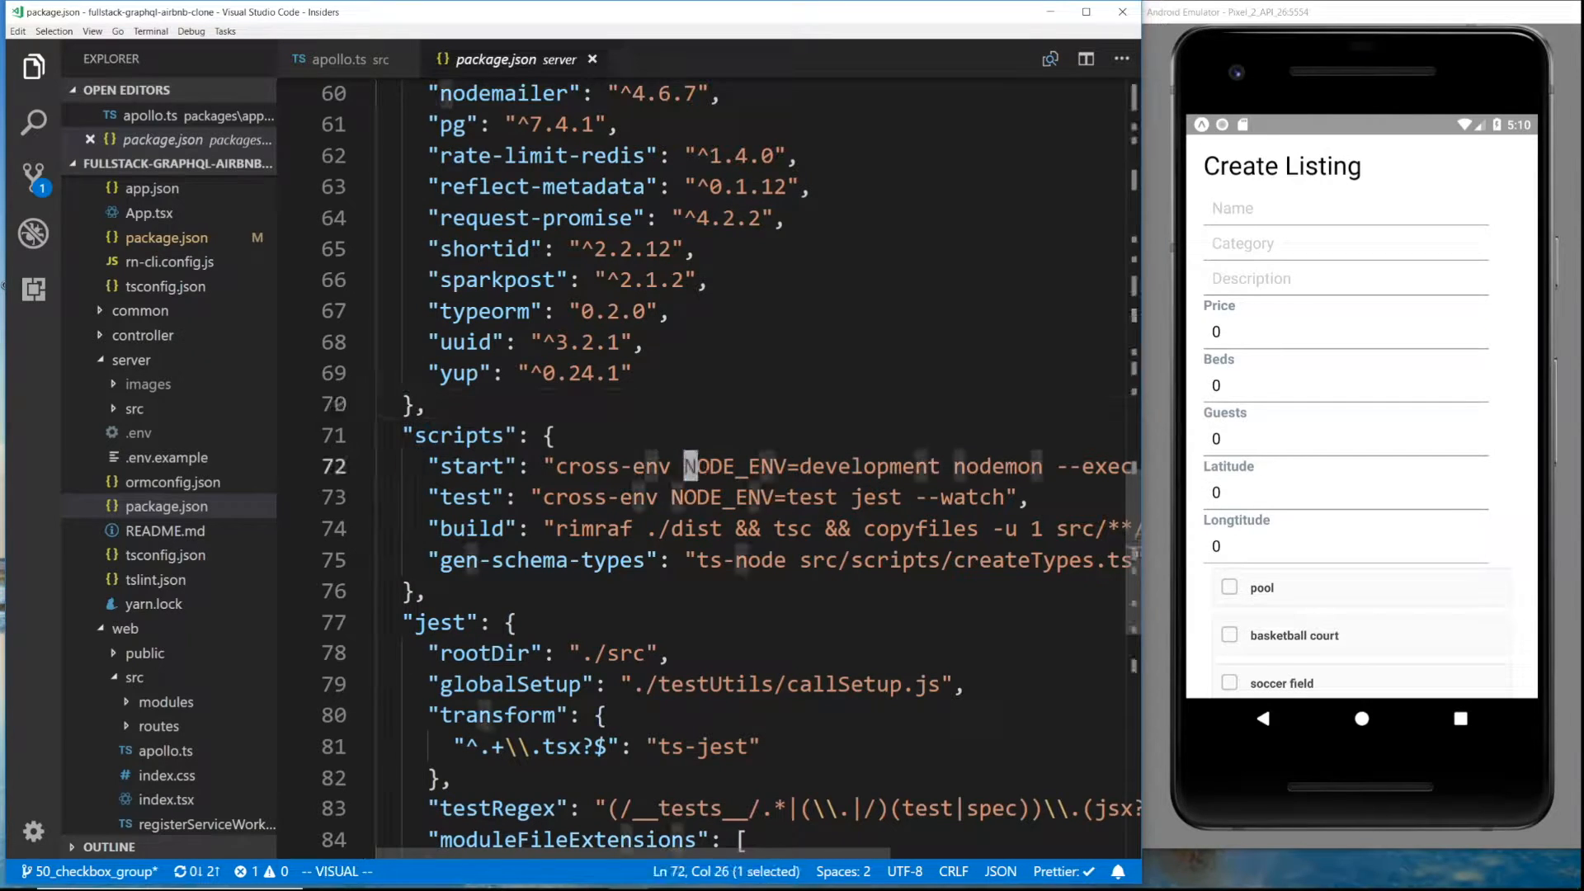
Open the server's ormconfig.json, inspect the Postgres password, and expand the mobile app's folders
drag(685, 466, 937, 467)
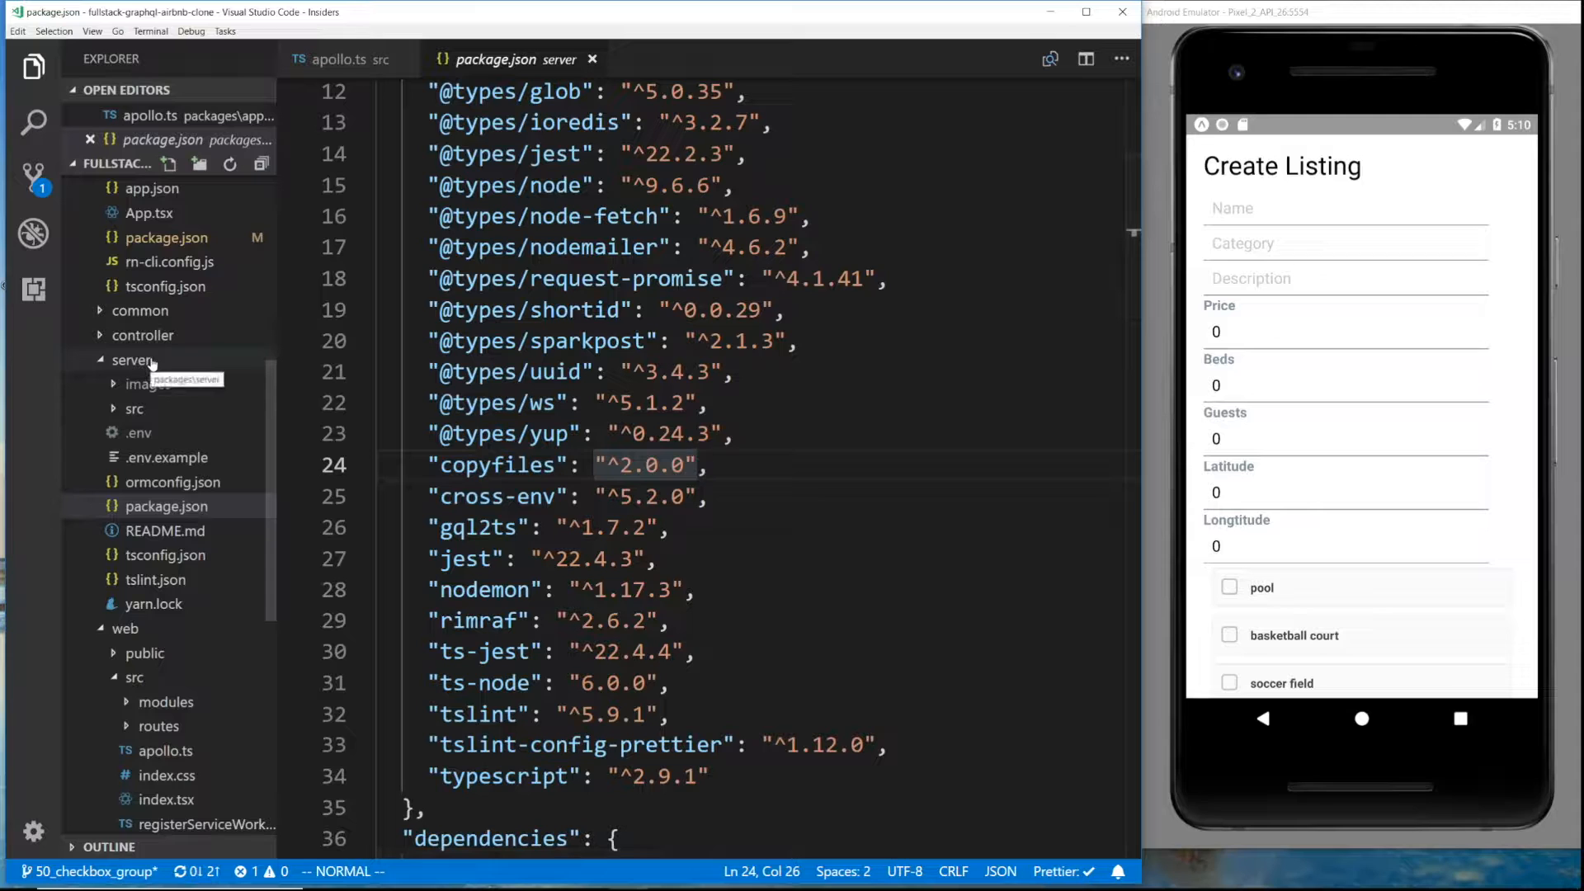
click(172, 482)
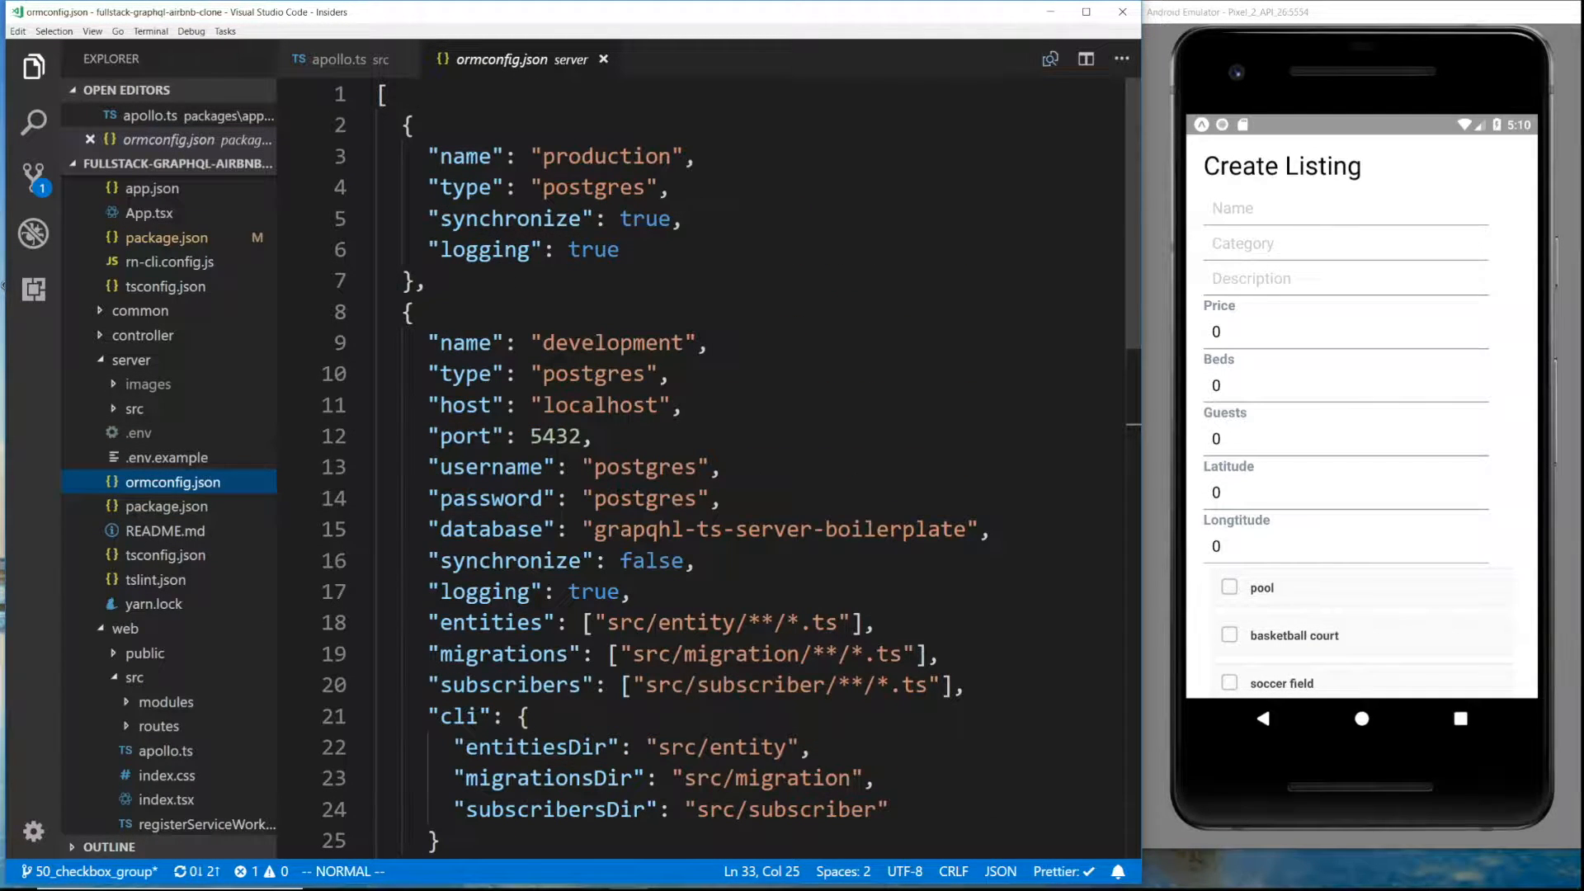
double_click(642, 498)
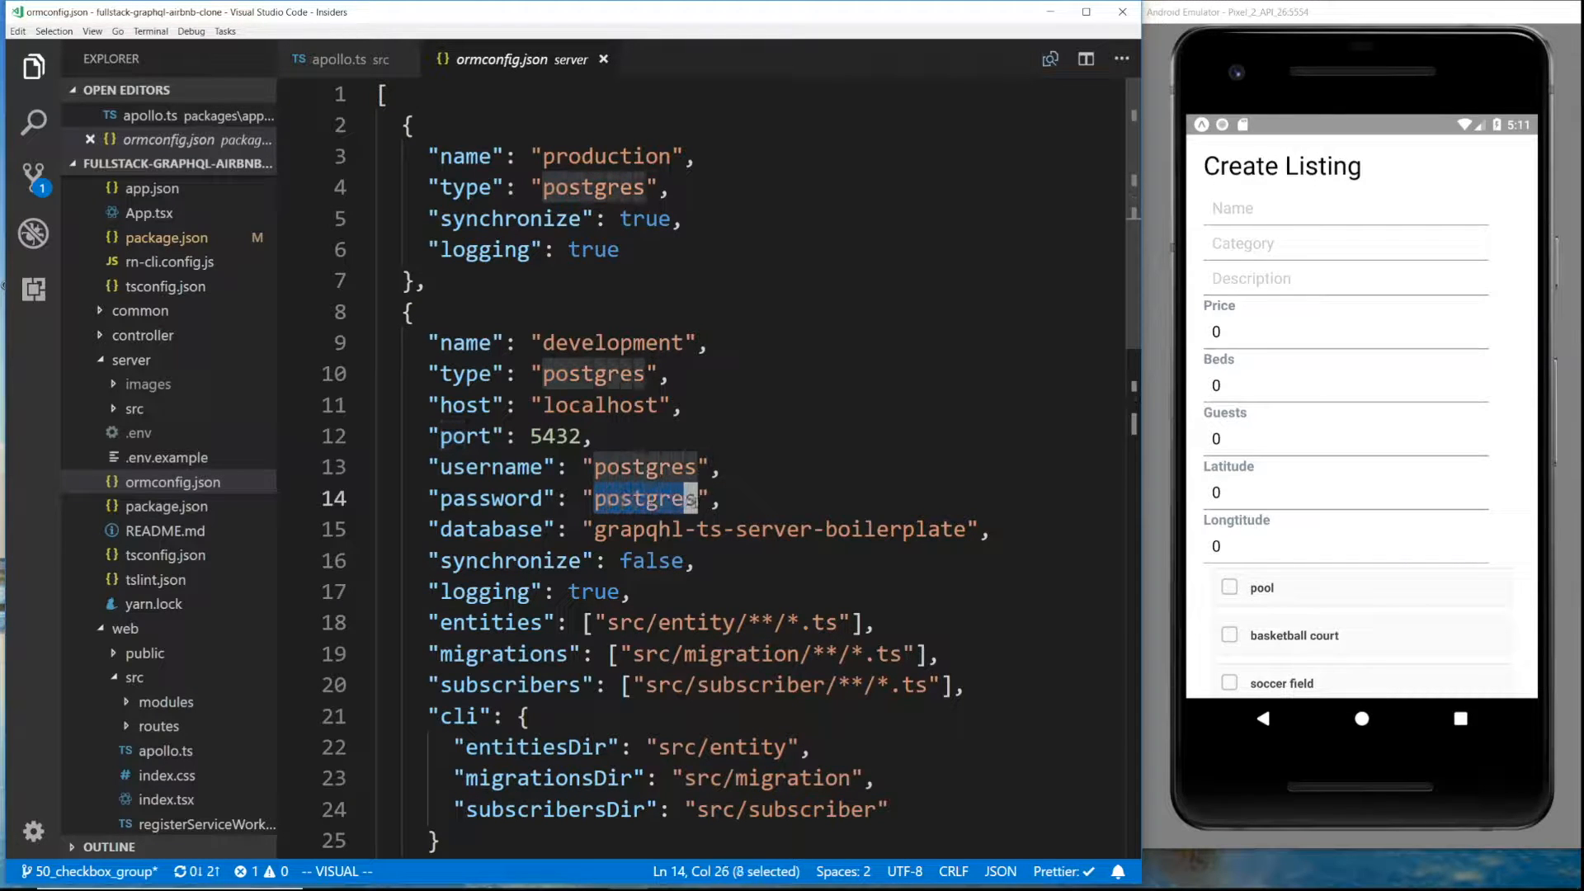
click(131, 360)
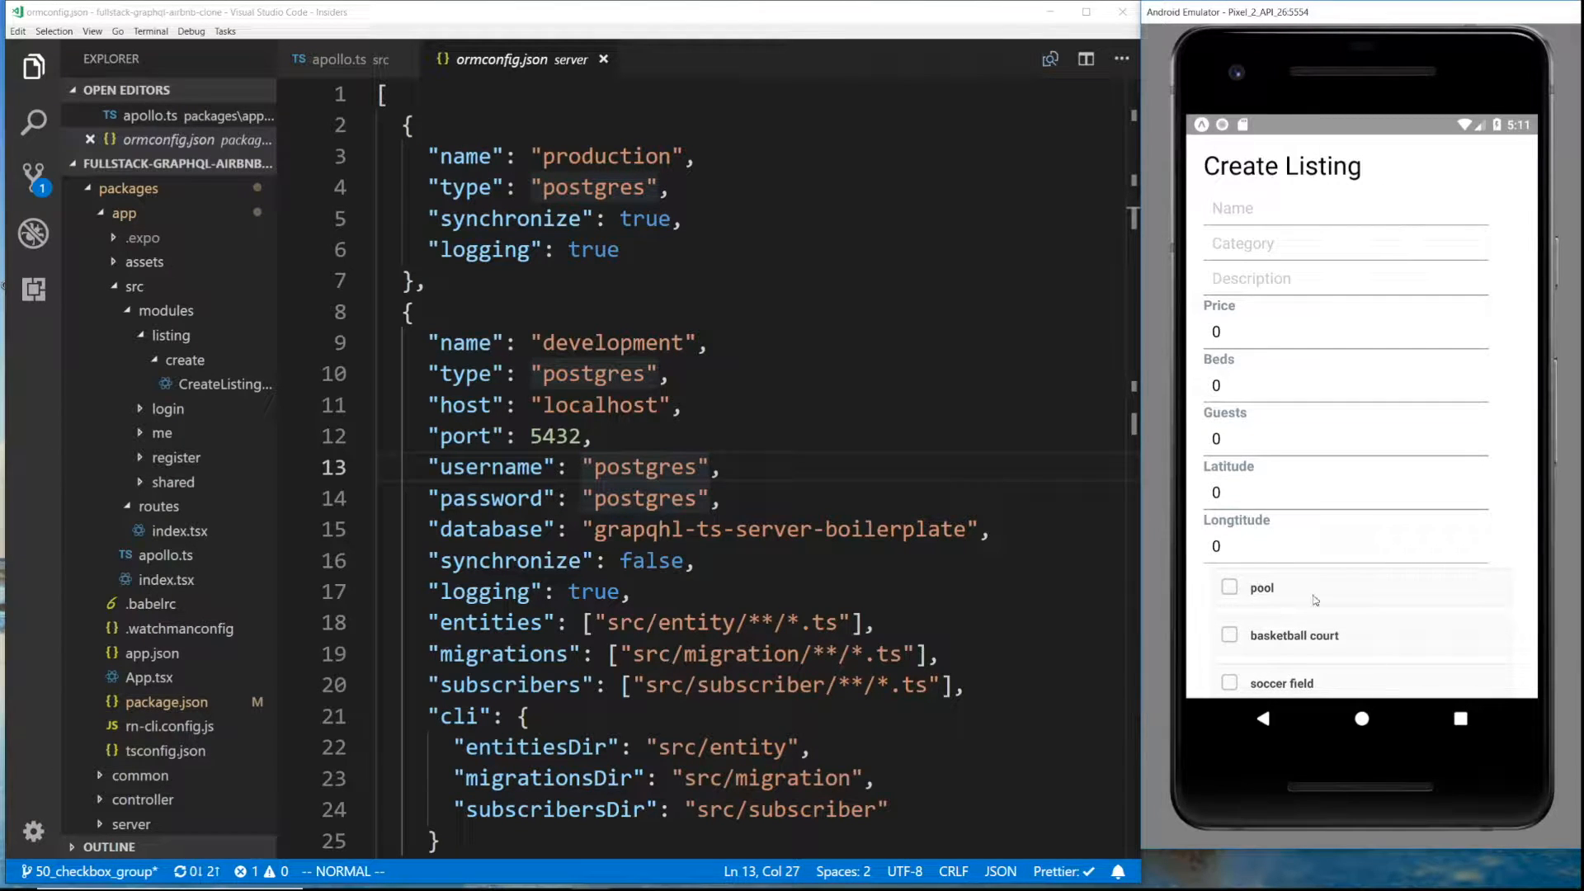
scroll(down, 3)
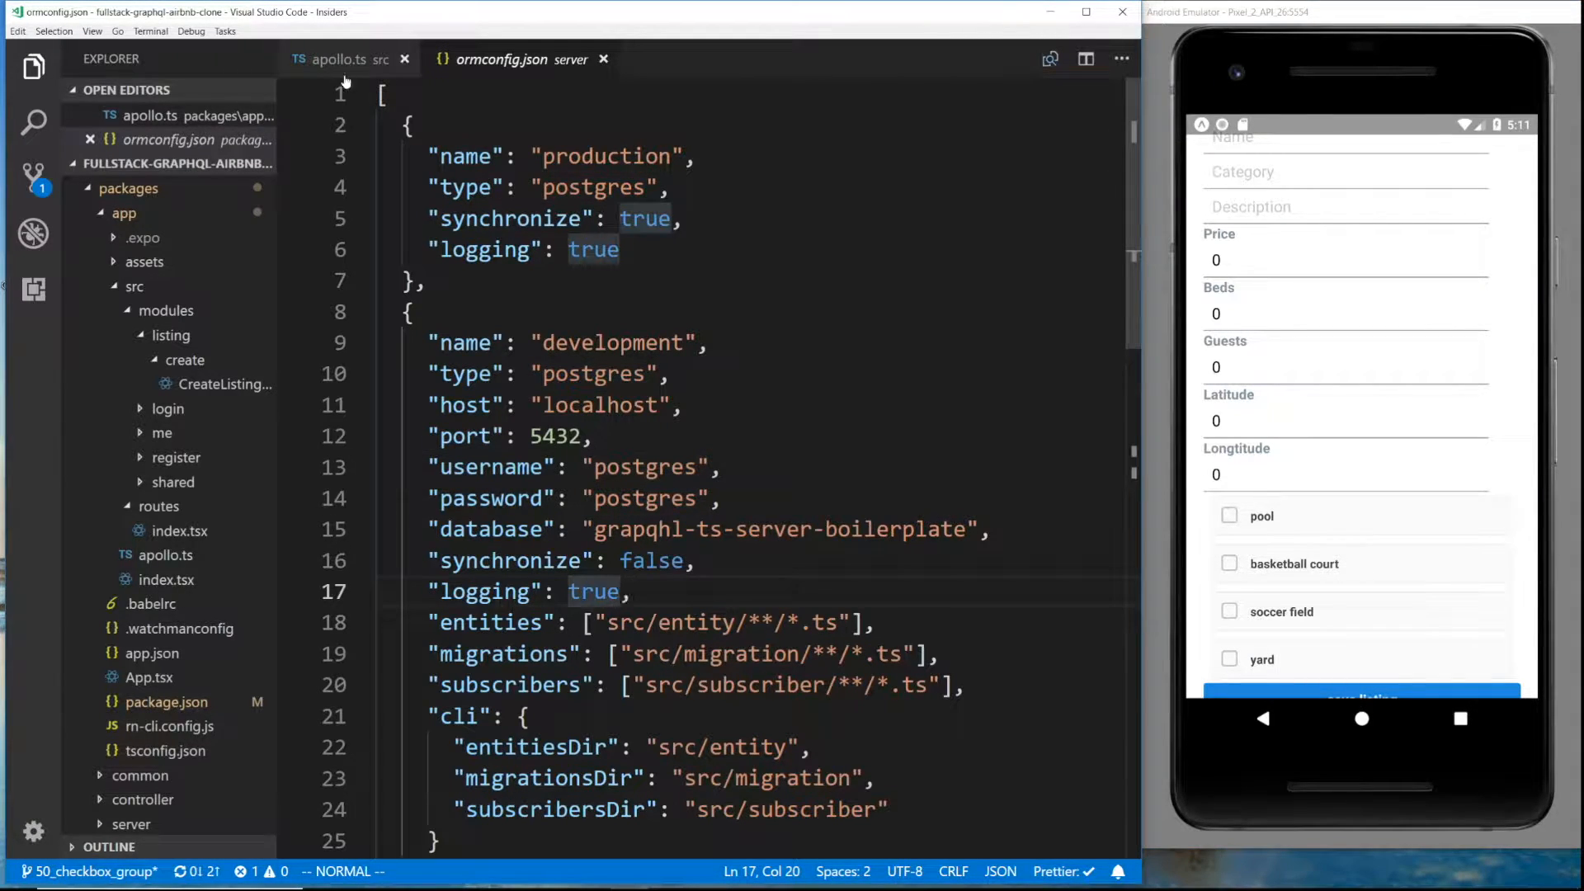
click(338, 58)
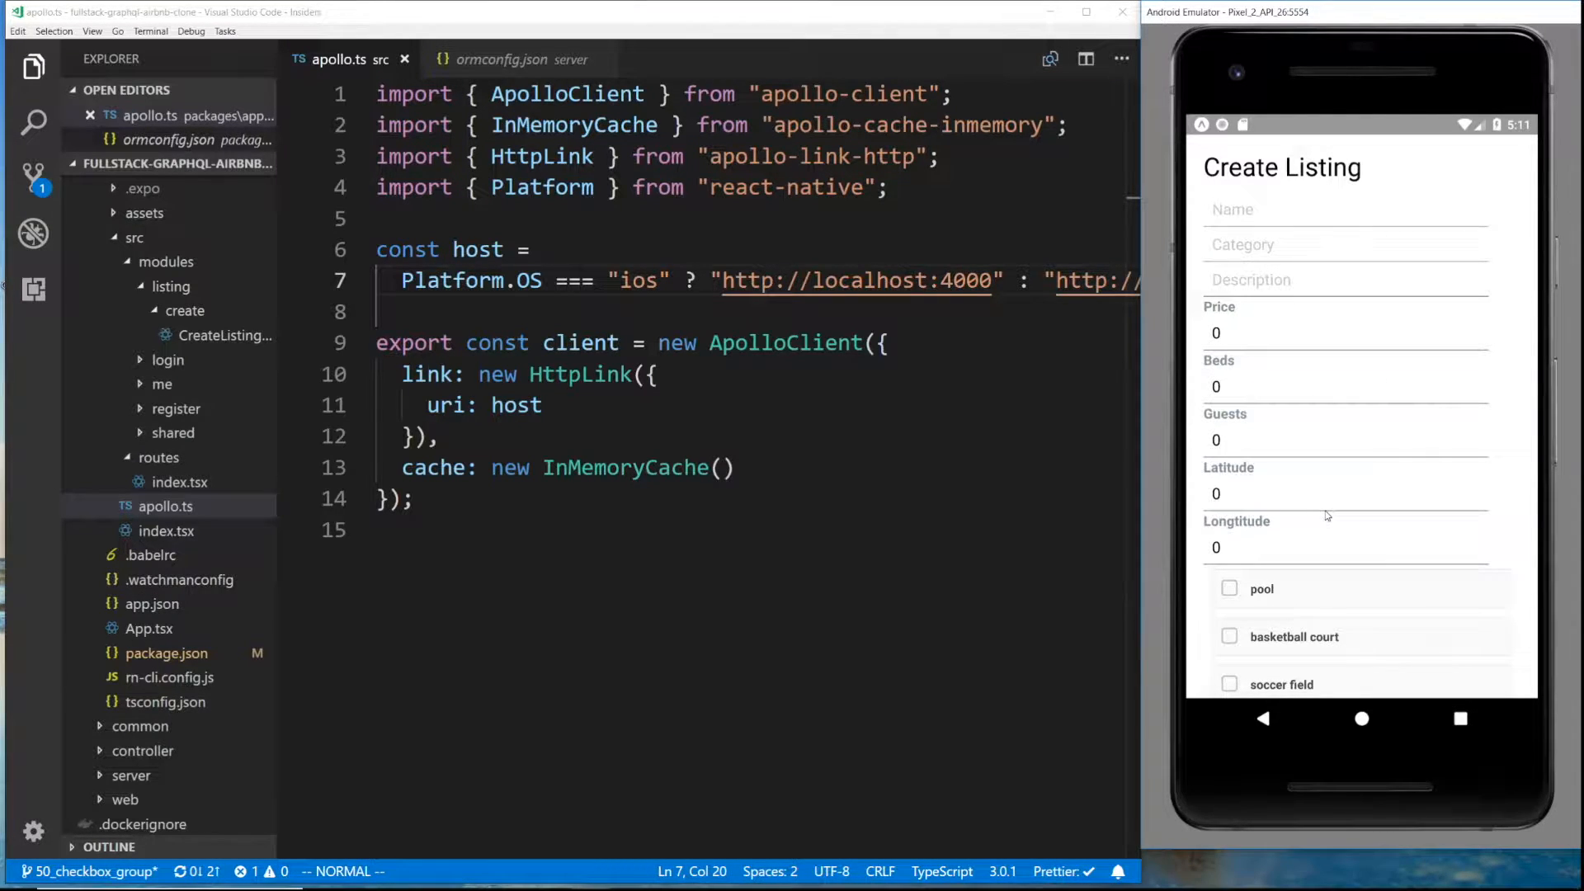
mouse_move(1332, 396)
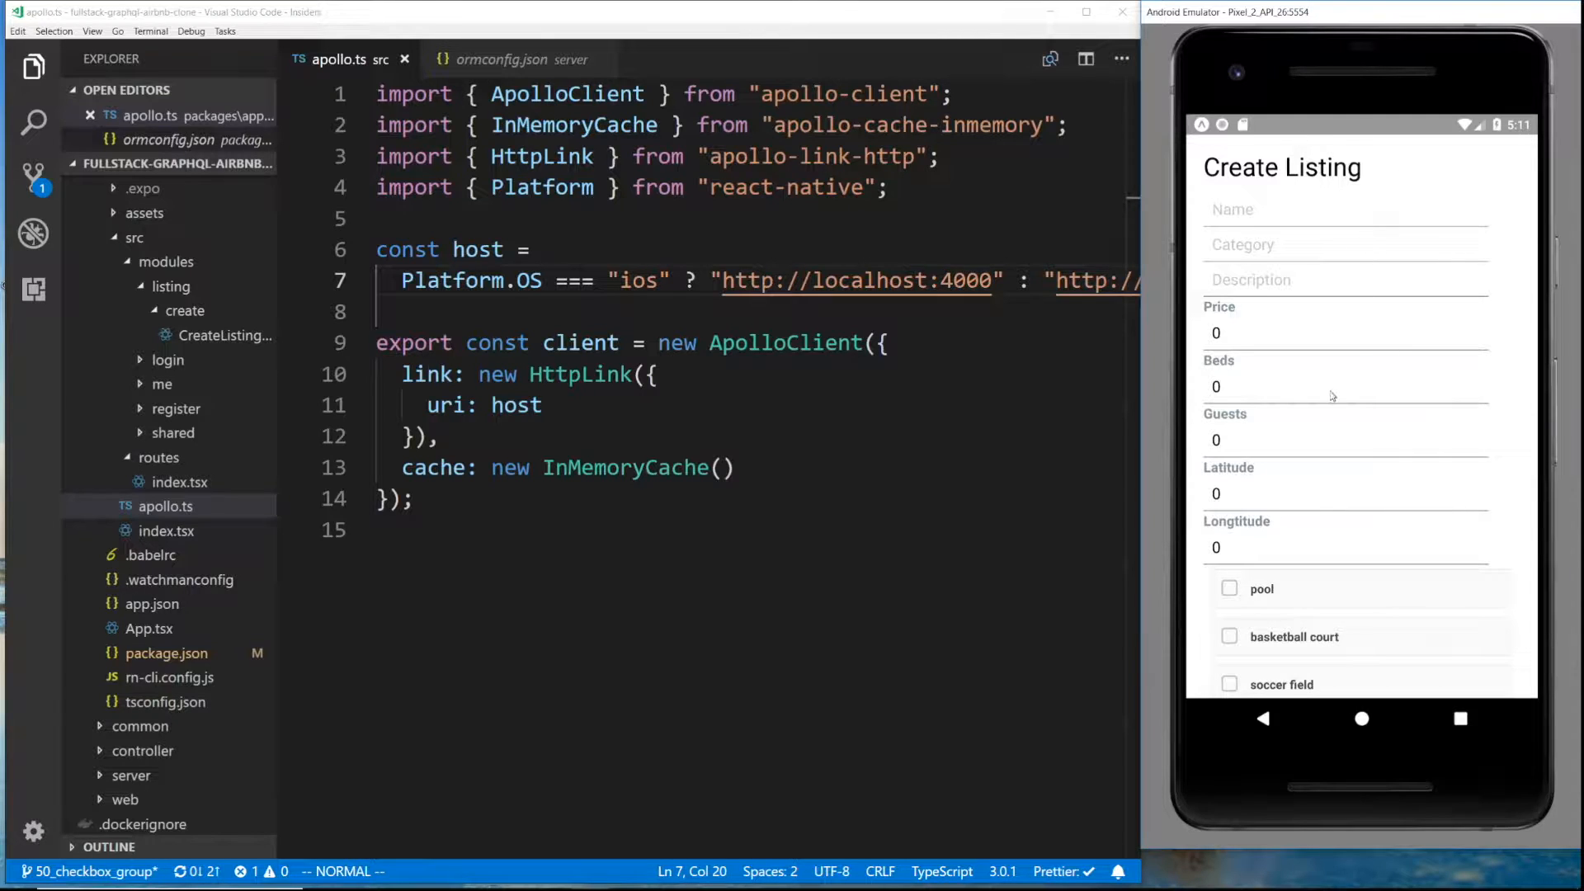
mouse_move(1316, 377)
text(cls)
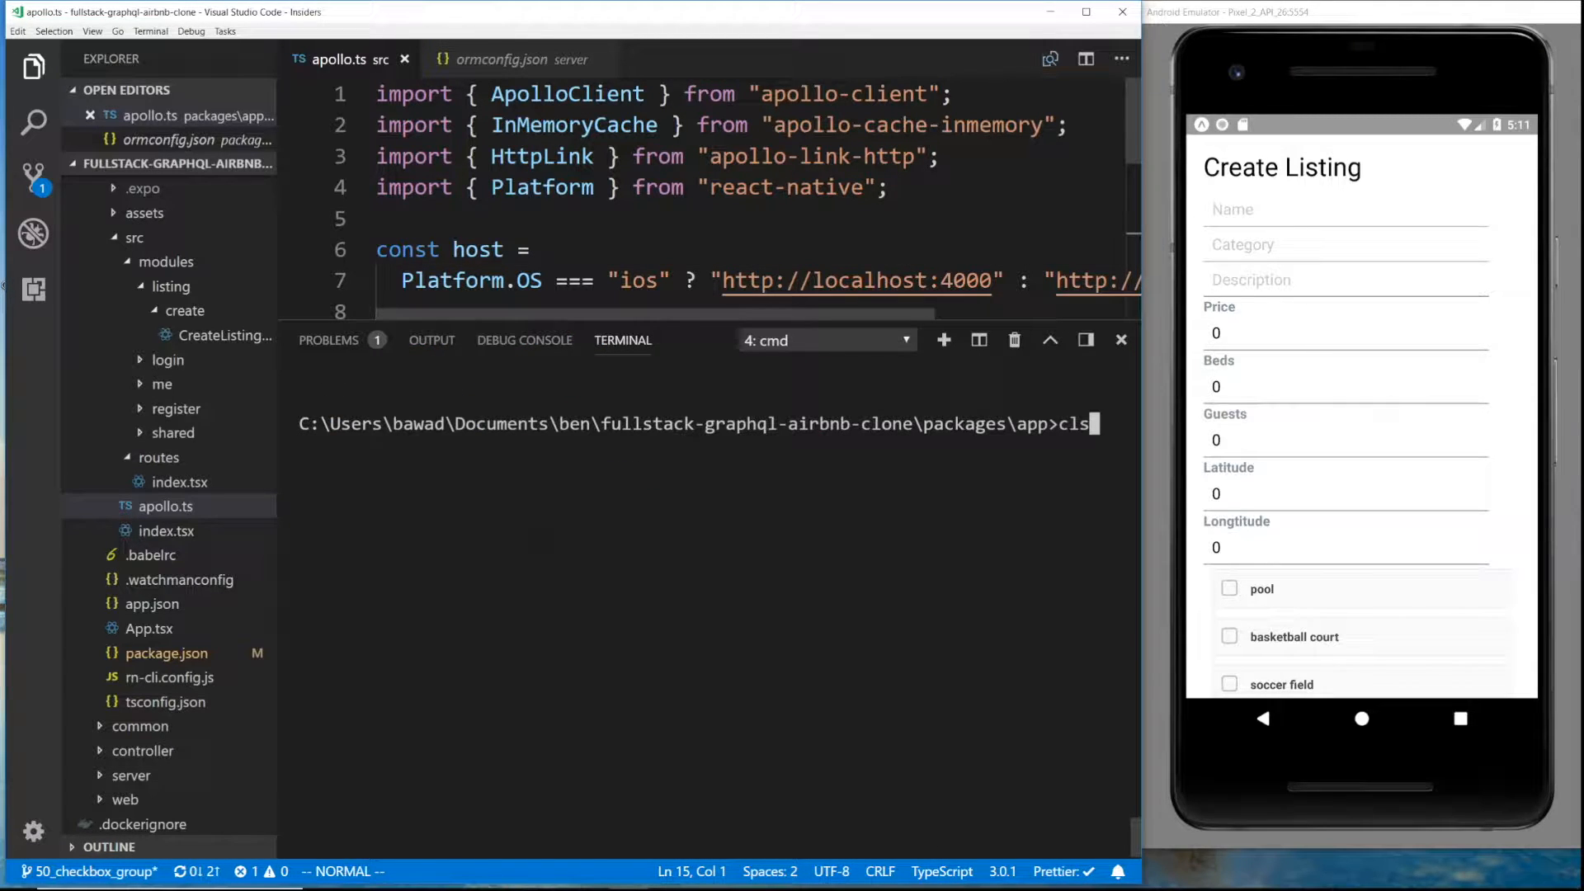
text(yarn add -D @types/apollo-upload-client)
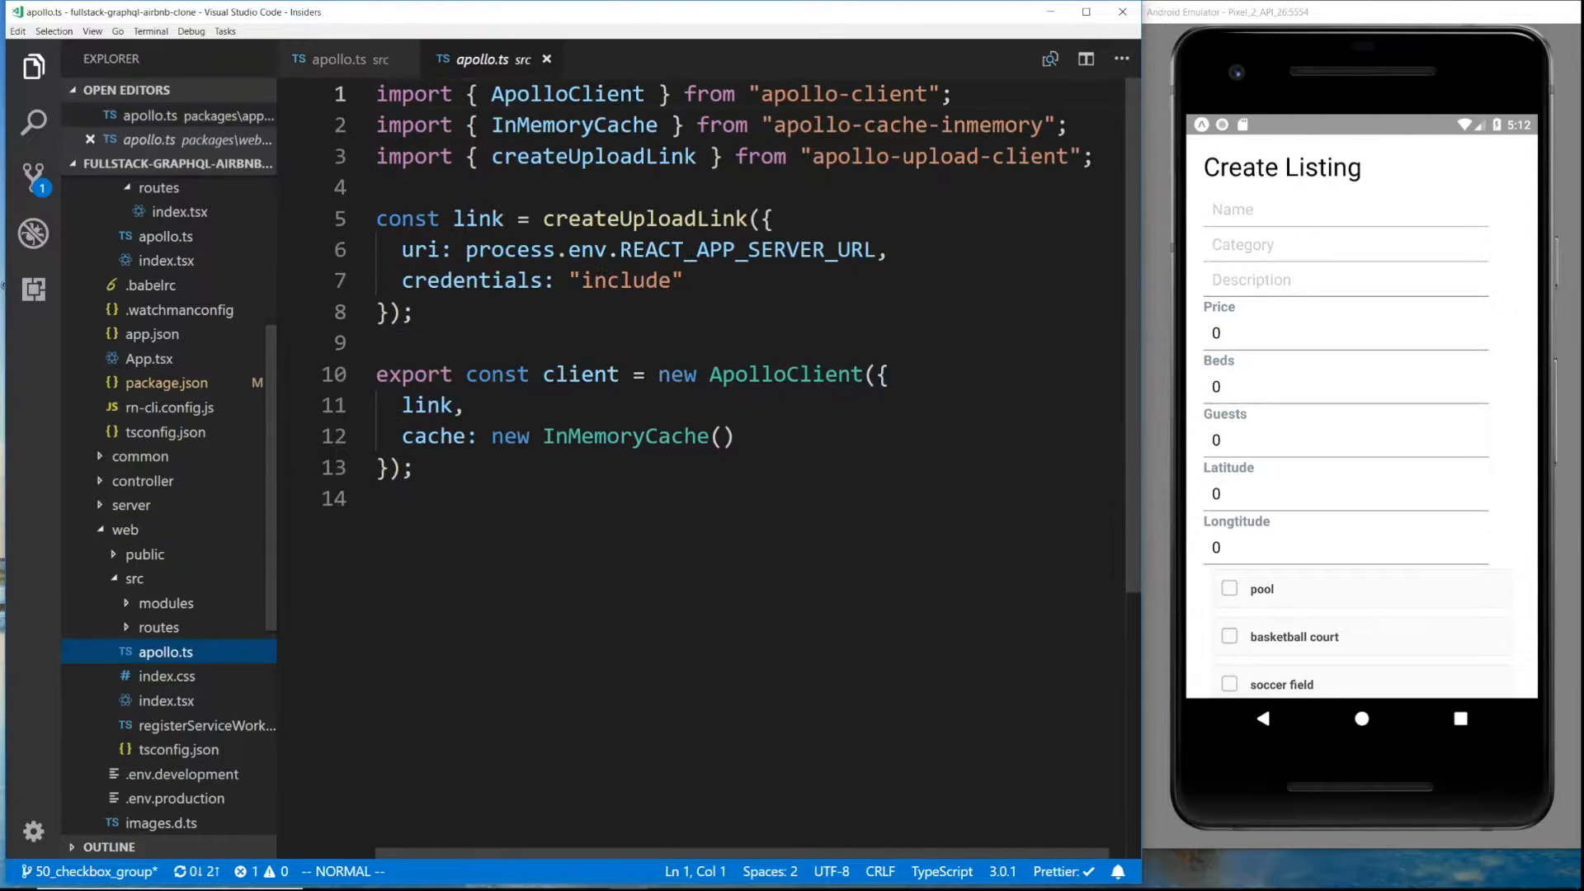
In the mobile app's apollo.ts, replace the HttpLink import and usage with createUploadLink
click(574, 157)
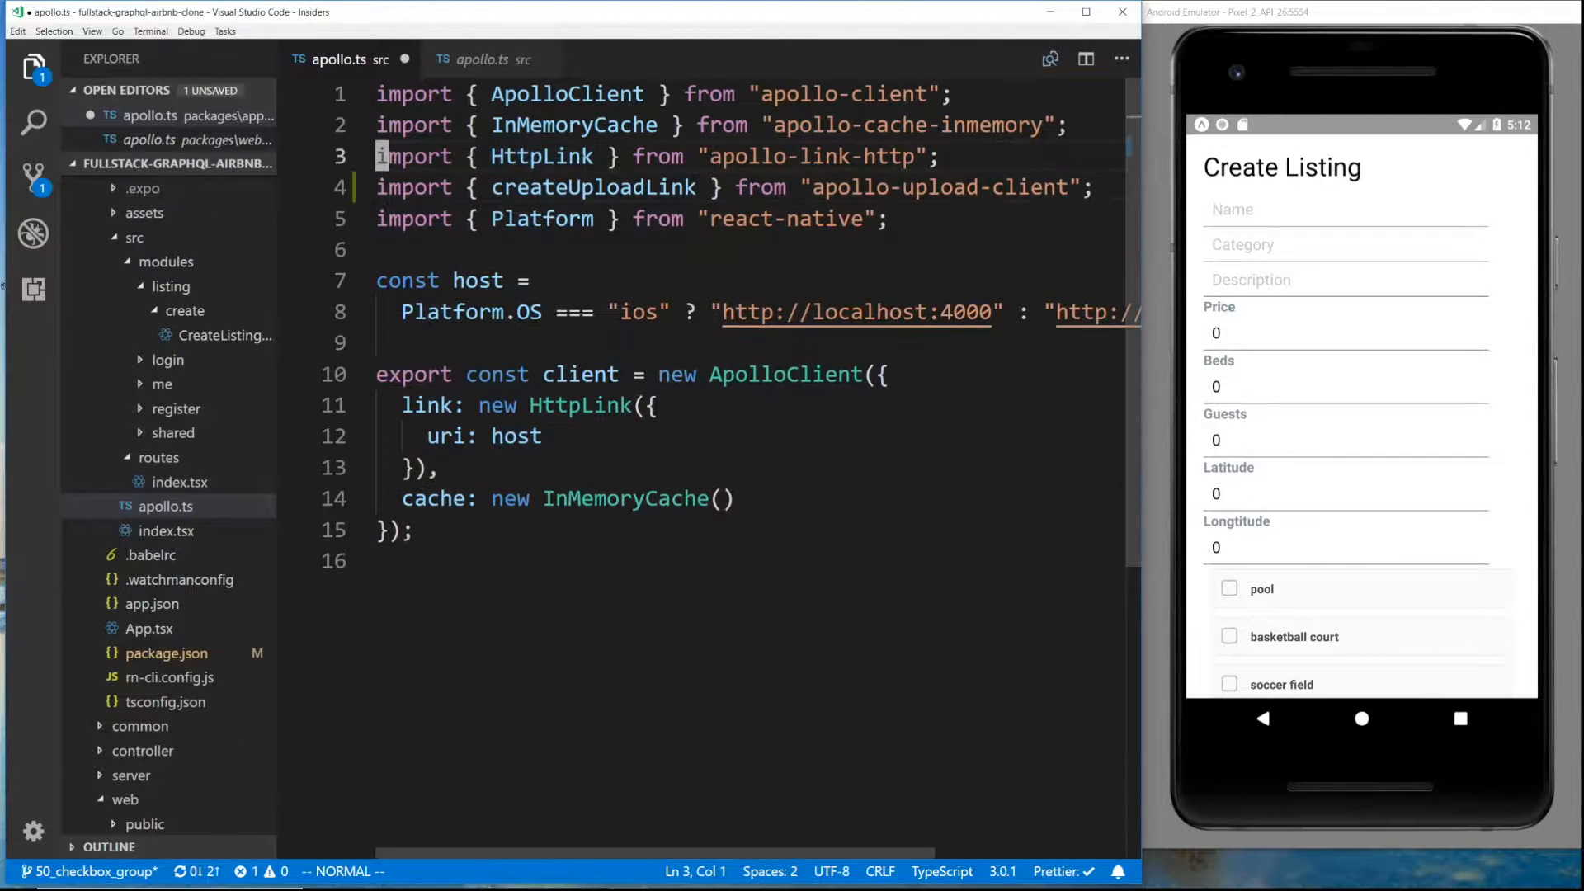
click(485, 58)
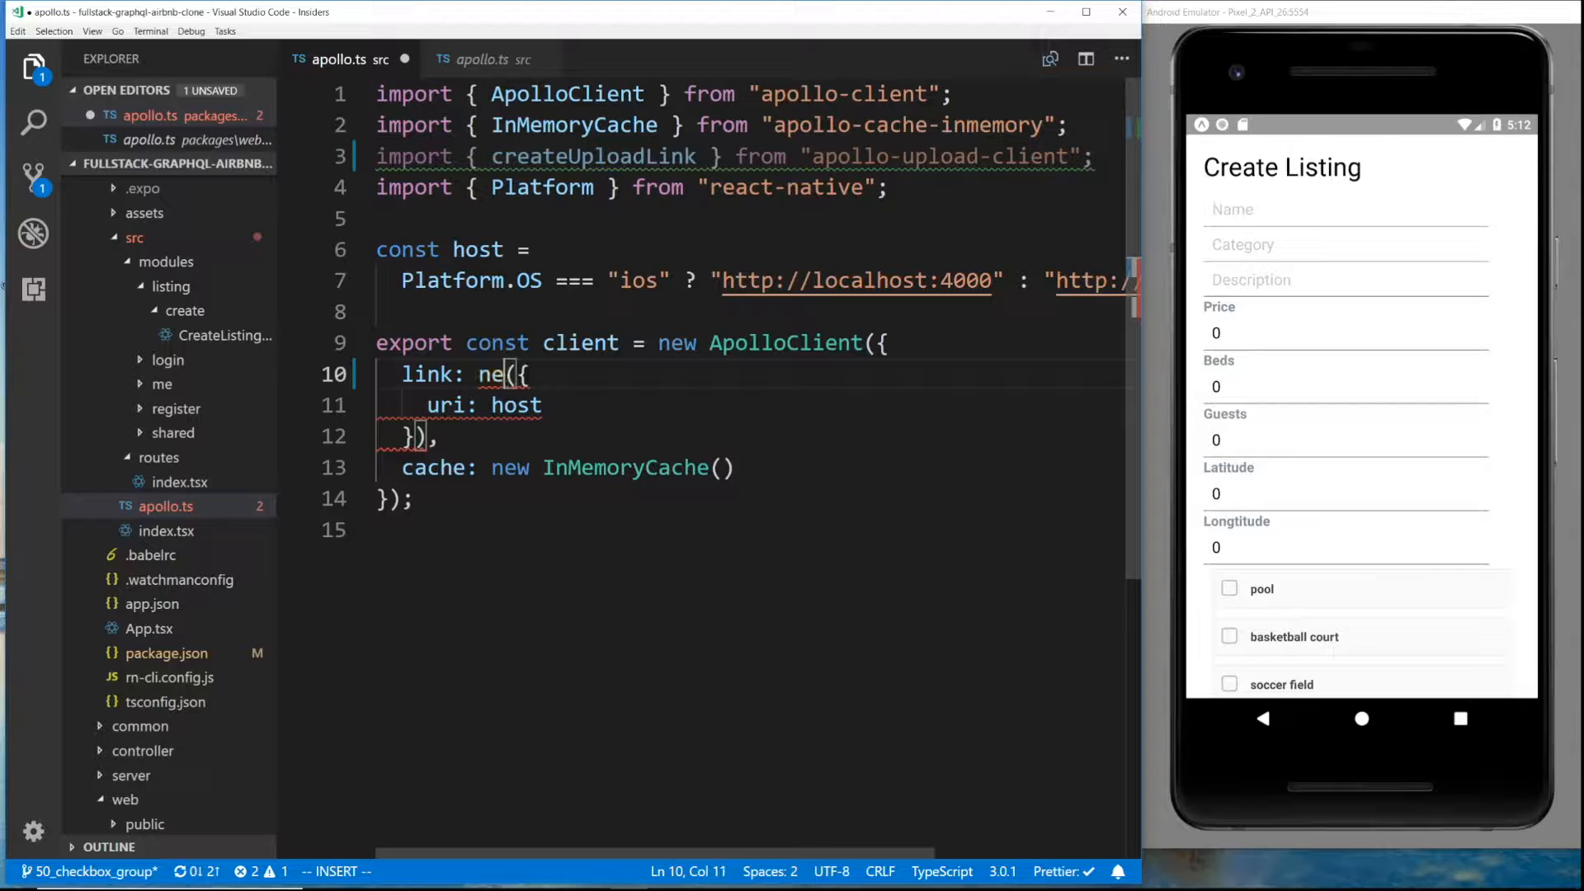
text(createUploadLink)
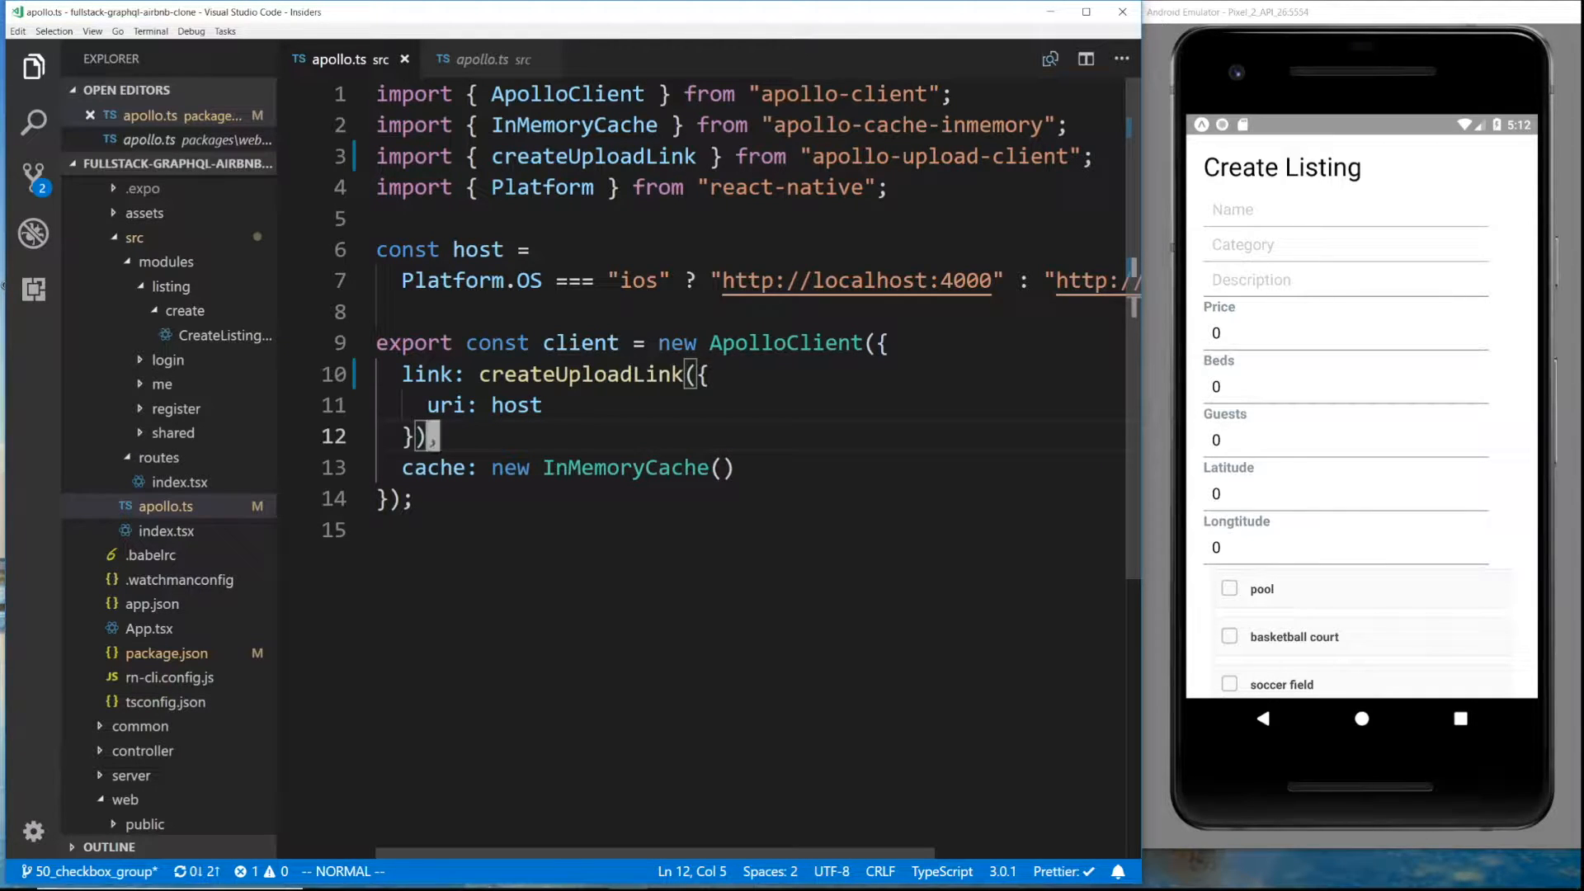
click(723, 467)
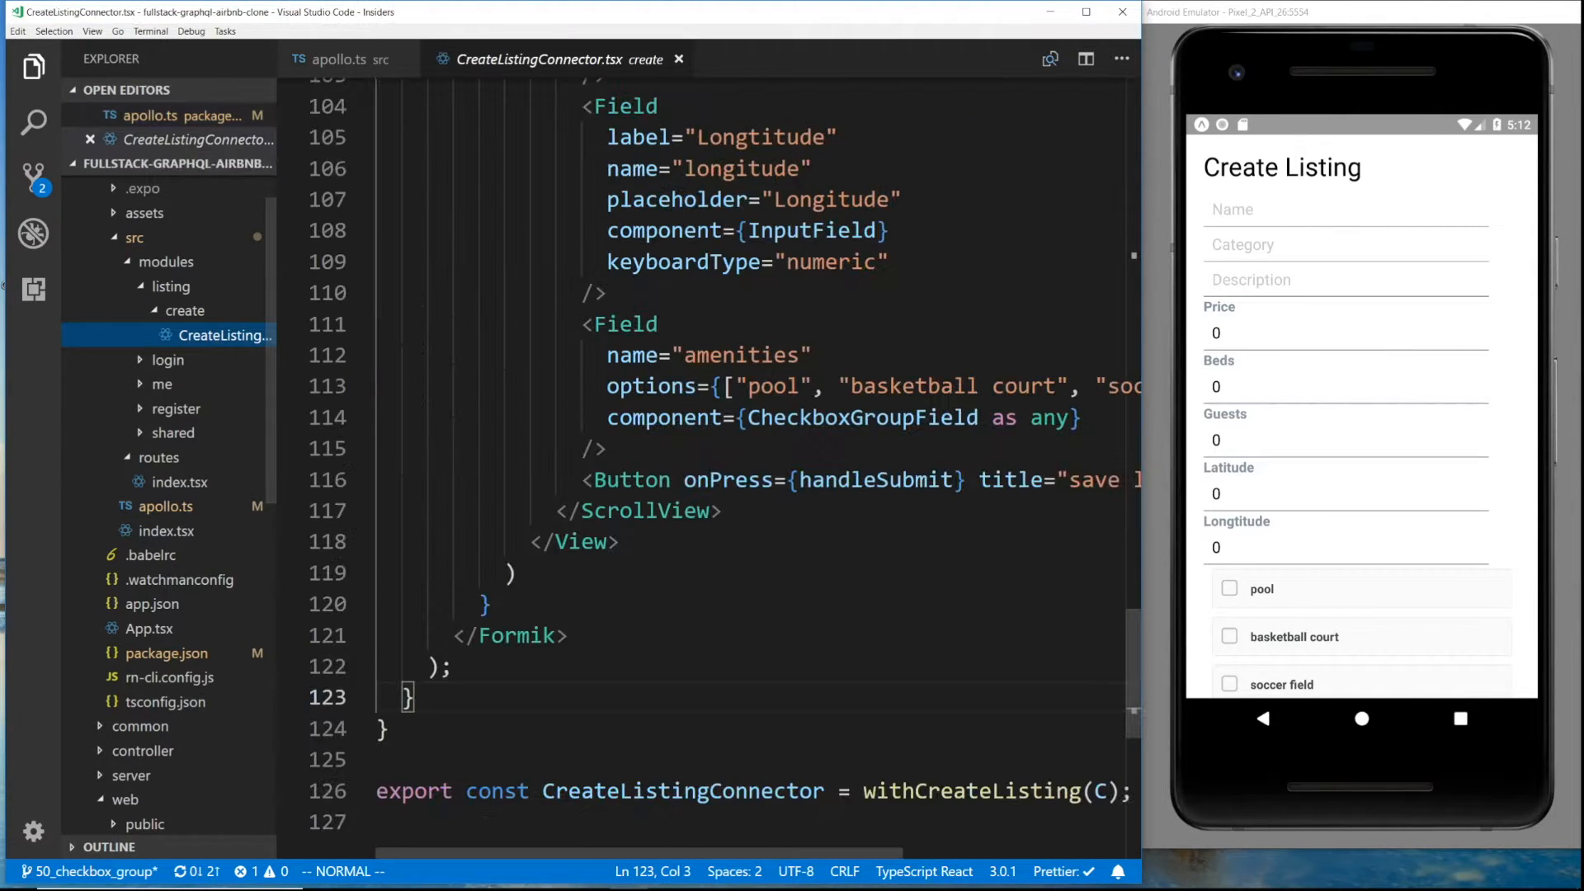
Create a new file named PictureField.tsx in the app's shared folder
scroll(up, 3)
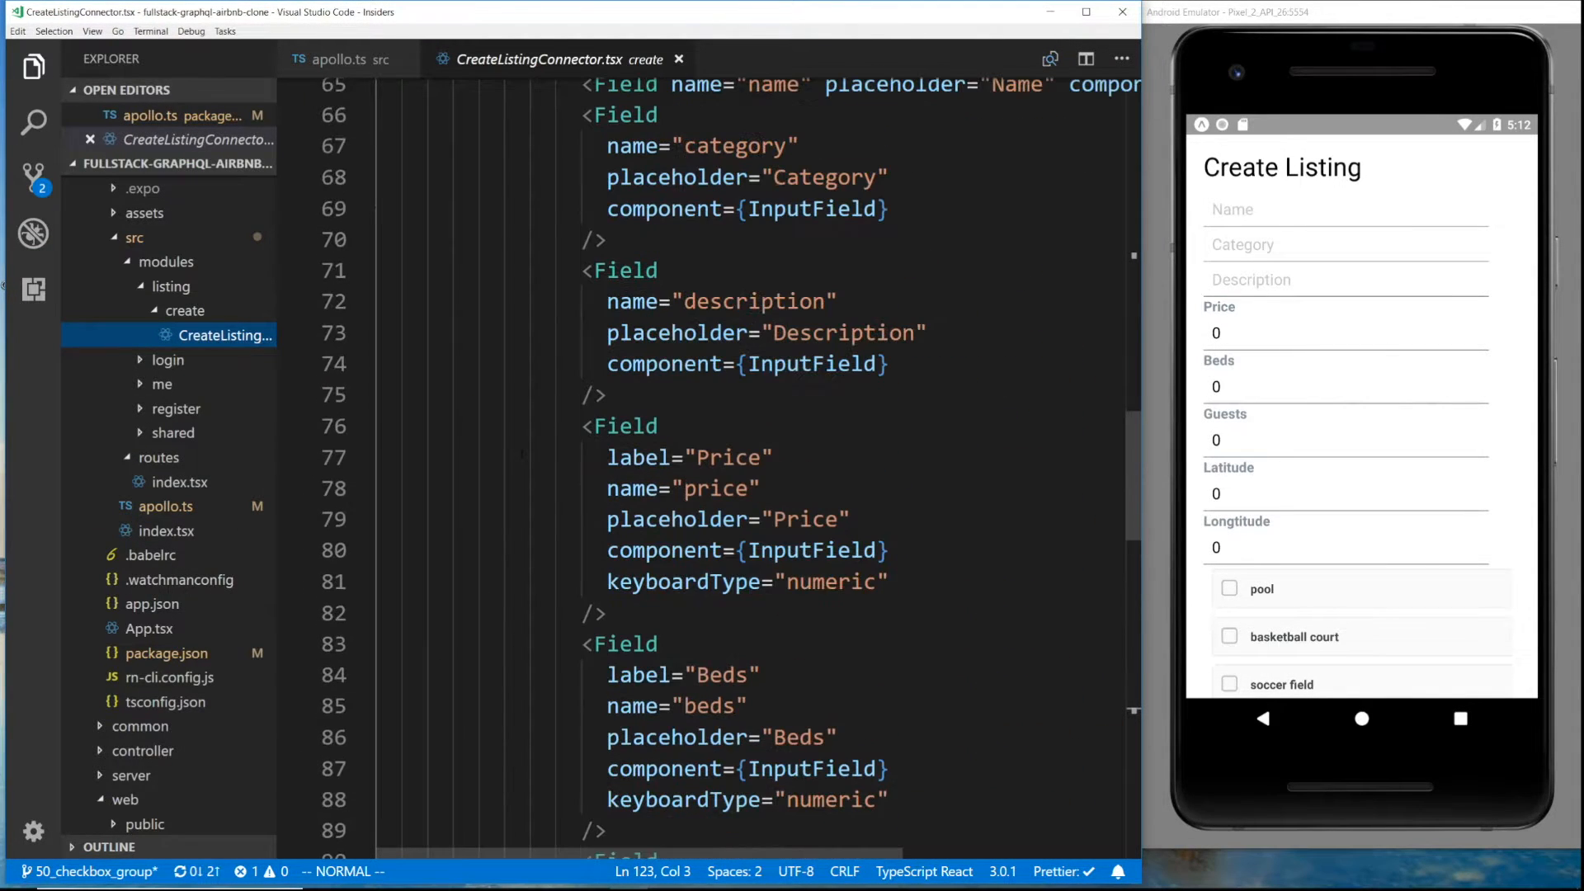
scroll(up, 3)
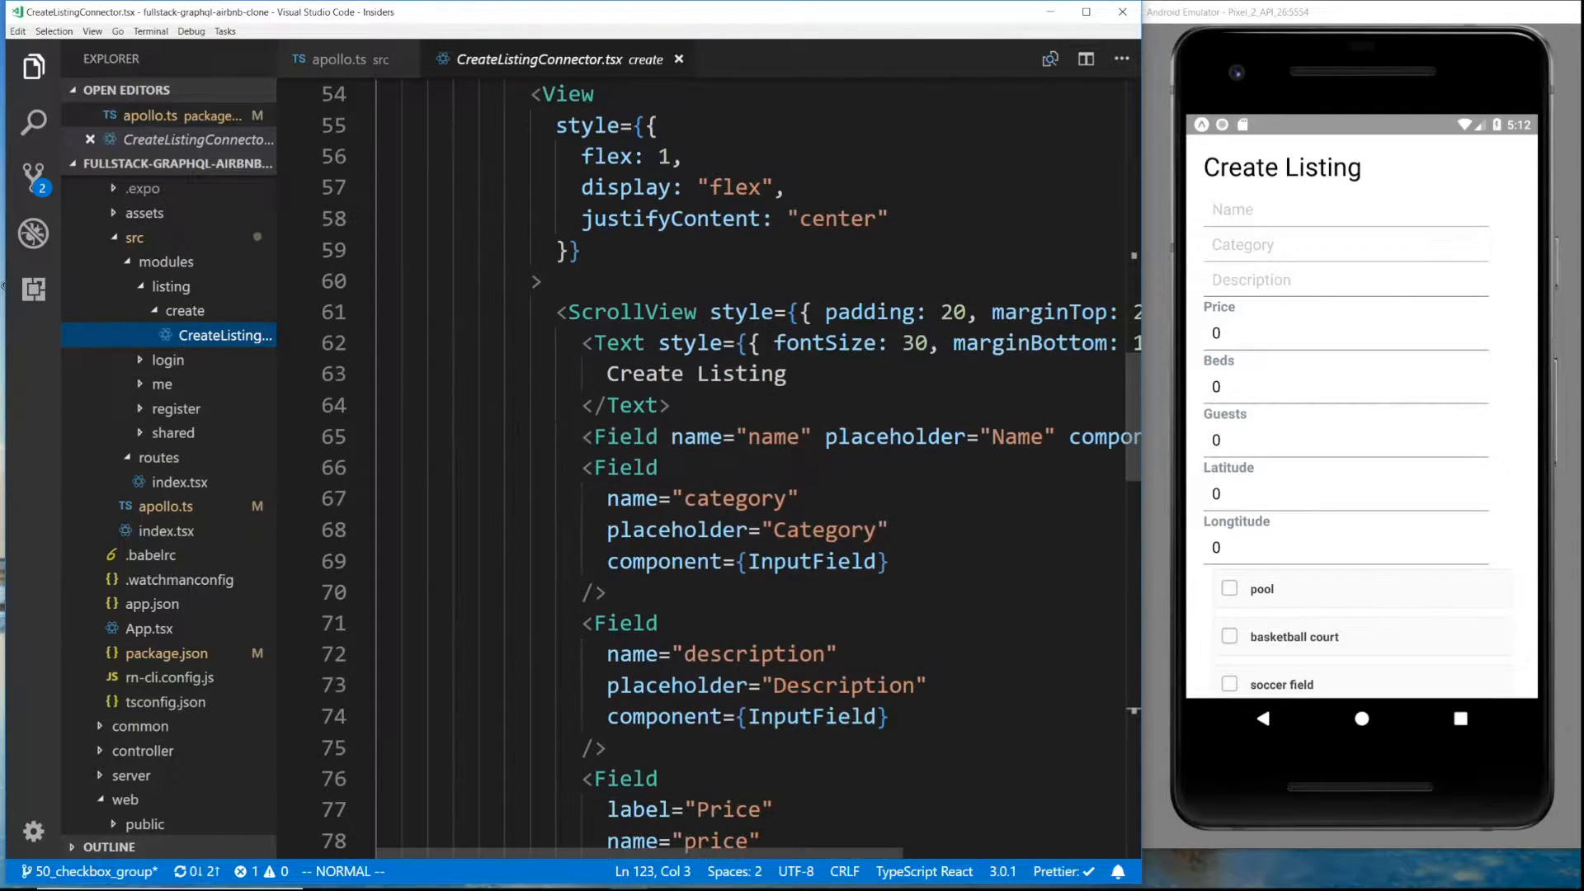
click(818, 560)
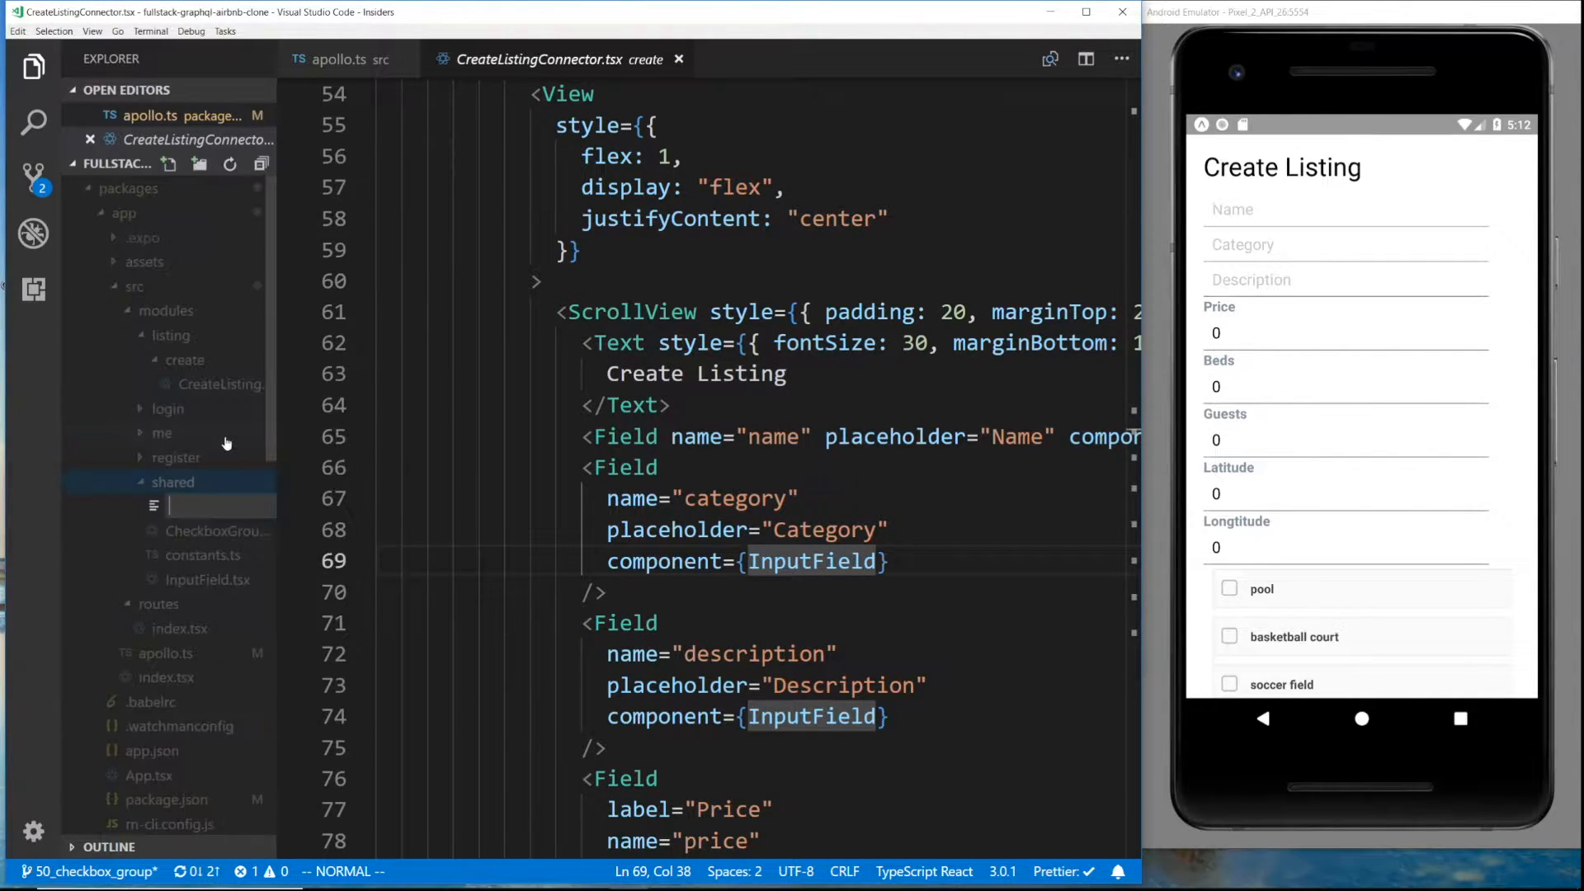
text(P)
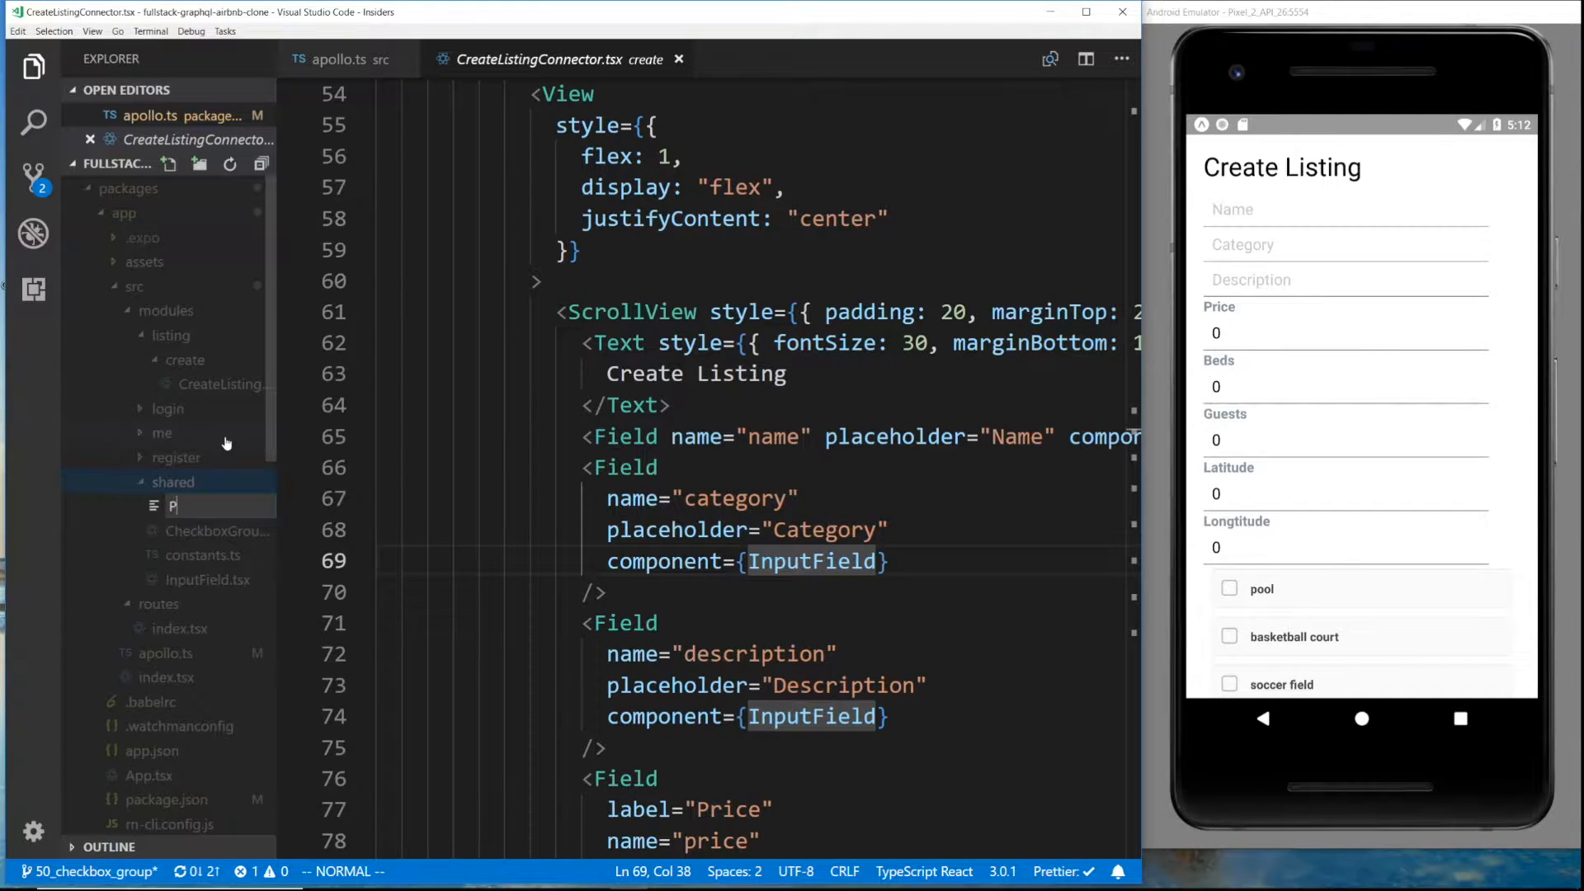
text(ictureField.)
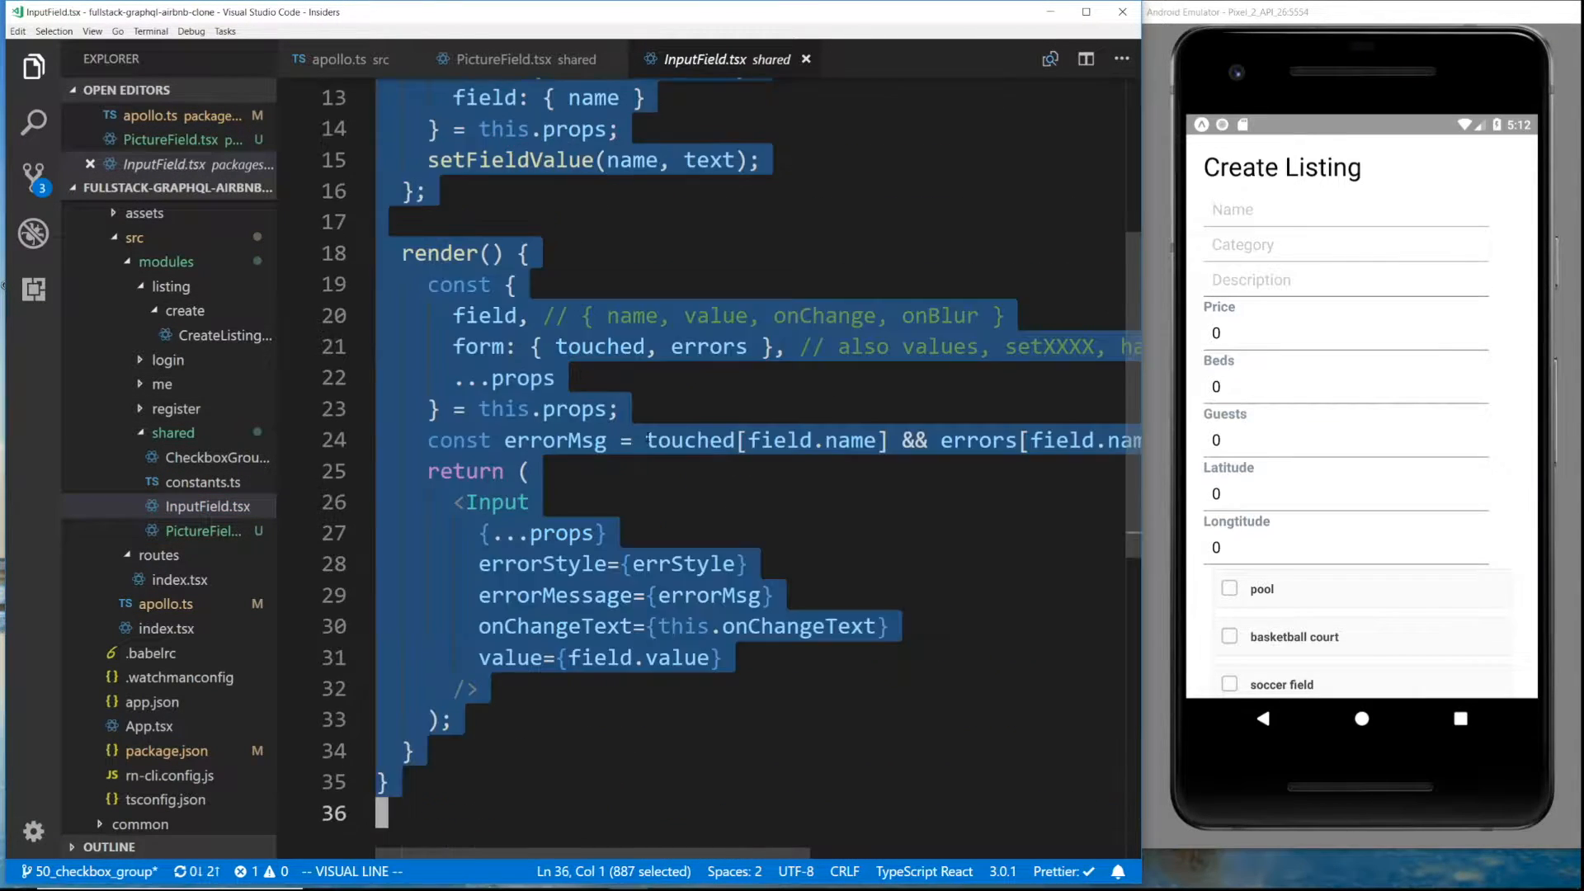
In PictureField.tsx, change the import to Button and rename the class to PictureField
click(525, 59)
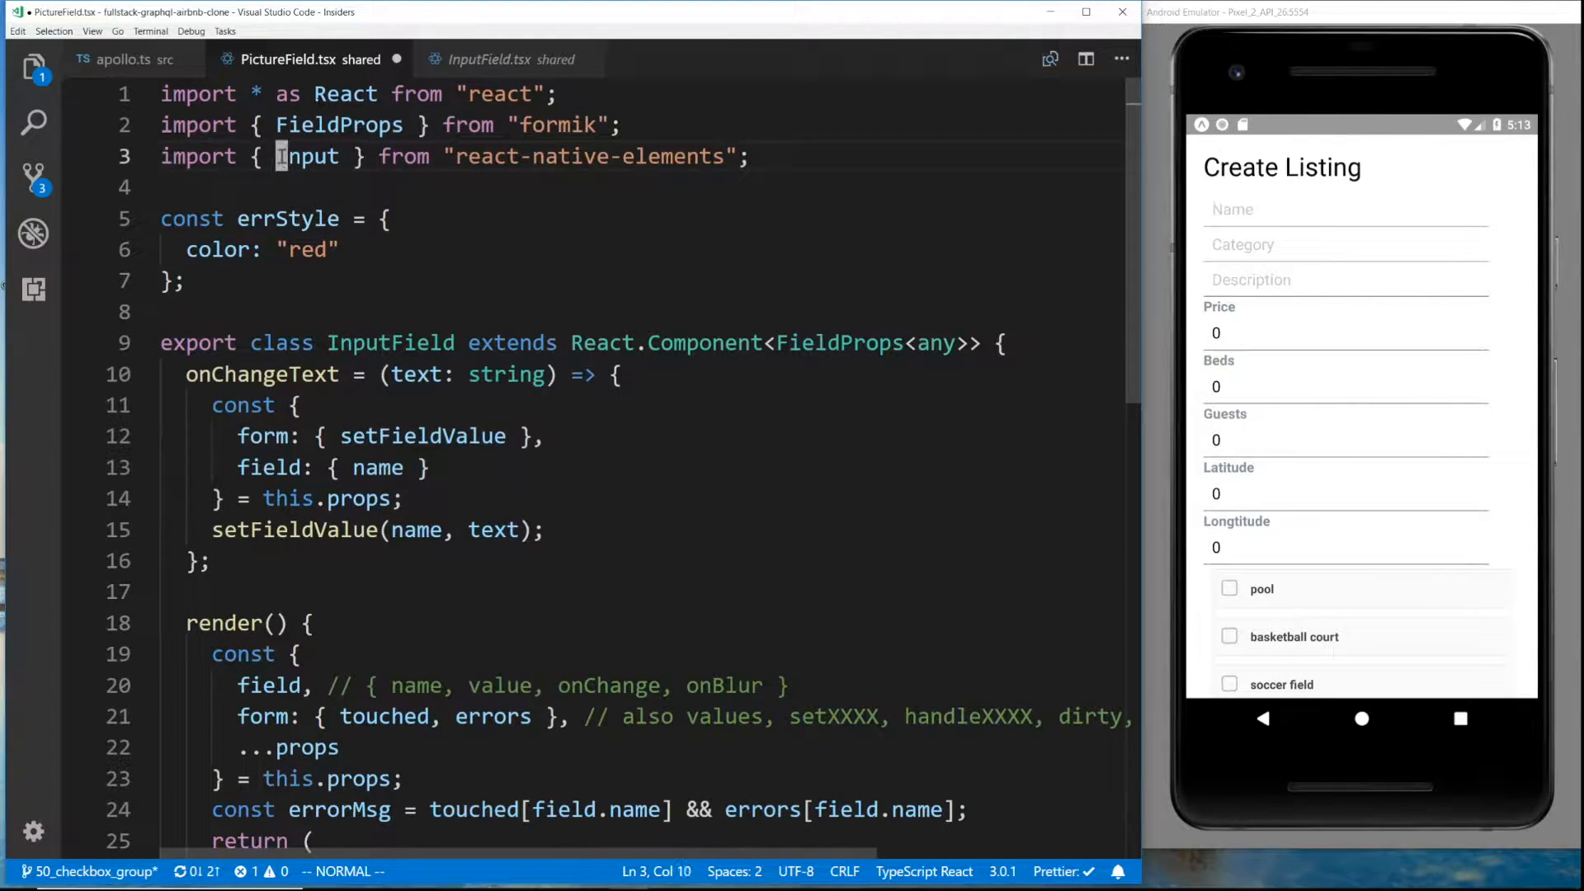
text(But)
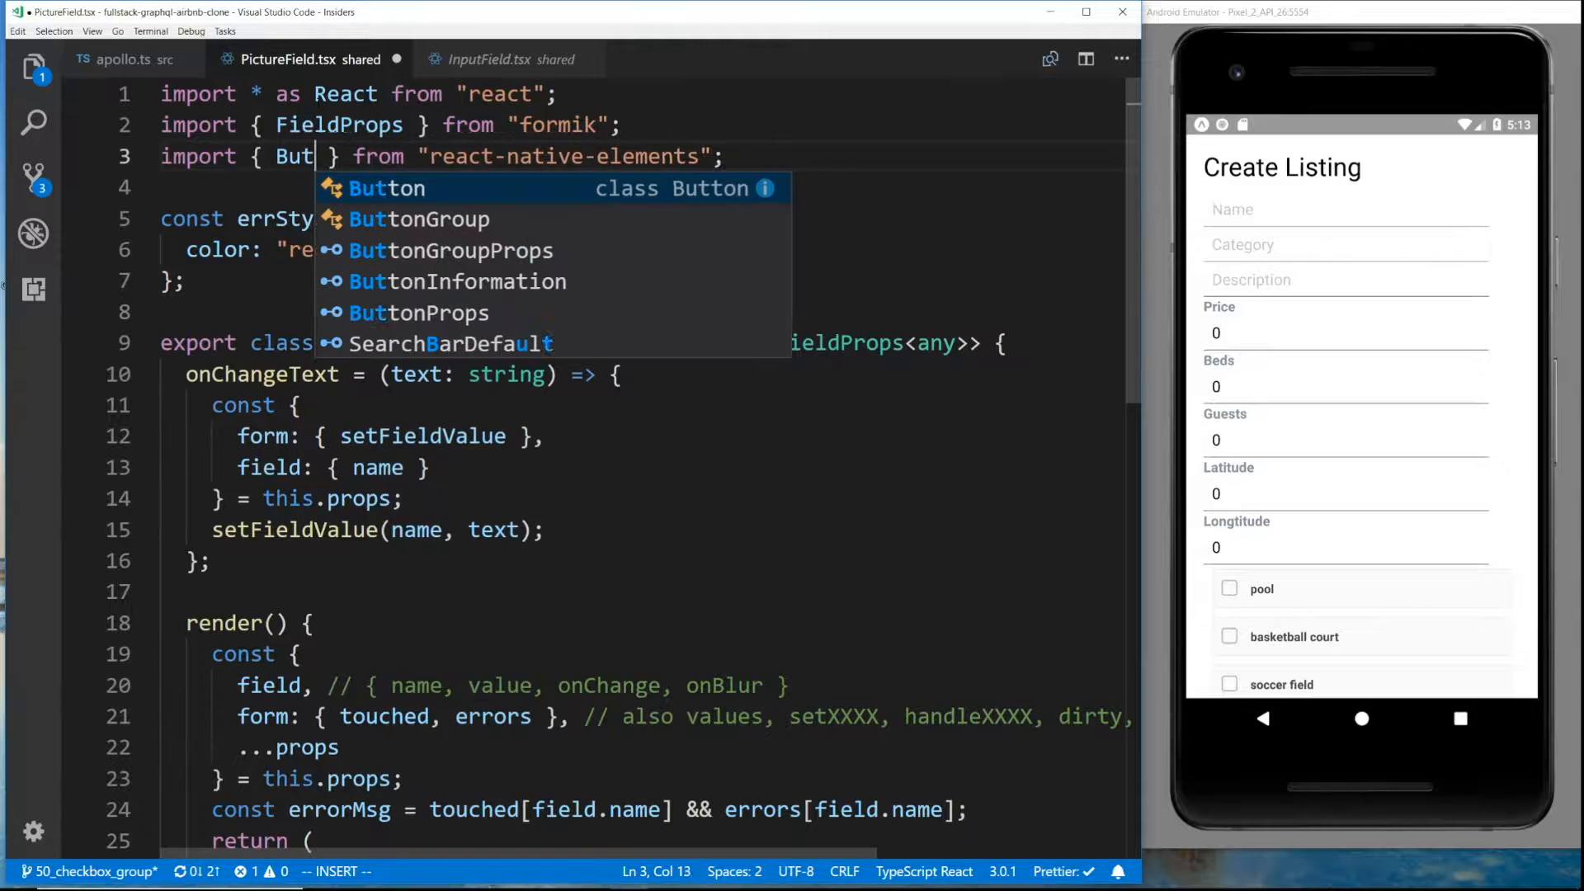
key(Escape)
text(ton)
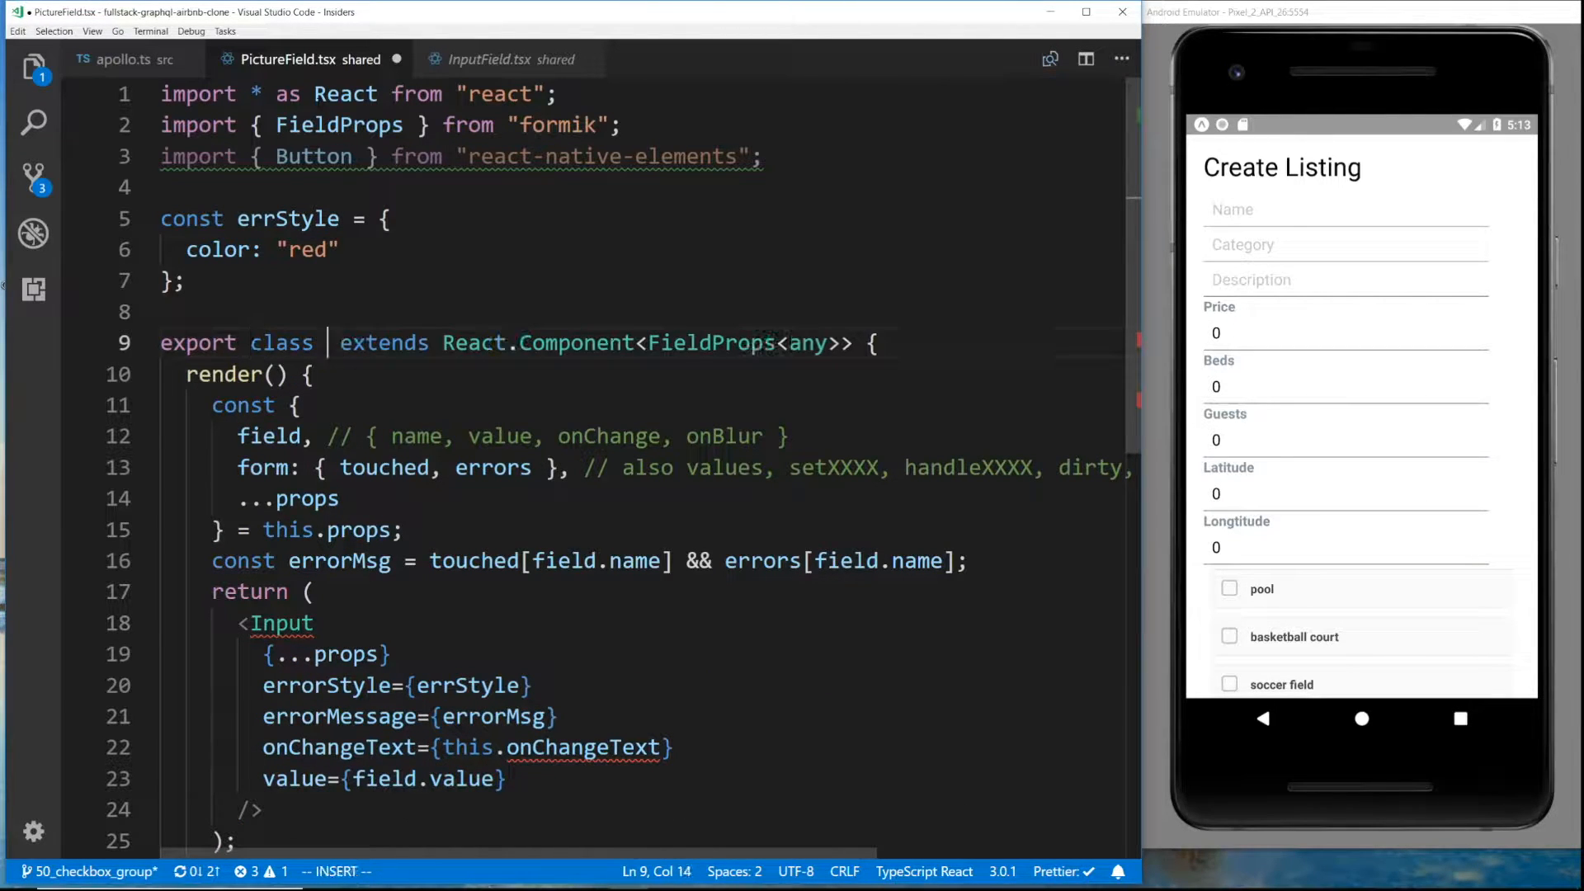
text(PictureField)
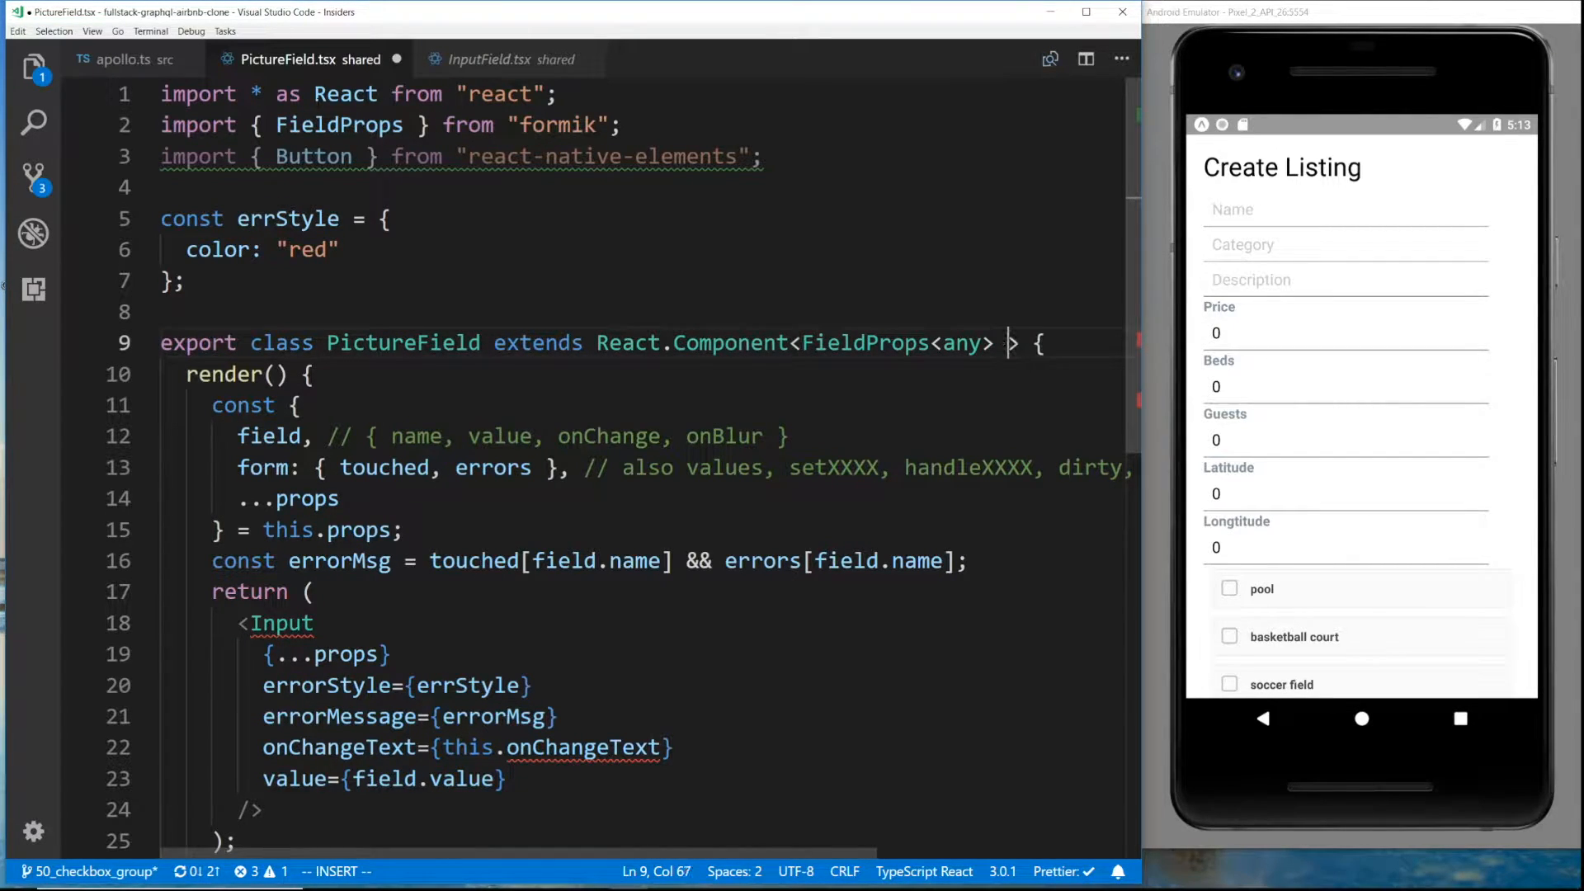
Add a title: string prop, render Button with onPress={this.onPress}, and remove error handling
text(& {)
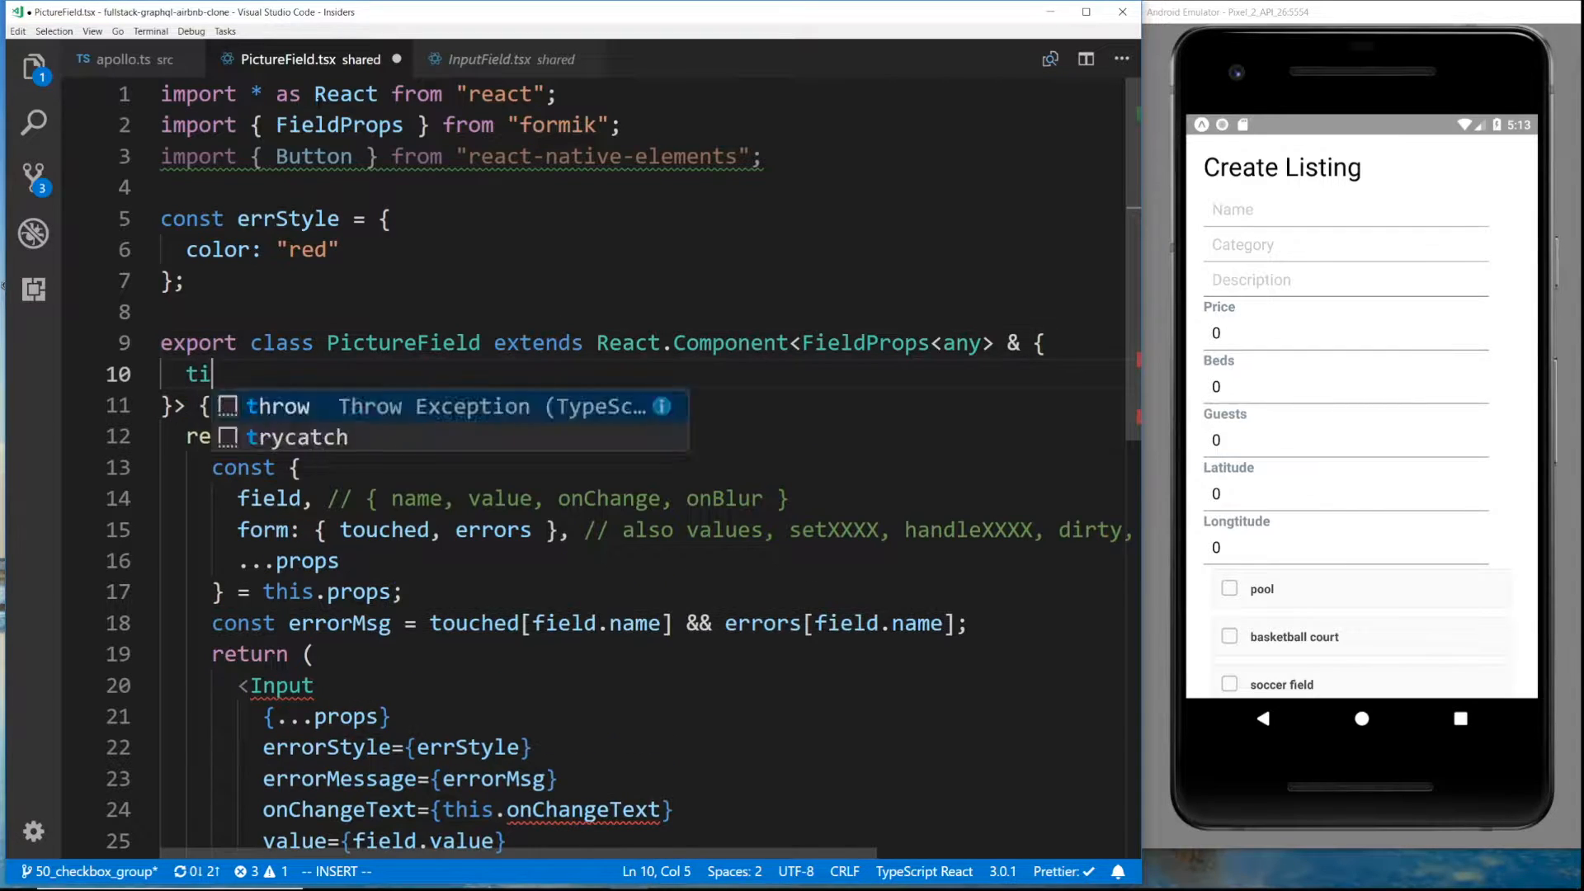
text(tle: string)
click(285, 685)
text(Butt)
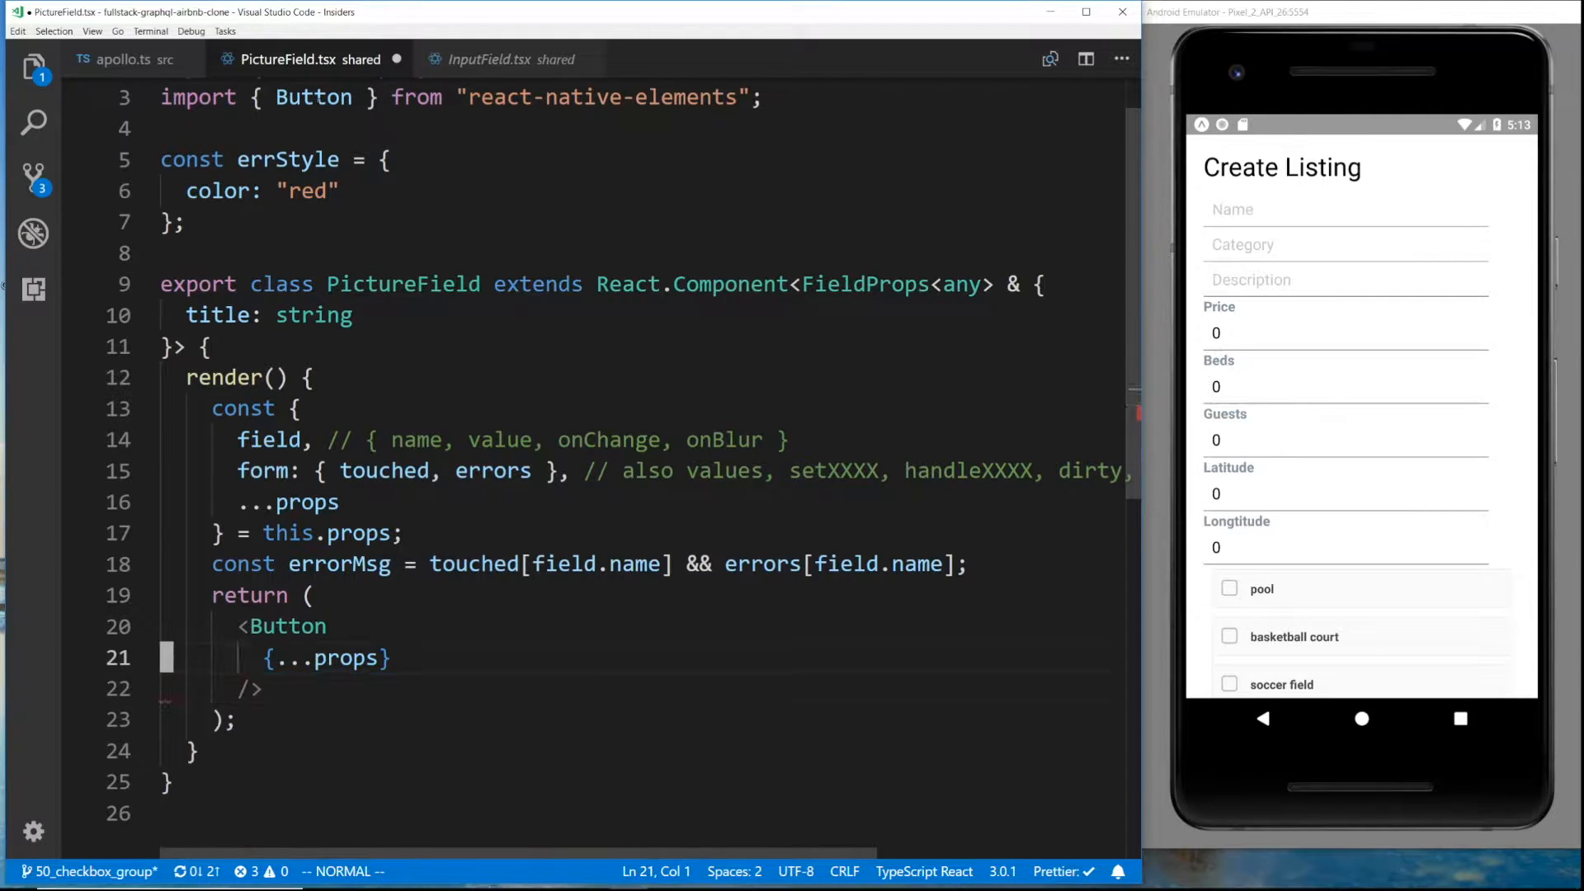
text(onPre={)
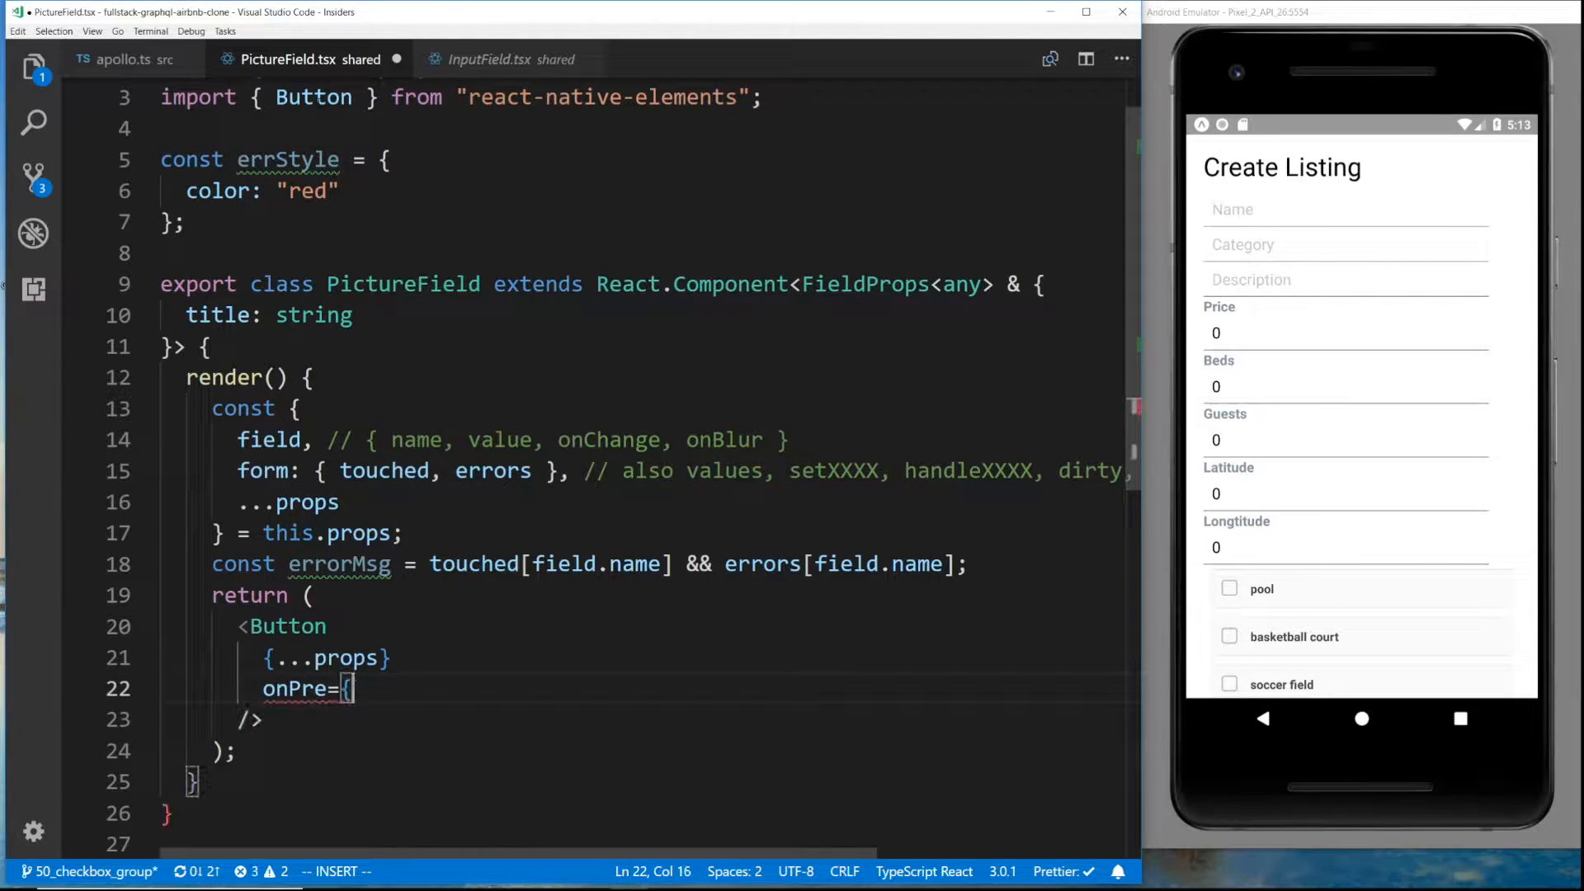
text(ss={this.onPress)
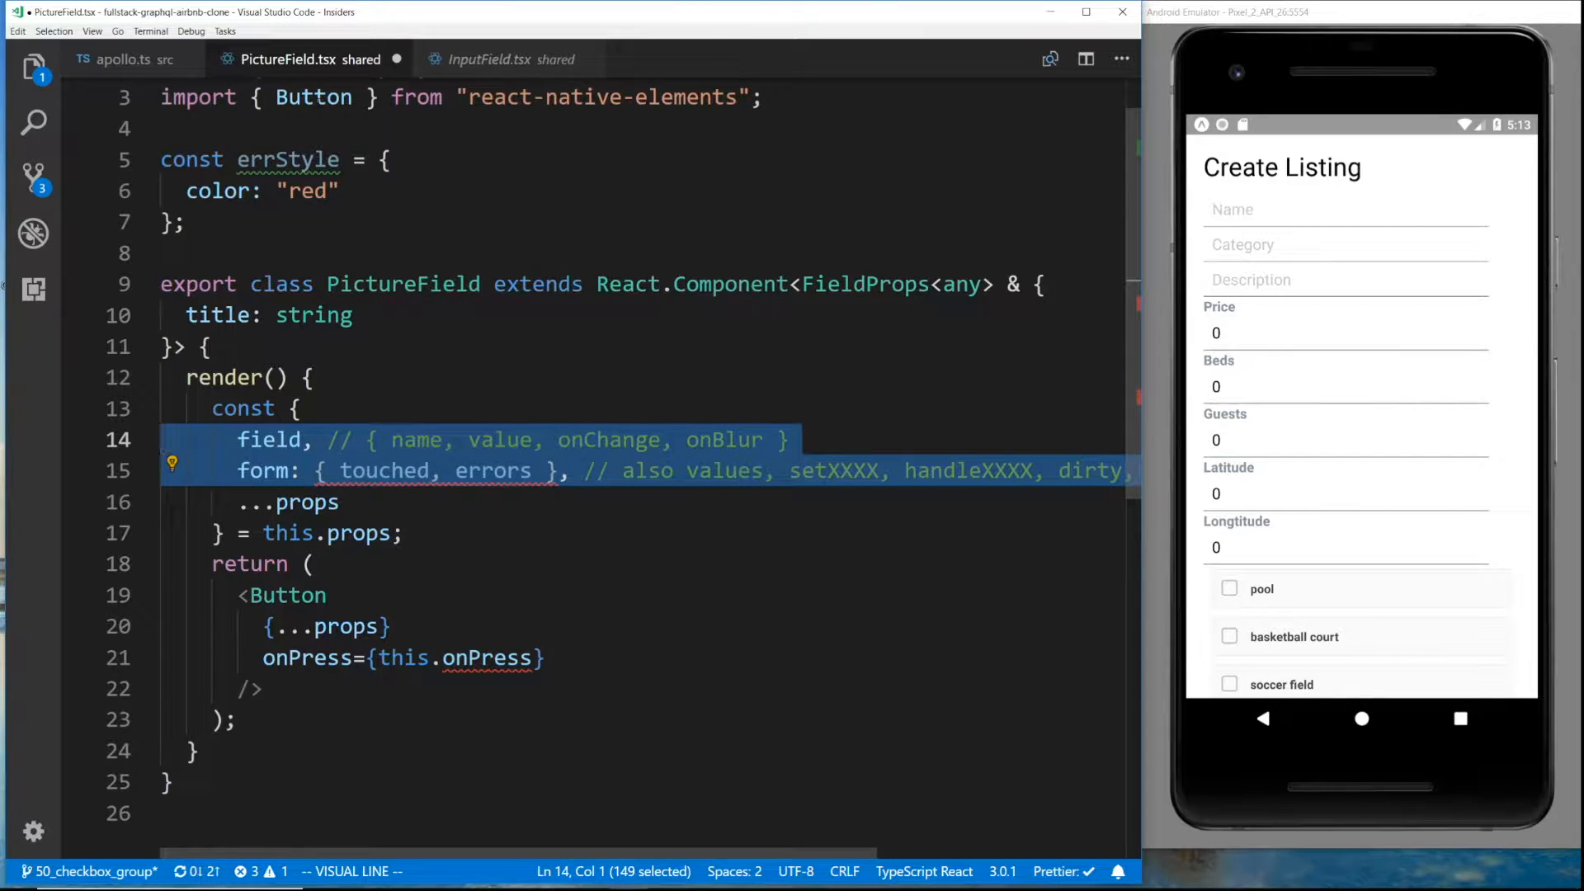
key(Escape)
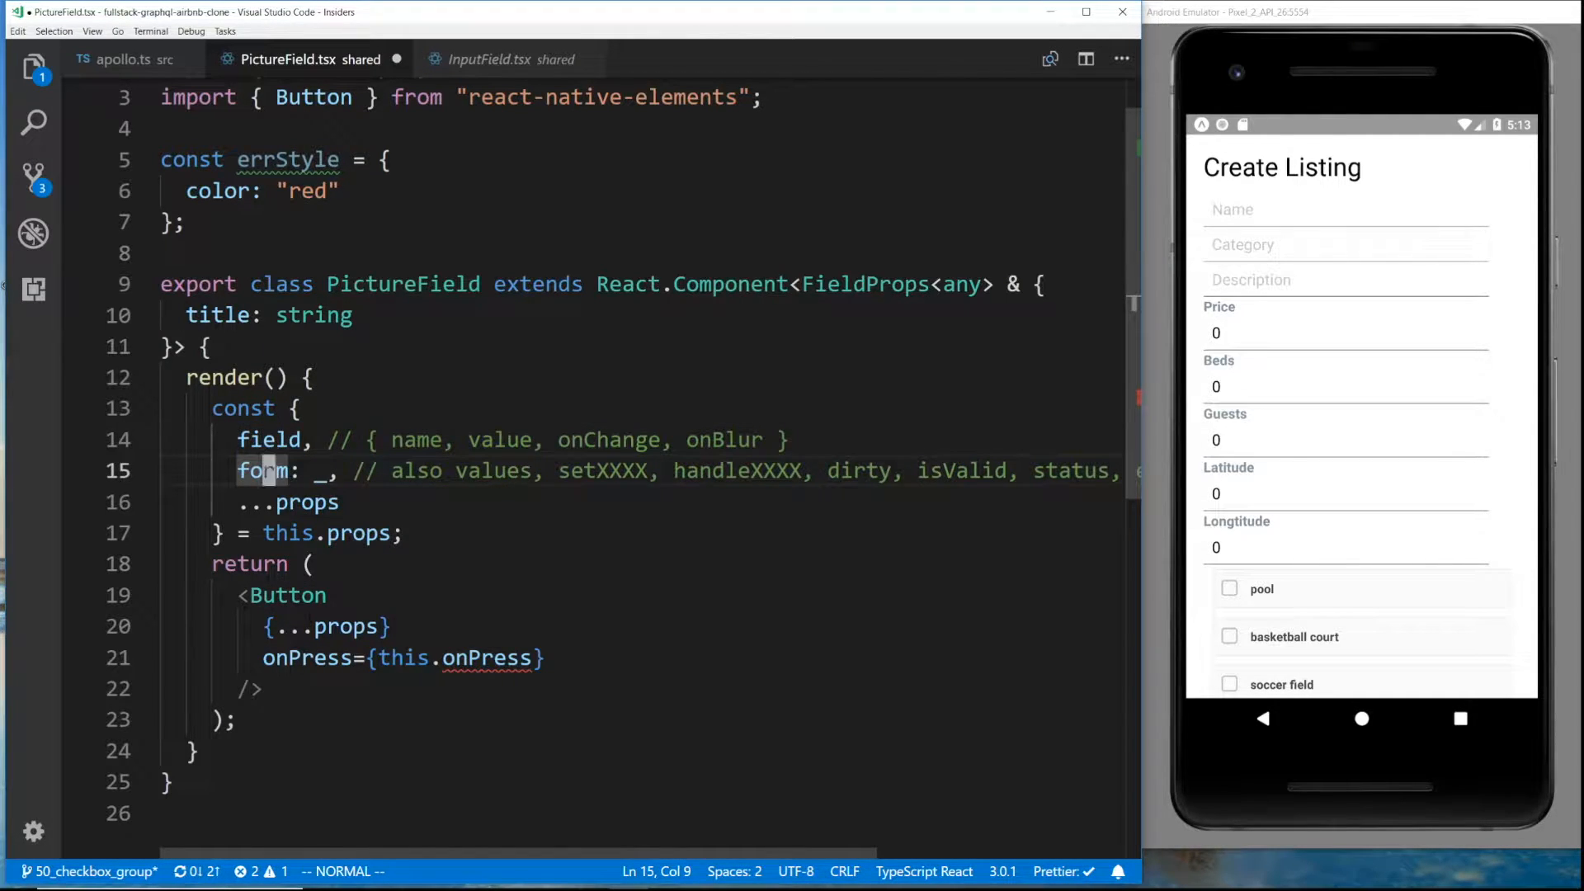
Add an empty onPress = () => {} arrow method to PictureField and save
text(o)
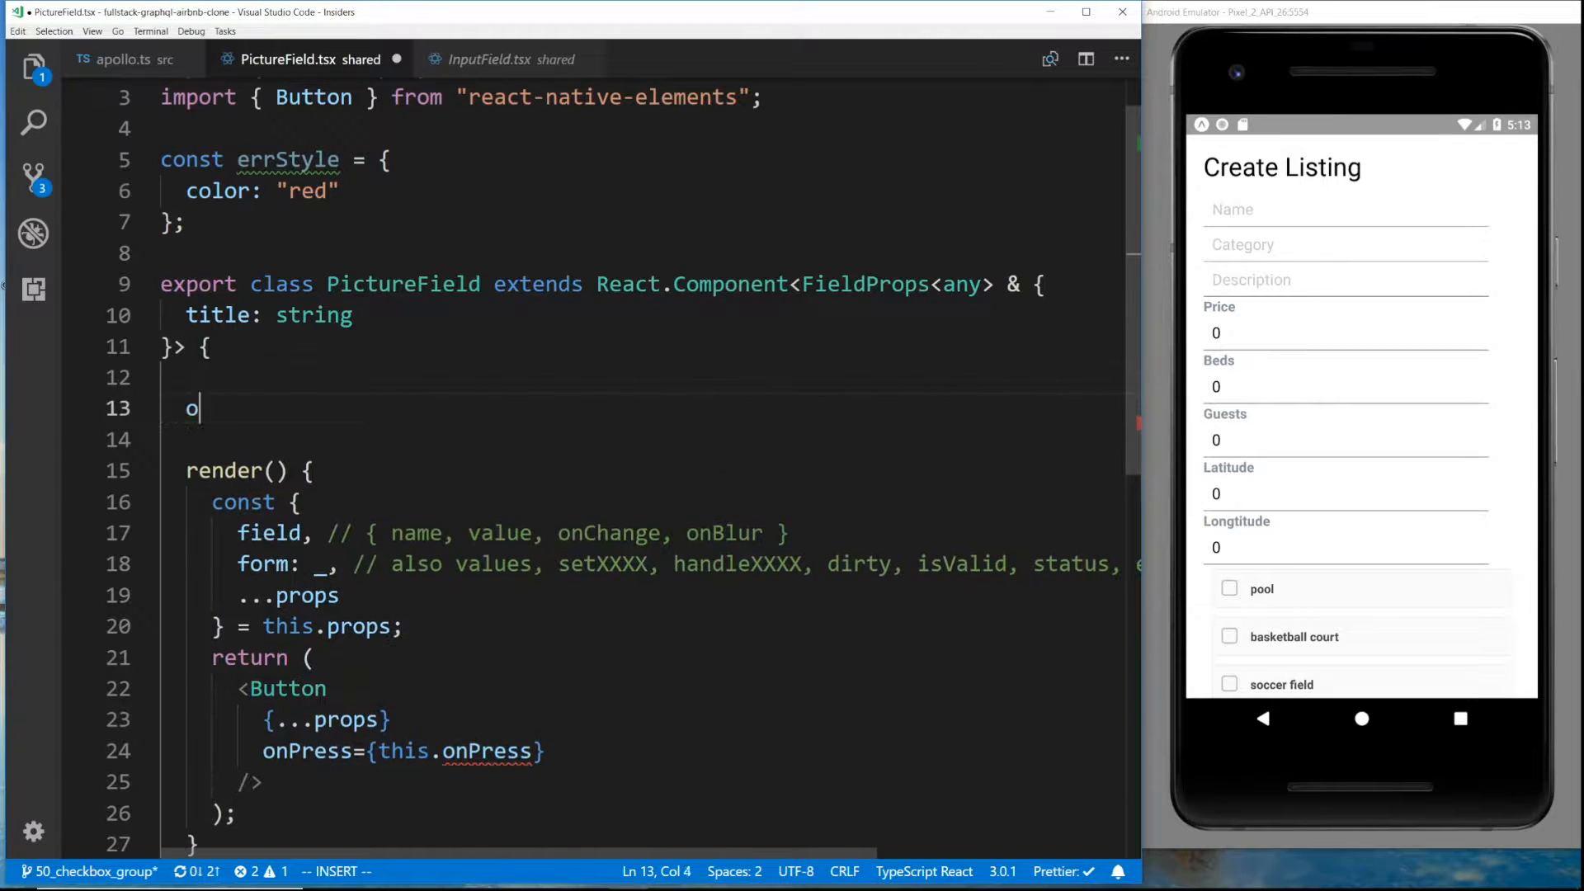
text(nPress = () =>)
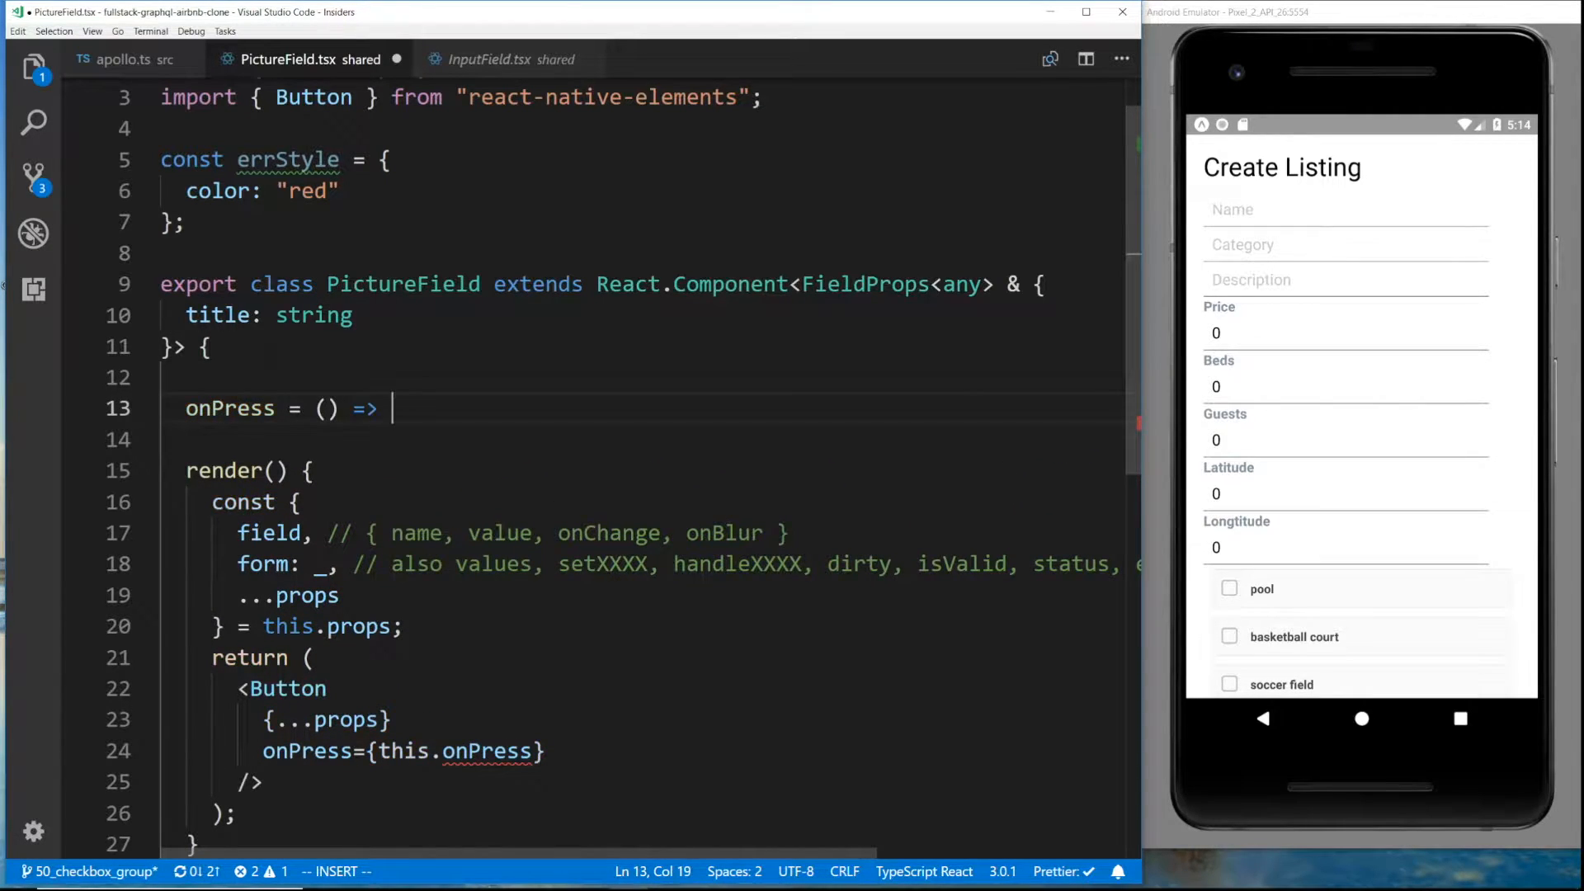
text({)
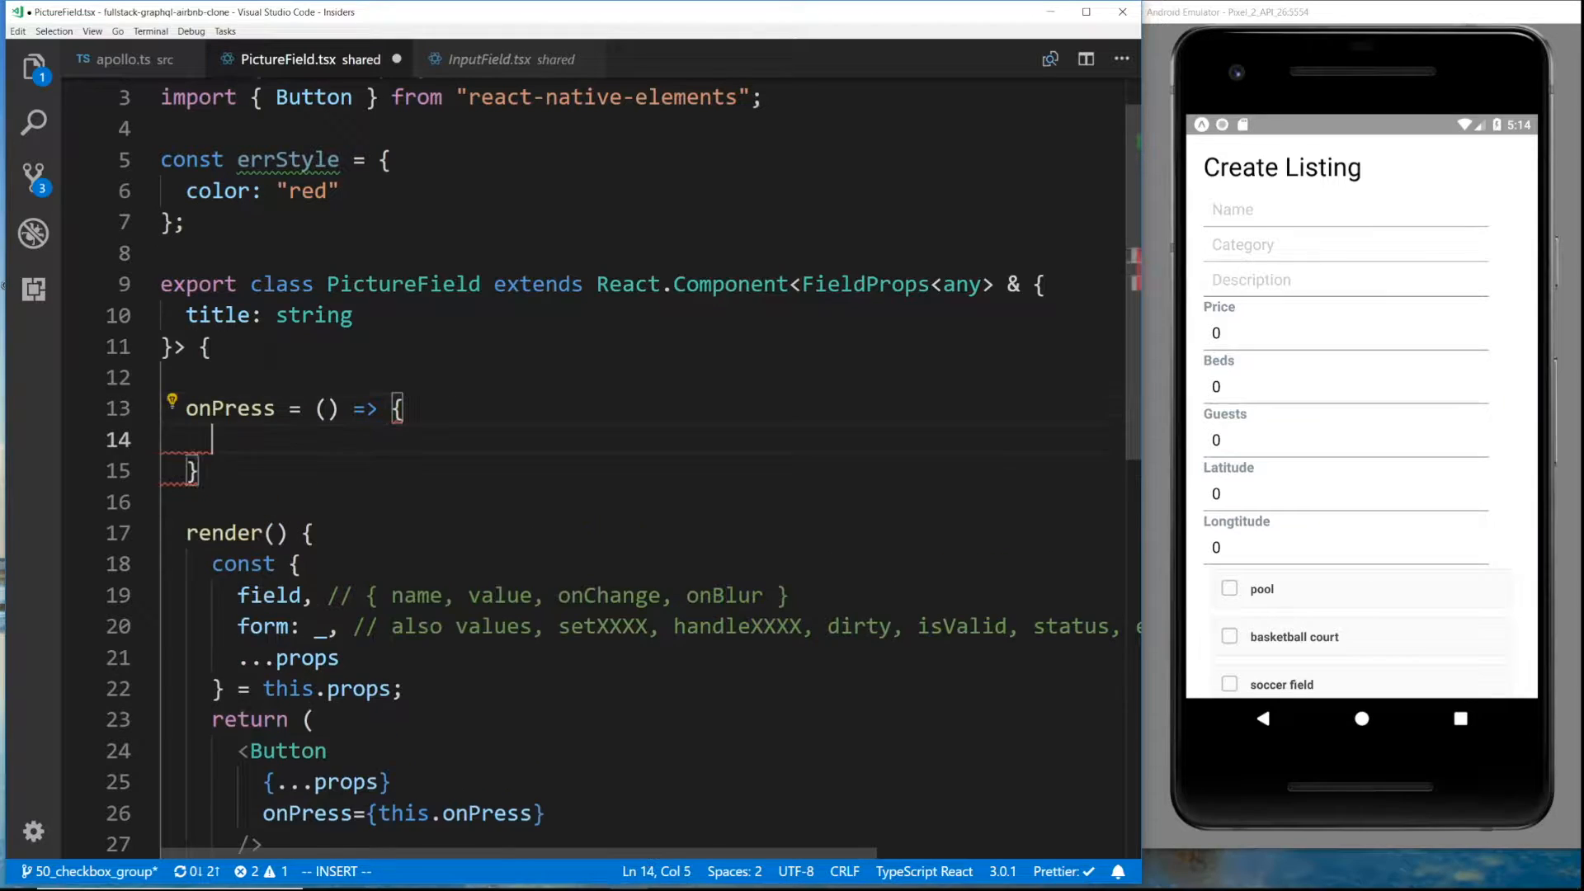
key(Escape)
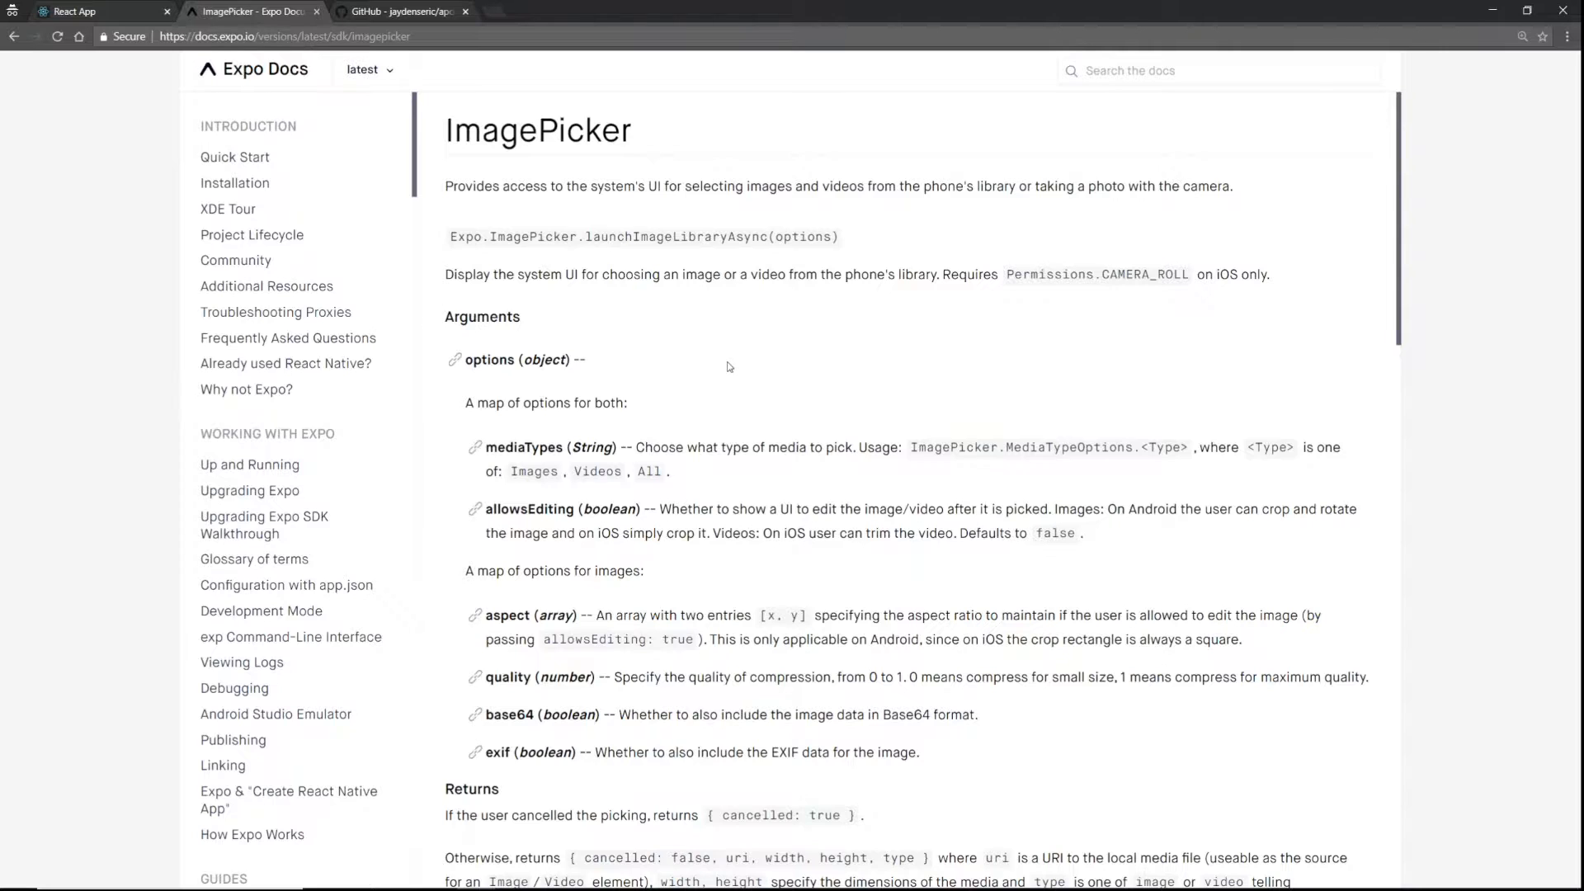
Read launchImageLibraryAsync's options and return values in Expo's ImagePicker docs
scroll(down, 3)
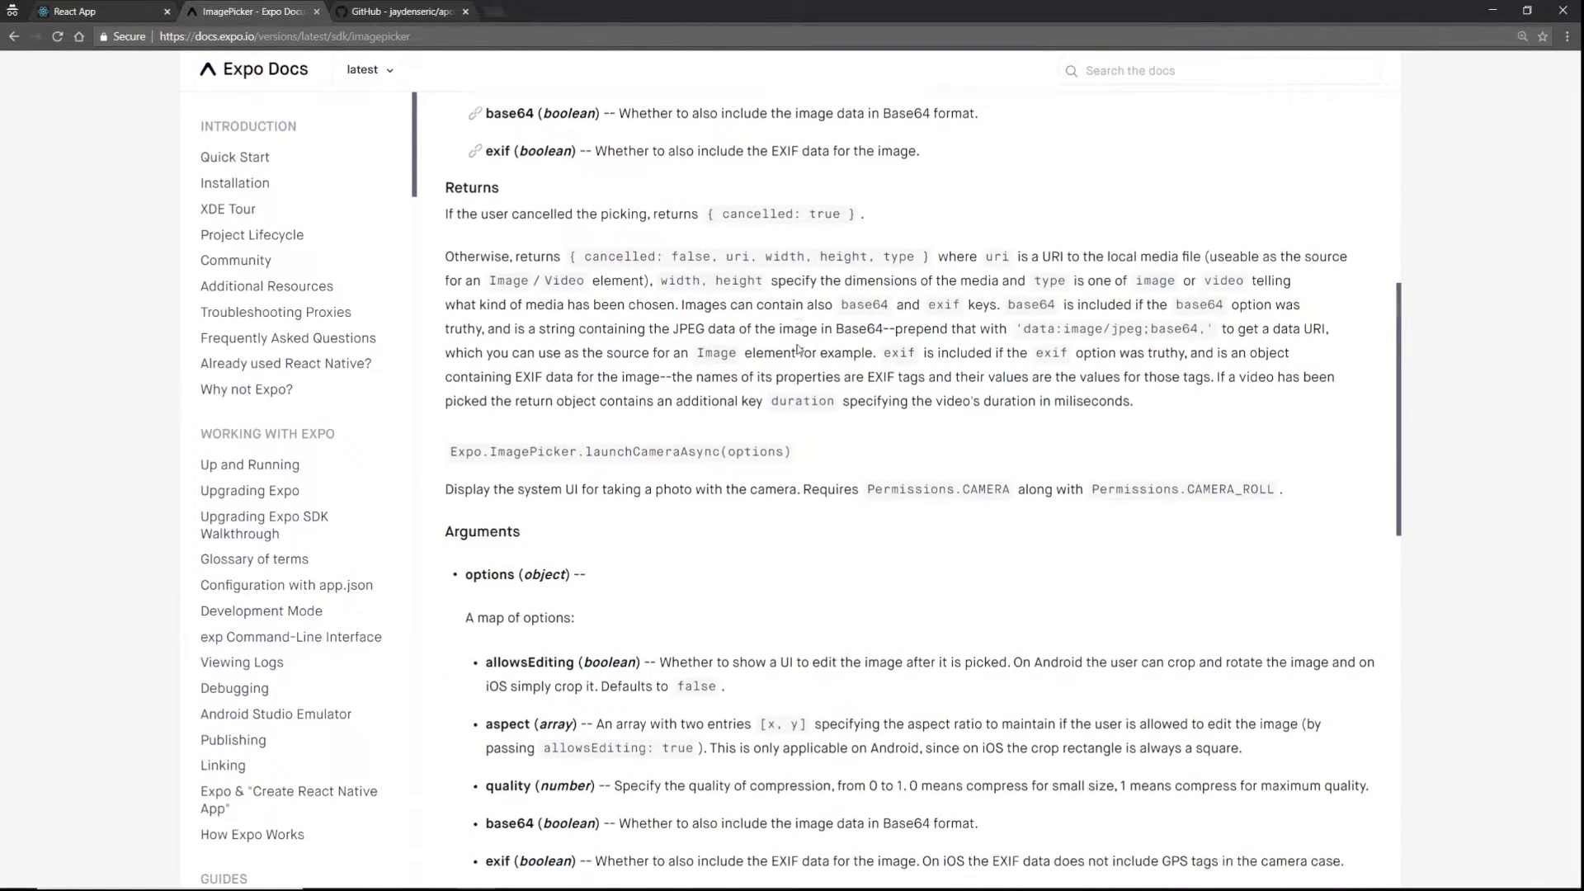
scroll(down, 3)
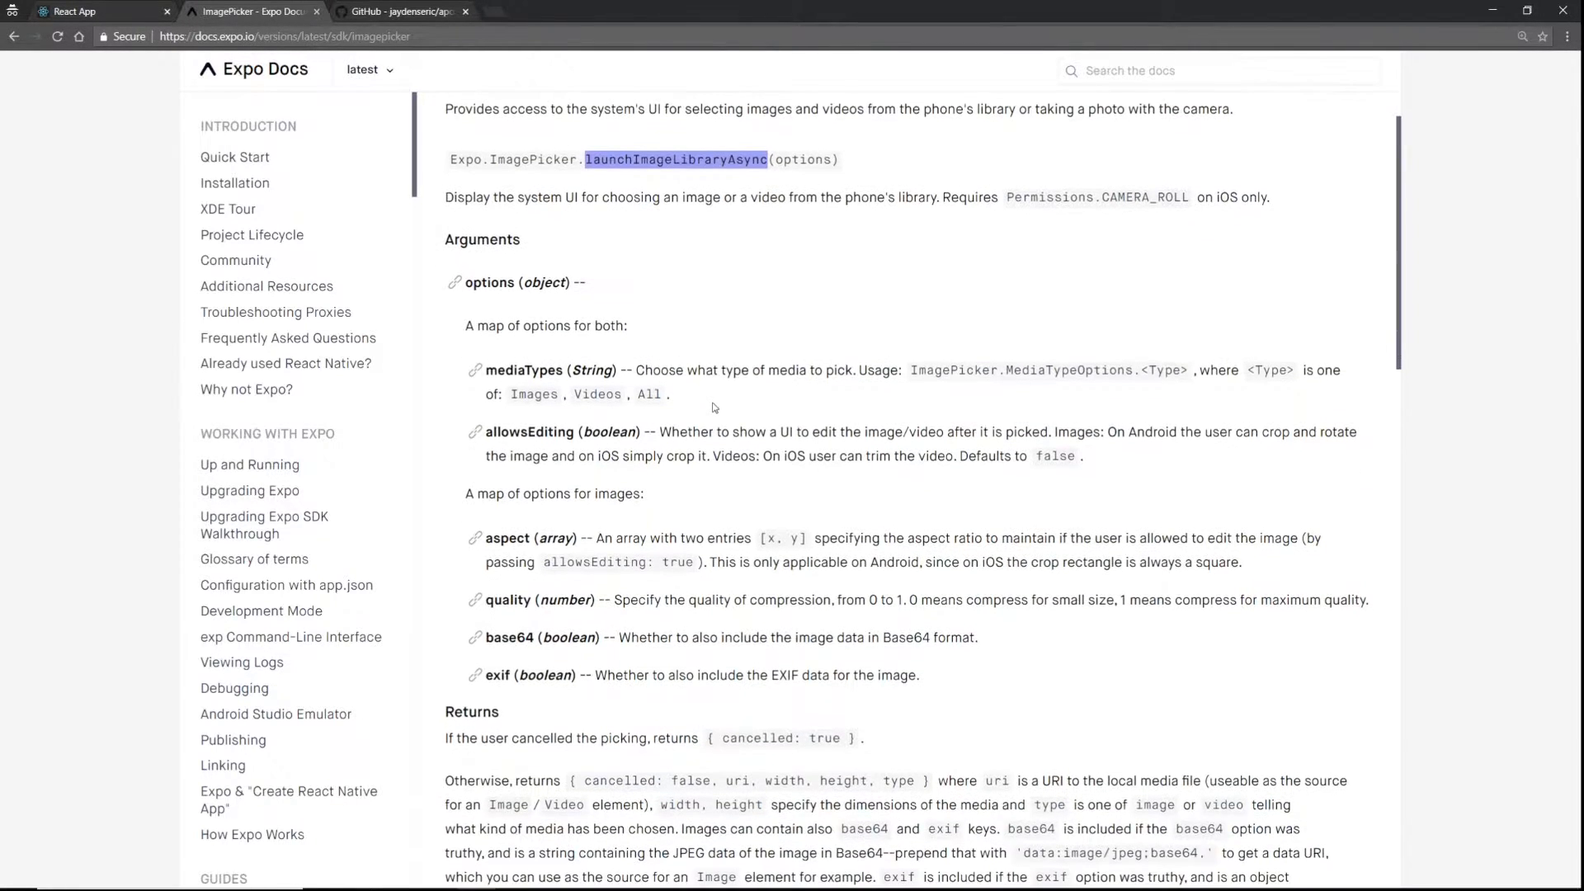
scroll(down, 3)
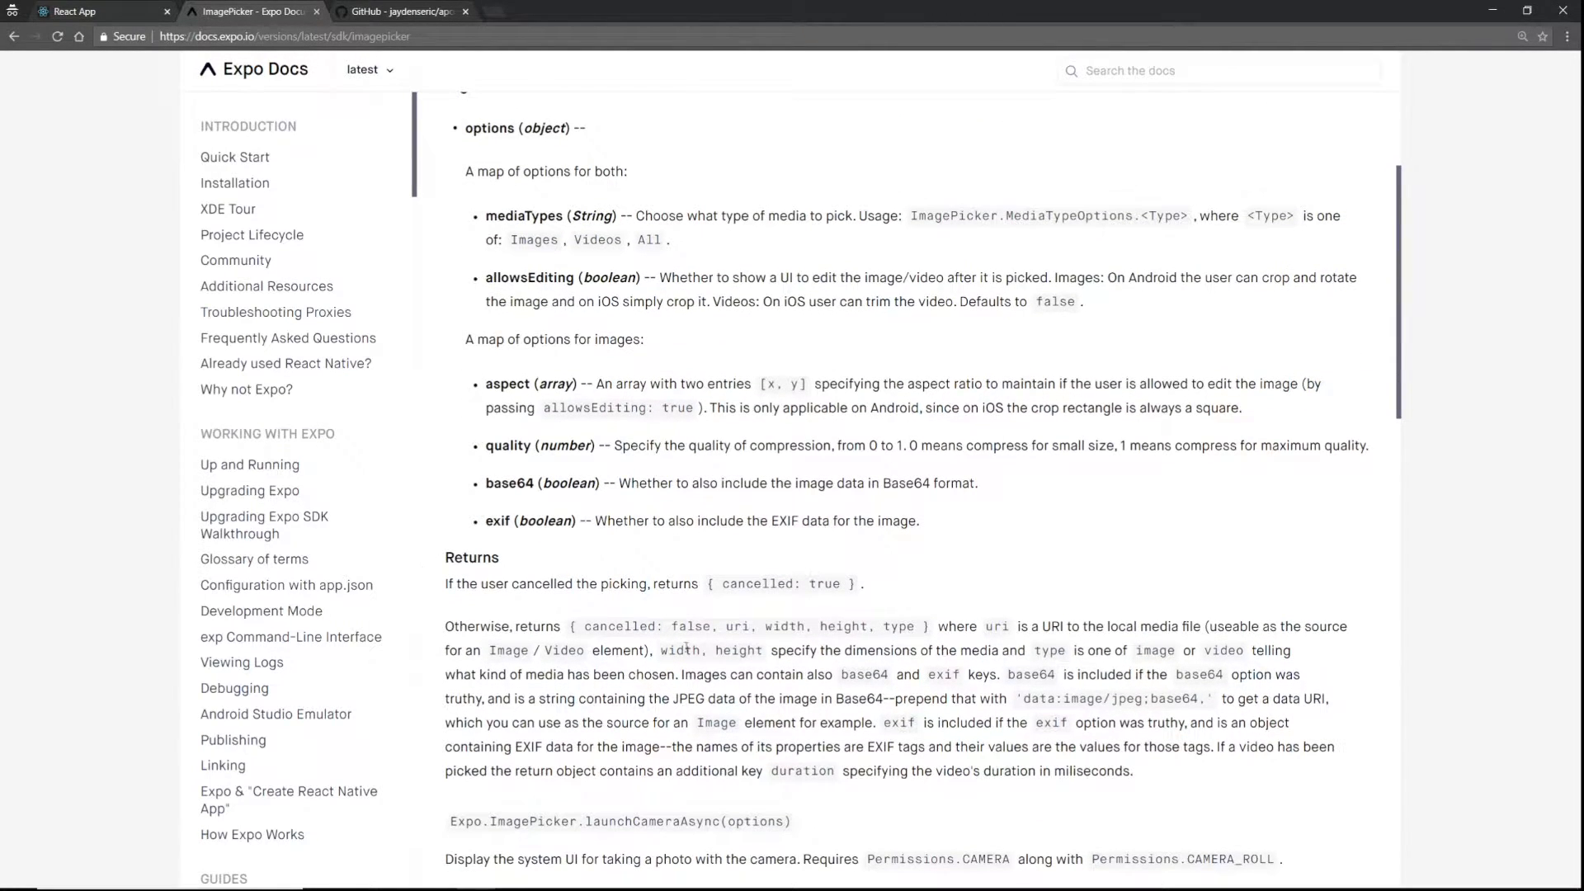
double_click(737, 626)
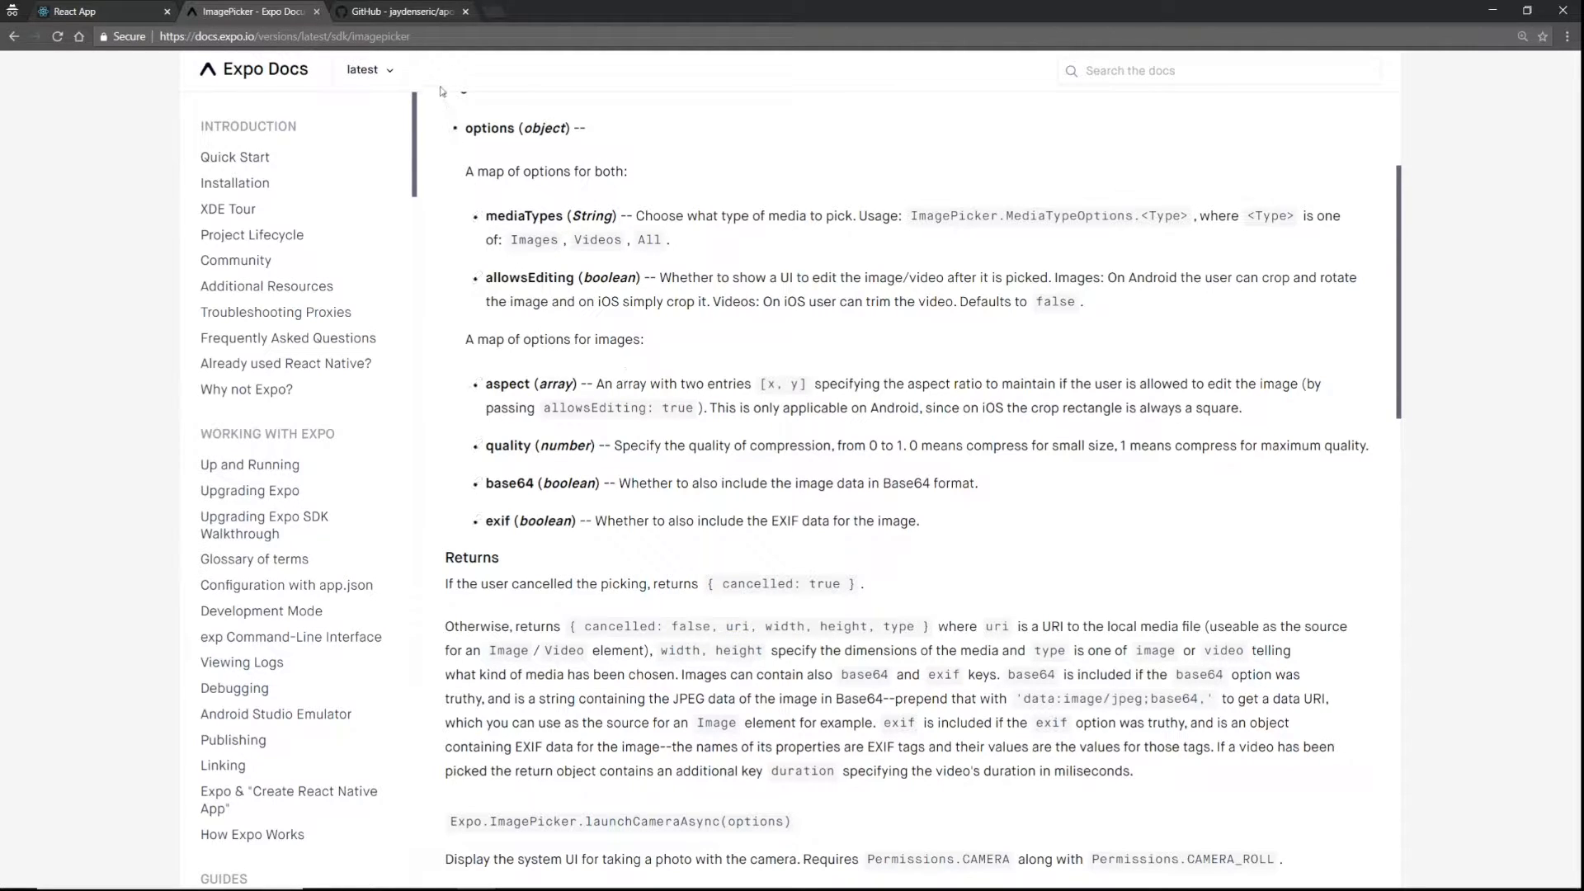
click(400, 11)
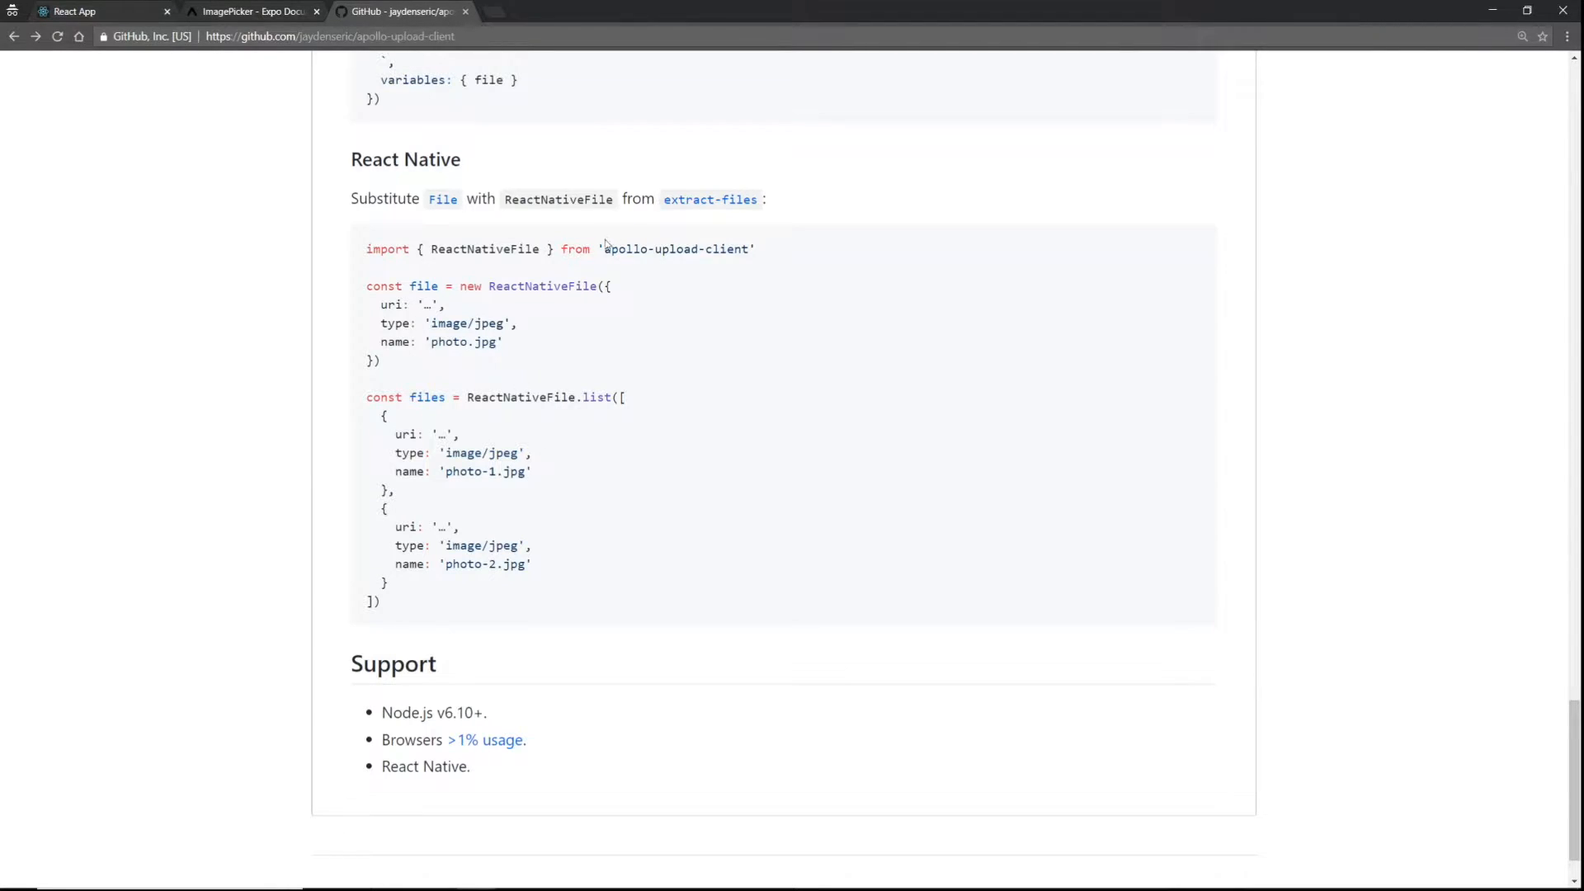
Read the README's React Native ReactNativeFile example for apollo-upload-client
double_click(484, 248)
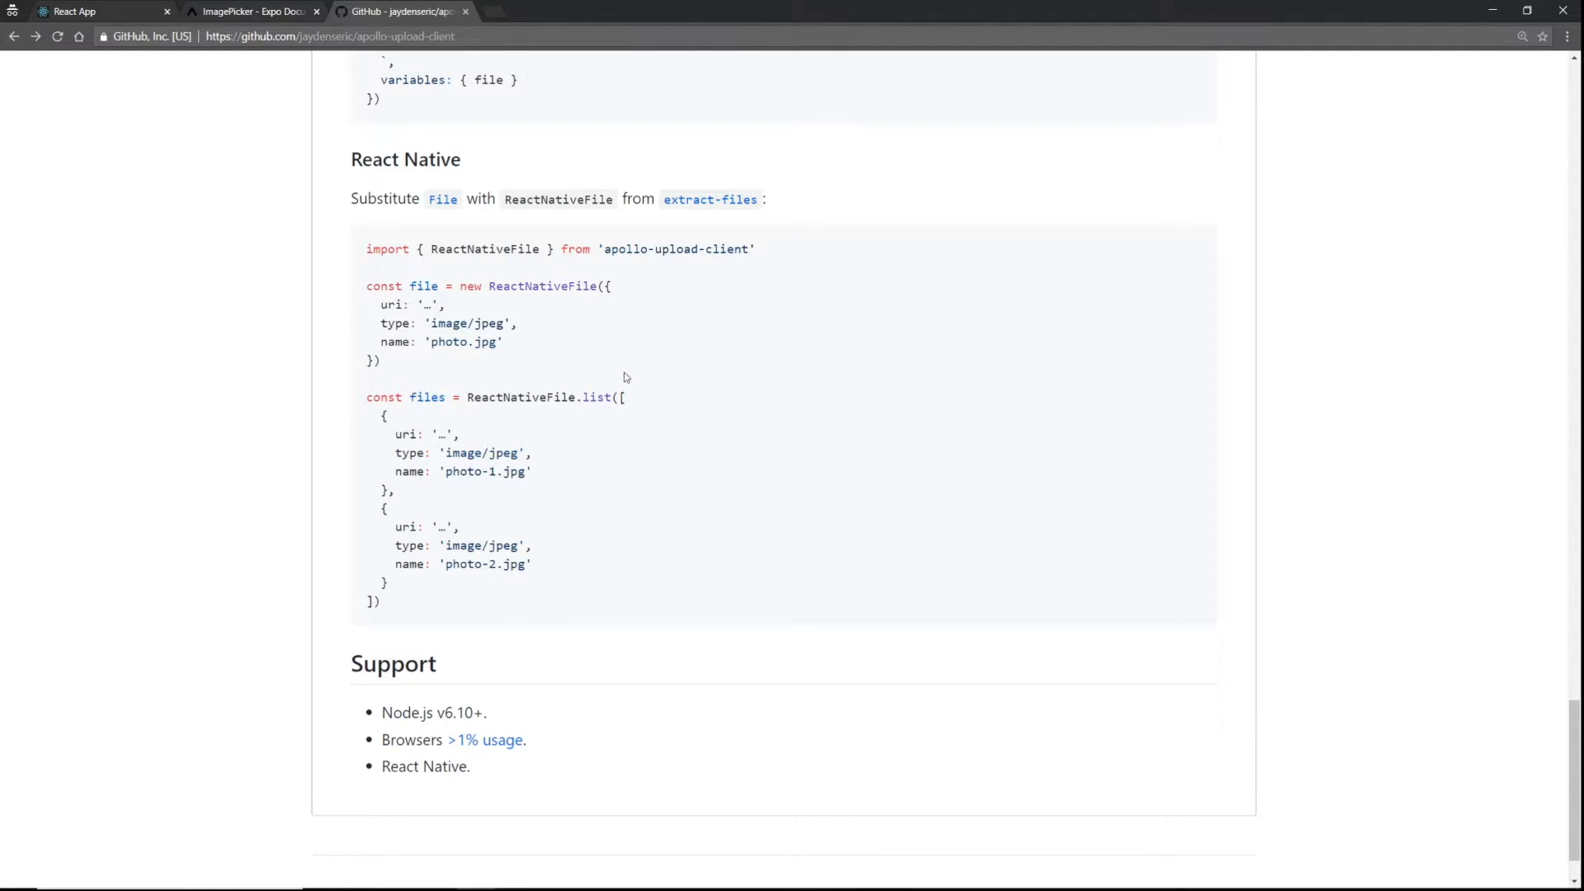
click(251, 11)
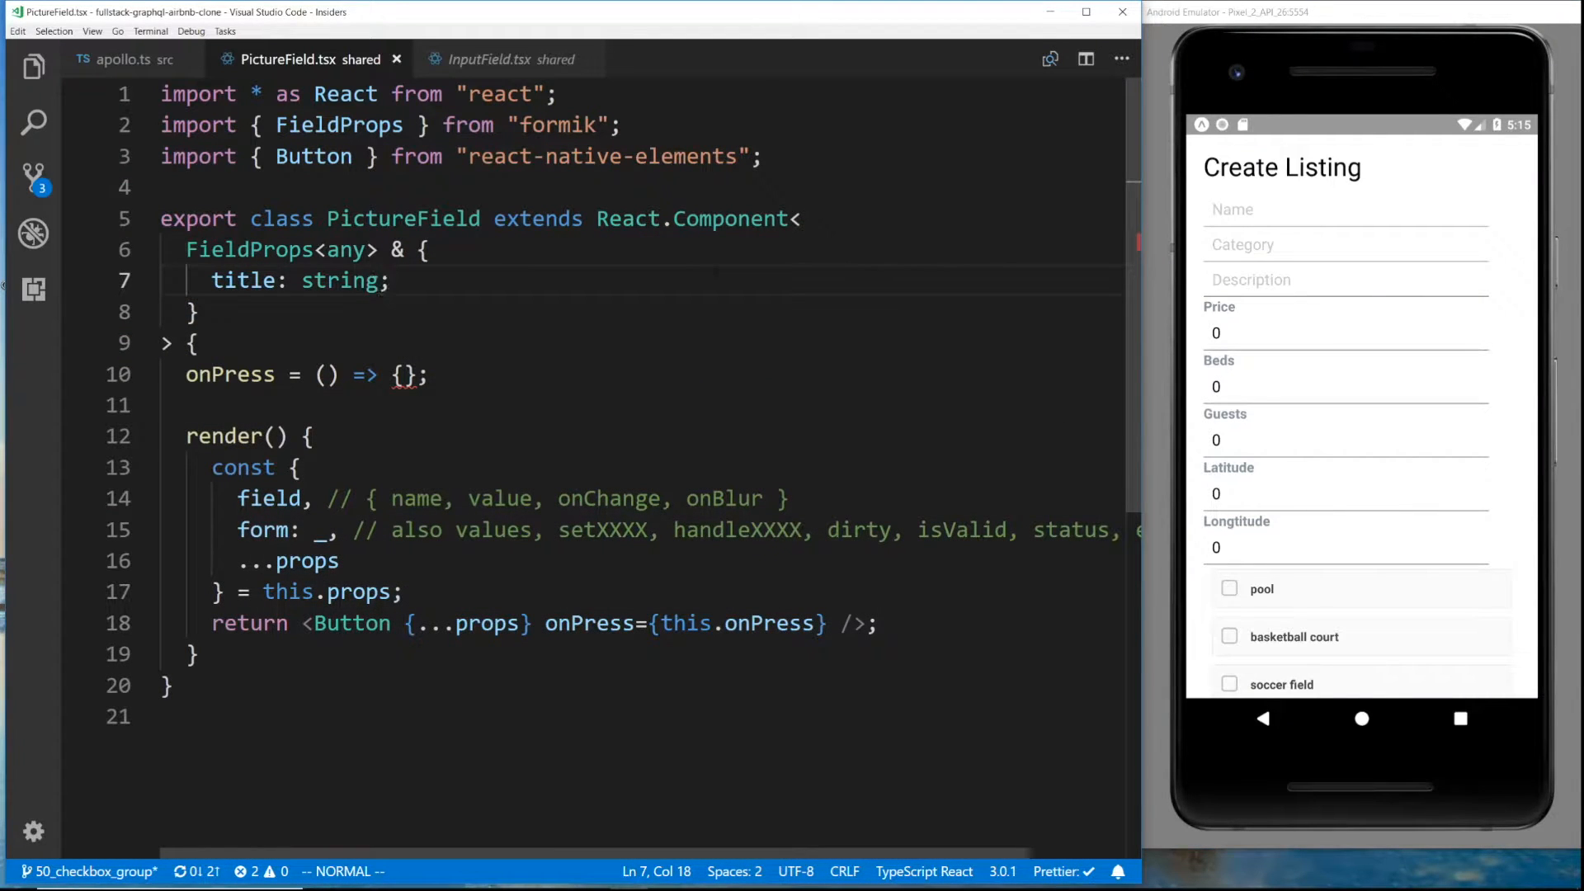
Add import {ImagePicker} from 'expo' and start onPress with const {uri} = ImagePicker
text(import {})
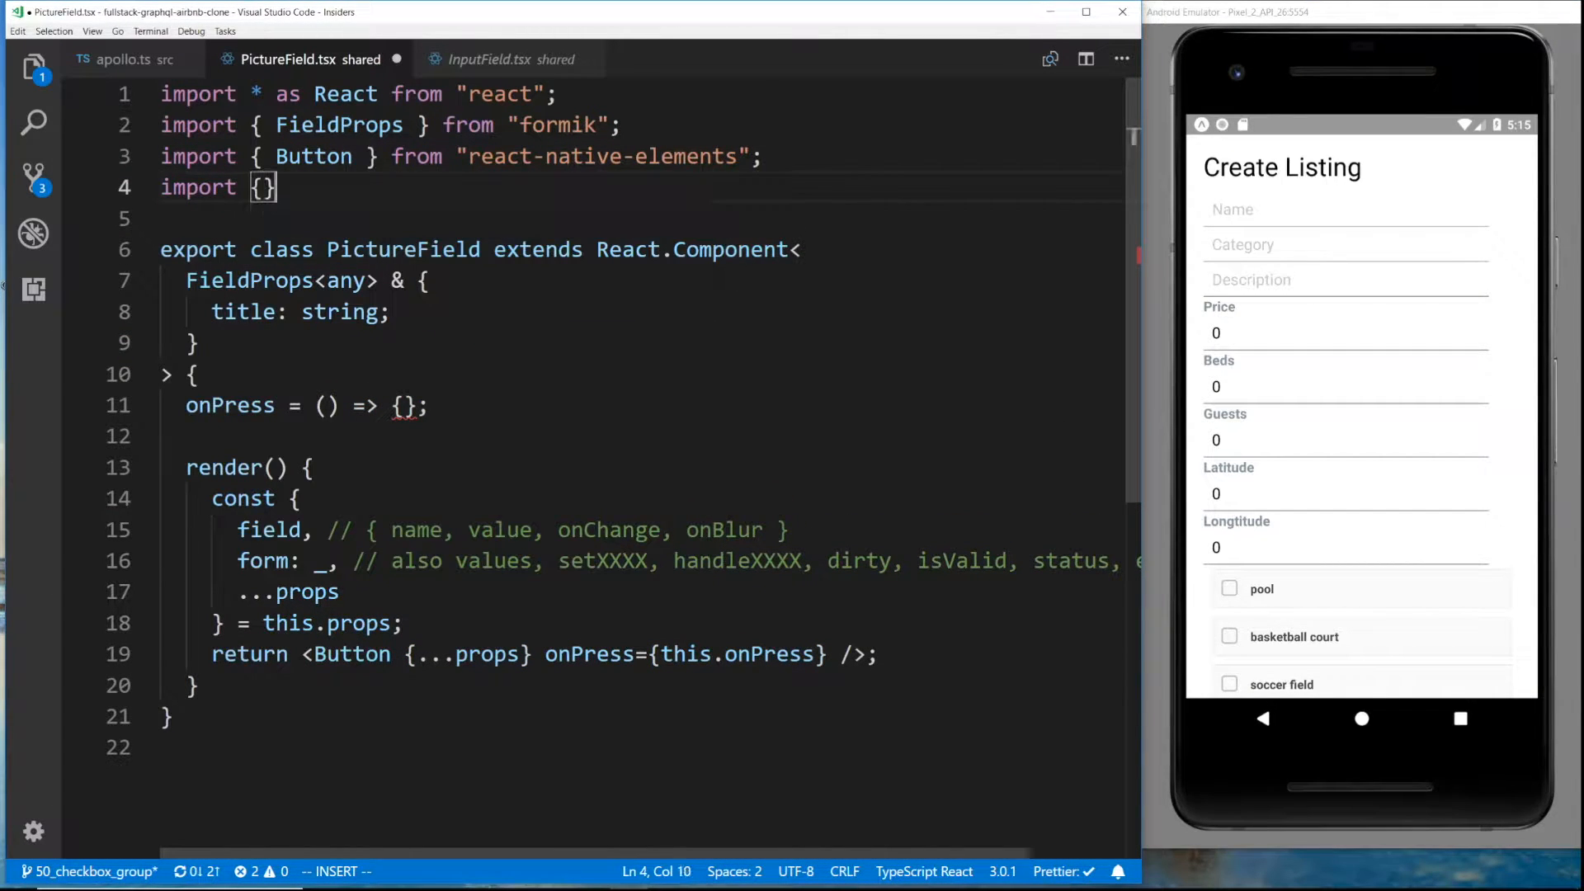
text(ImagePicker)
text(const)
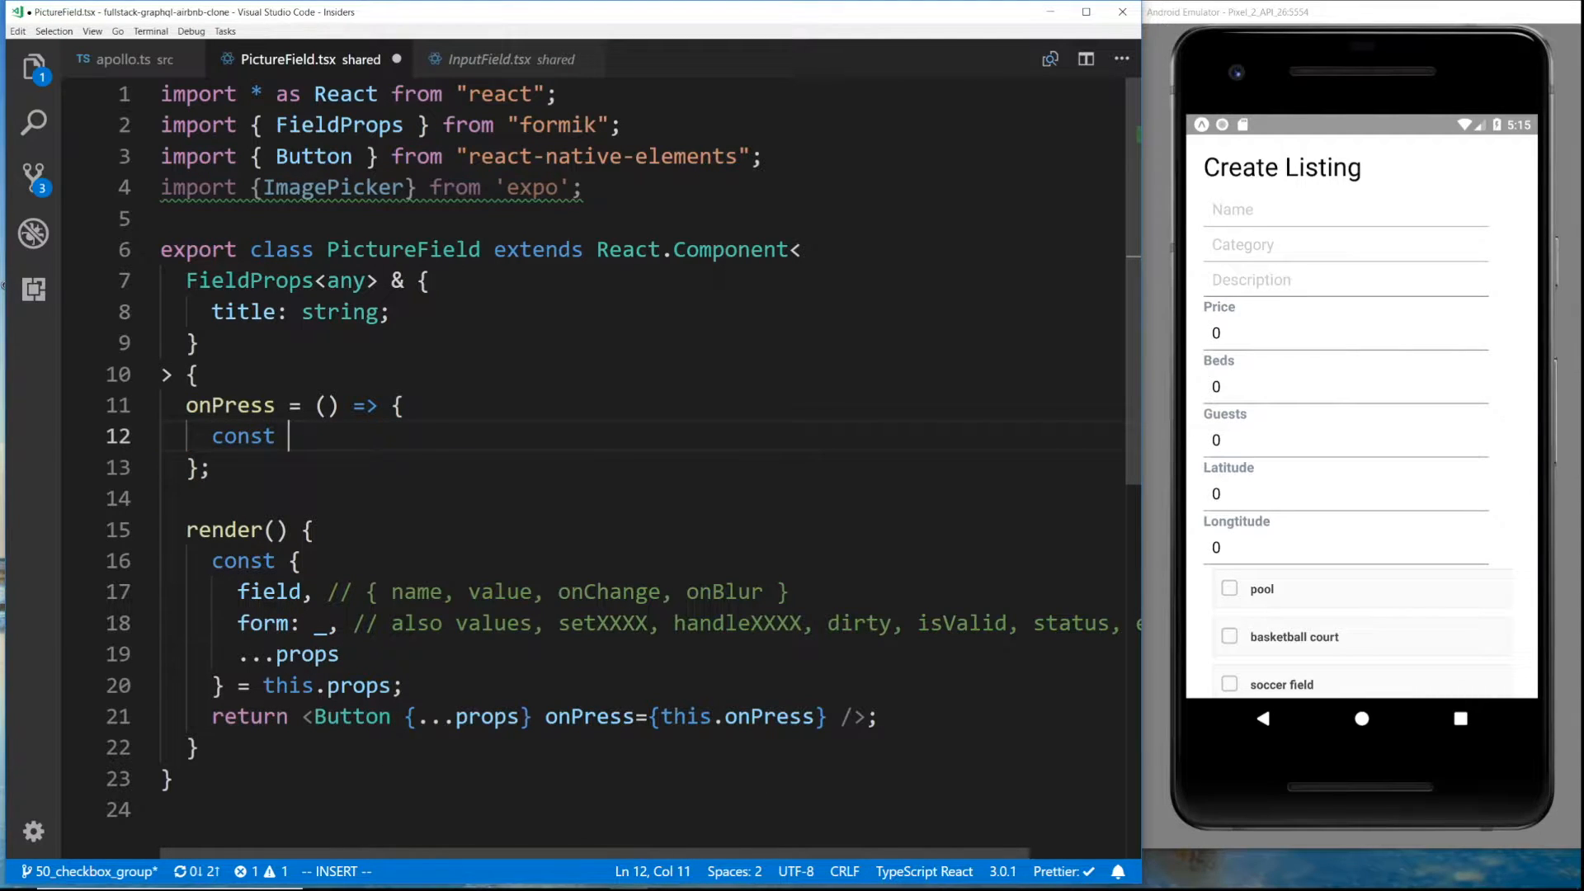
text({uri} =)
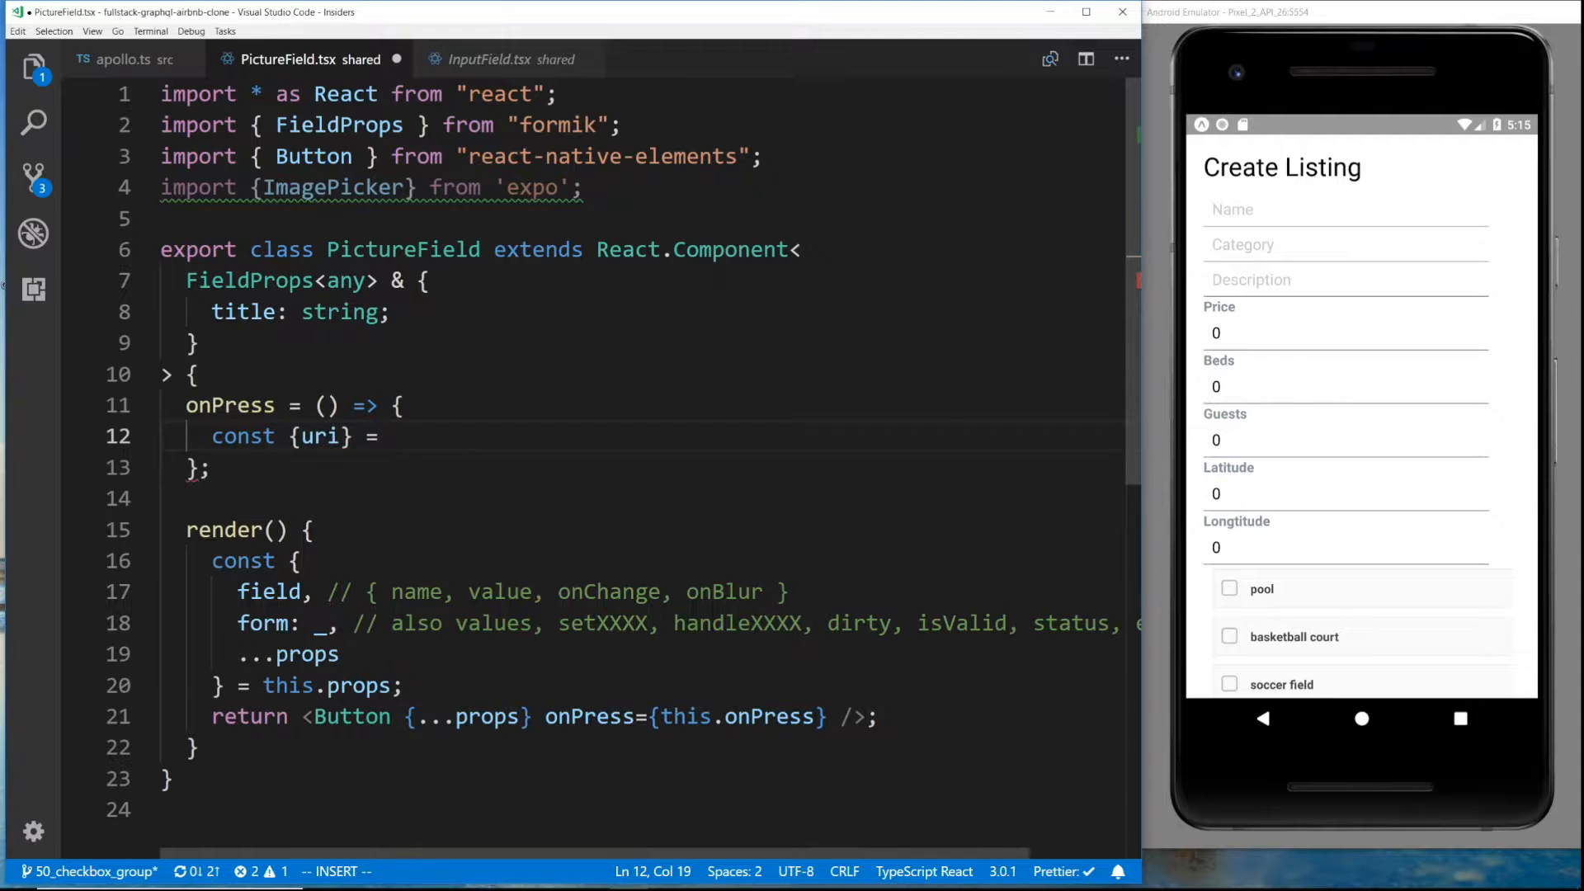
text(ImagePicker)
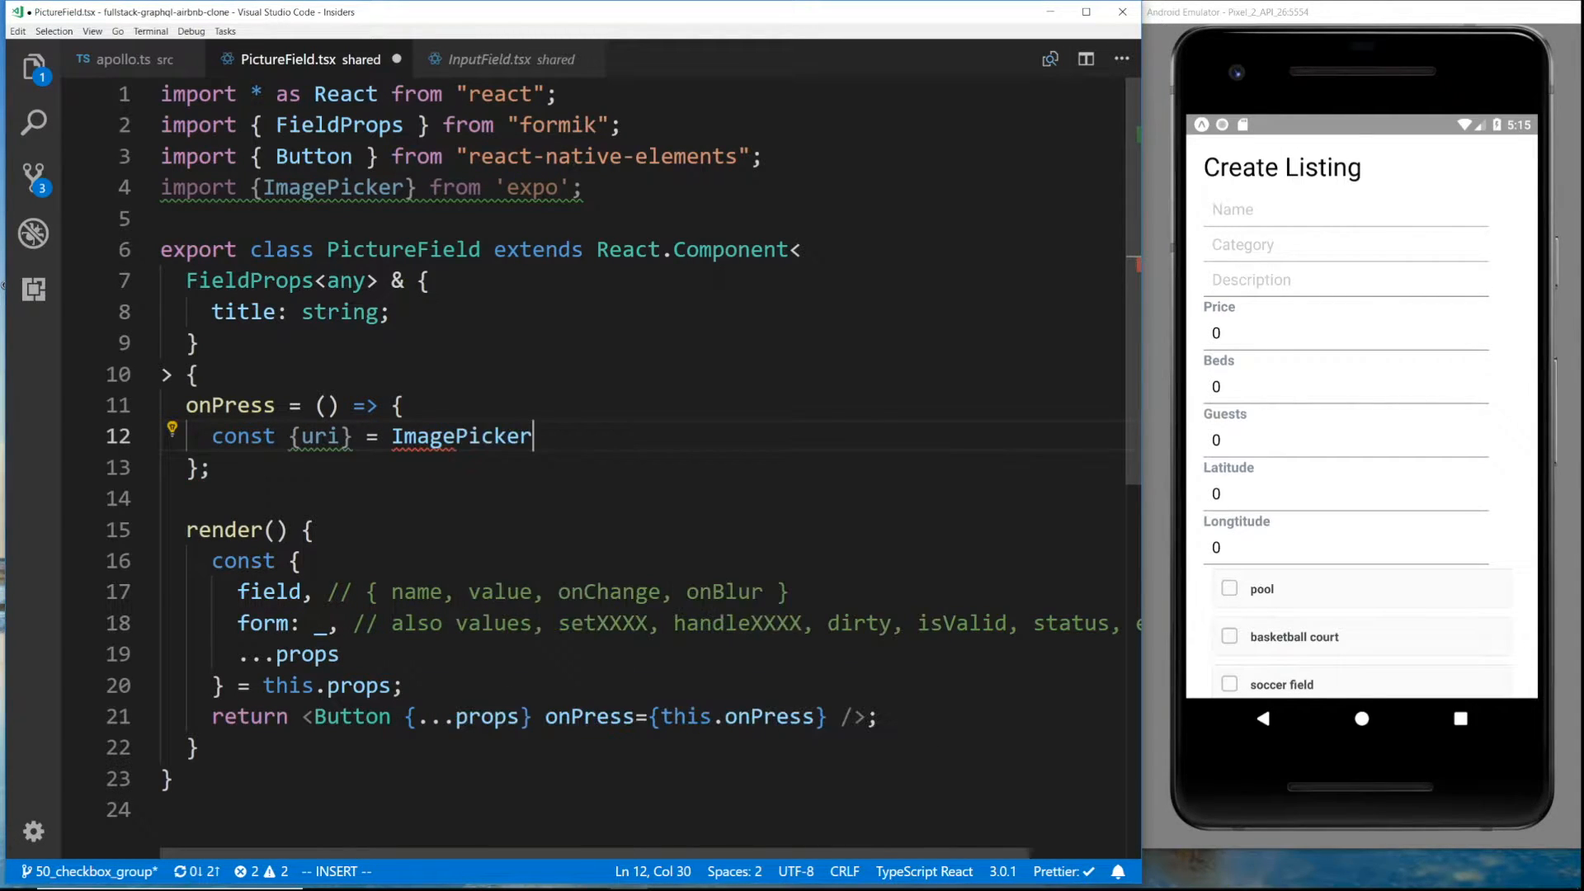
text(.)
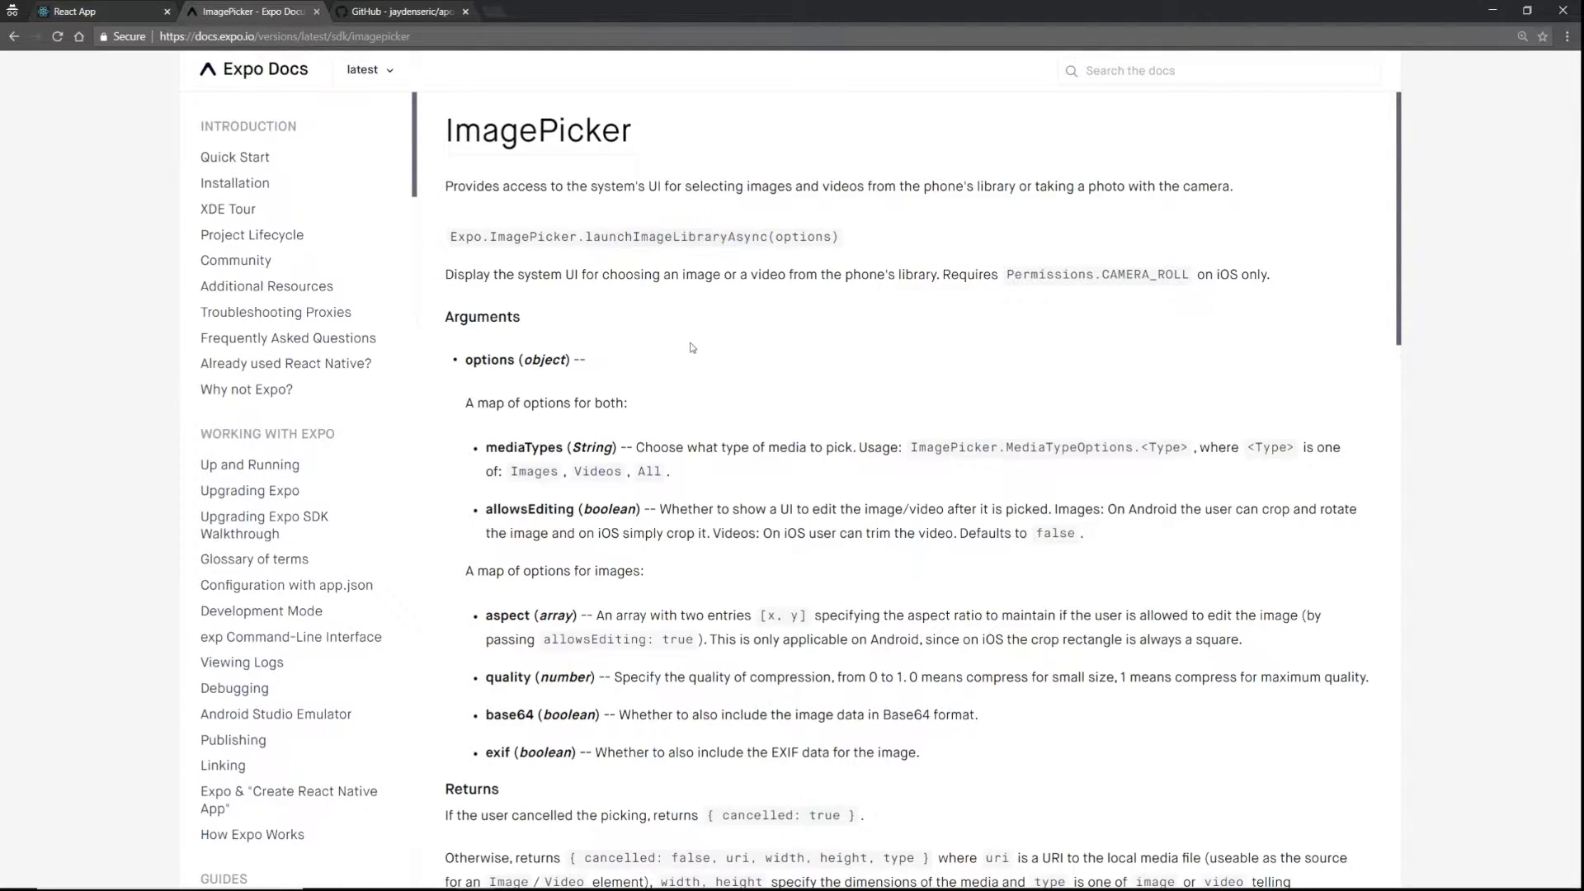
Check the picked image's return fields, including type, in Expo's ImagePicker docs
scroll(down, 3)
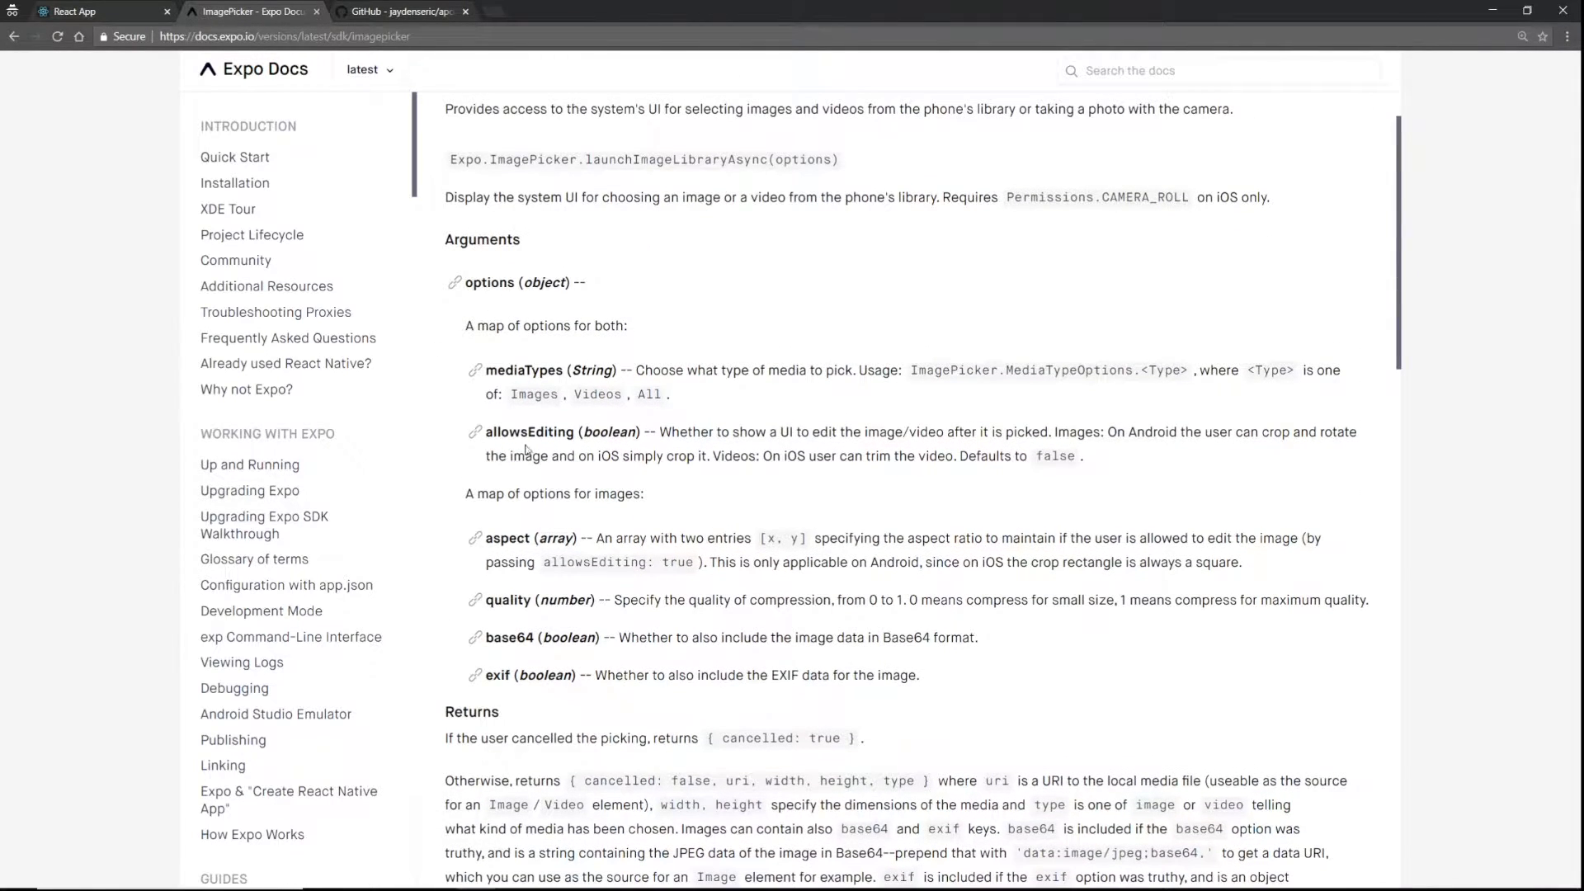
scroll(down, 3)
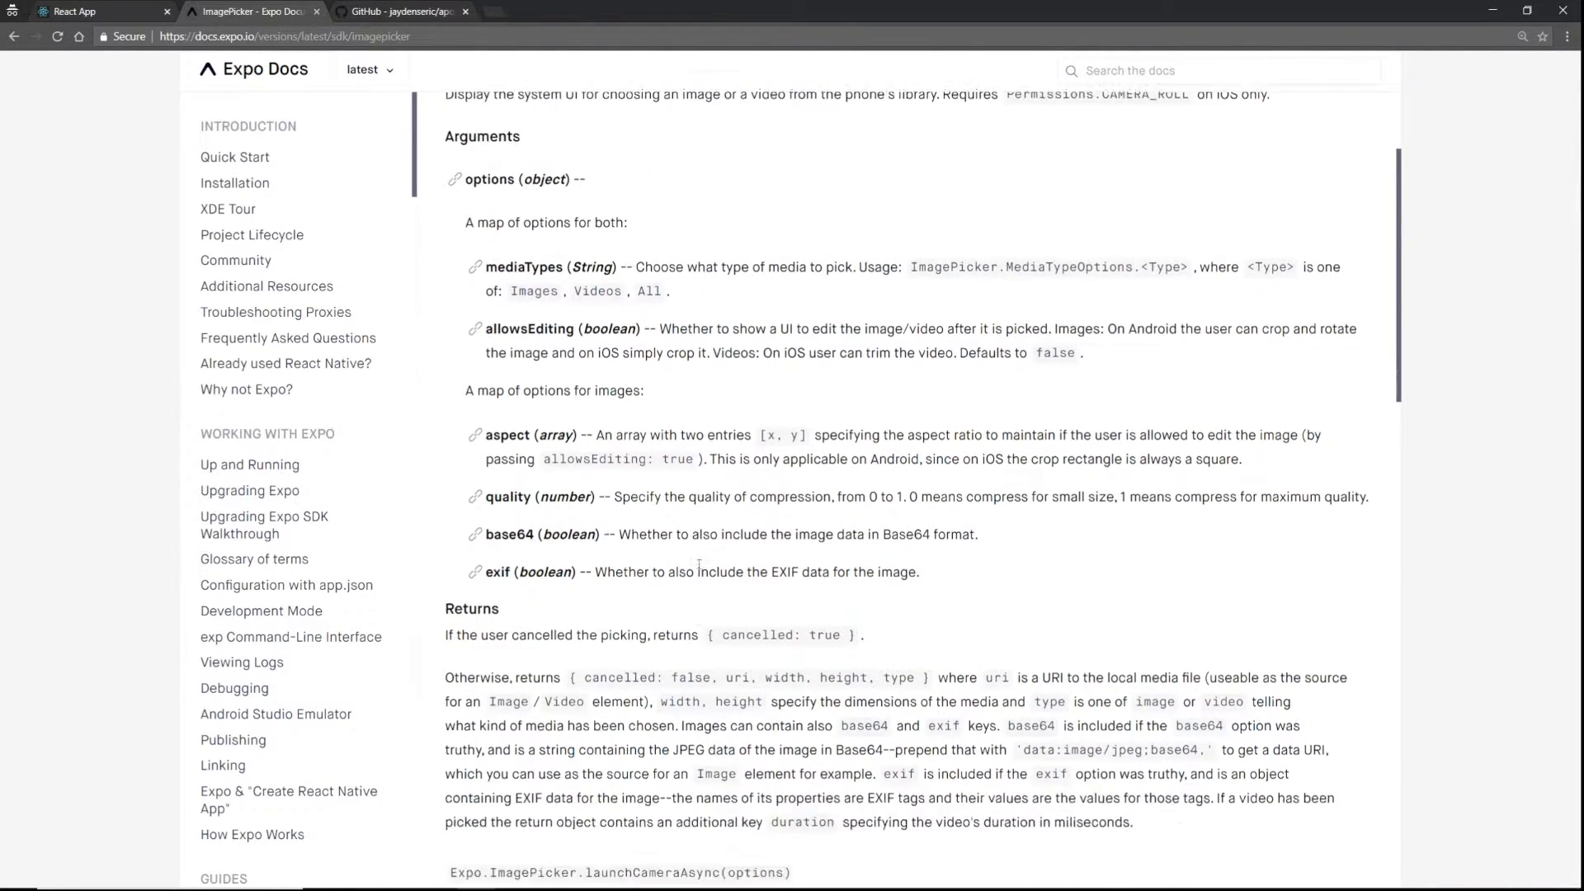
scroll(down, 3)
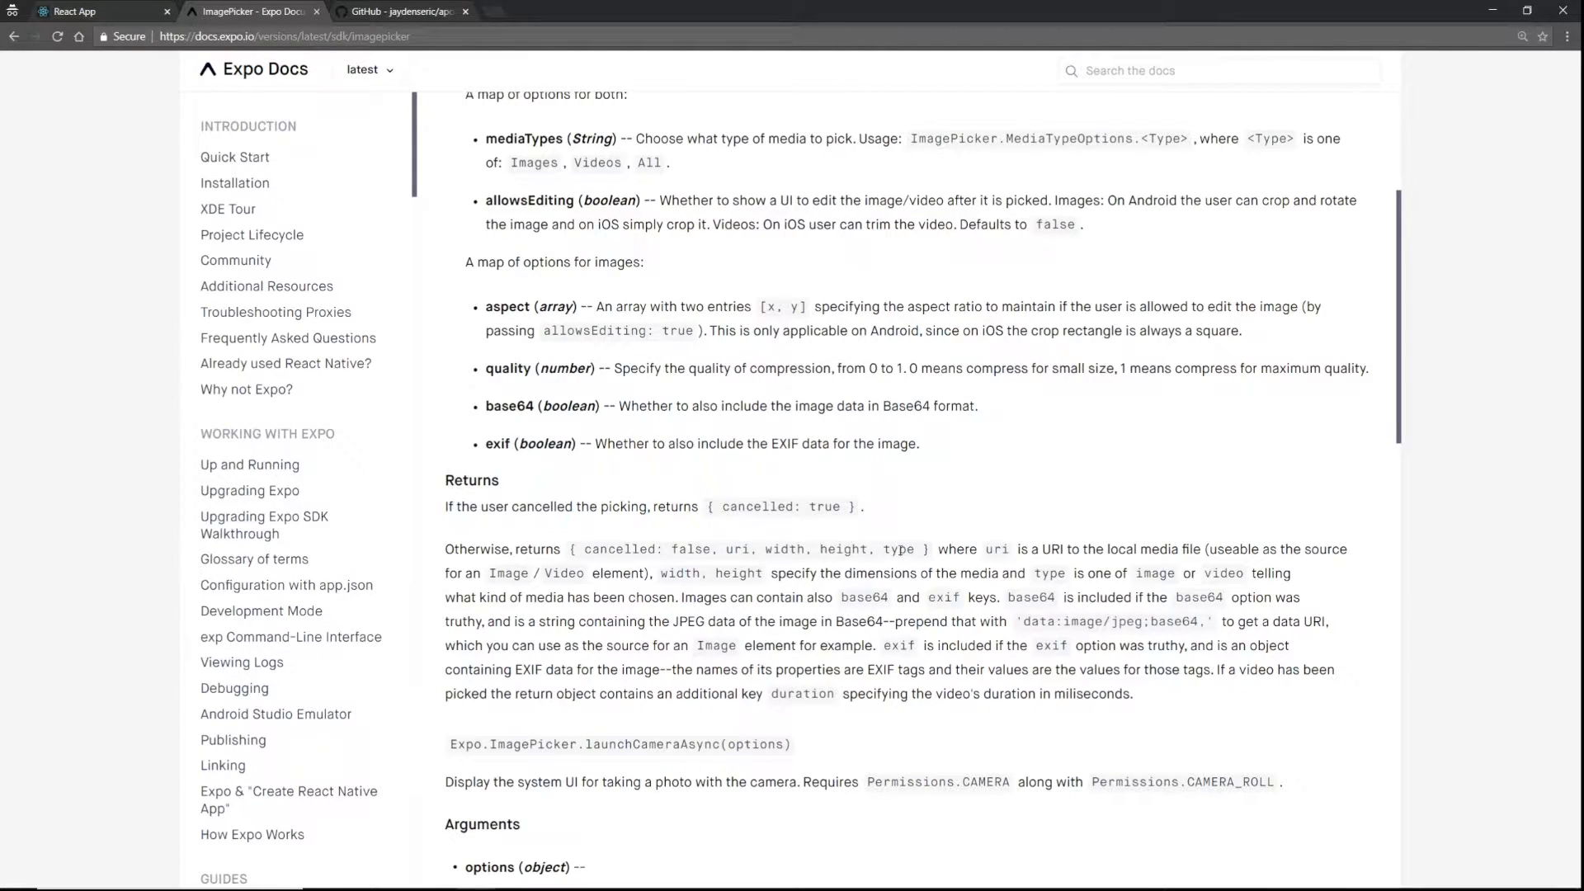
double_click(899, 548)
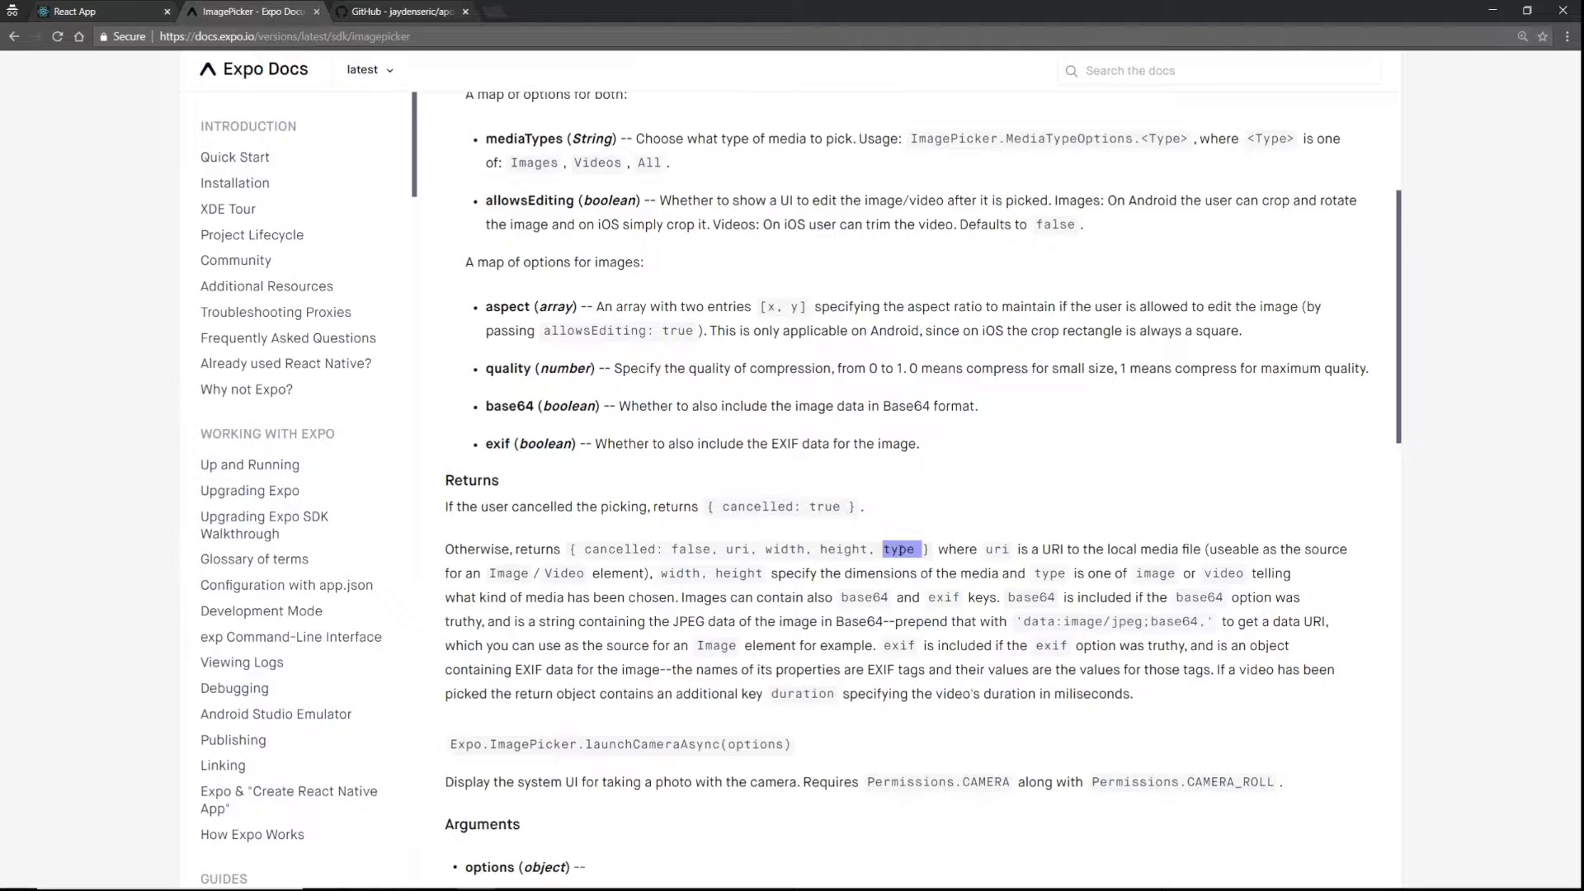
scroll(down, 3)
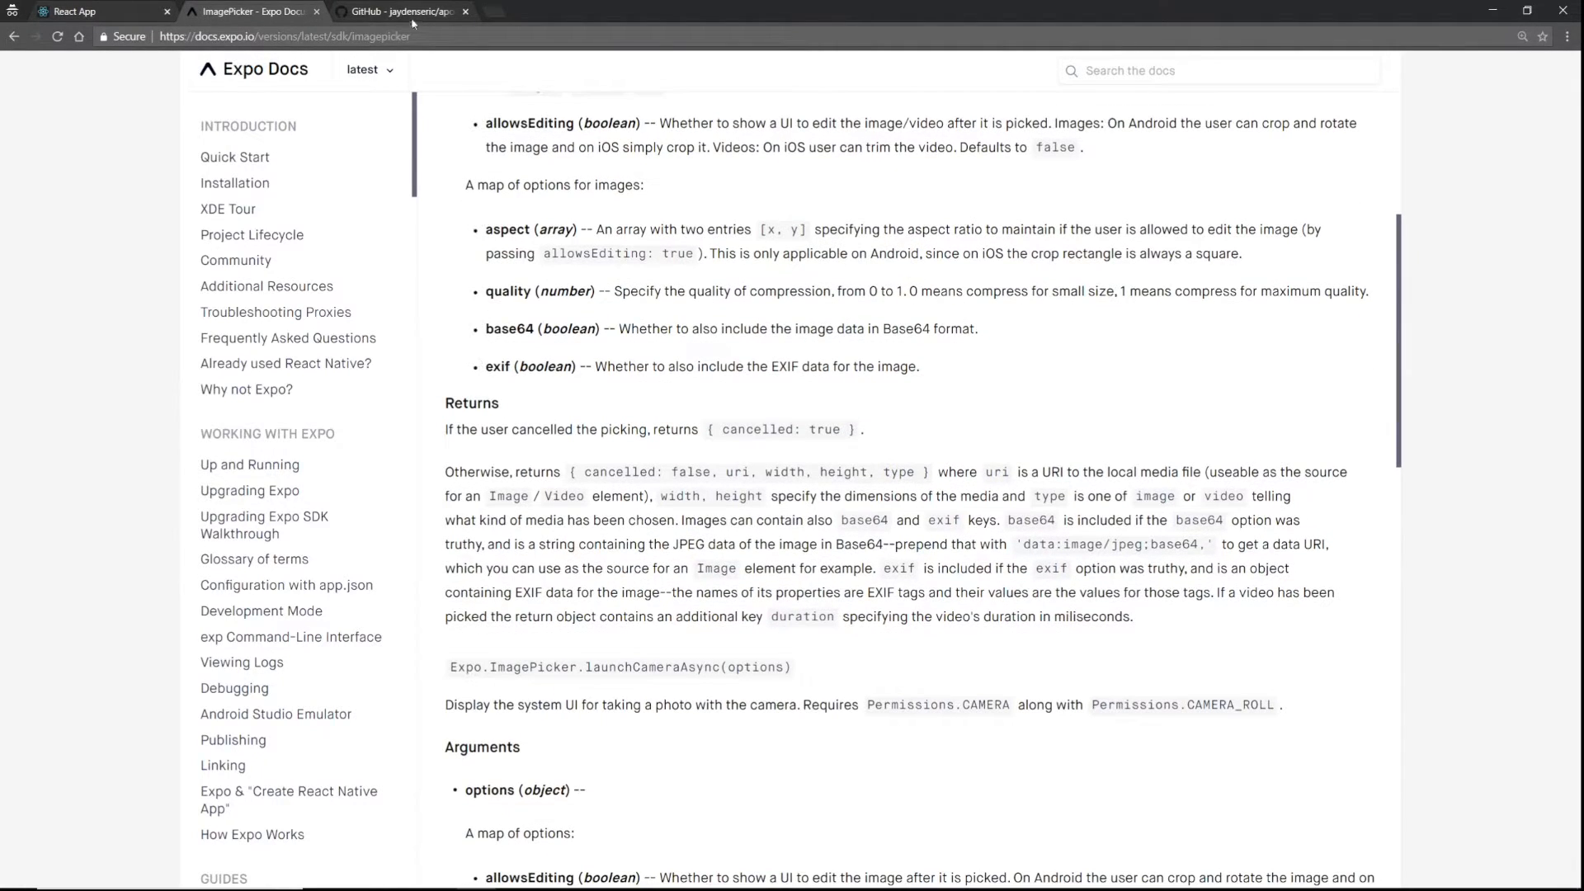
Compare uri and type against the ReactNativeFile example in the GitHub README
click(394, 10)
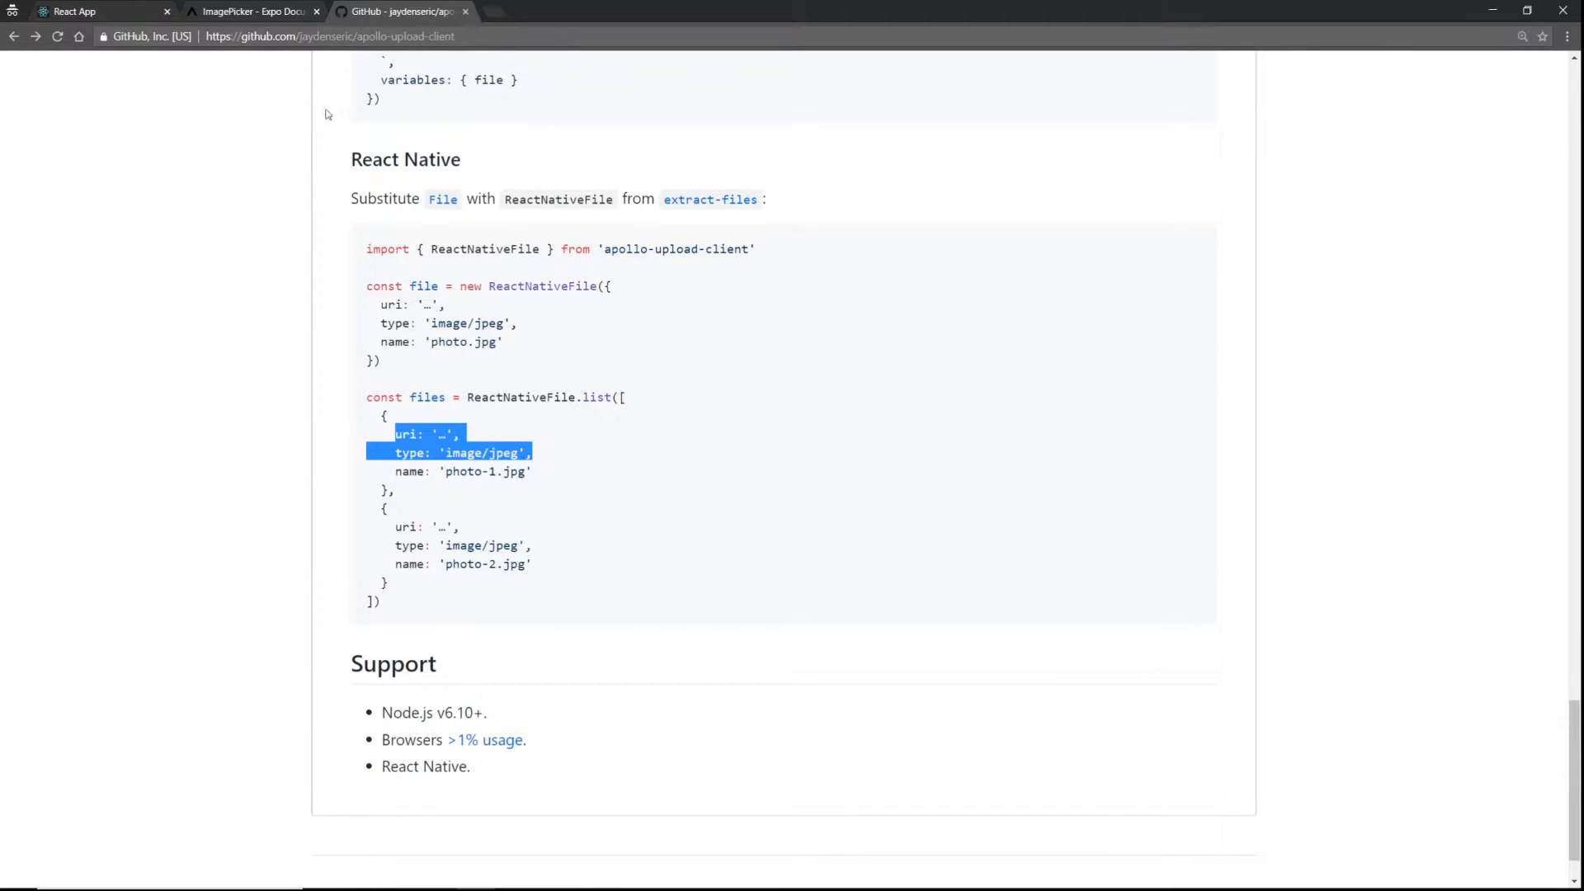
click(604, 457)
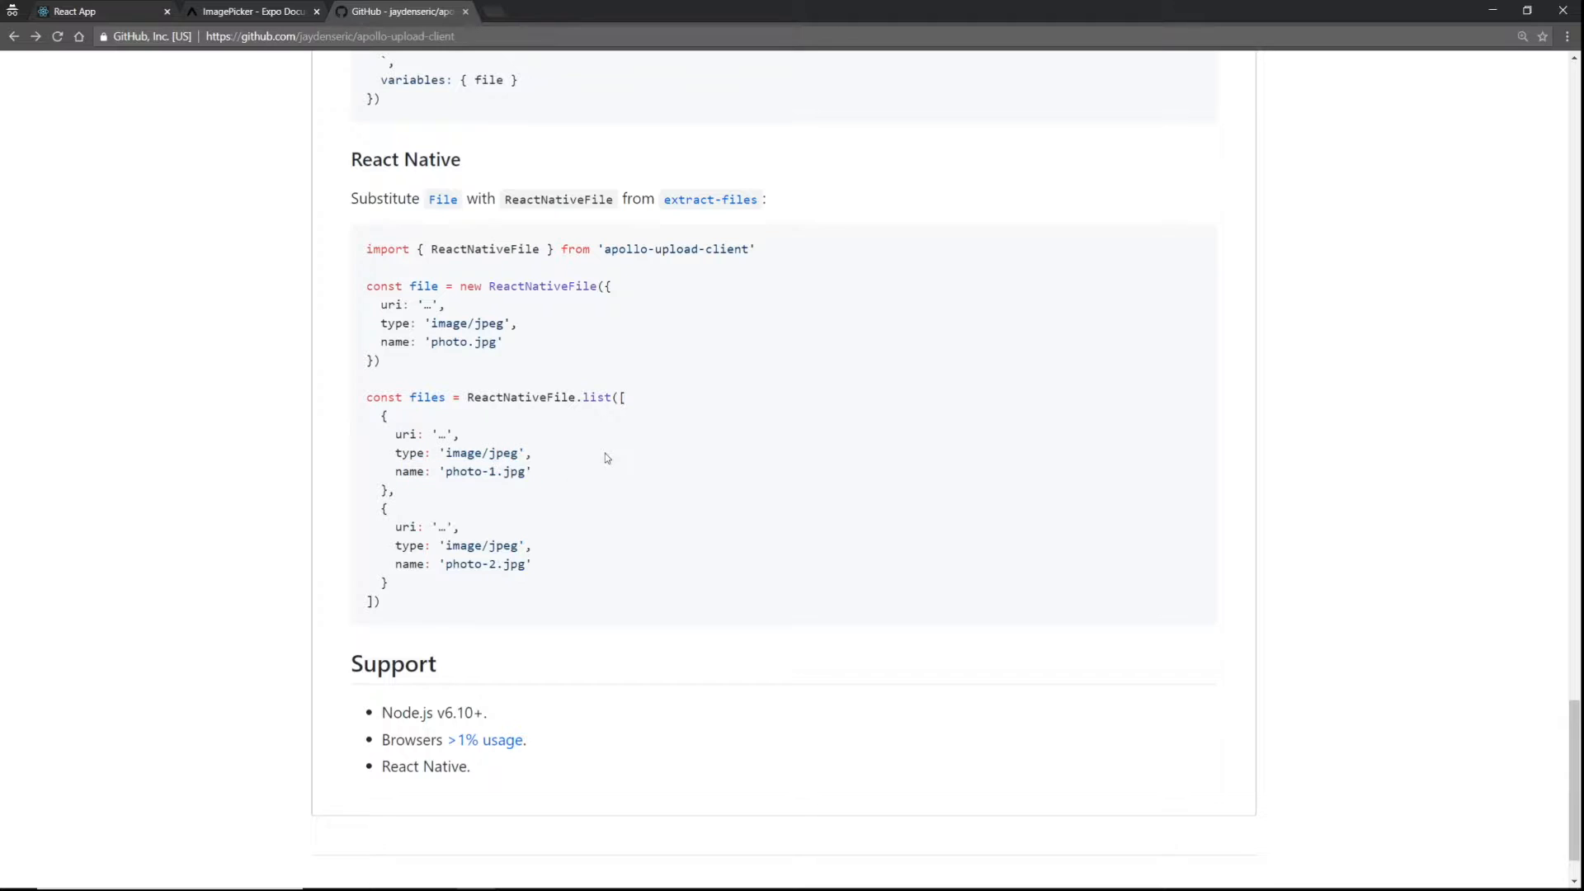
click(252, 11)
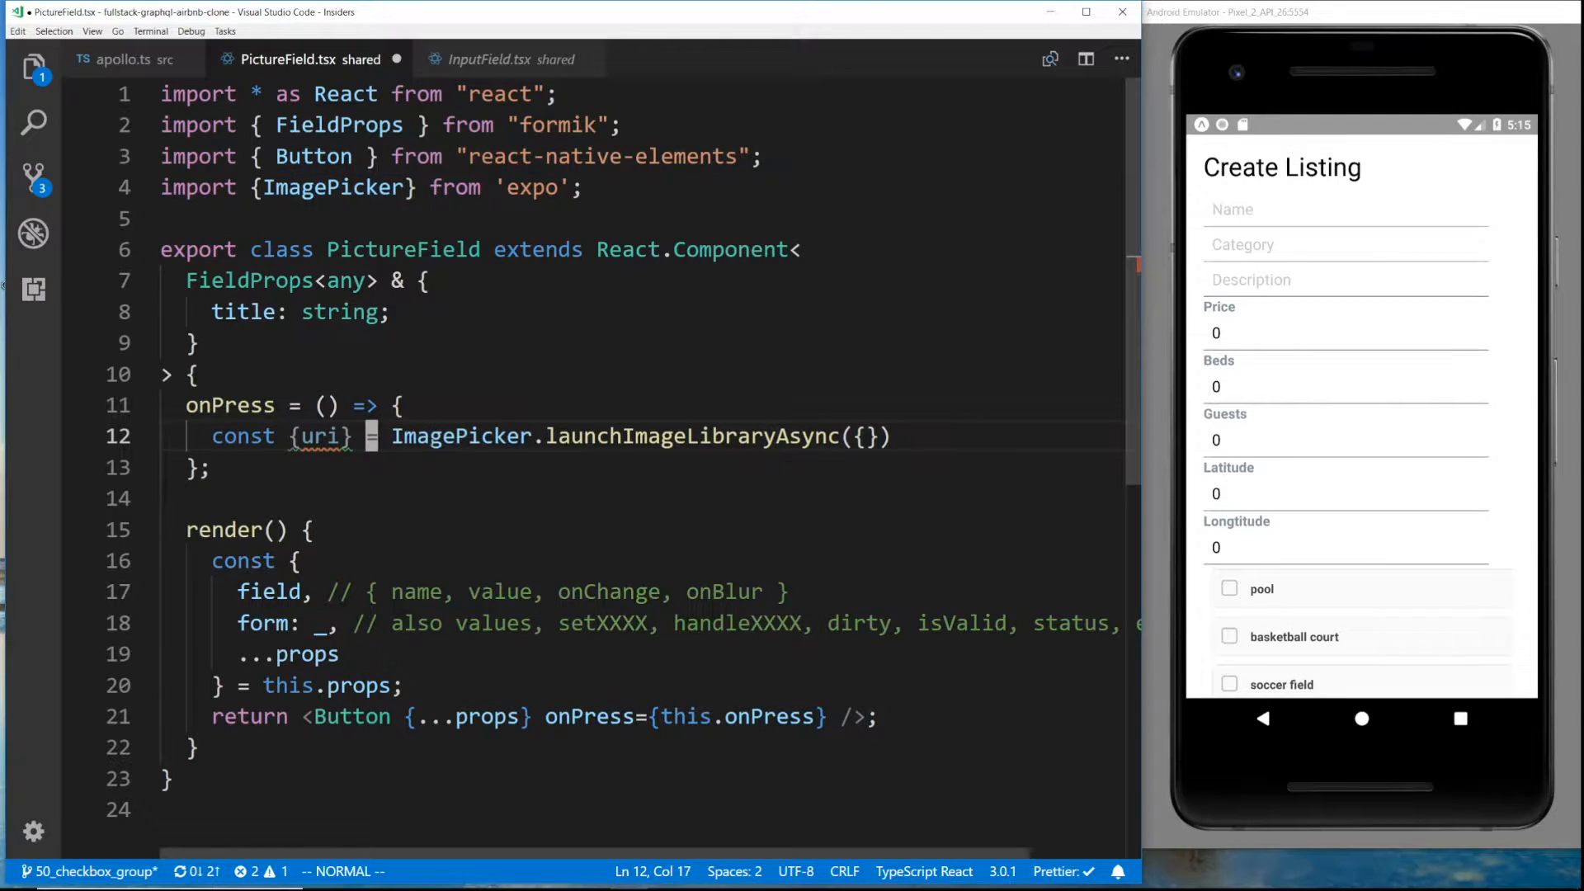
Make onPress async and await the picked image's uri and type into a file constant
text(, type)
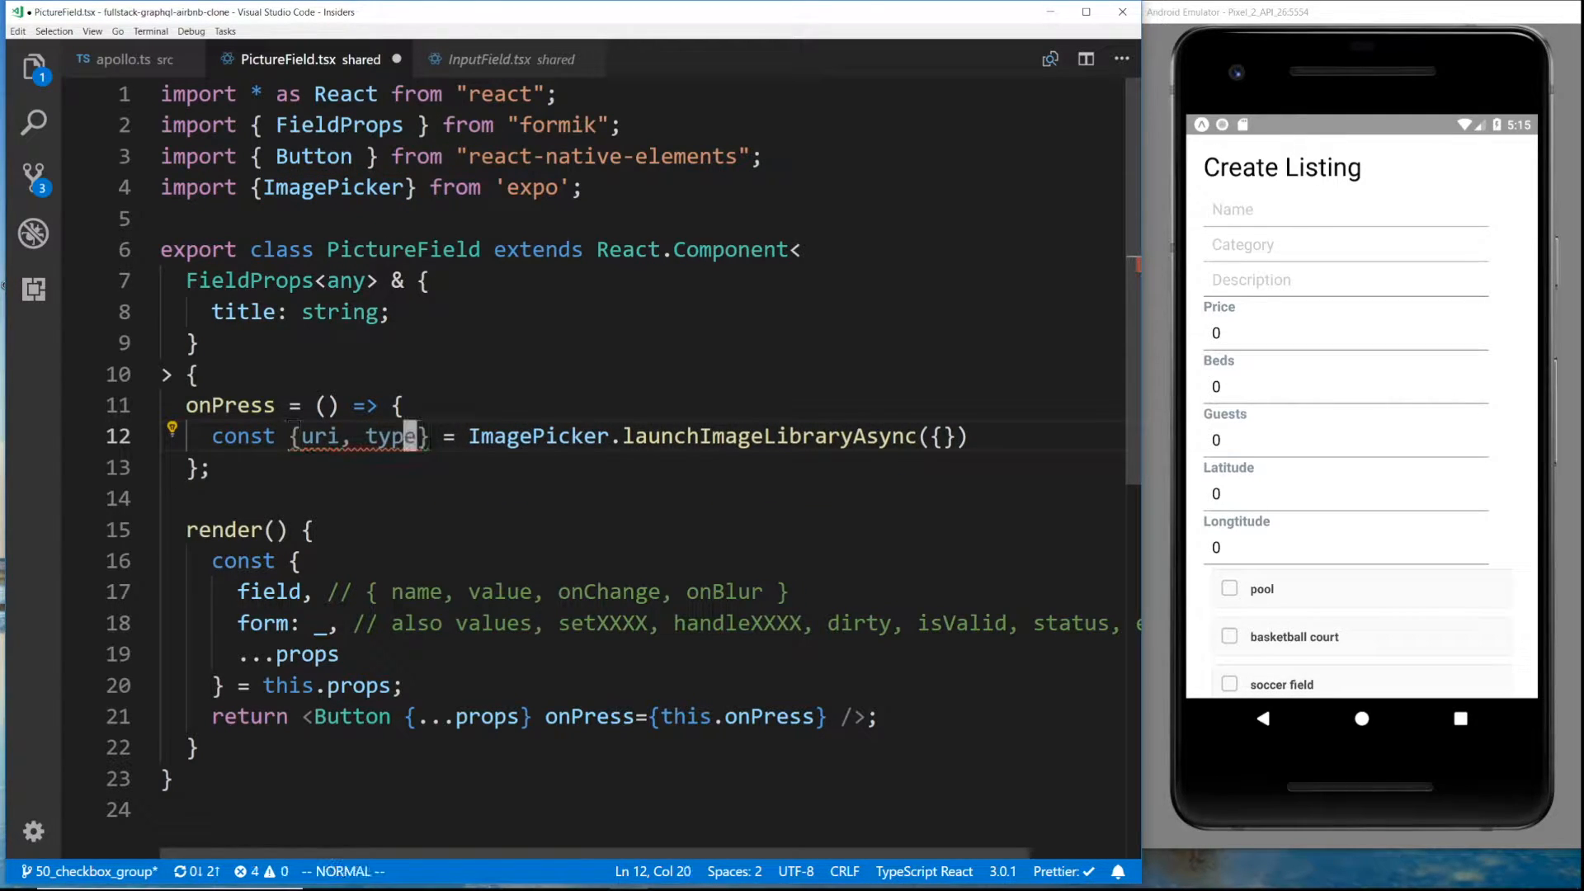
text(await)
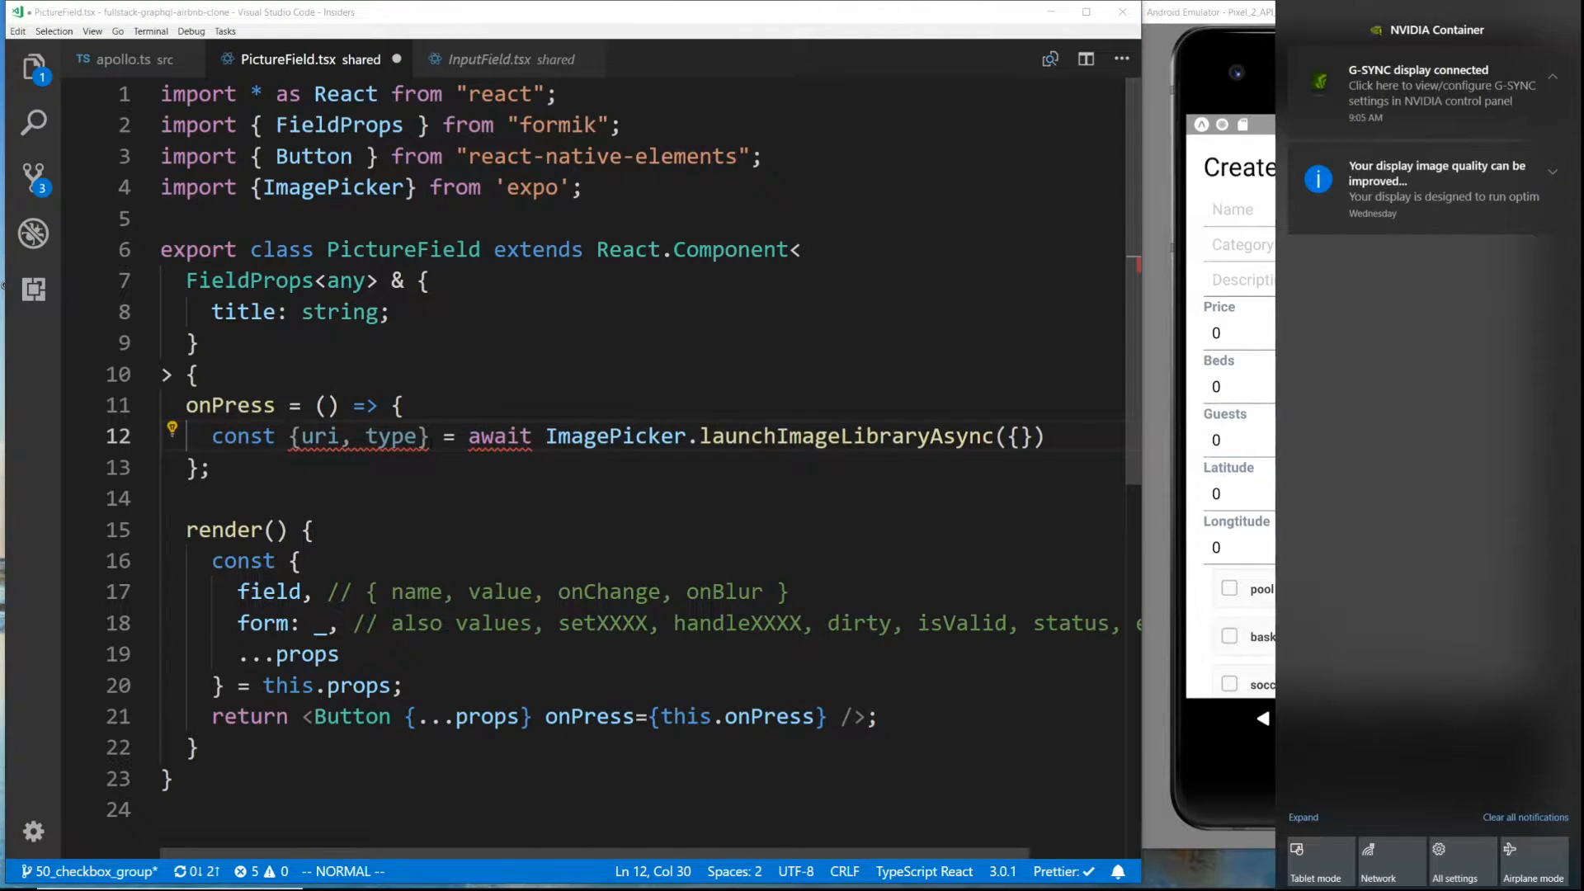
text();)
text(const)
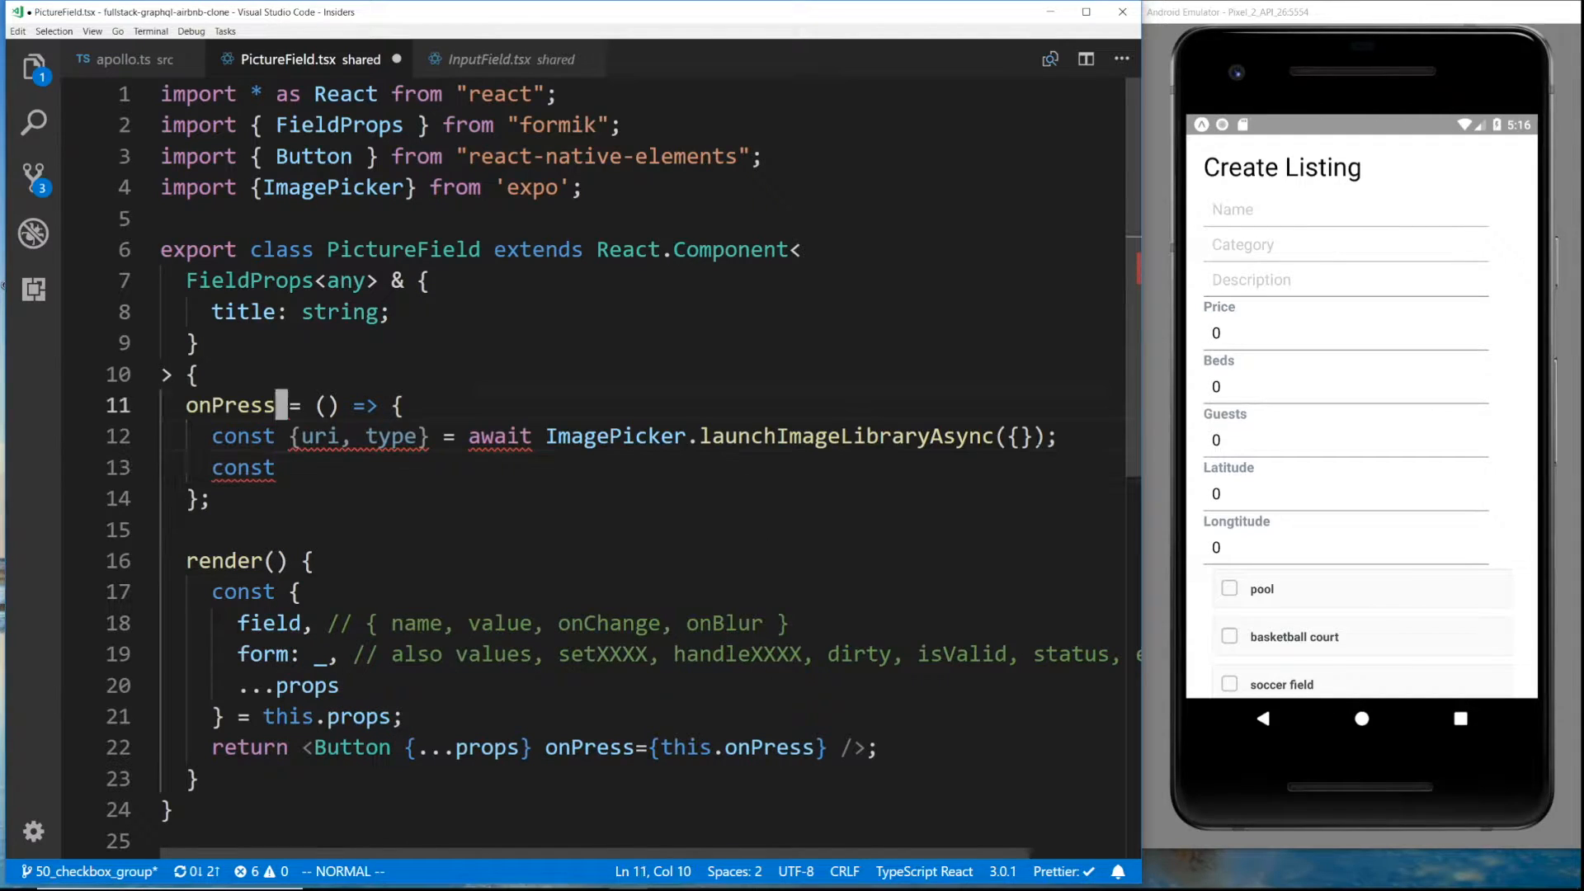
text(async)
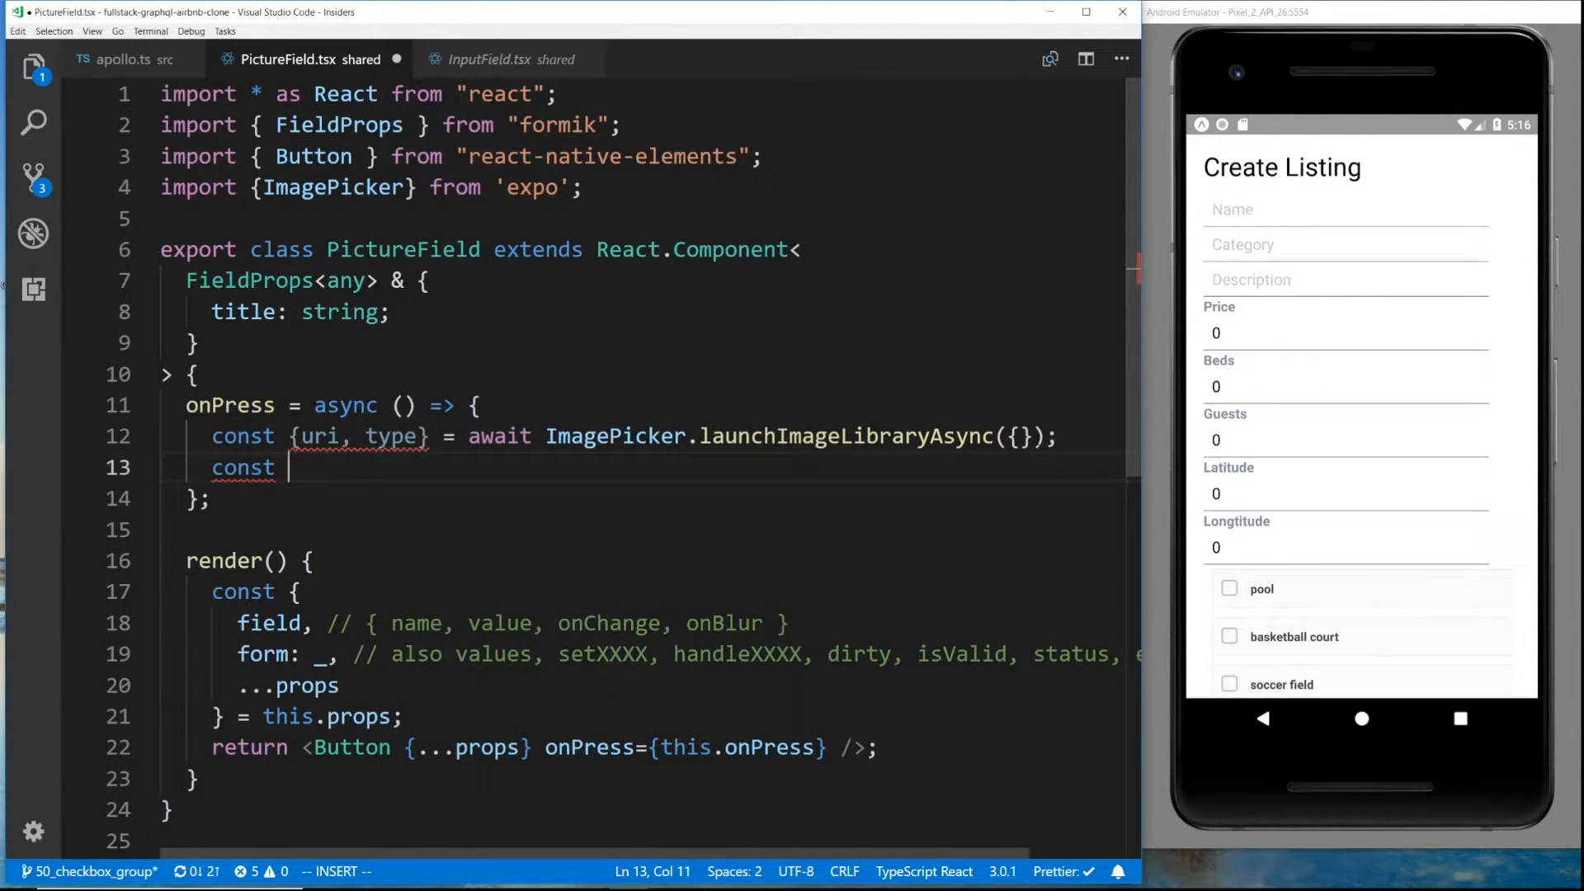
text(file =)
click(643, 220)
text(import {} =)
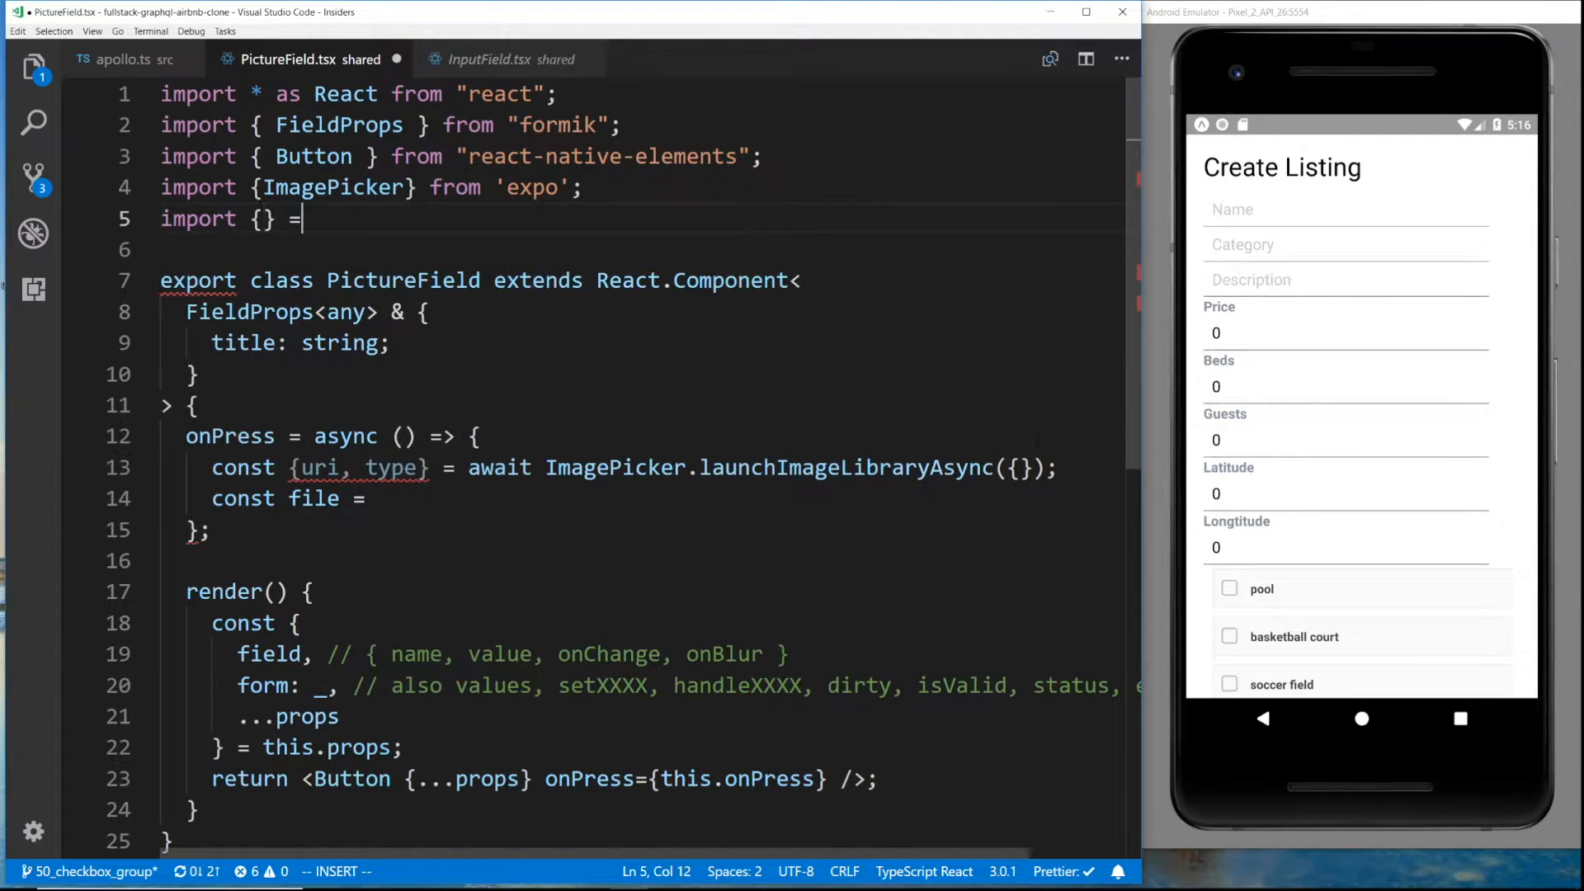
text(from 'r')
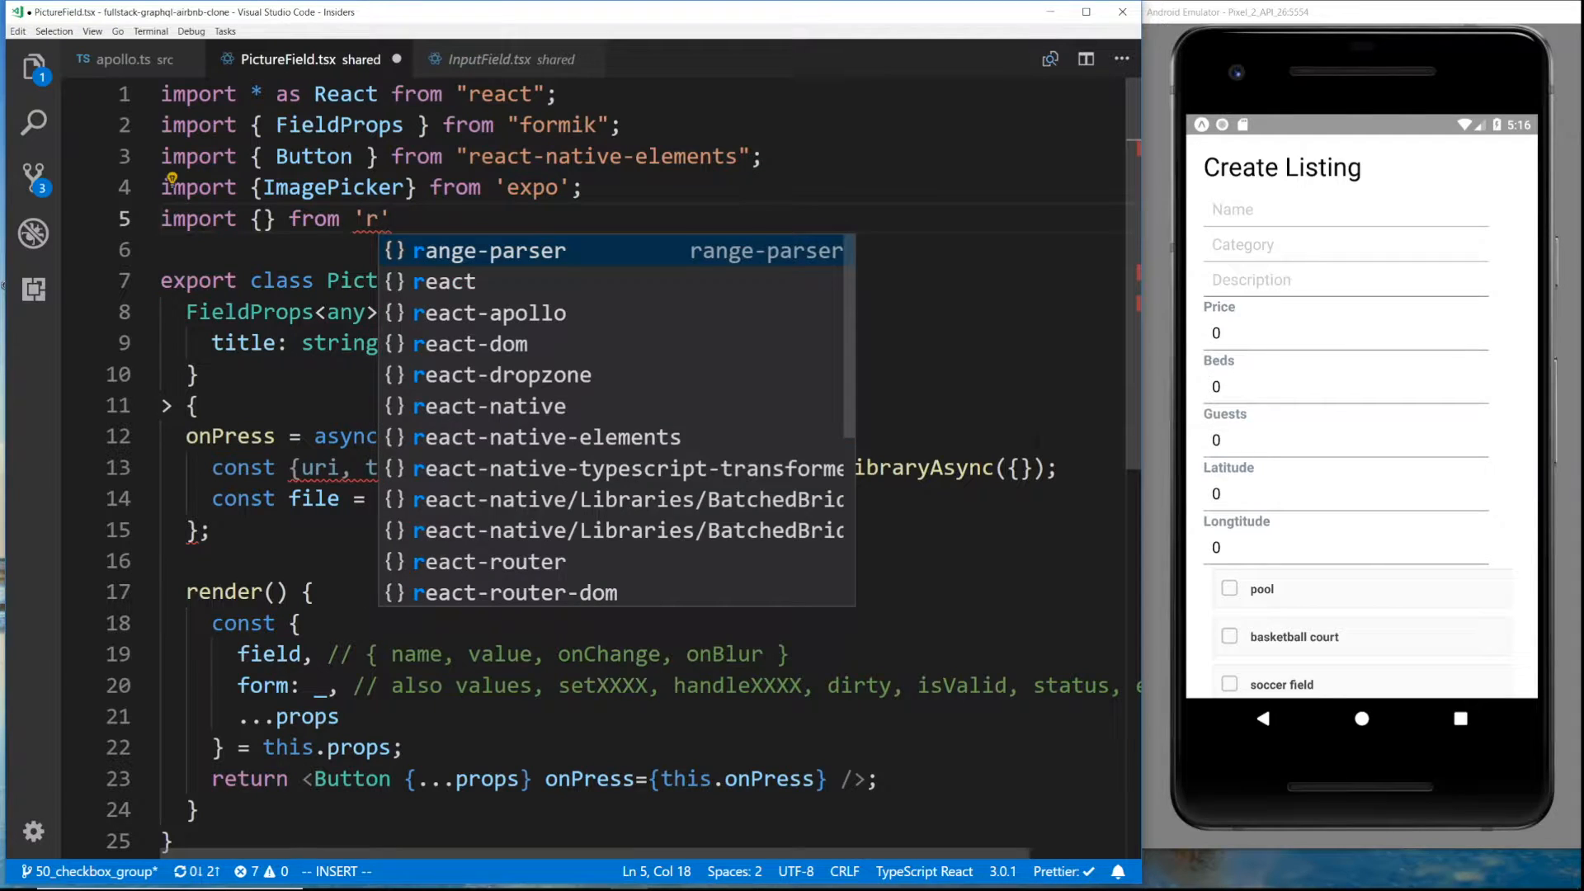
text(apollo-upload-client)
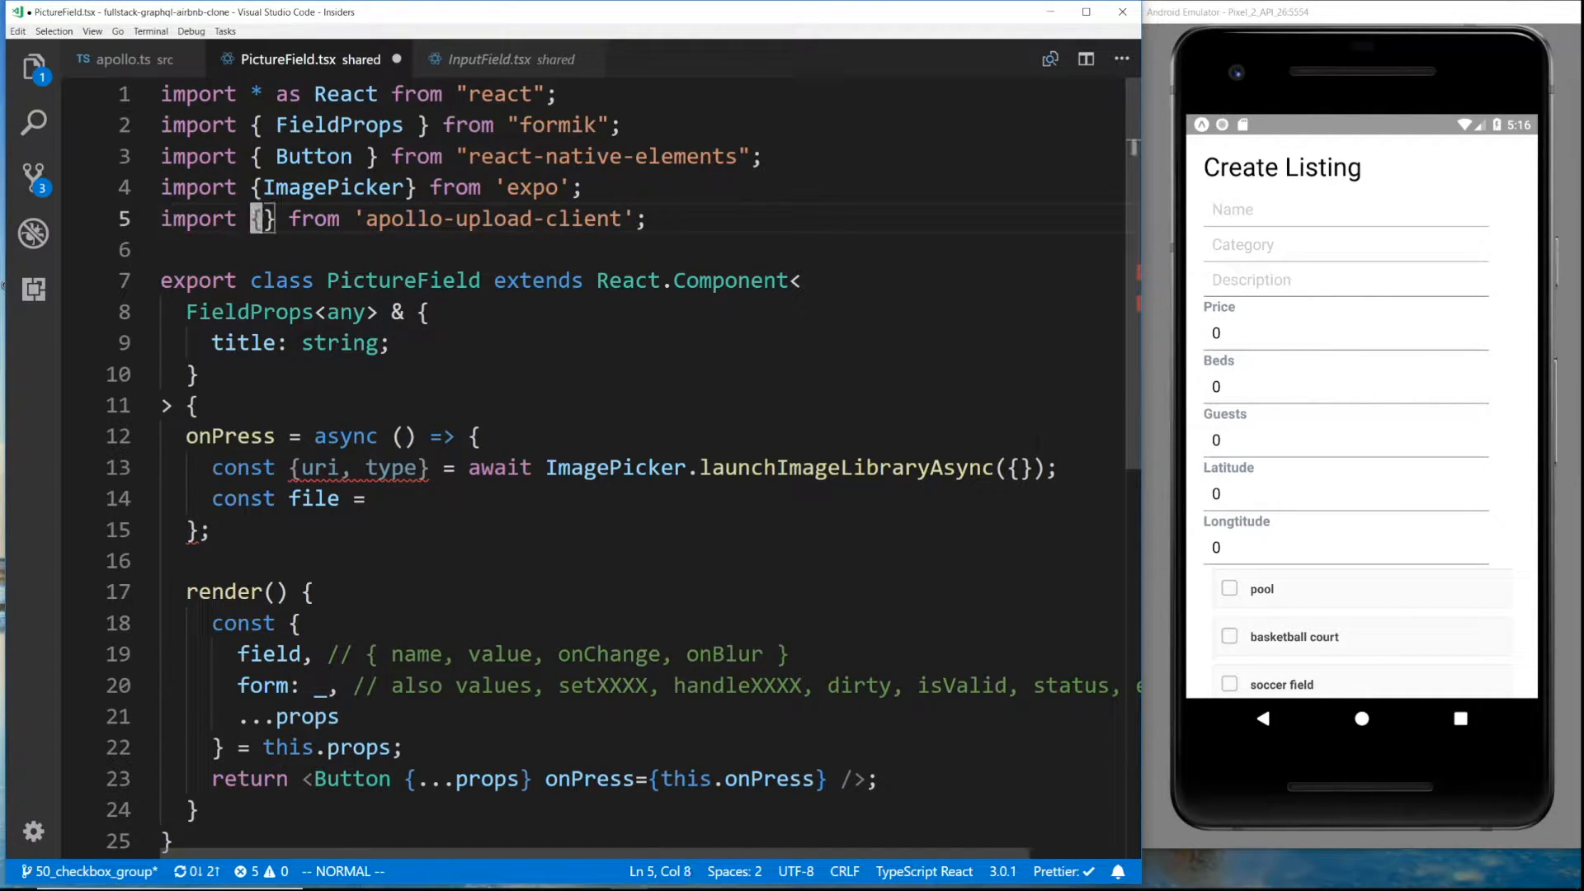
Build a new ReactNativeFile named 'picture' and rename the picker result imageResult
text(ReactNativeFile)
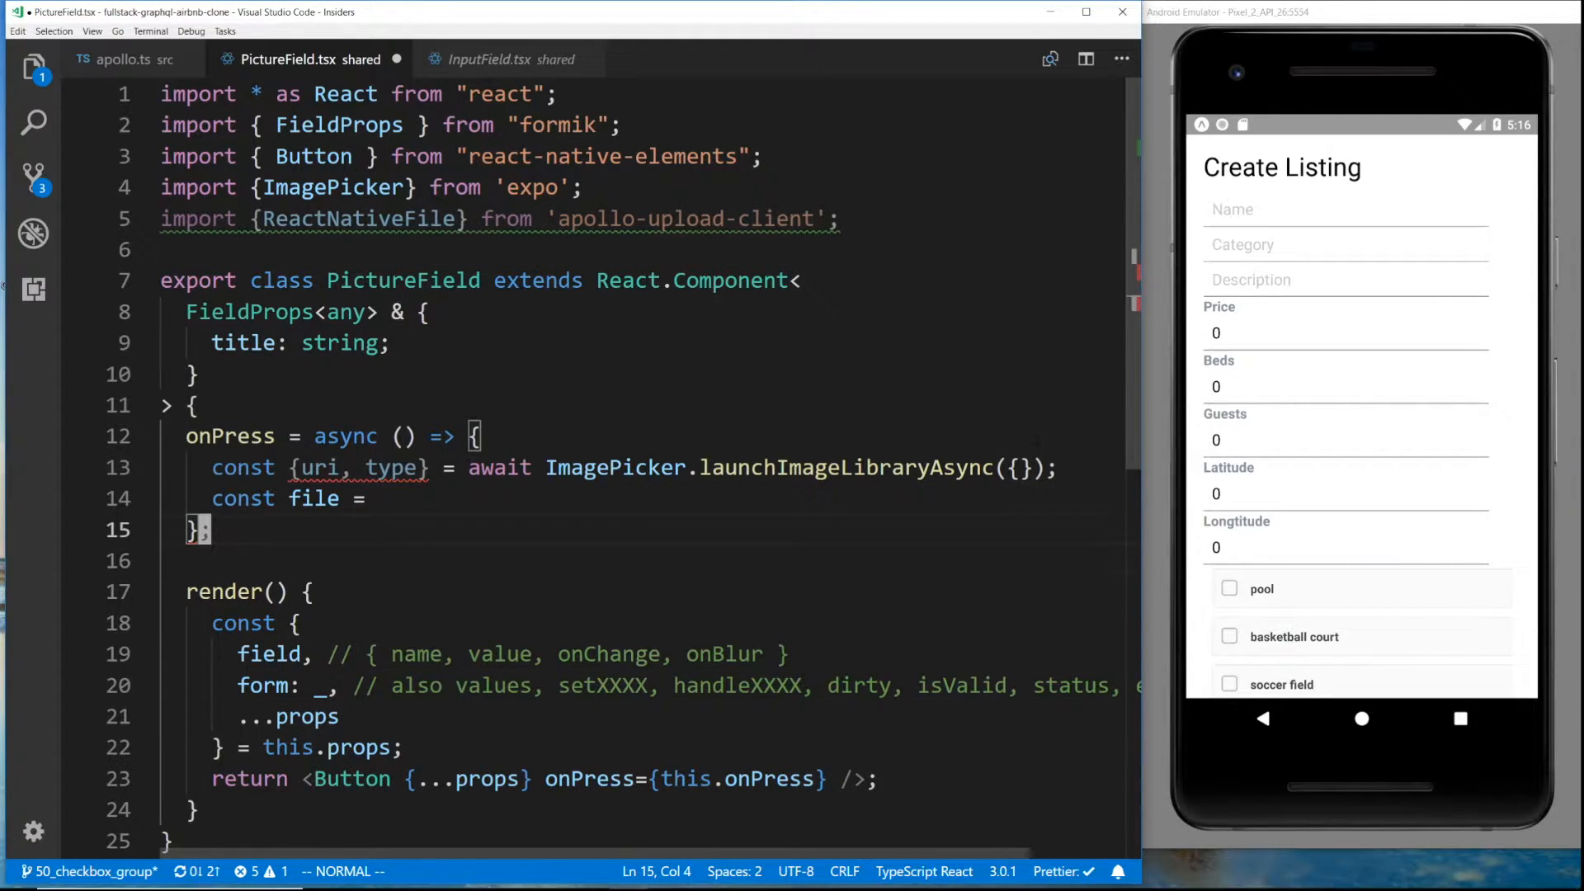
text(n)
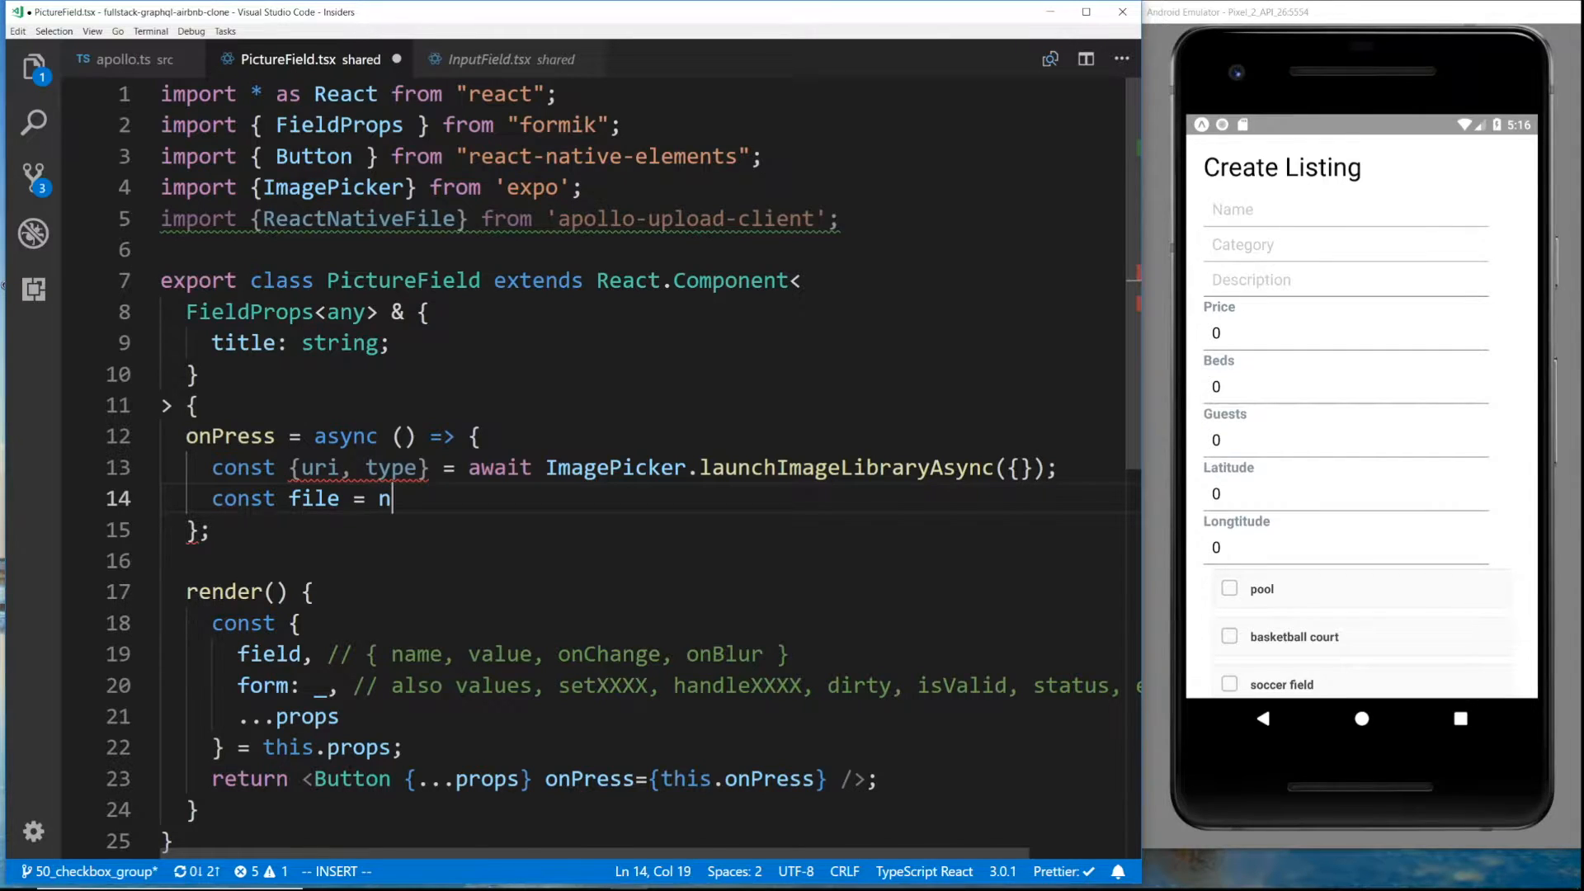
text(ew ReactNat)
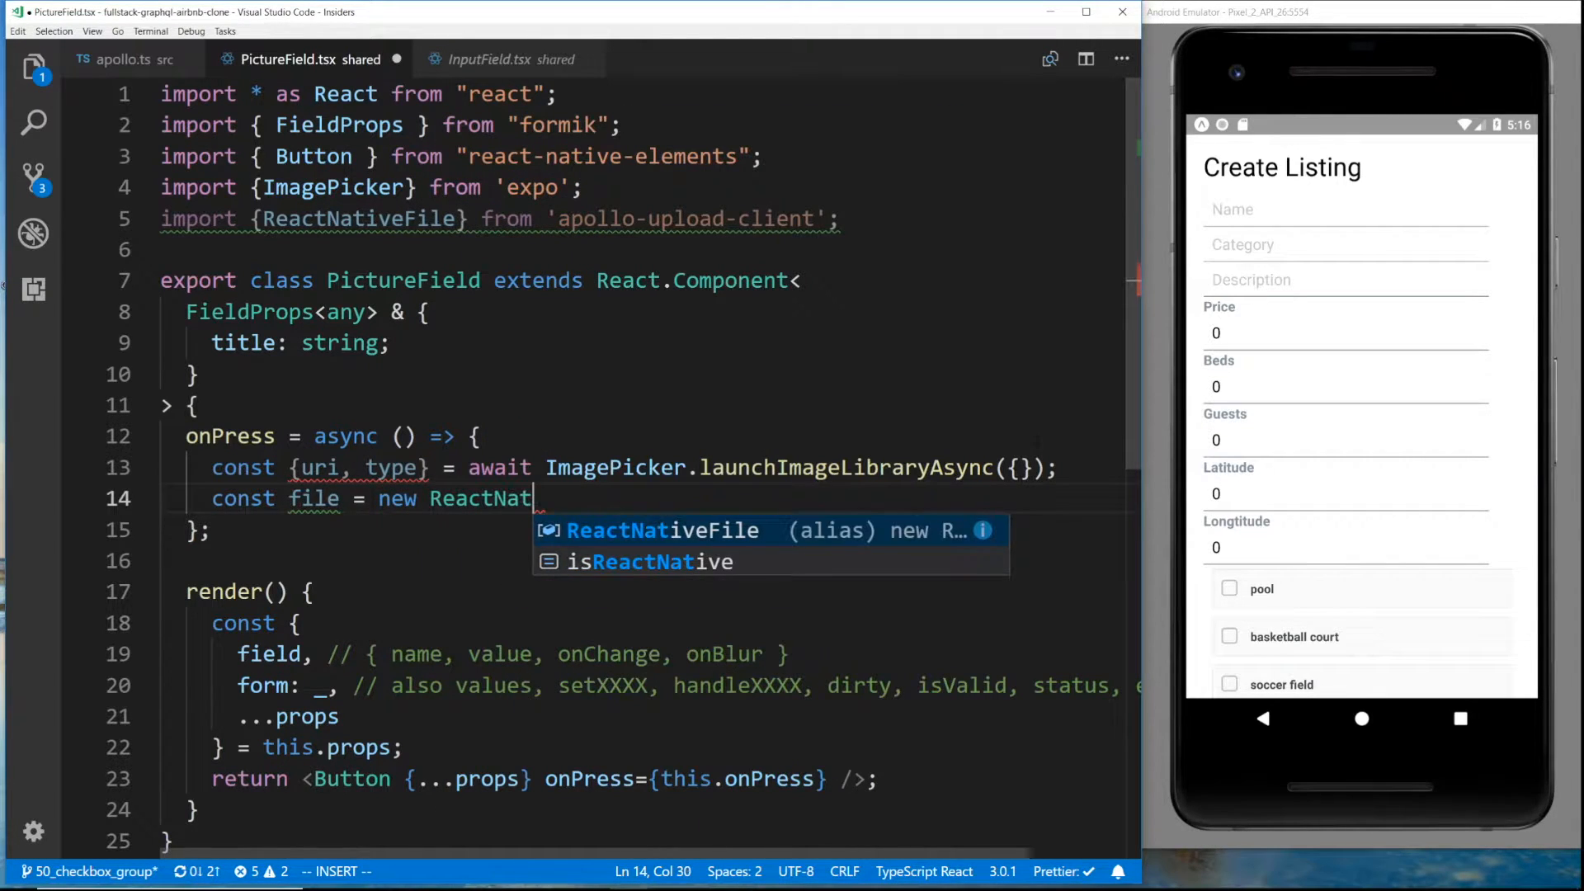
key(Enter)
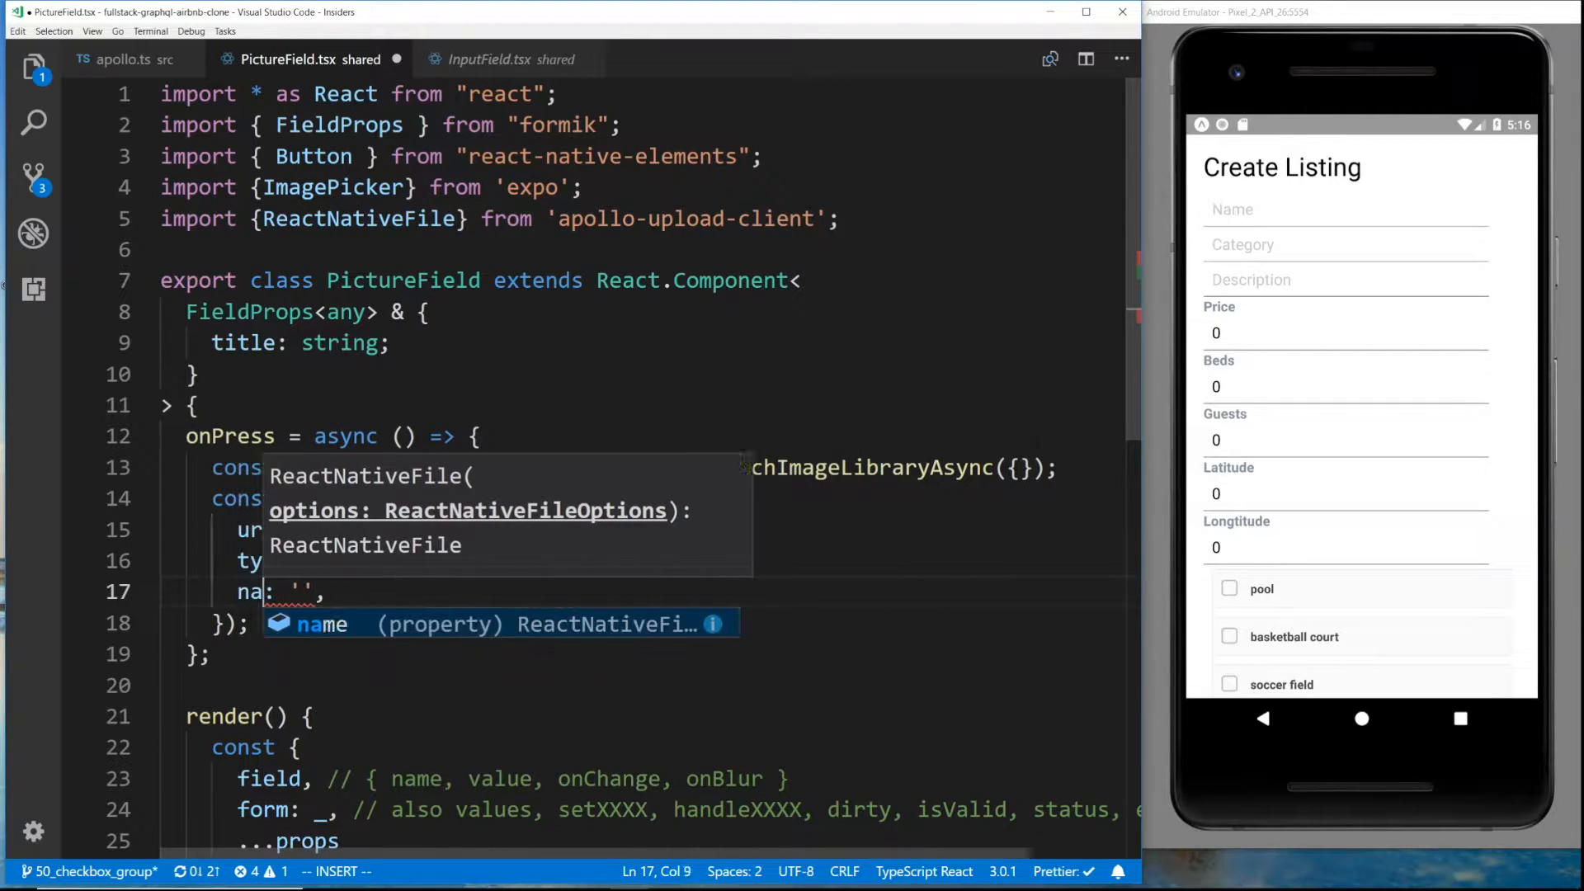
key(Escape)
text(me)
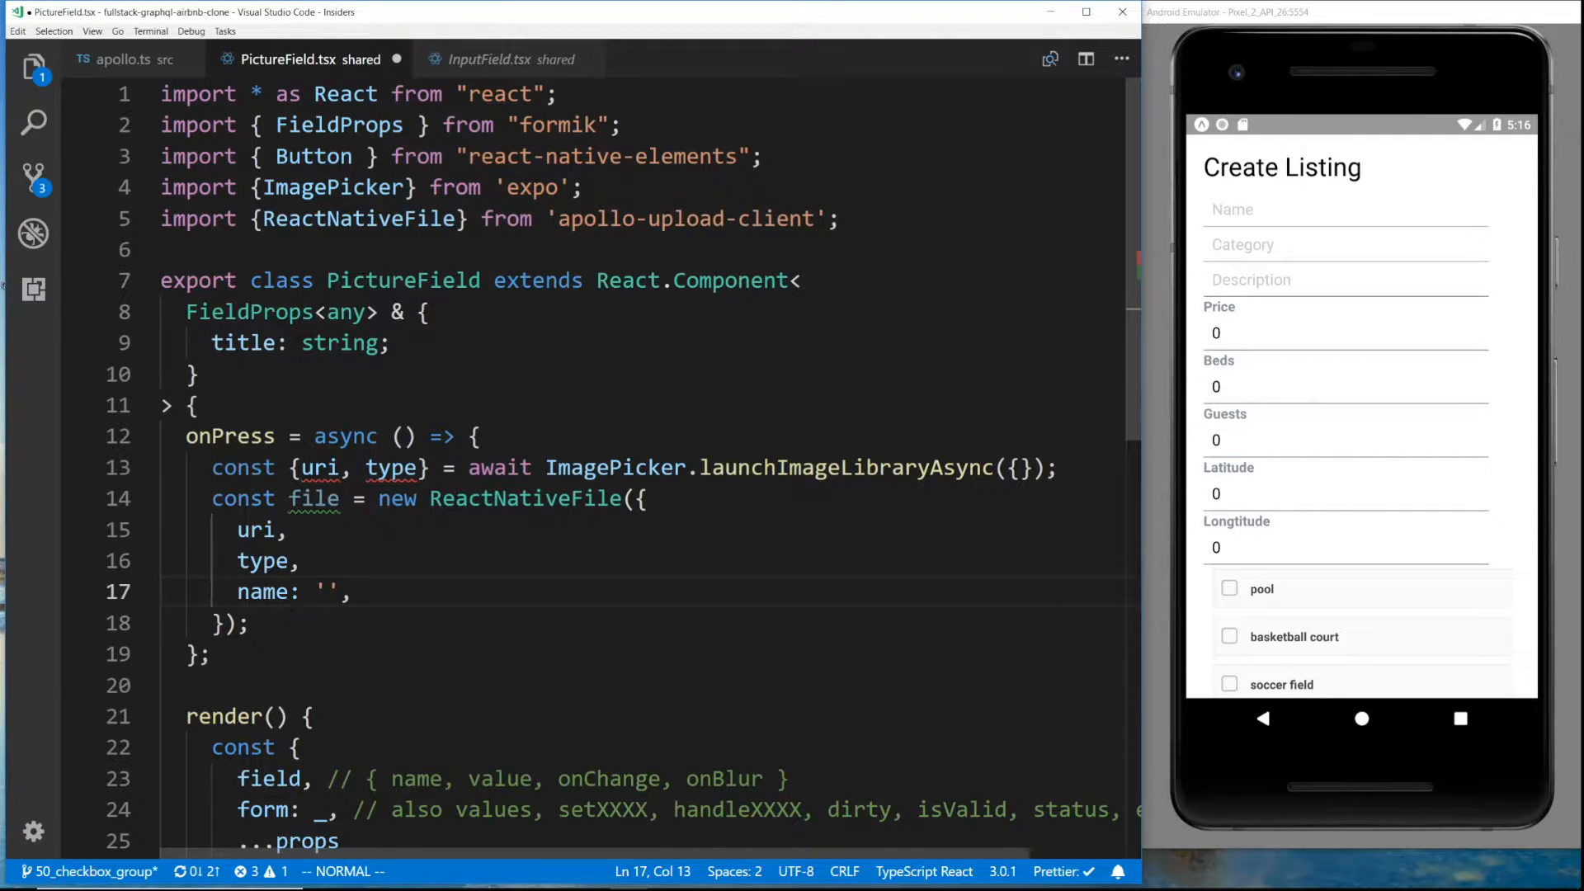
text(picture")
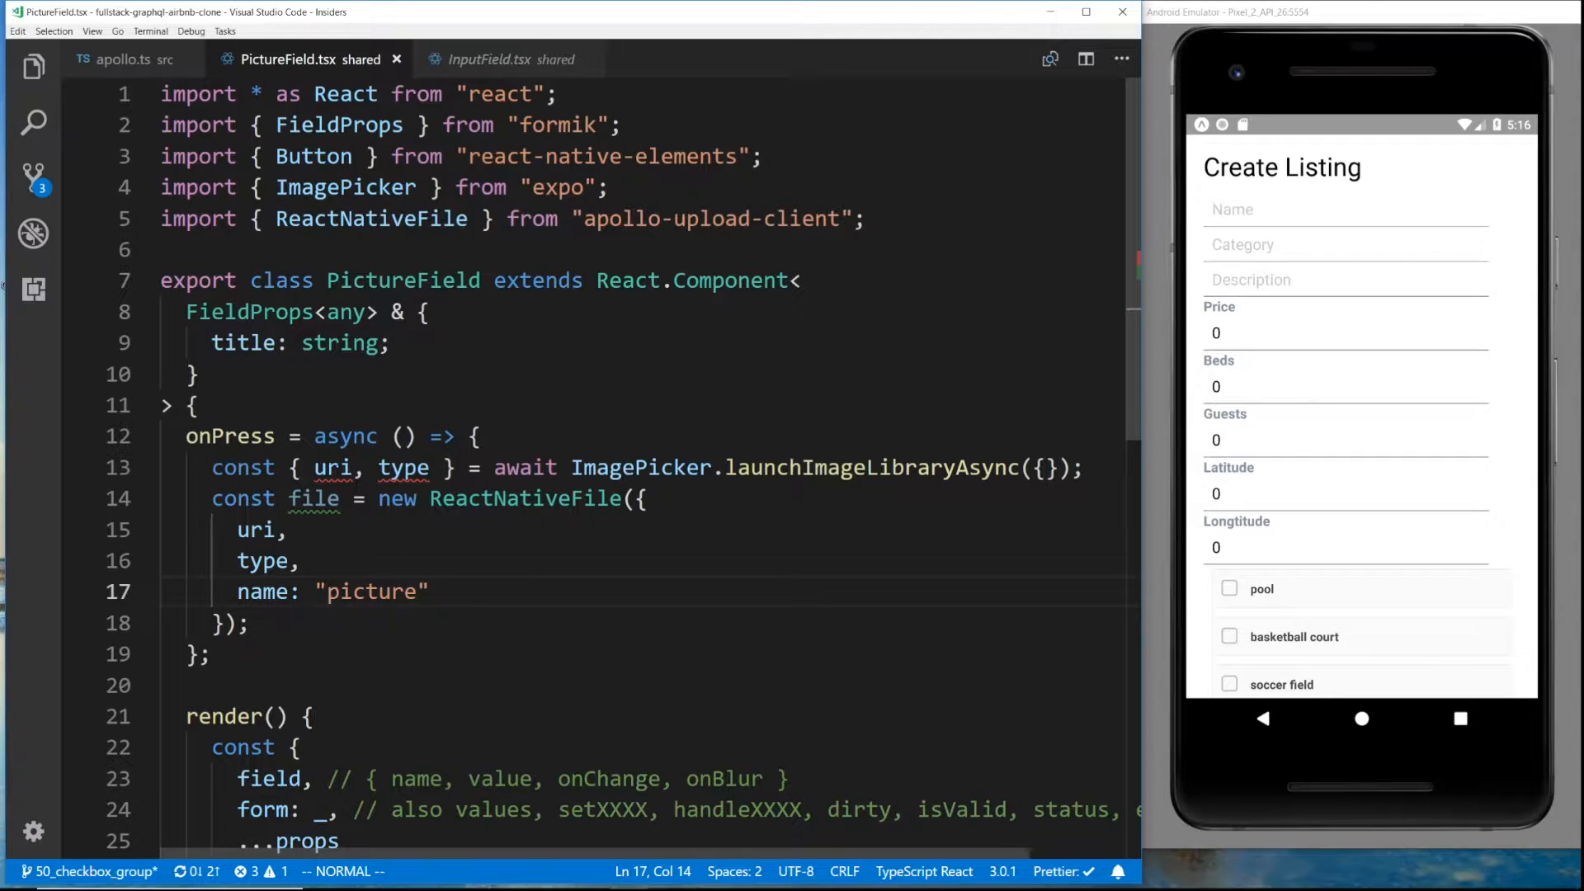
mouse_move(402, 467)
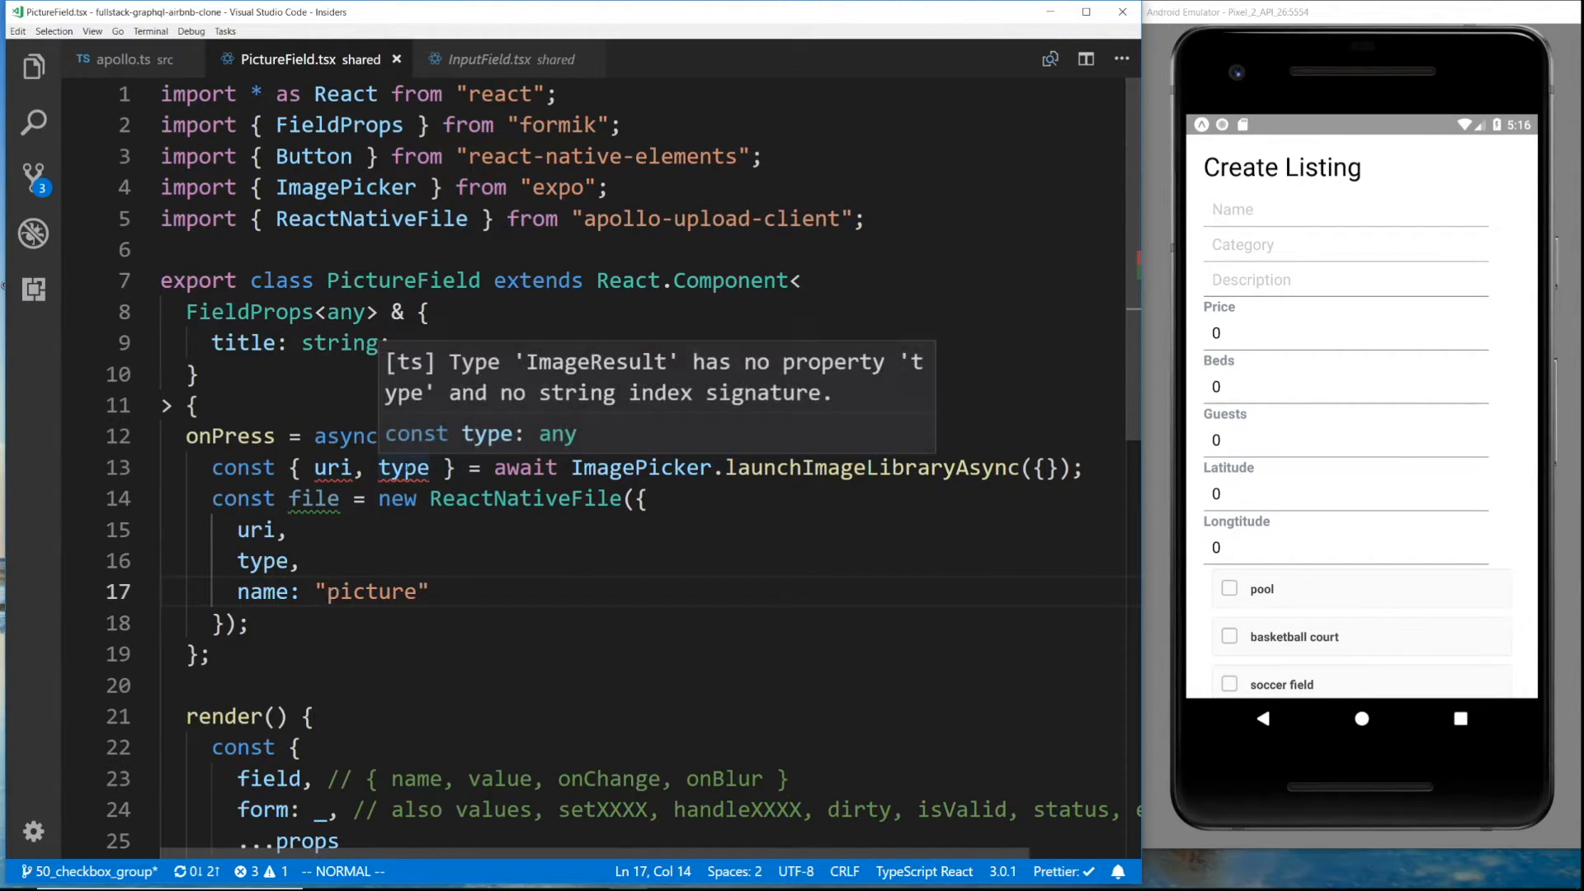
mouse_move(838, 366)
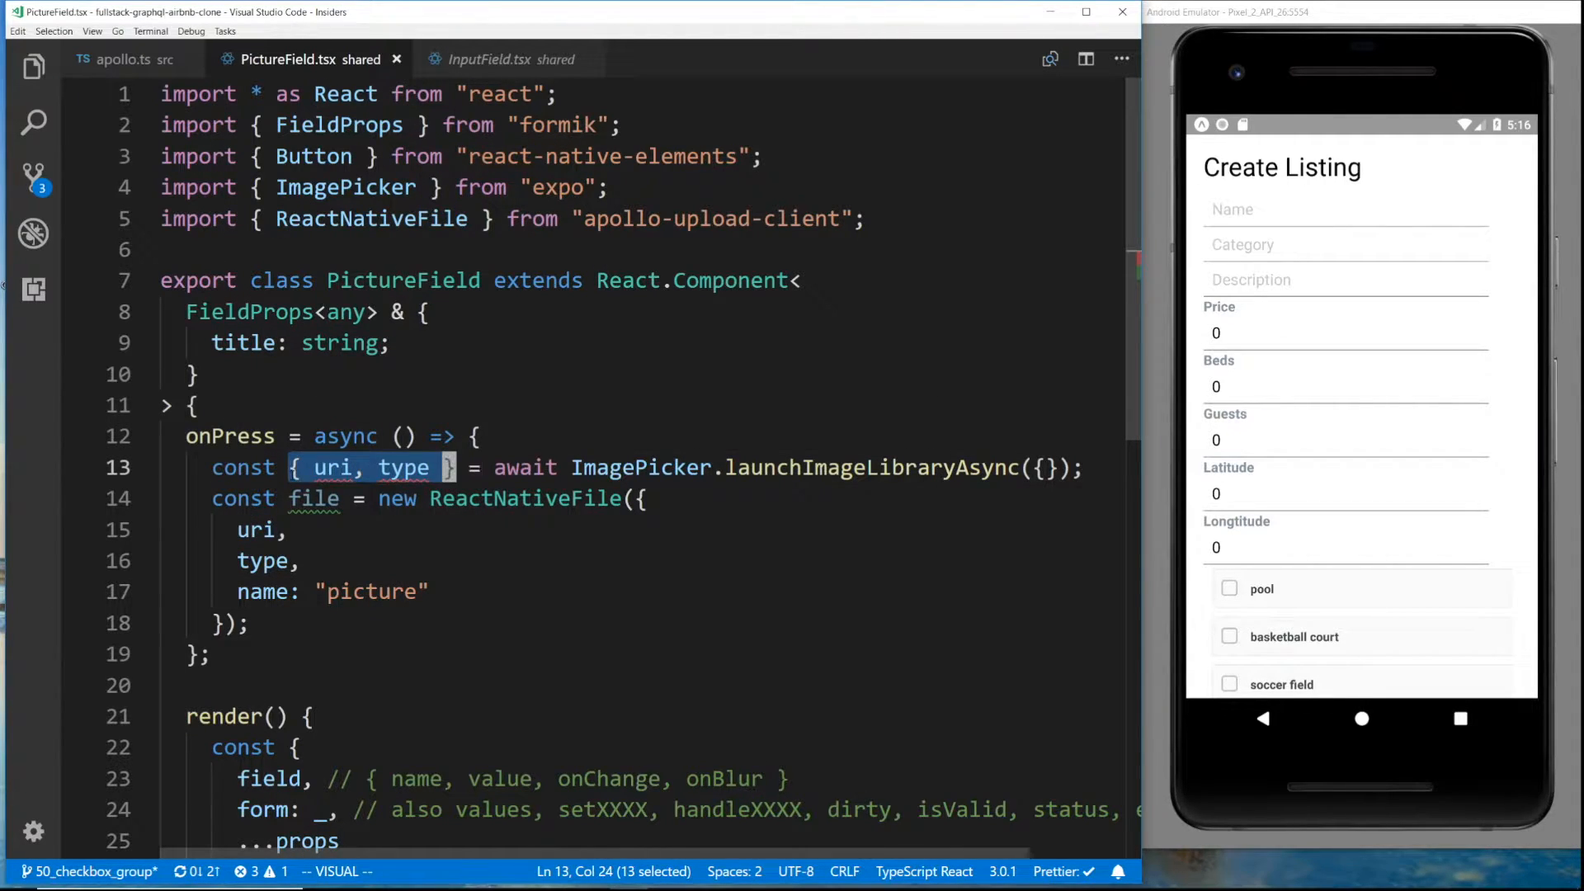
text(imageResul)
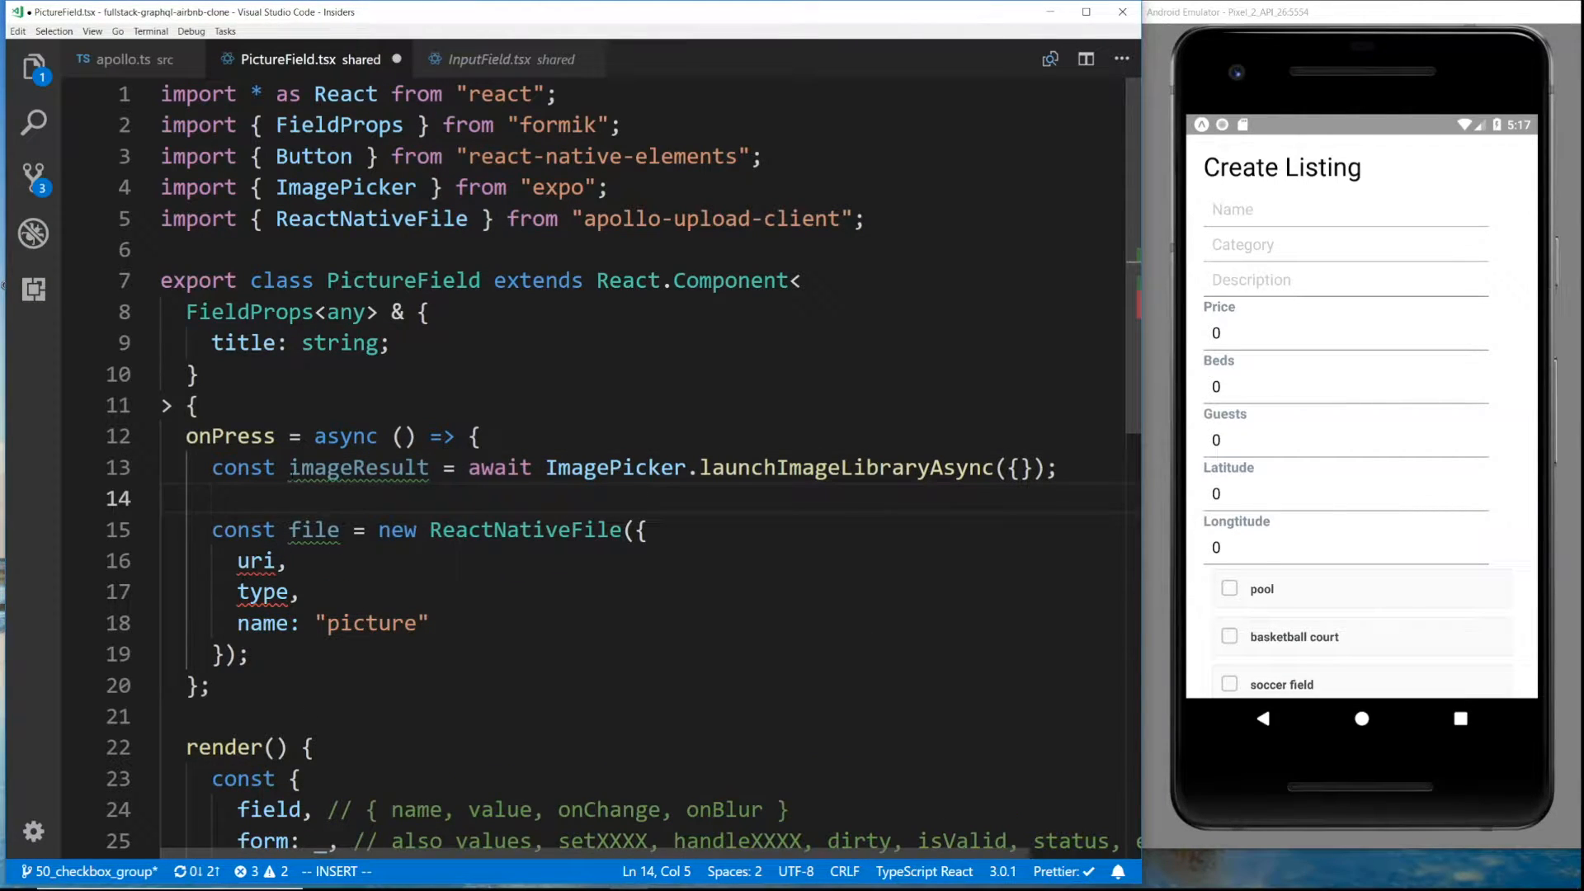
text(imageRes)
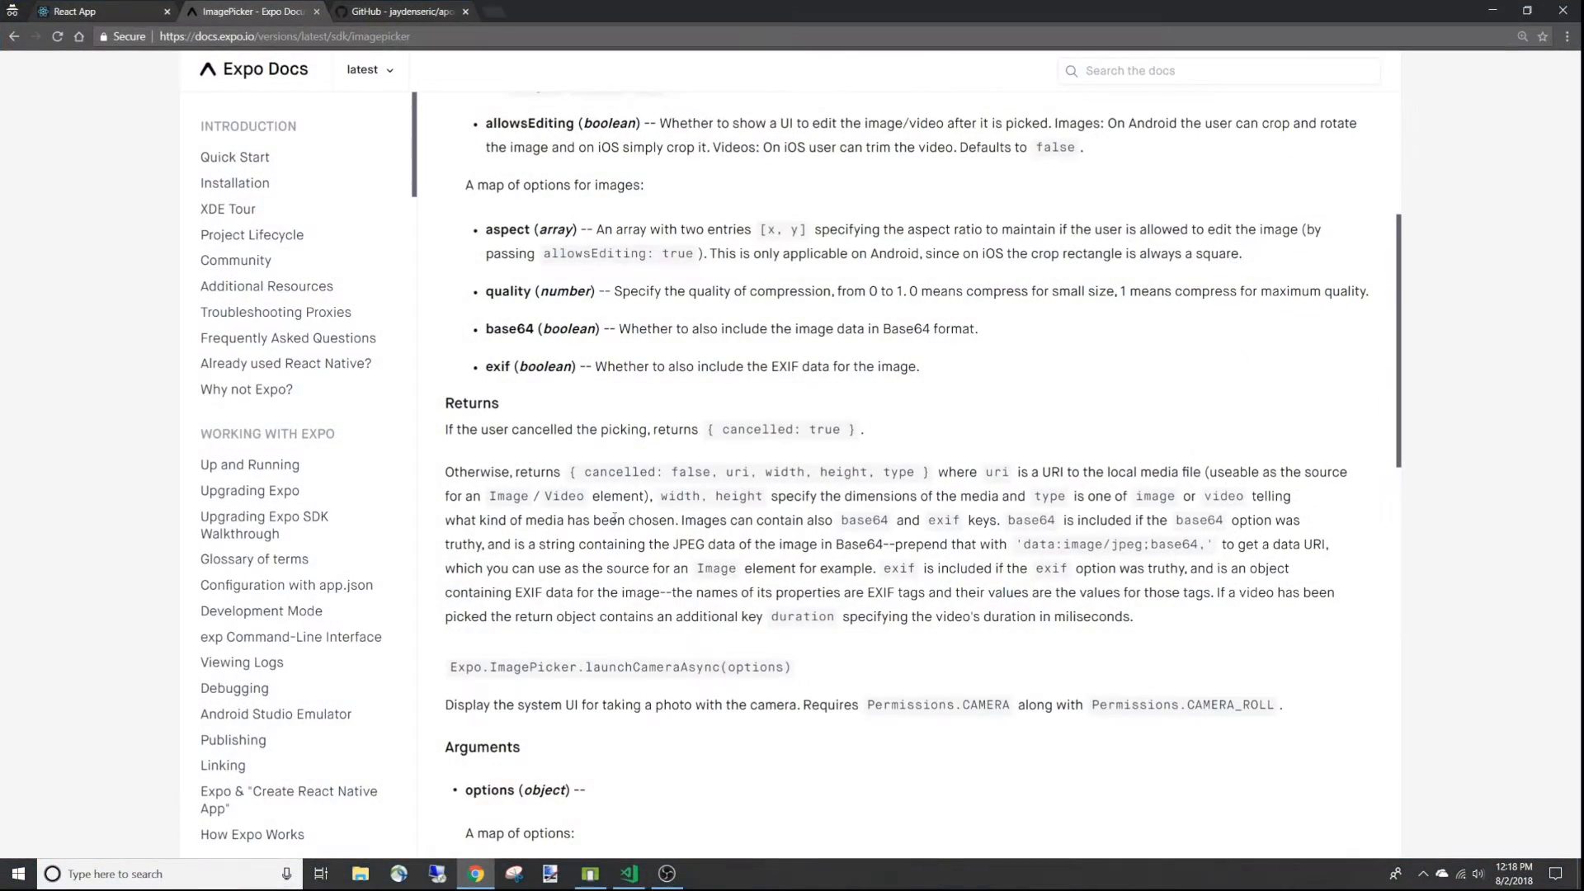
Scroll the Expo docs to the launchImageLibraryAsync example and mark its cancelled check
scroll(down, 3)
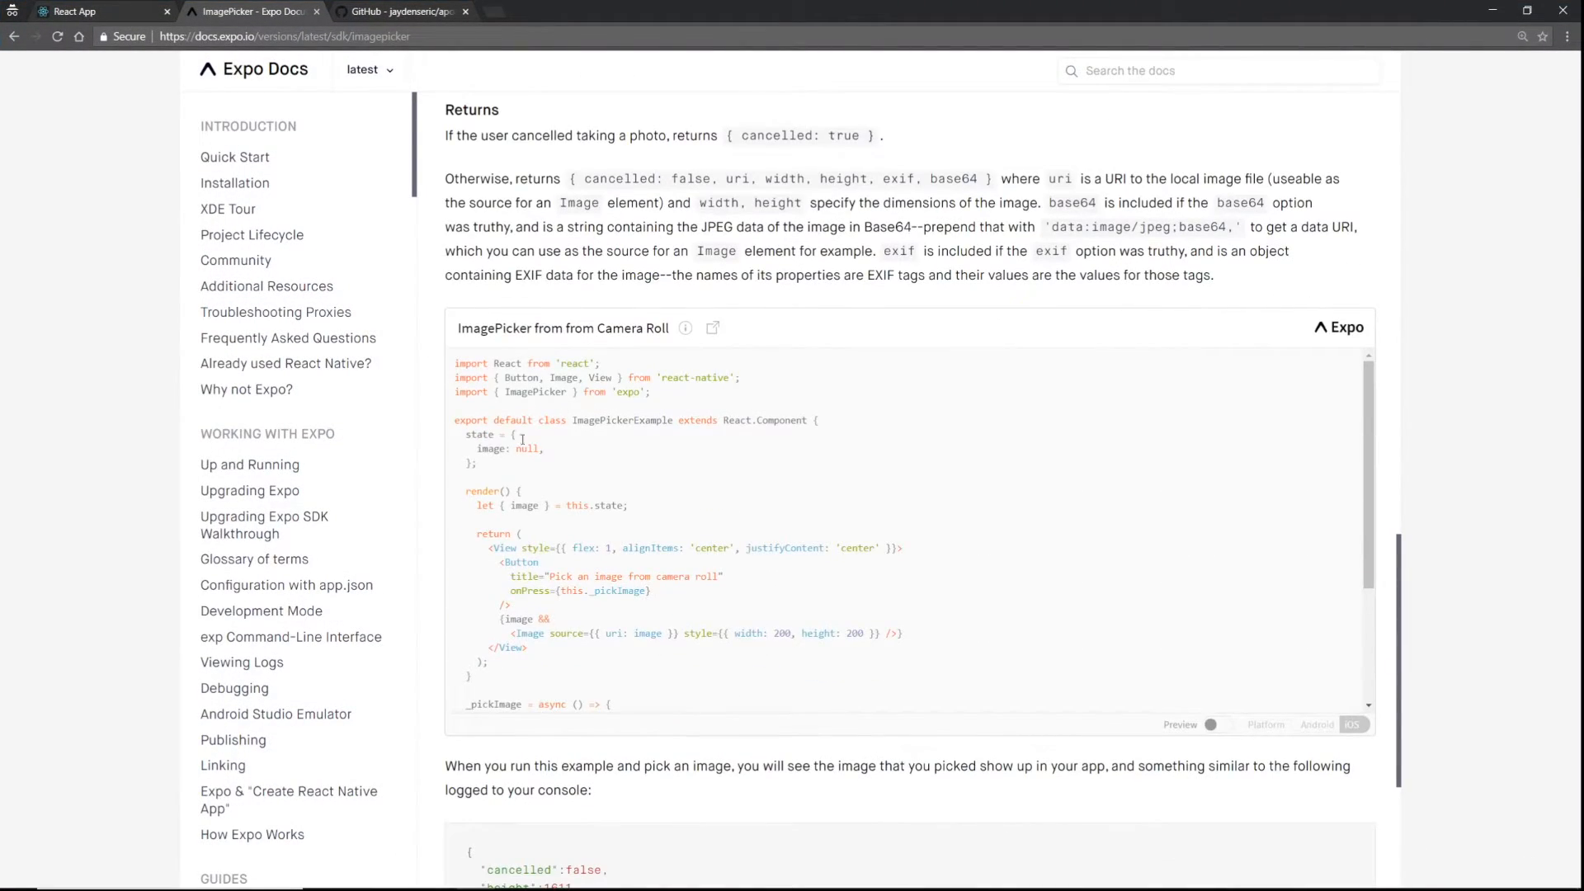
scroll(down, 3)
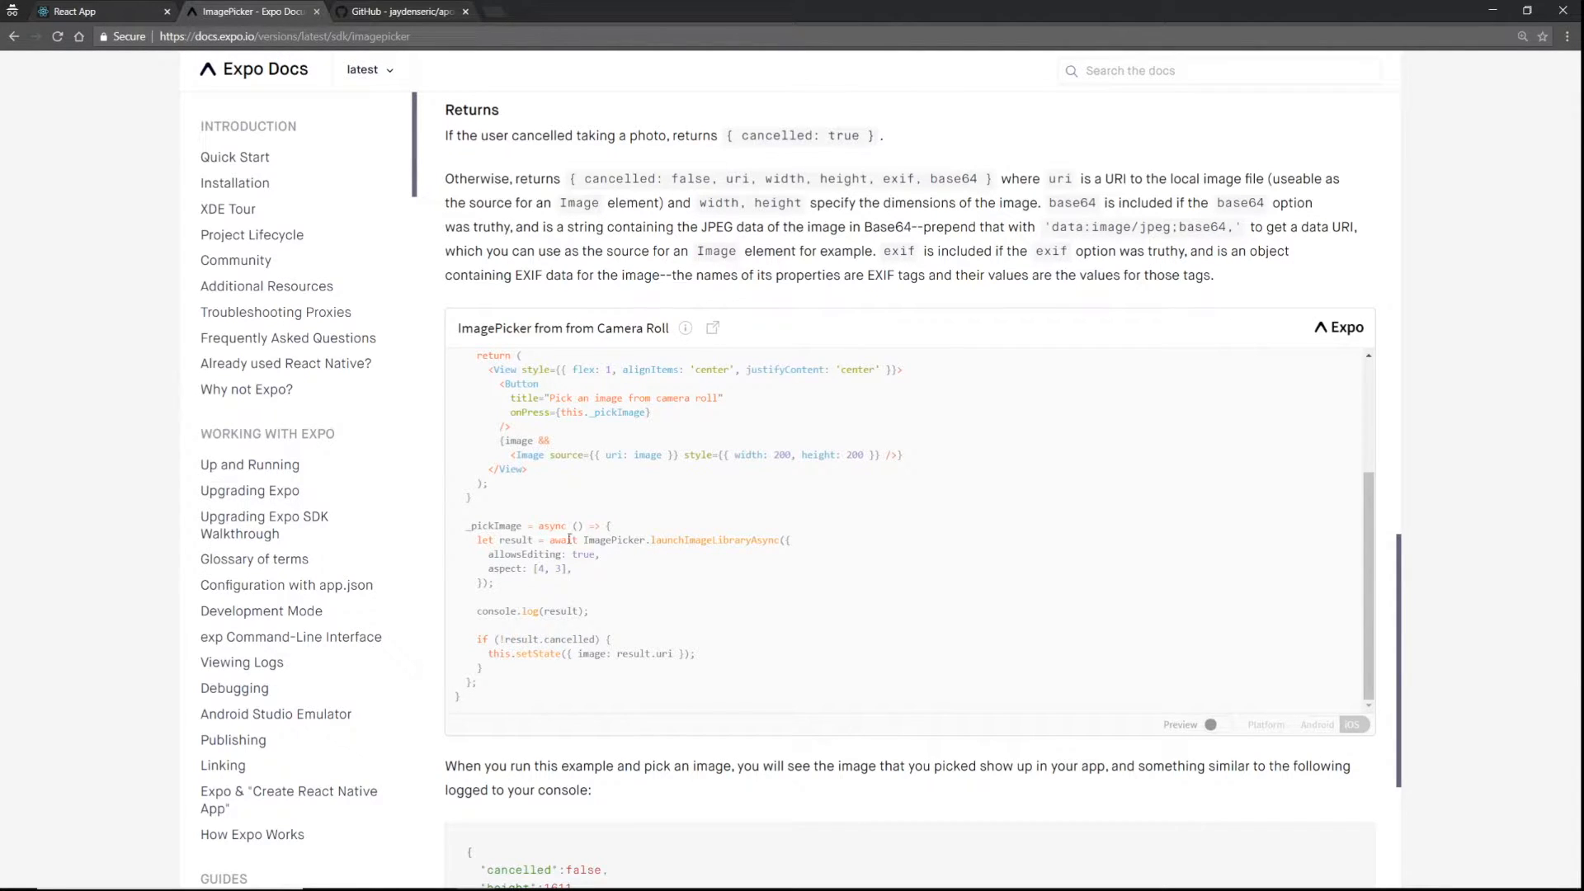
double_click(514, 539)
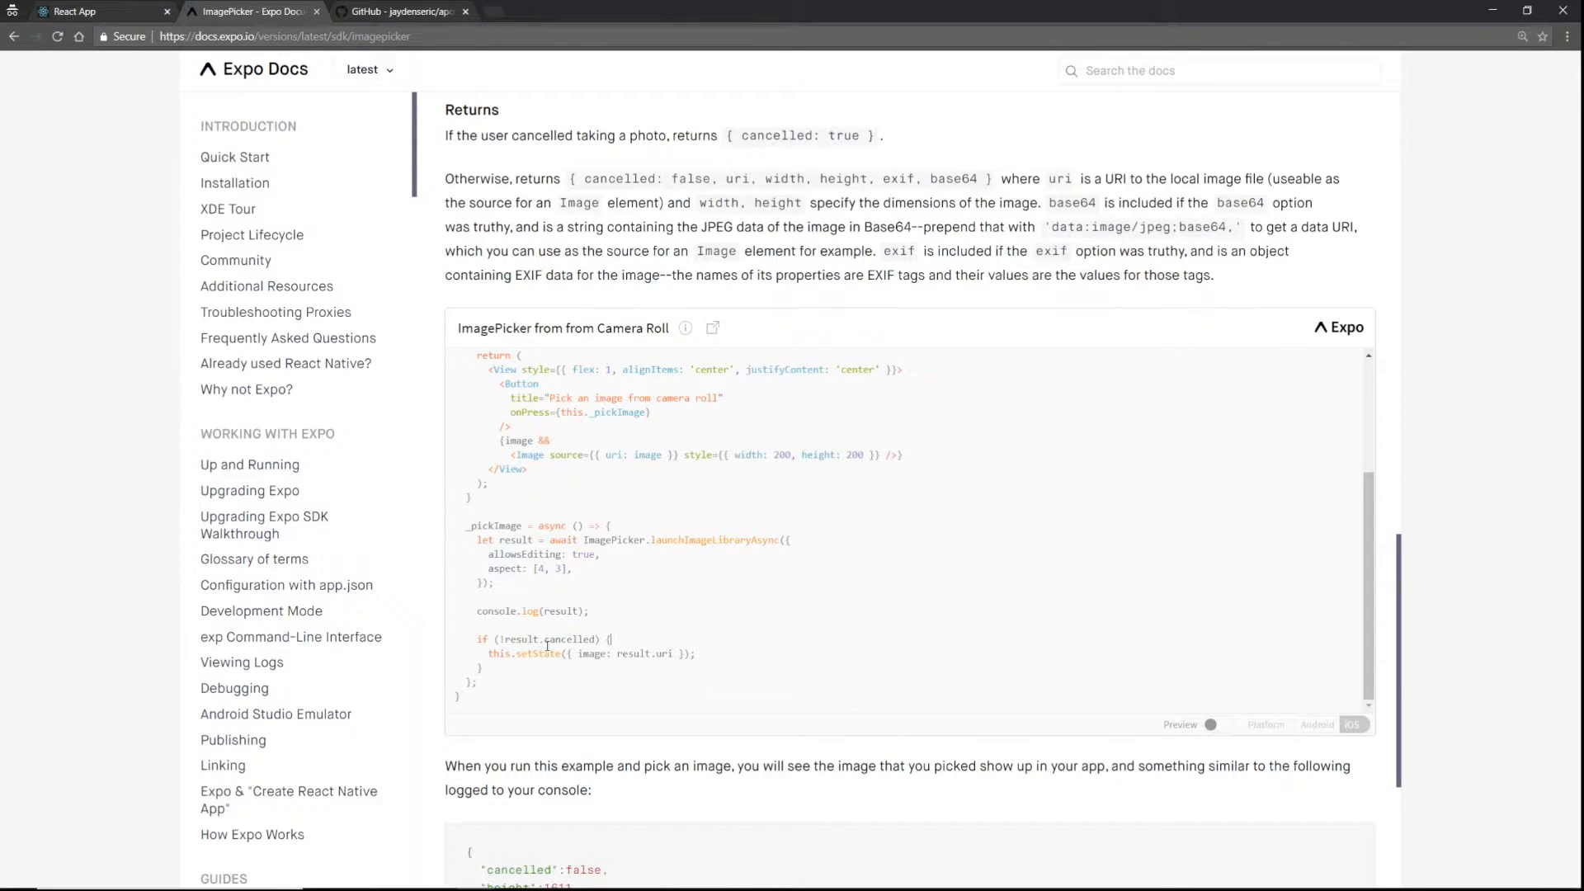
double_click(520, 639)
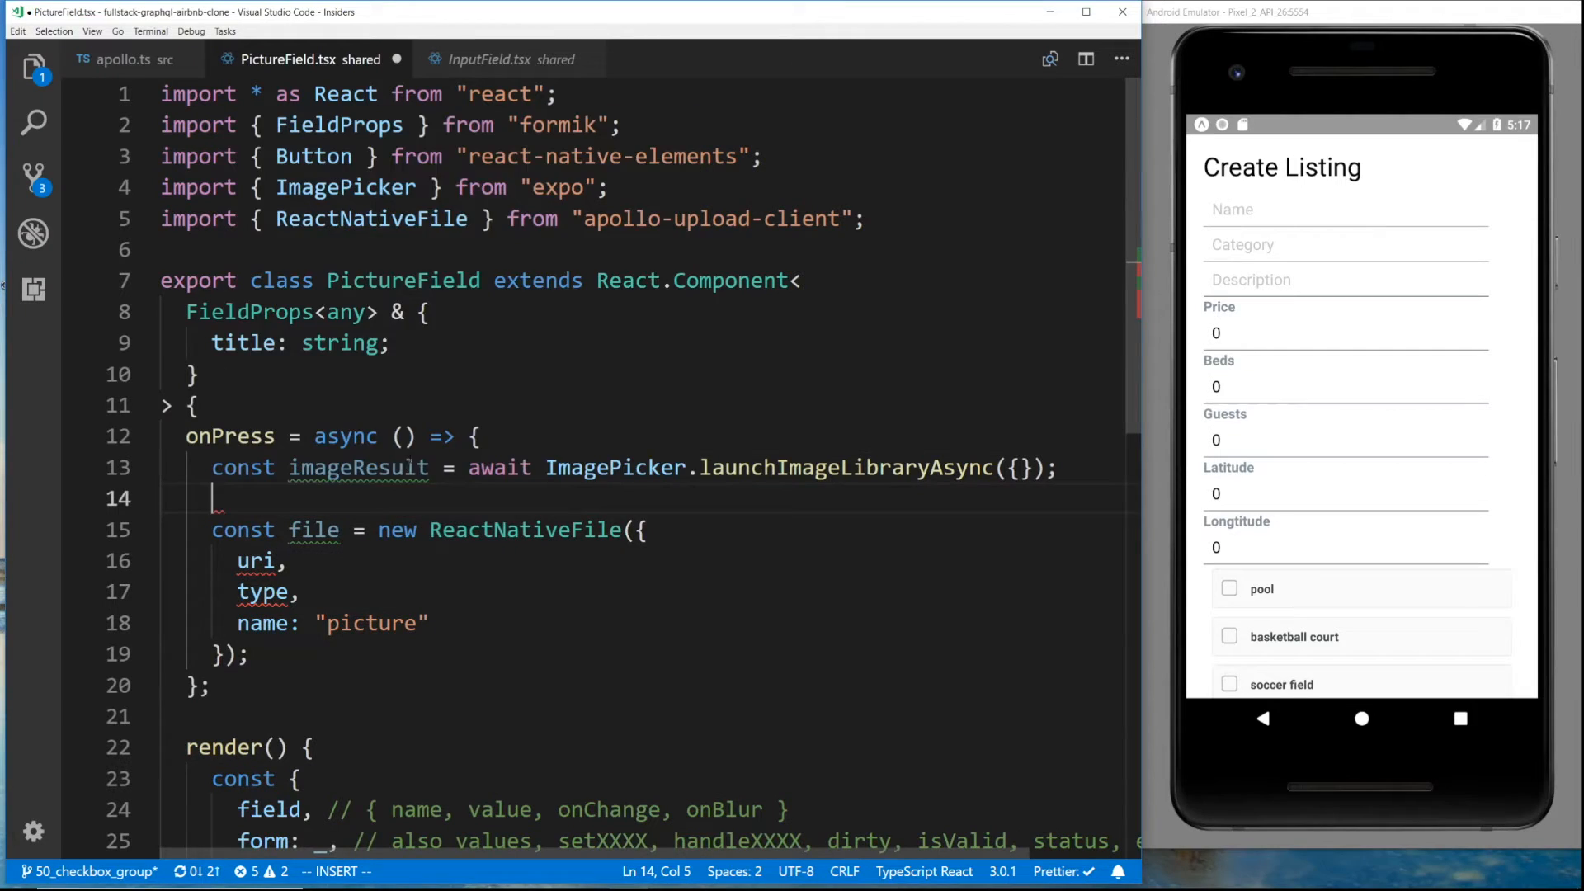
Wrap the ReactNativeFile in an imageResult.cancelled check and destructure from this.props
text(if (imageResult.cancelled) {)
text(})
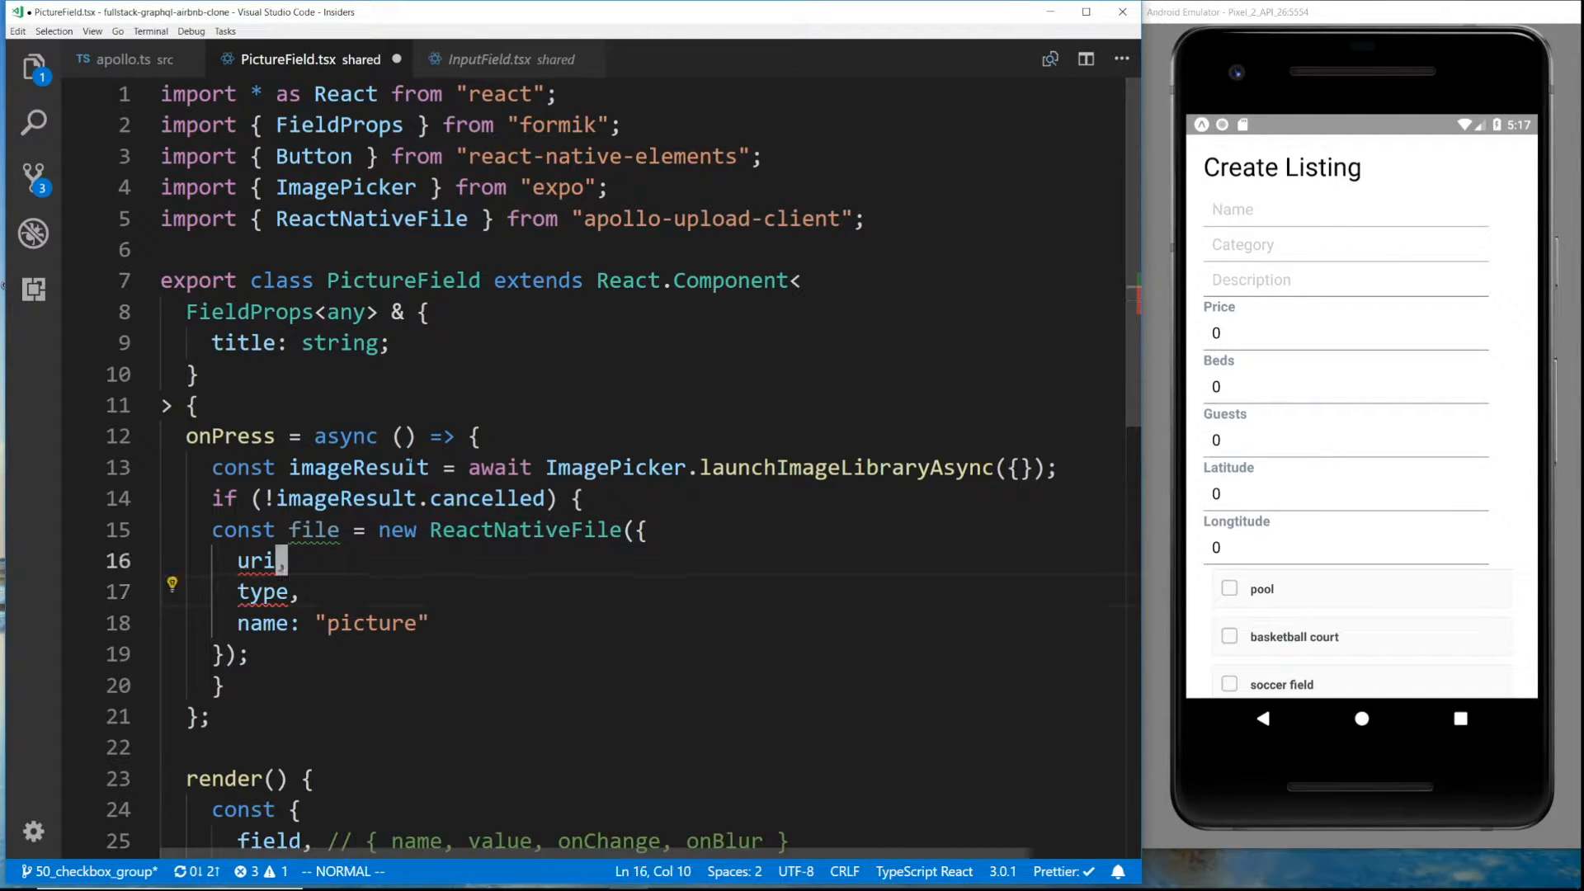
text(imageResult.)
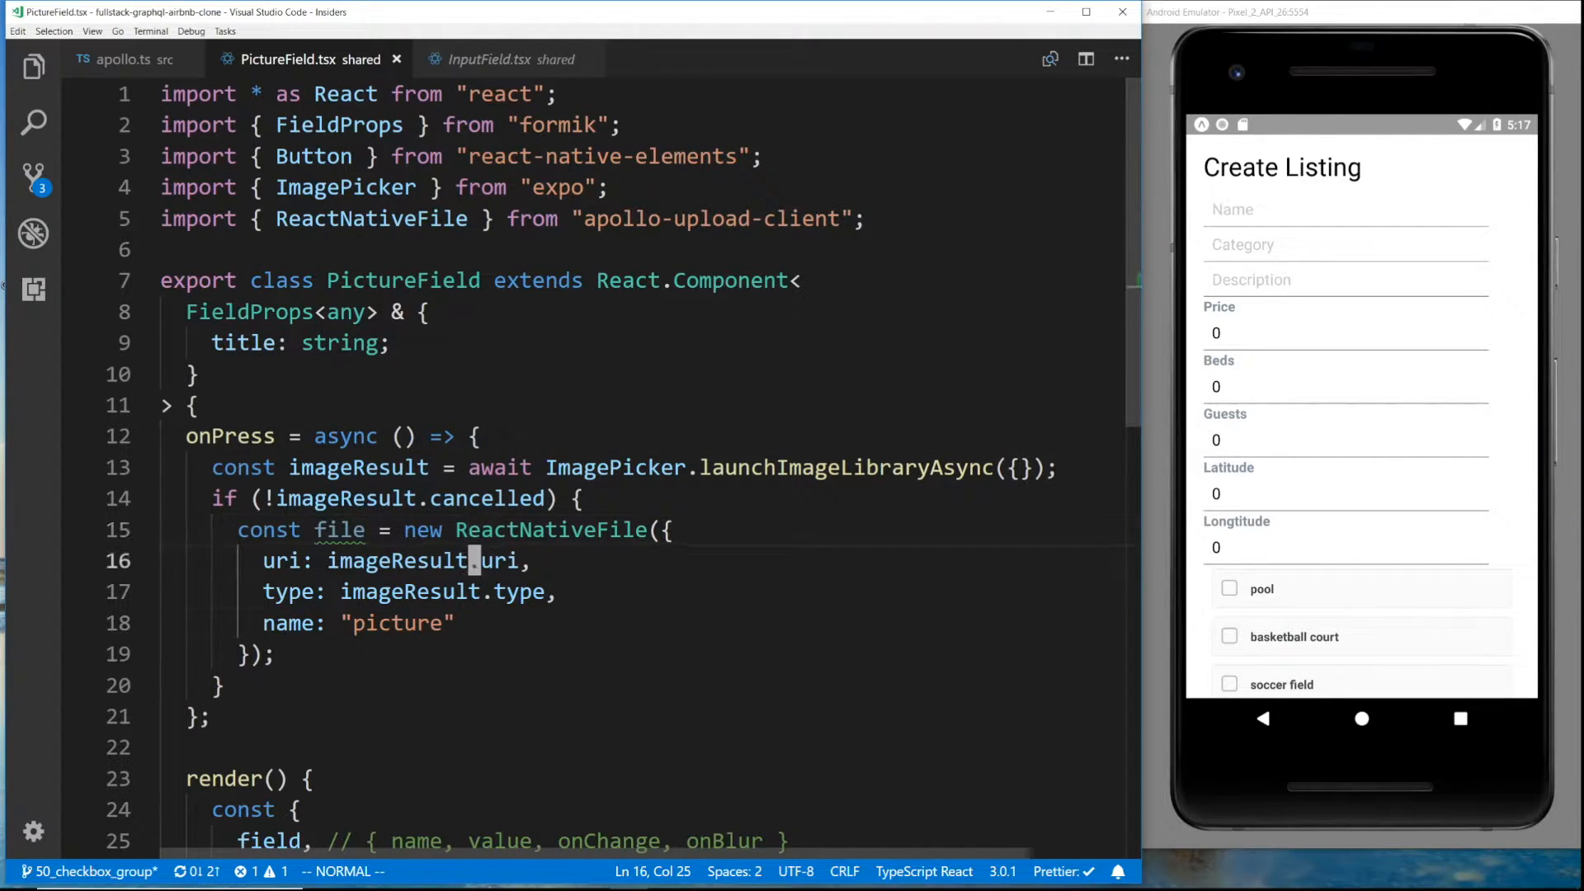
text(const [] = ])
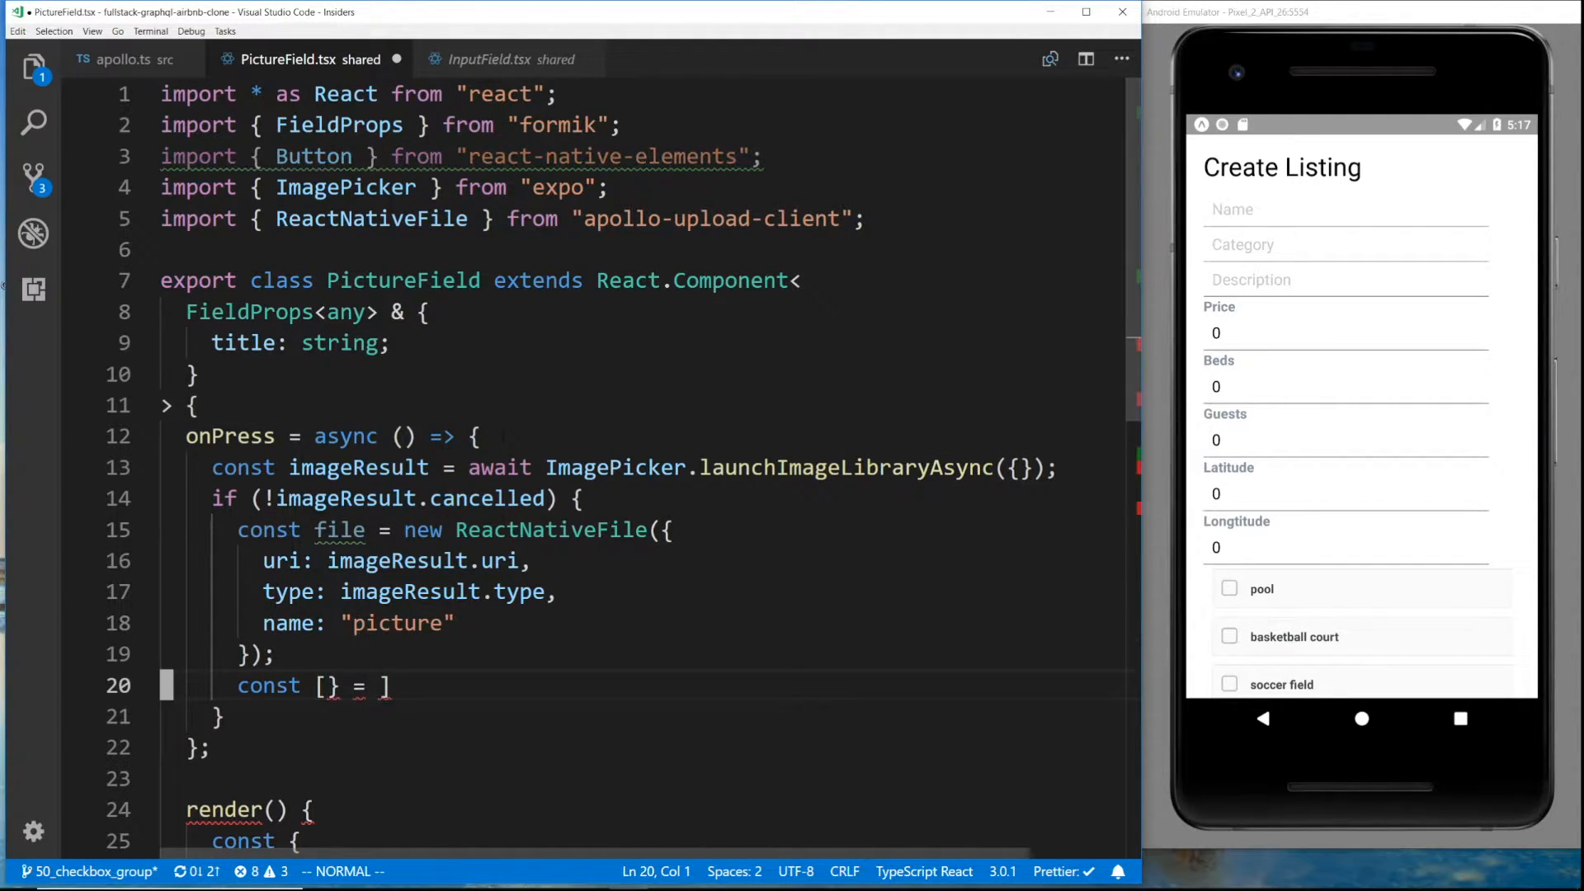
text(thjis)
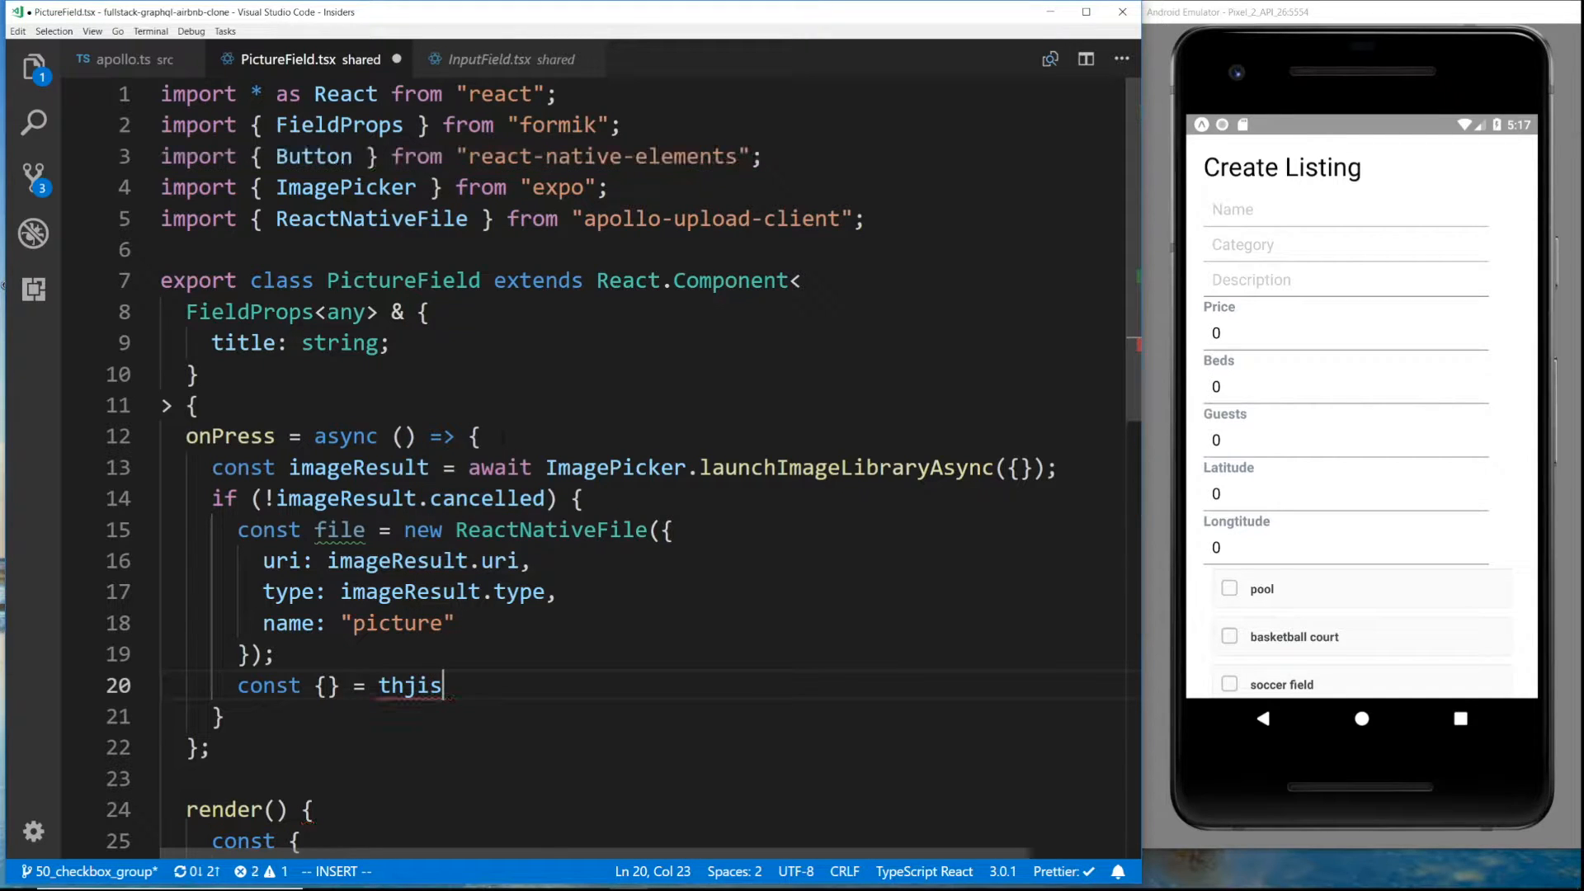
text(.props)
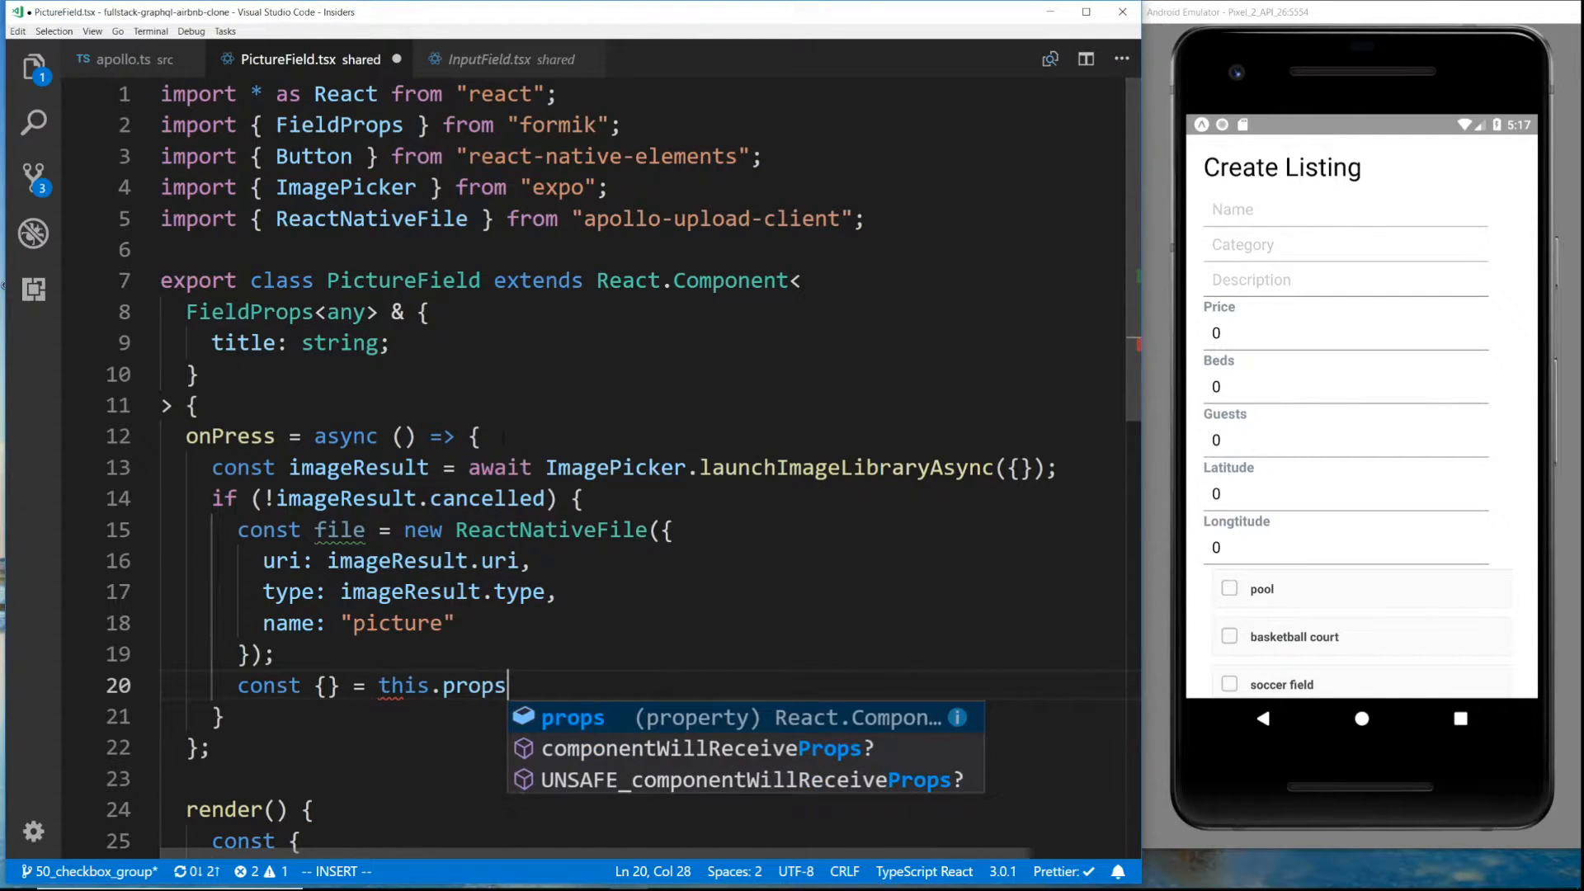
Take field name and form setFieldValue, call setFieldValue(name, file), then view InputField.tsx
text(field: {)
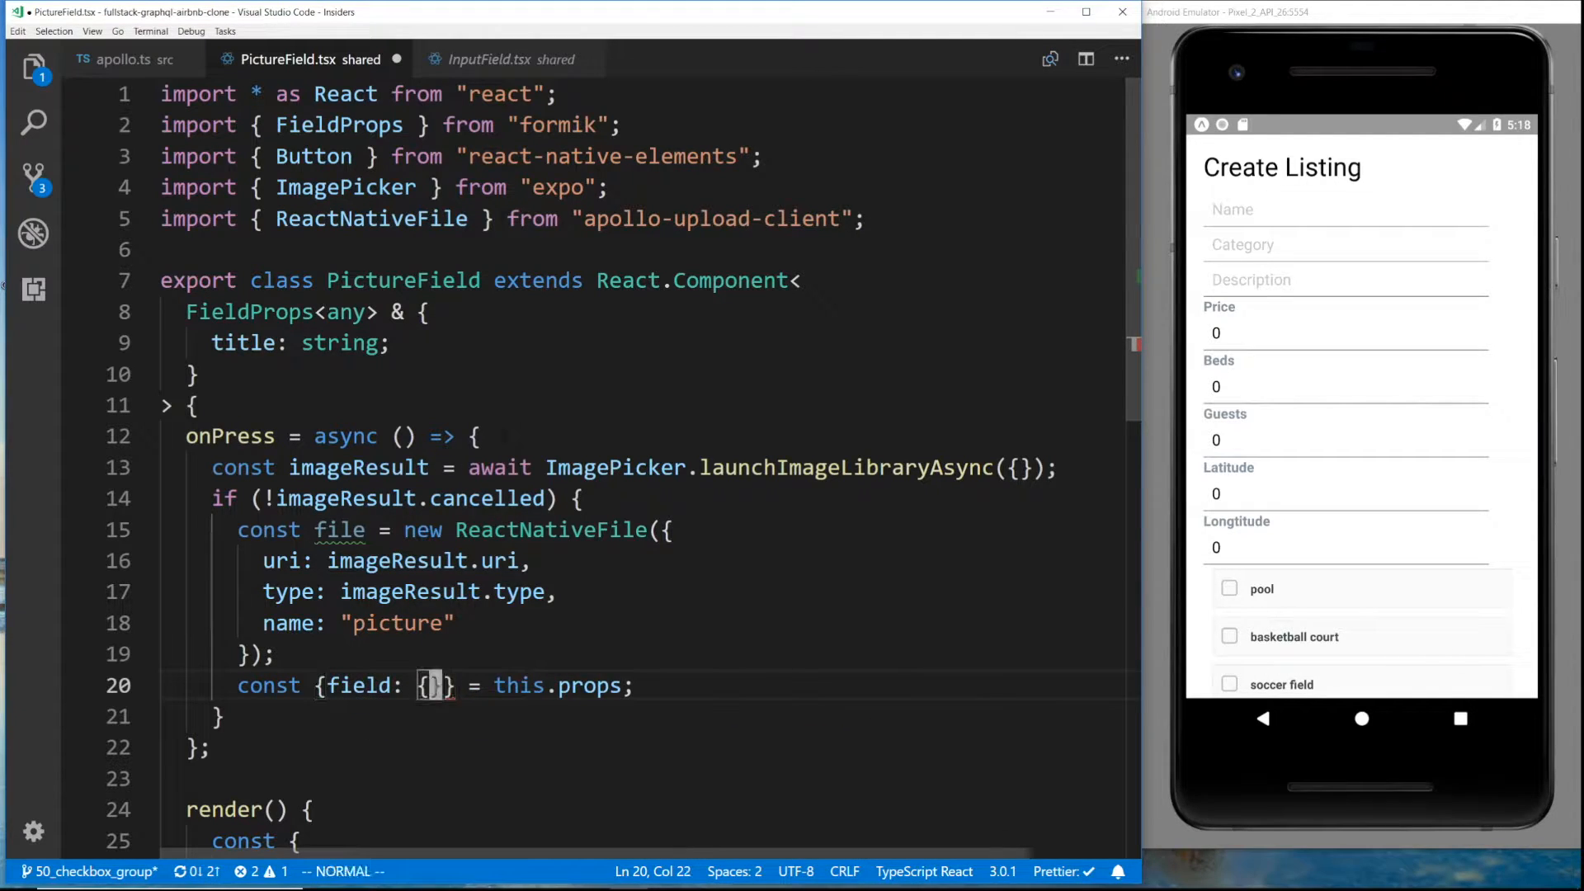
text(name)
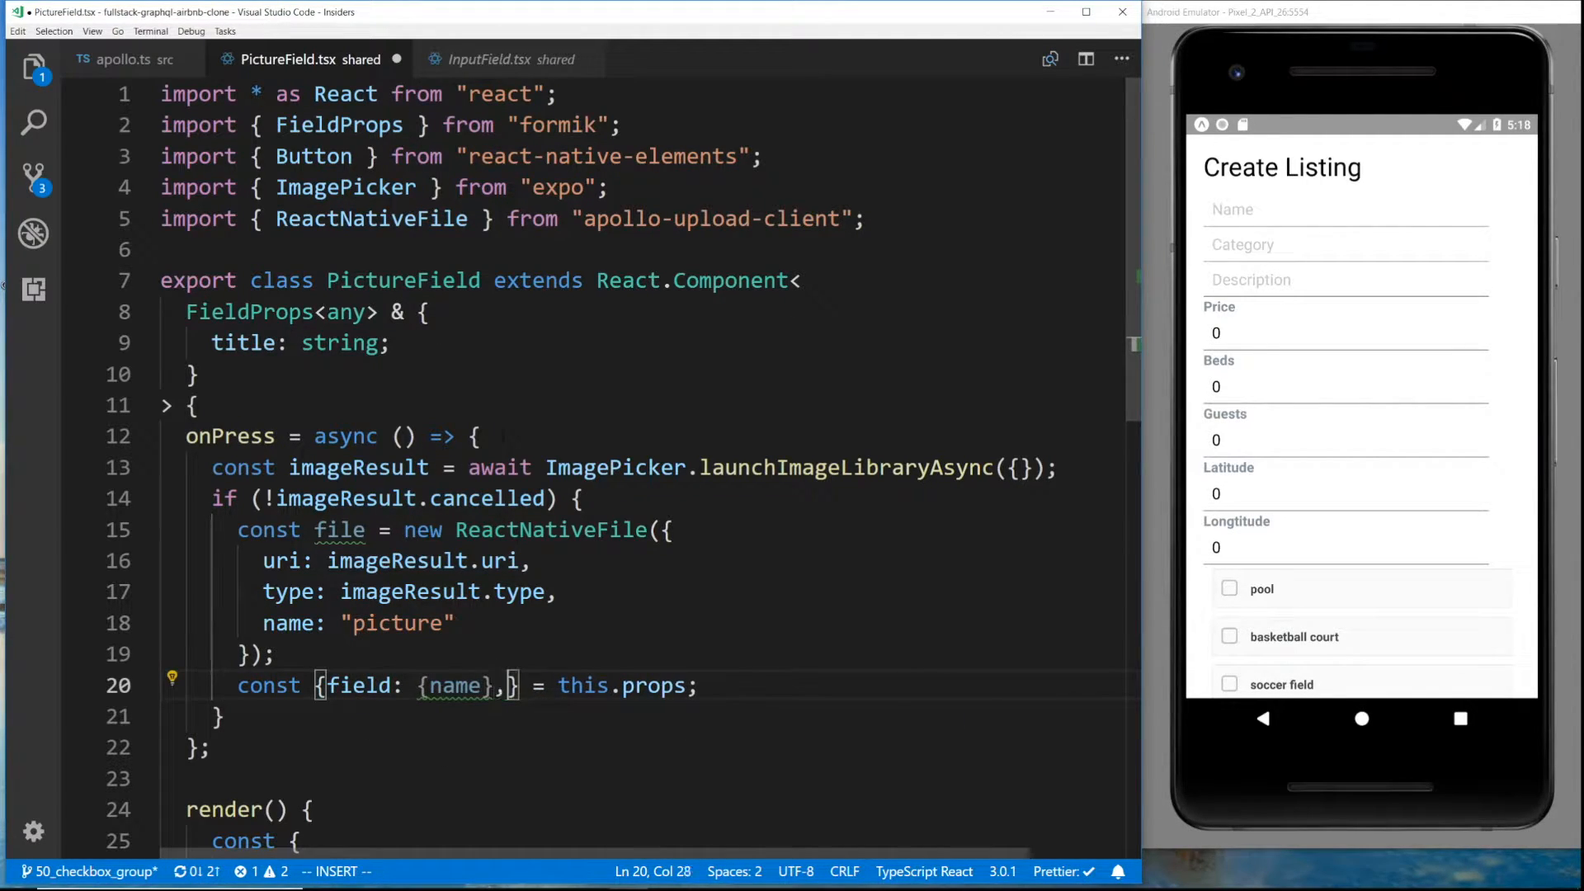
text(form:)
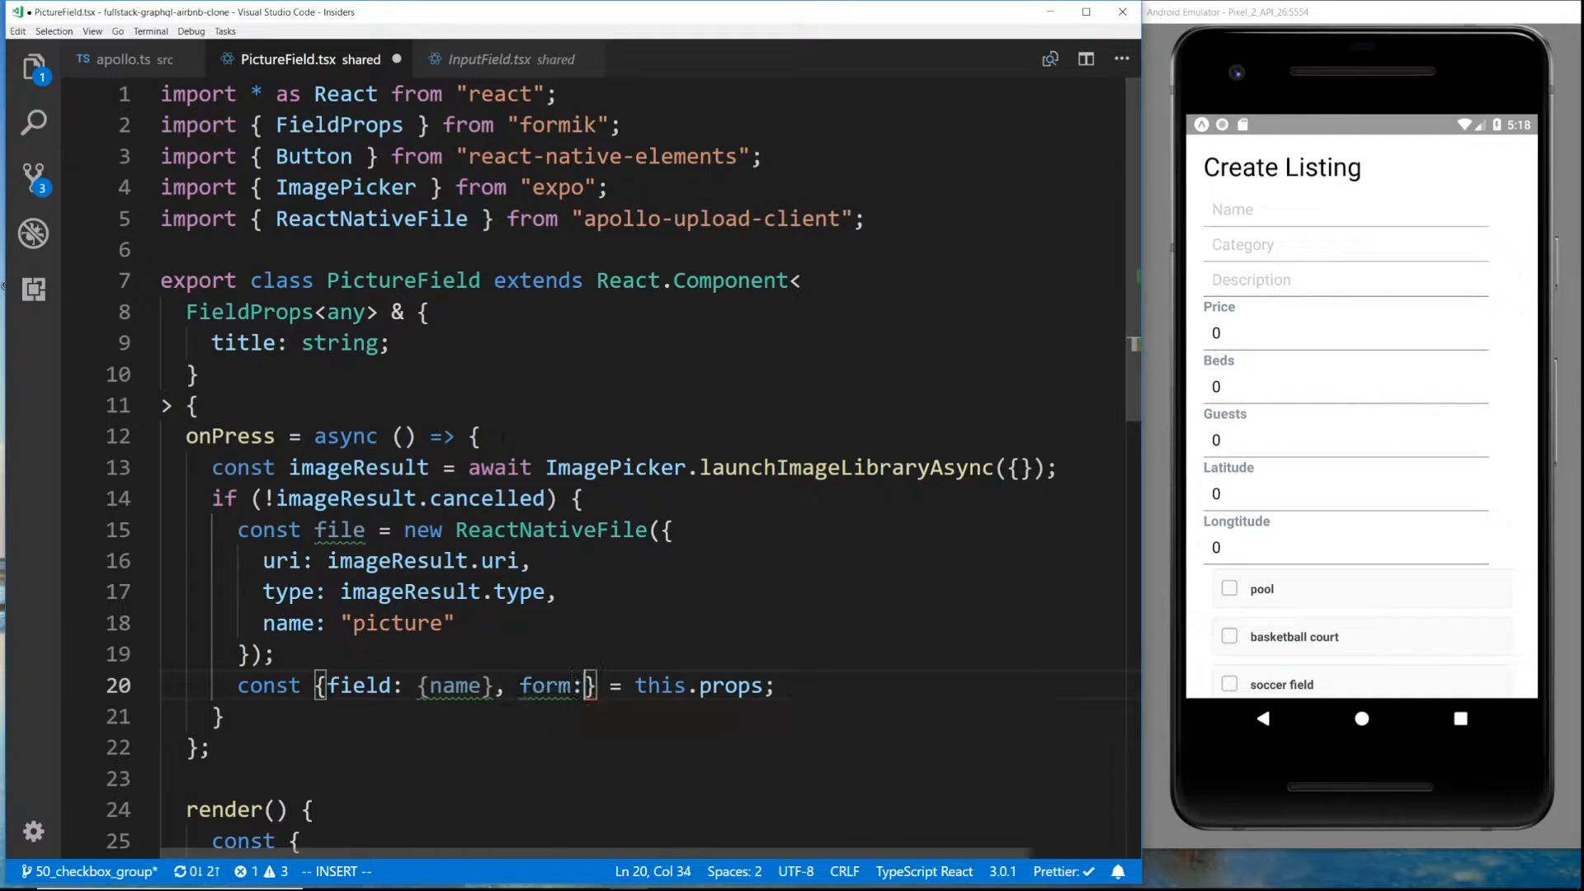
text(setField})
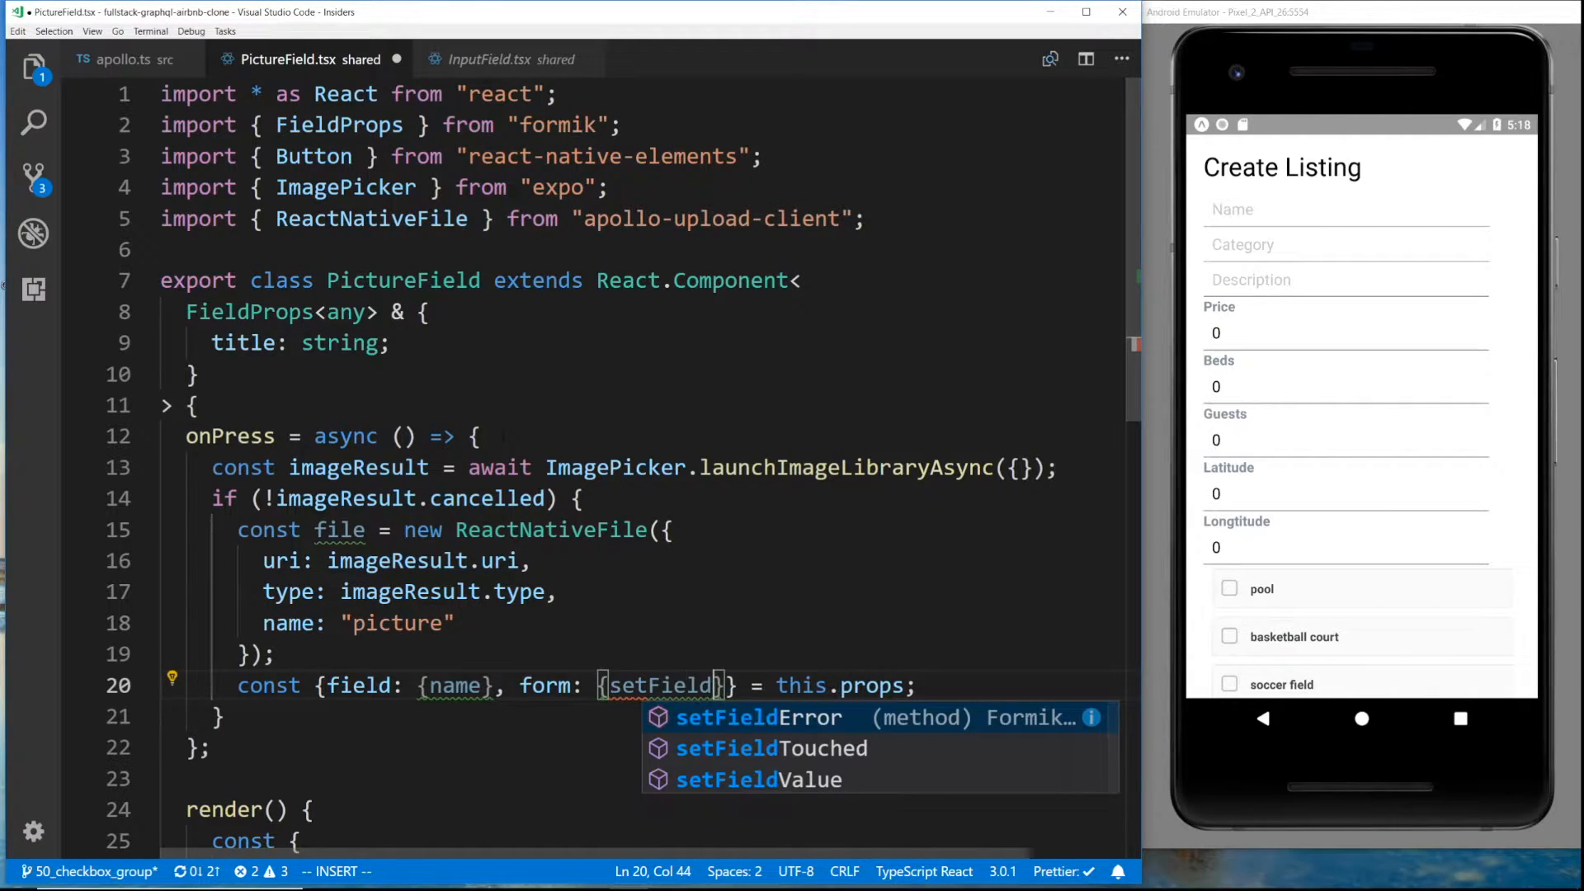
text(setFieldValue(name, file);)
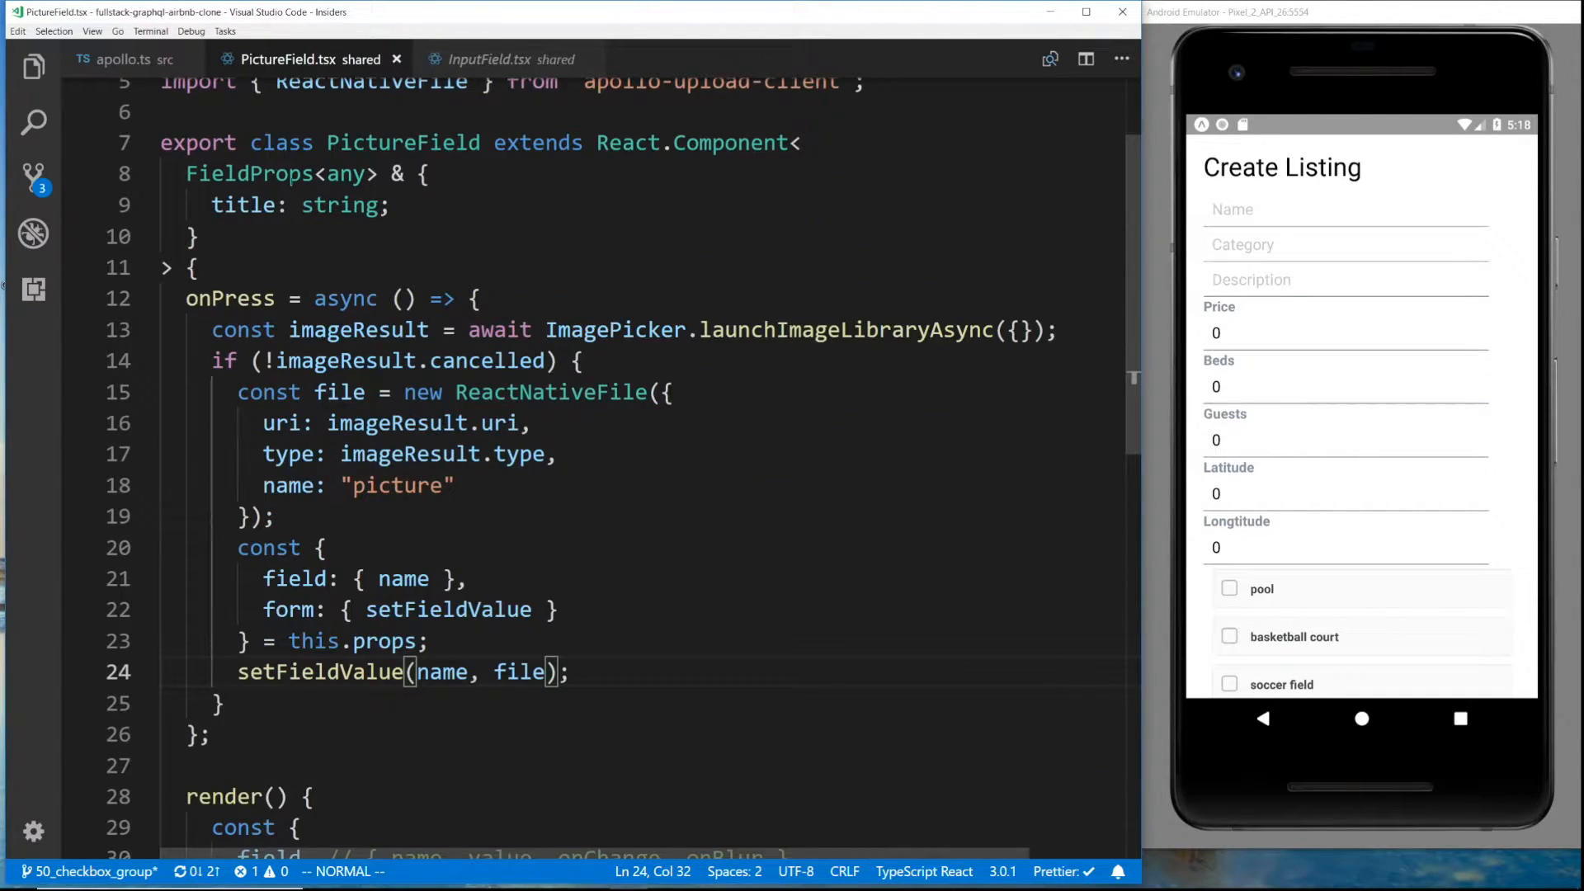
click(494, 58)
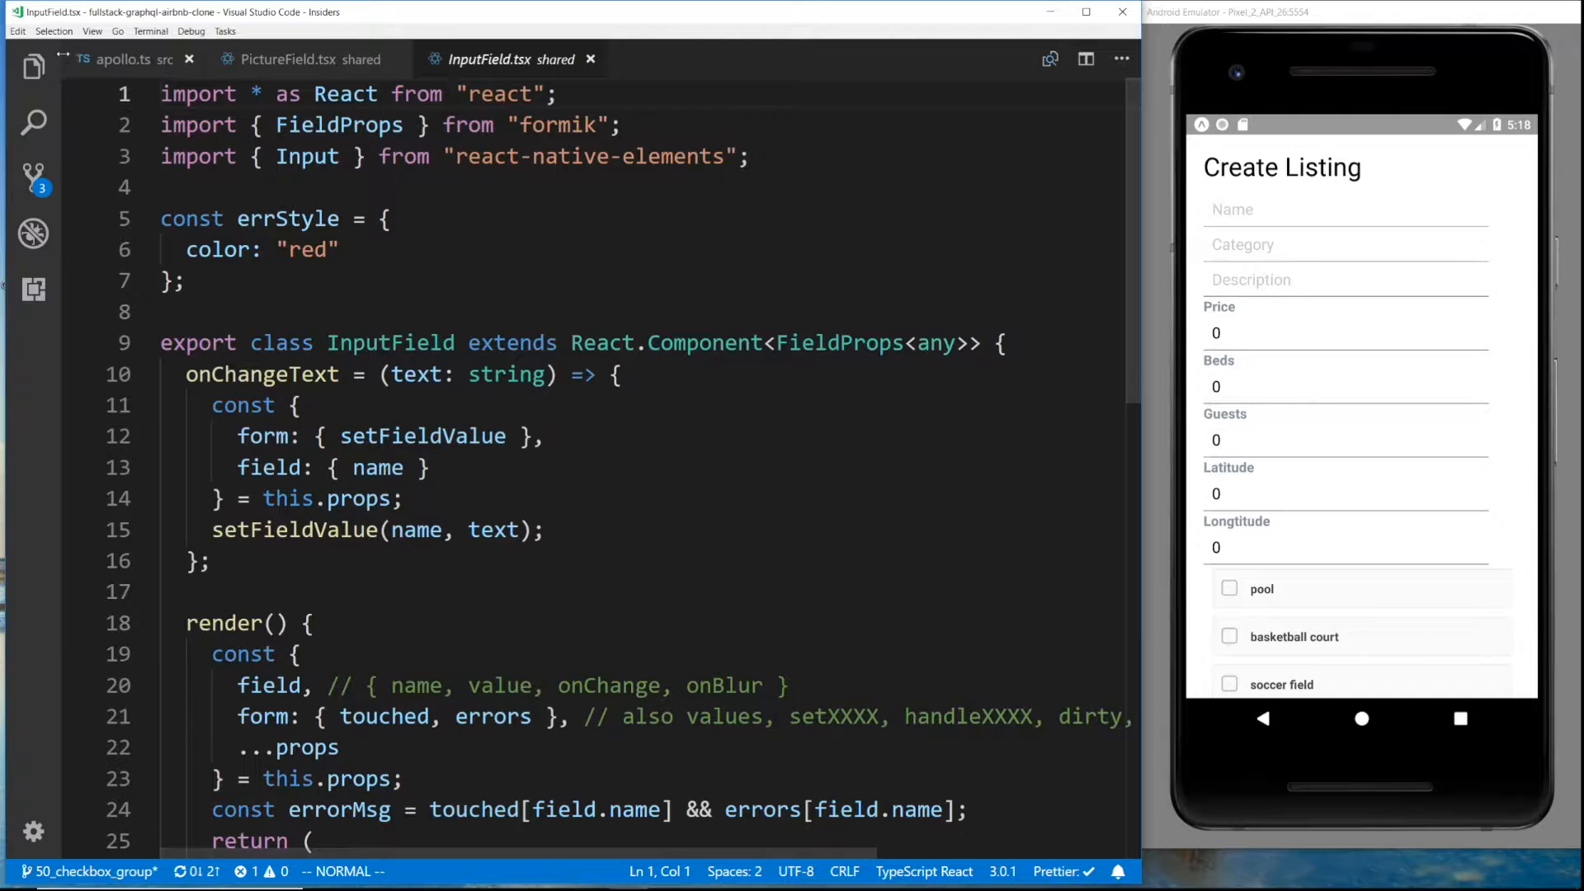
Add a picture Field using PictureField to the CreateListingConnector form
click(545, 58)
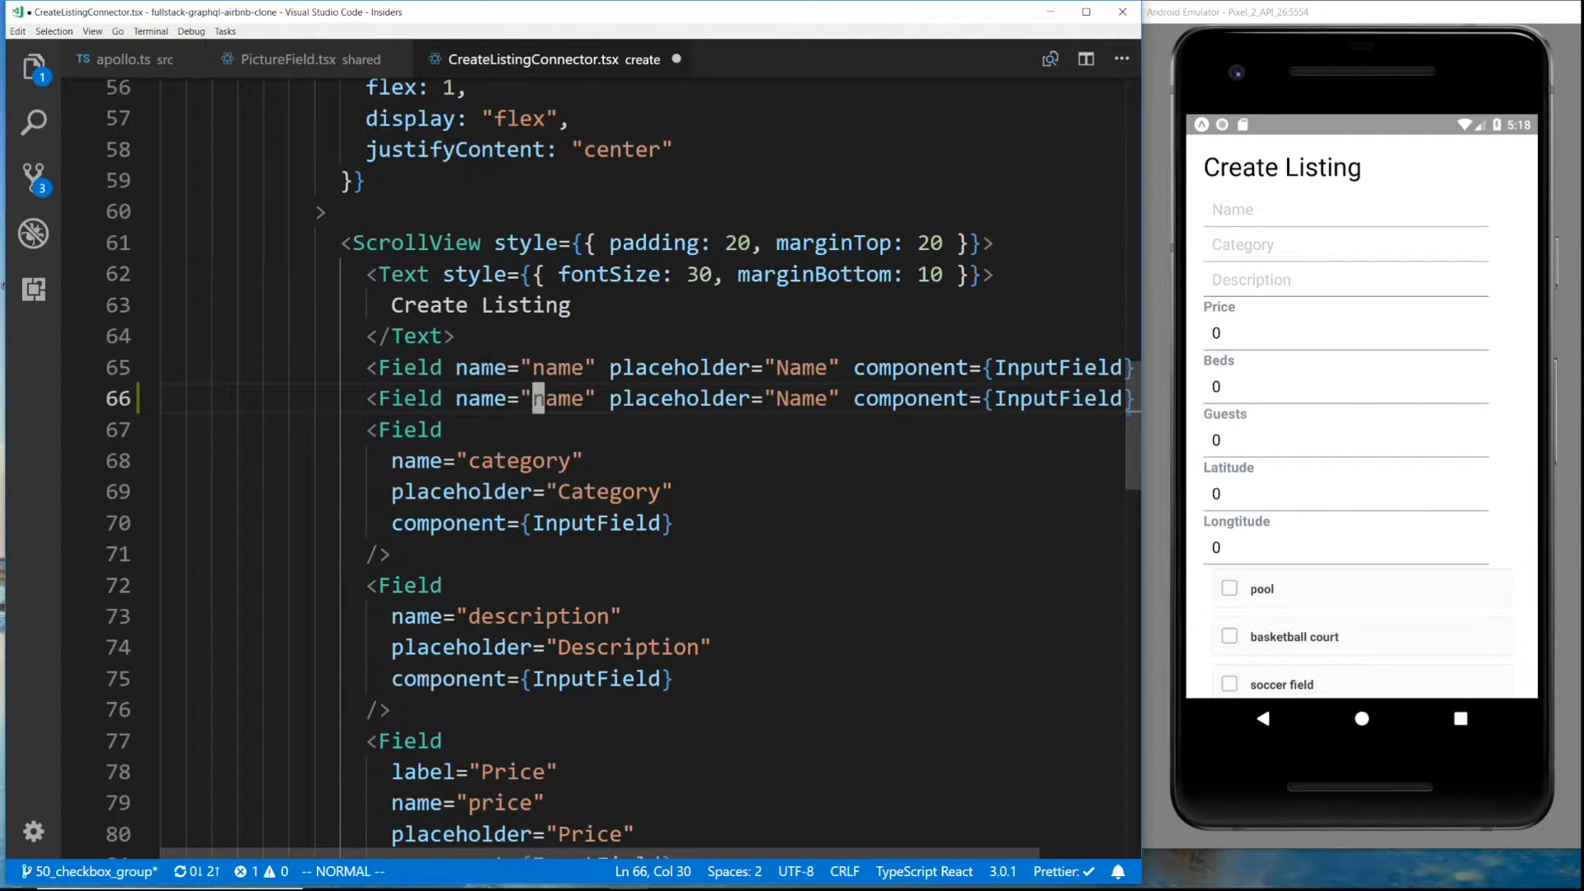
text(picture)
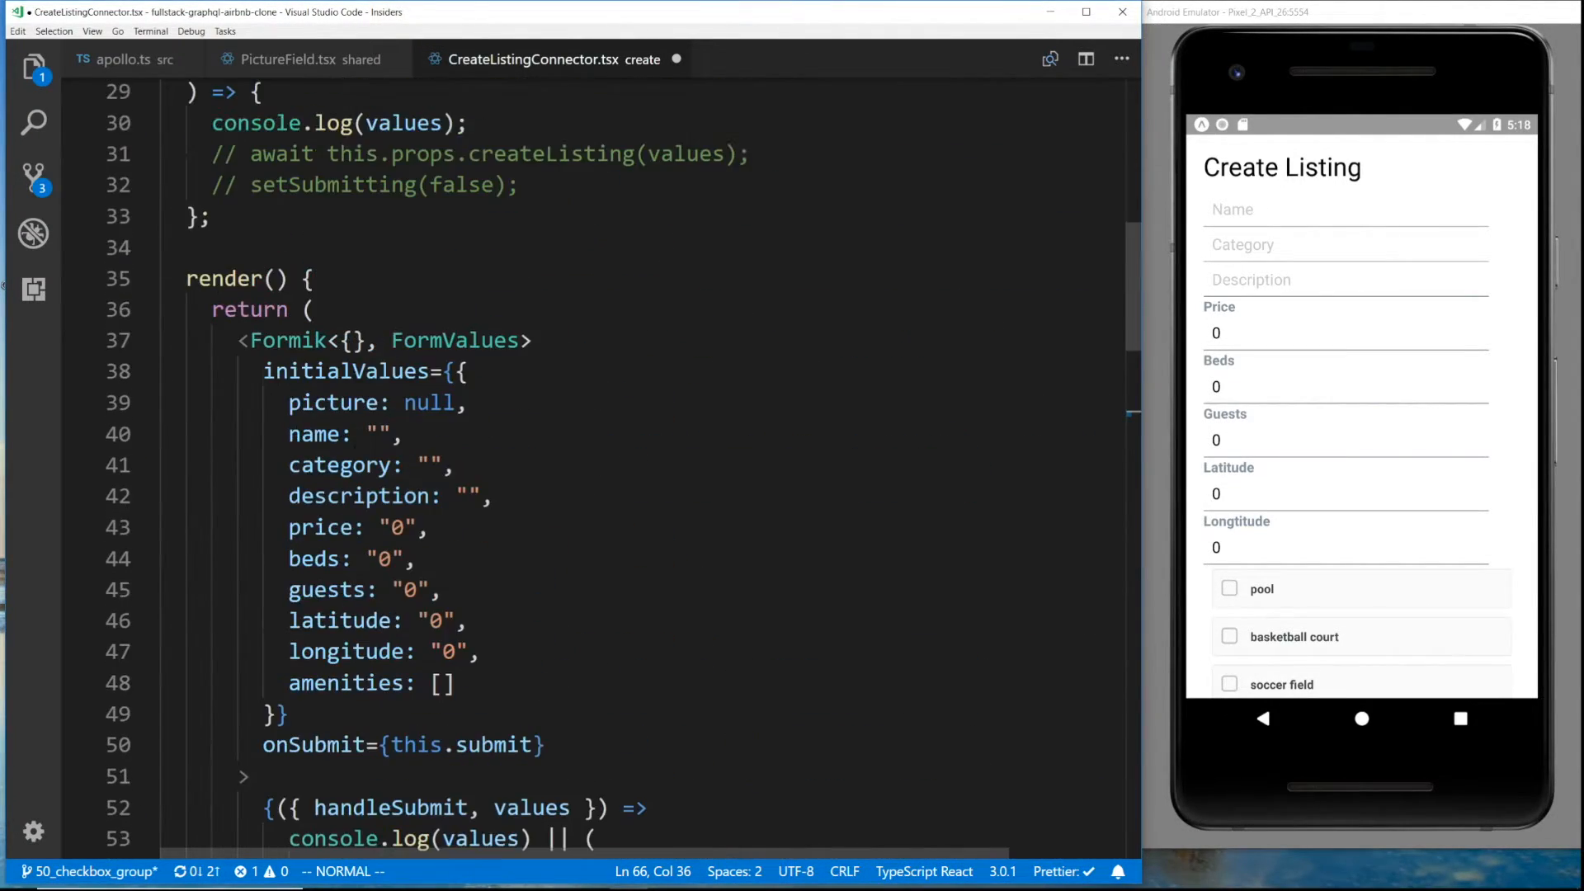
scroll(down, 3)
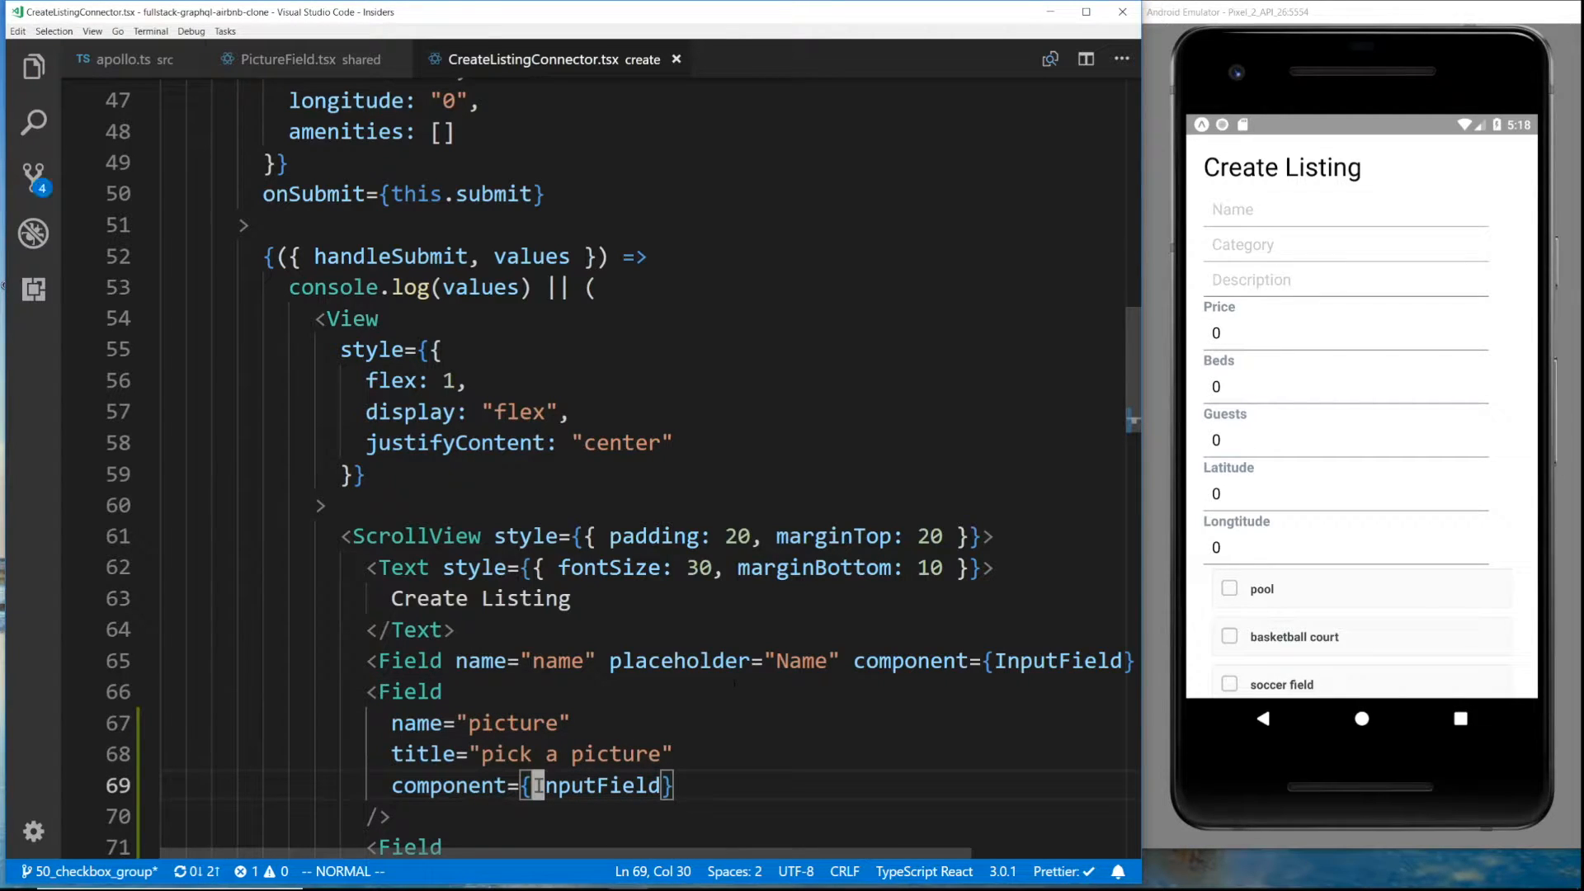
scroll(down, 3)
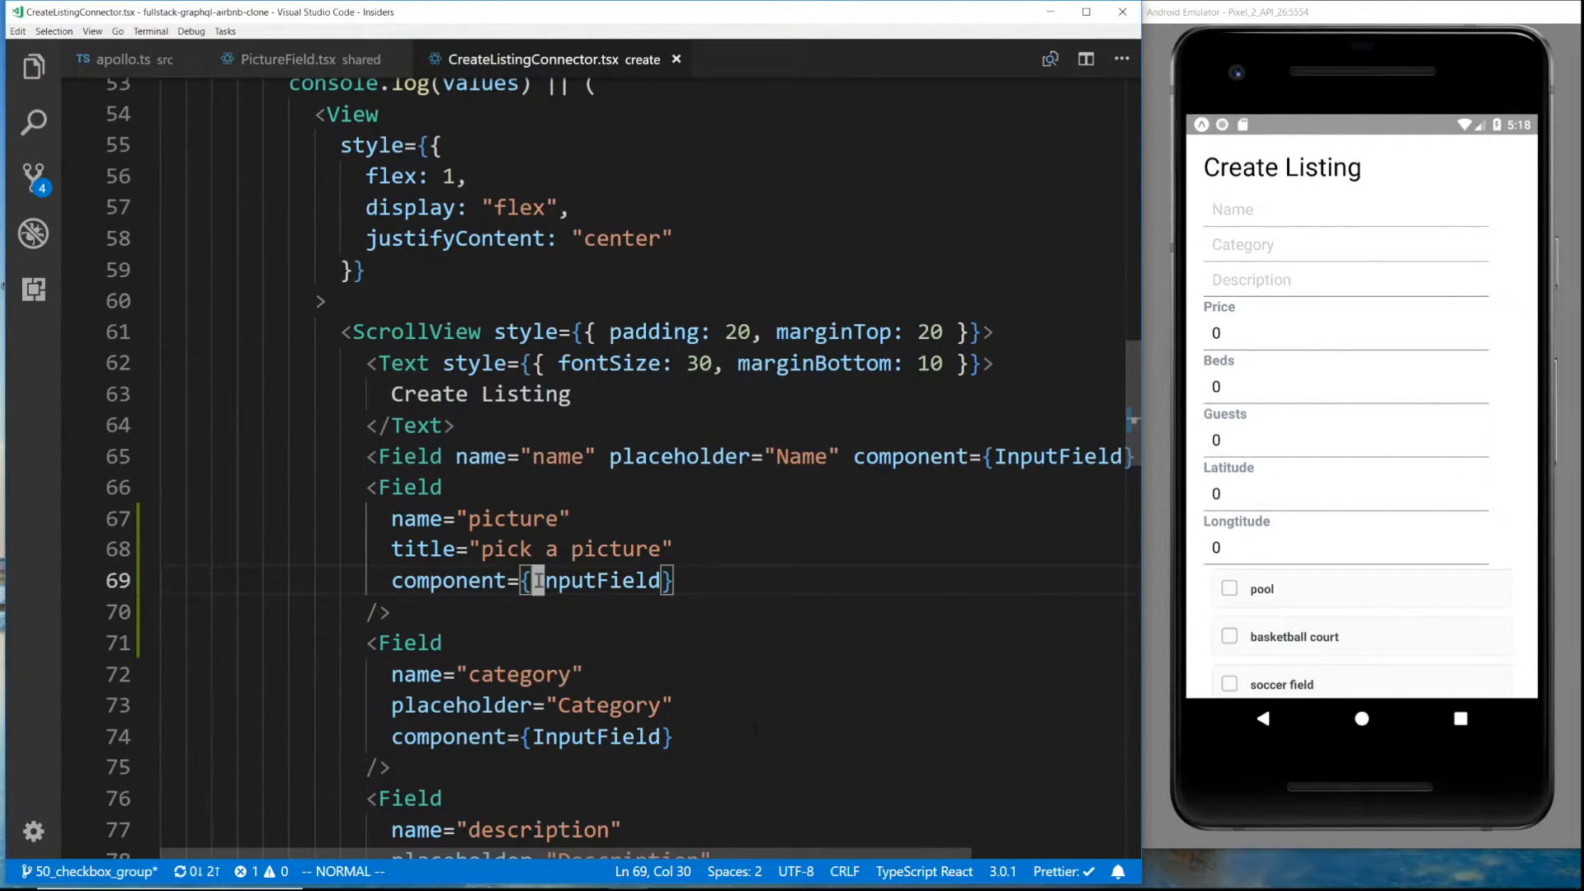
text(Pic)
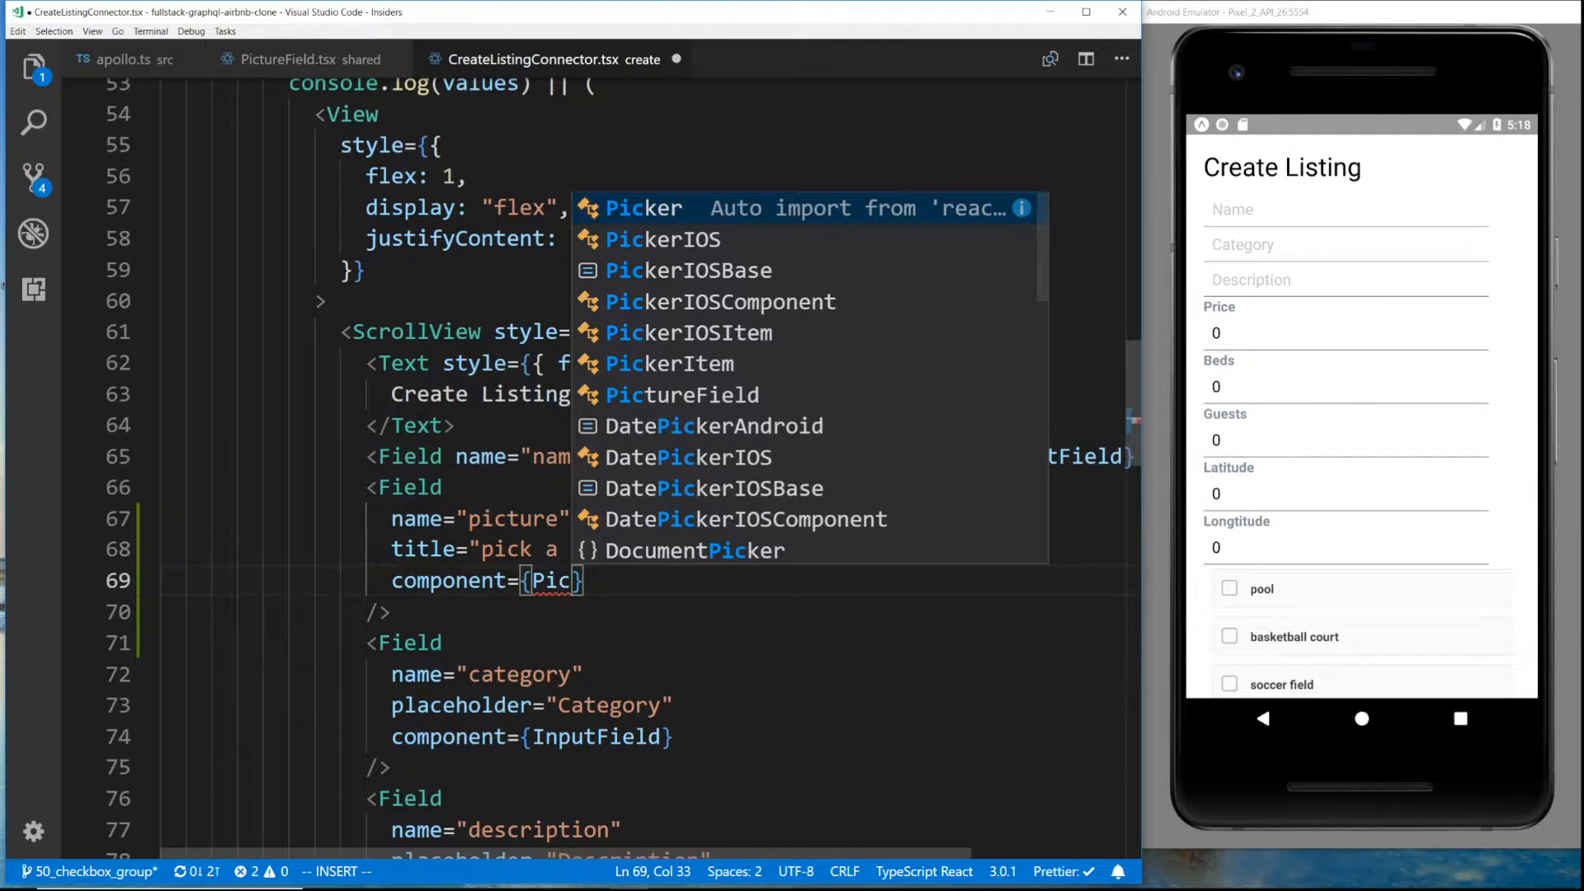
text(PictureField)
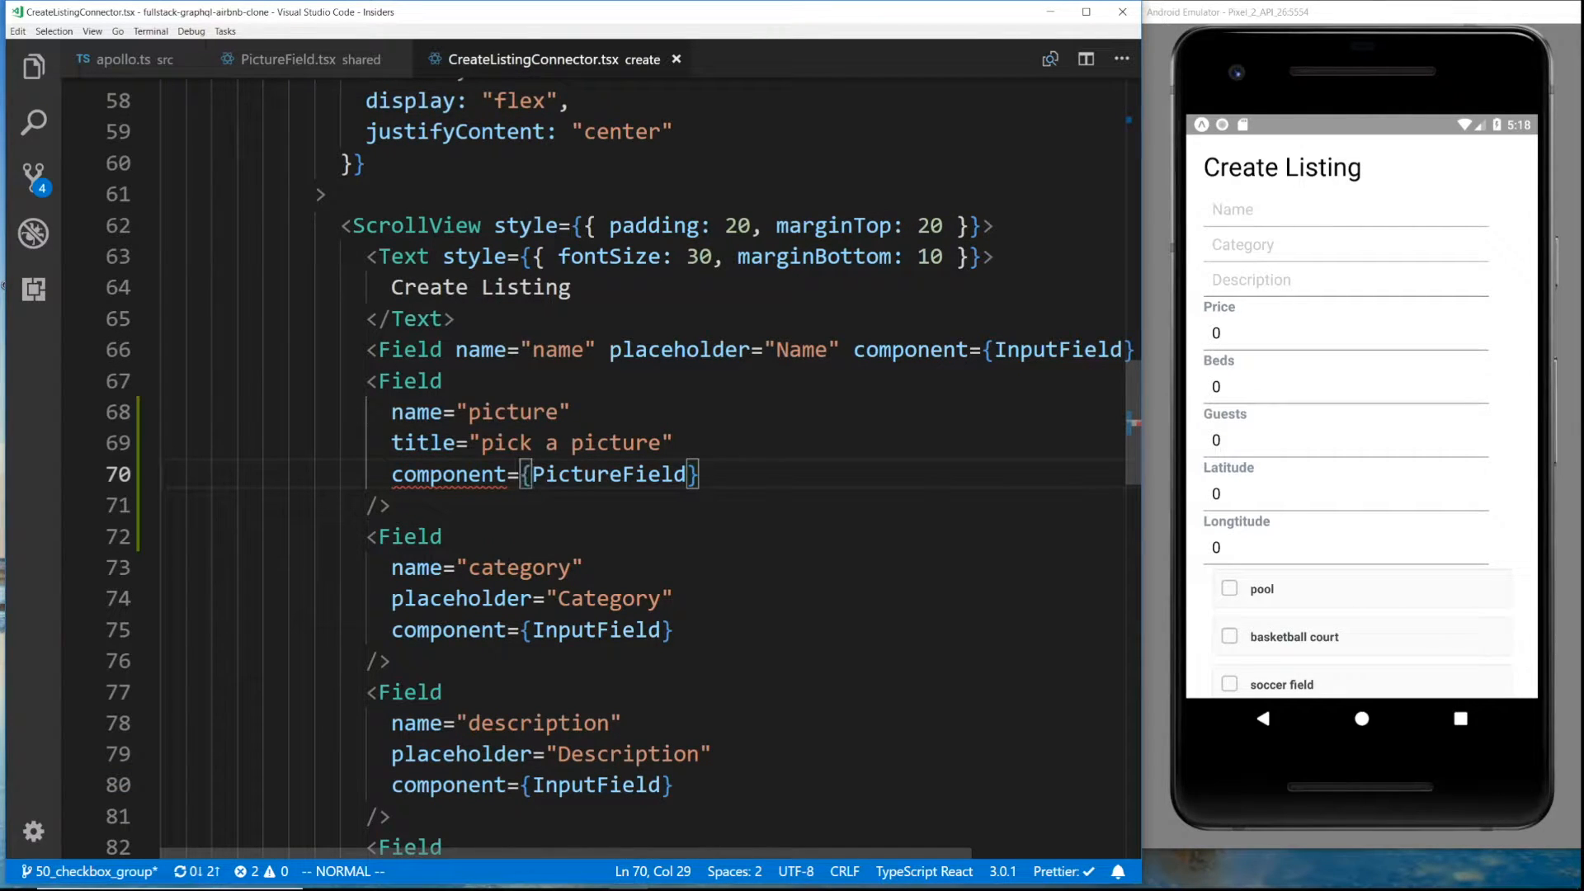
mouse_move(607, 474)
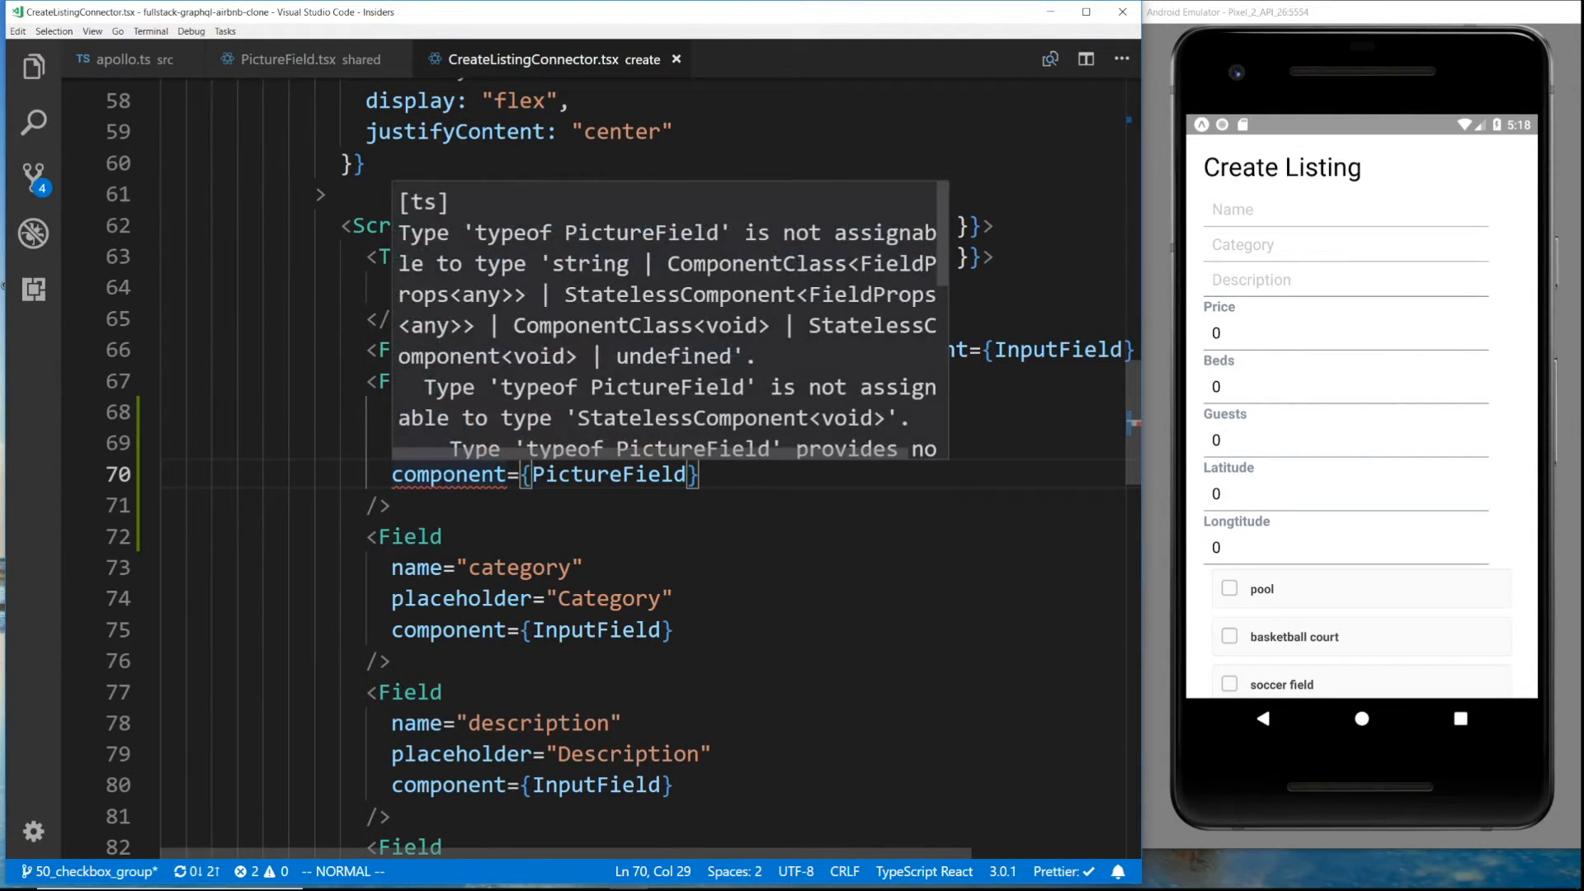
Compare with PictureField.tsx's props and cast PictureField 'as any' in the form
click(302, 59)
text(FieldProps<any>)
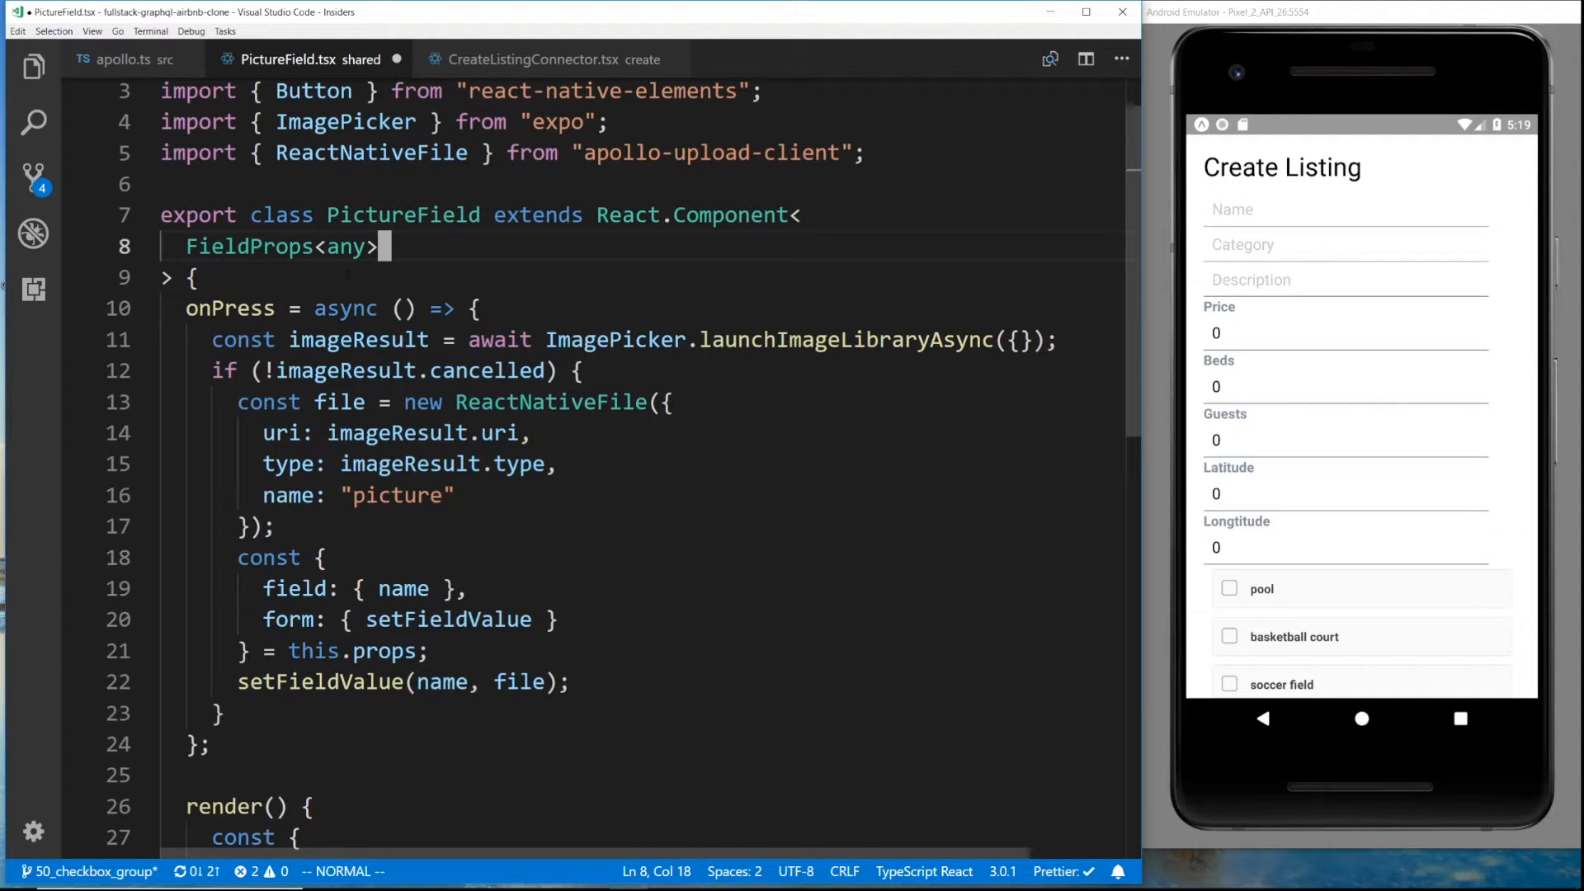
click(548, 58)
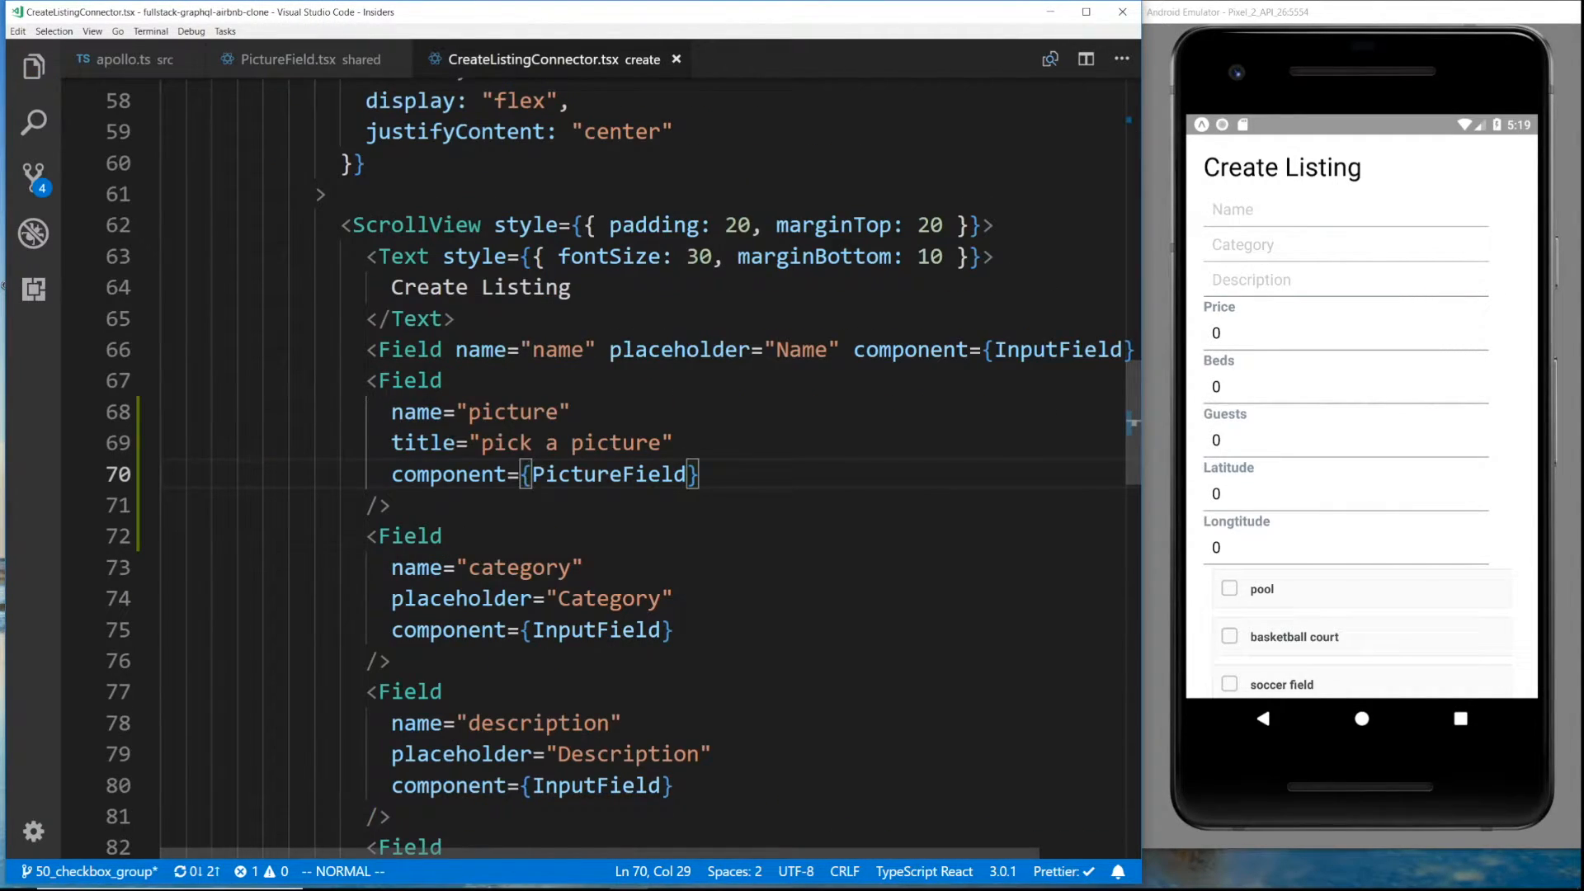
click(303, 59)
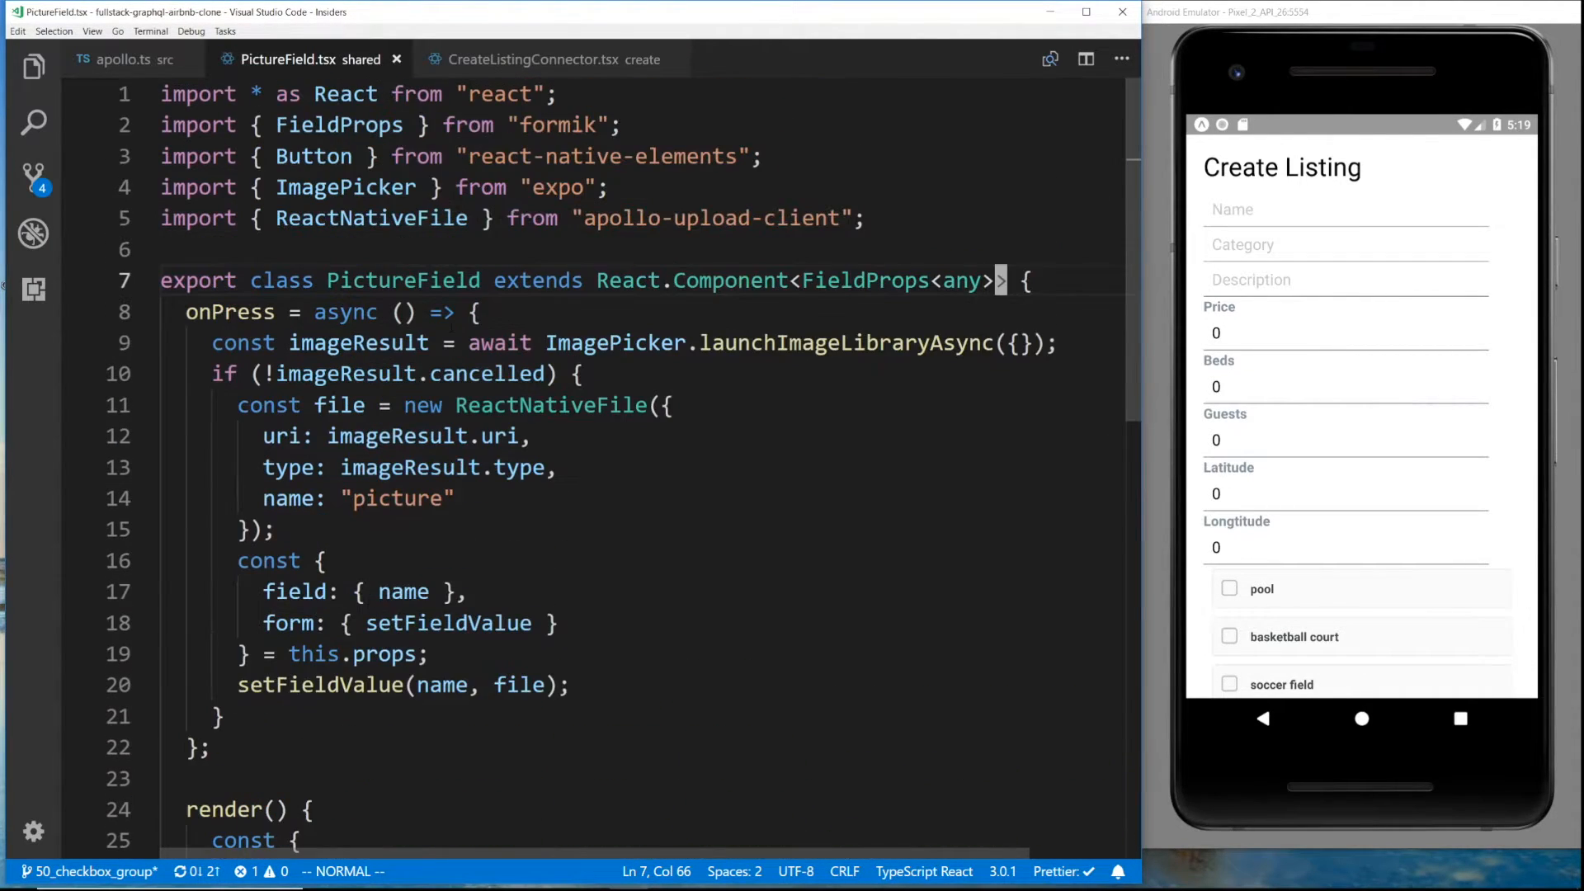
scroll(down, 3)
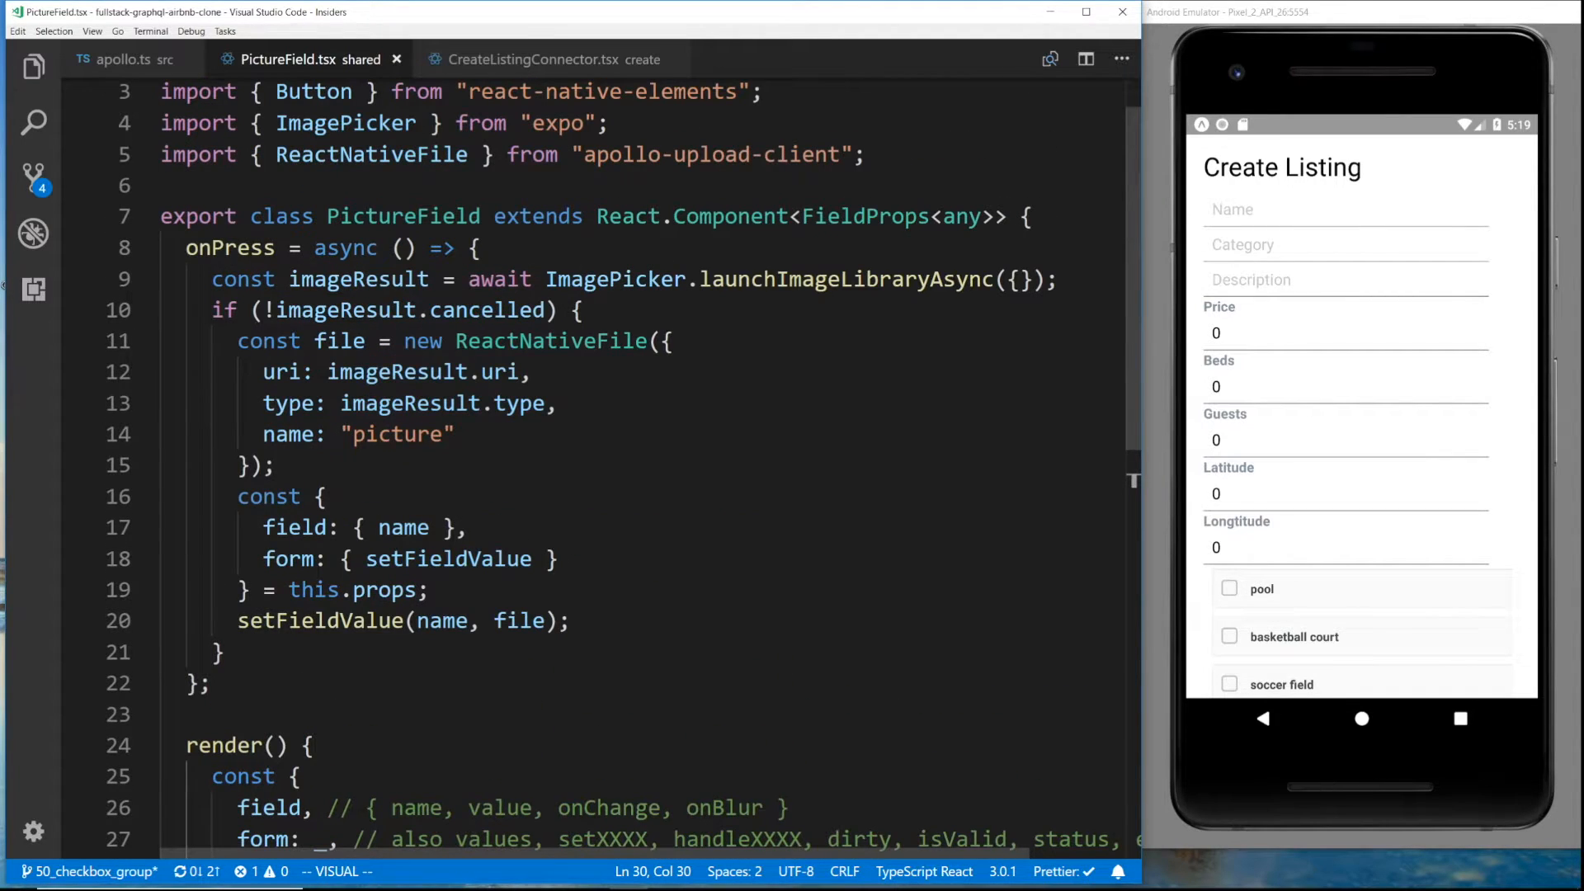
double_click(552, 341)
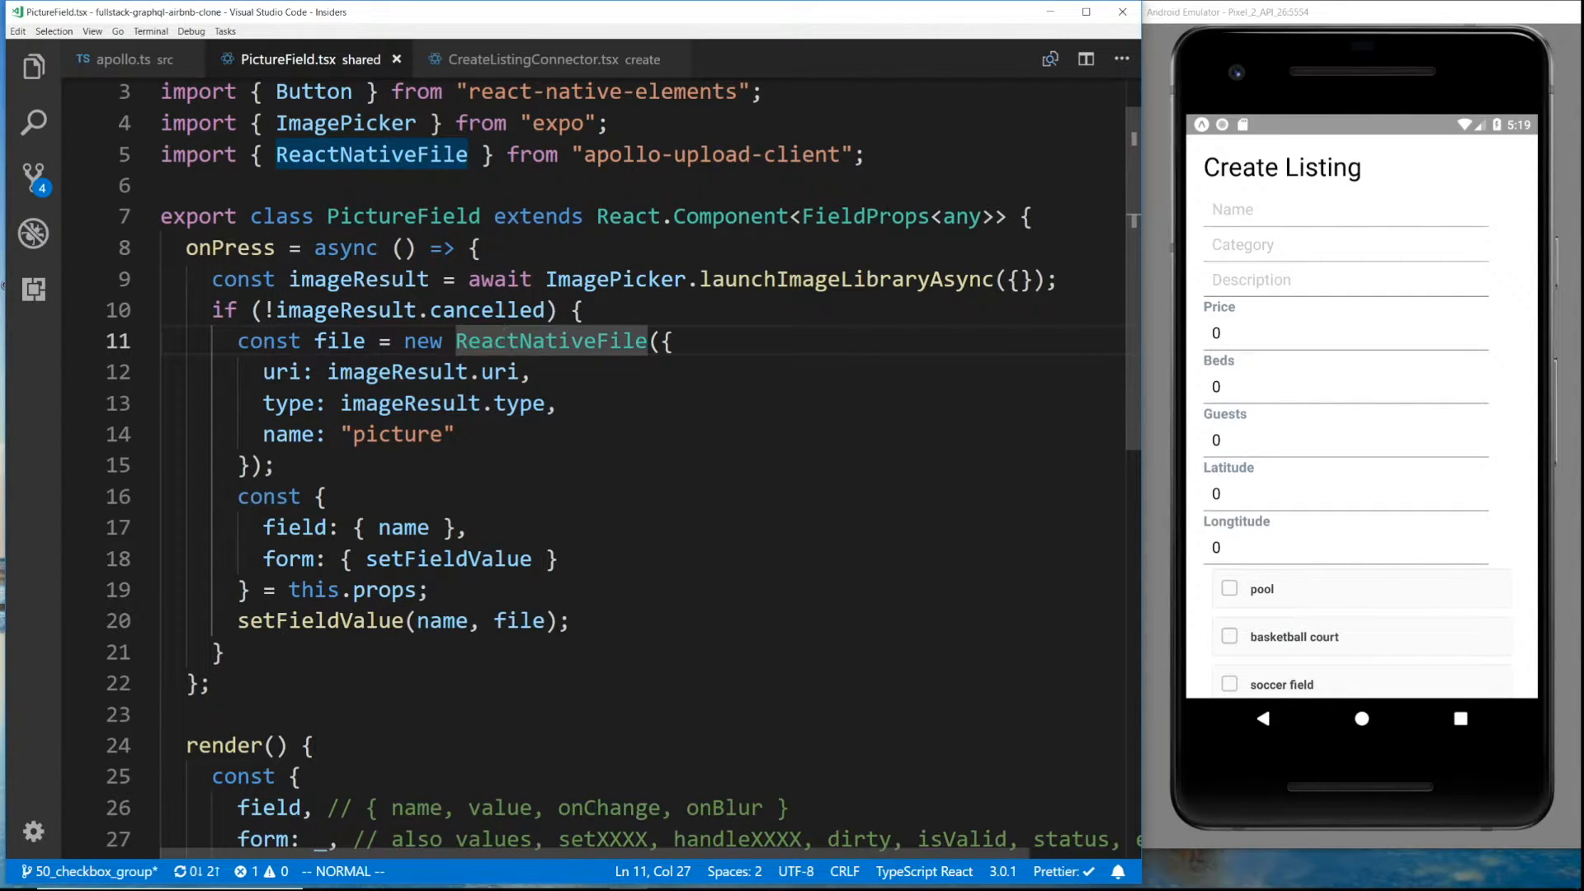
click(545, 59)
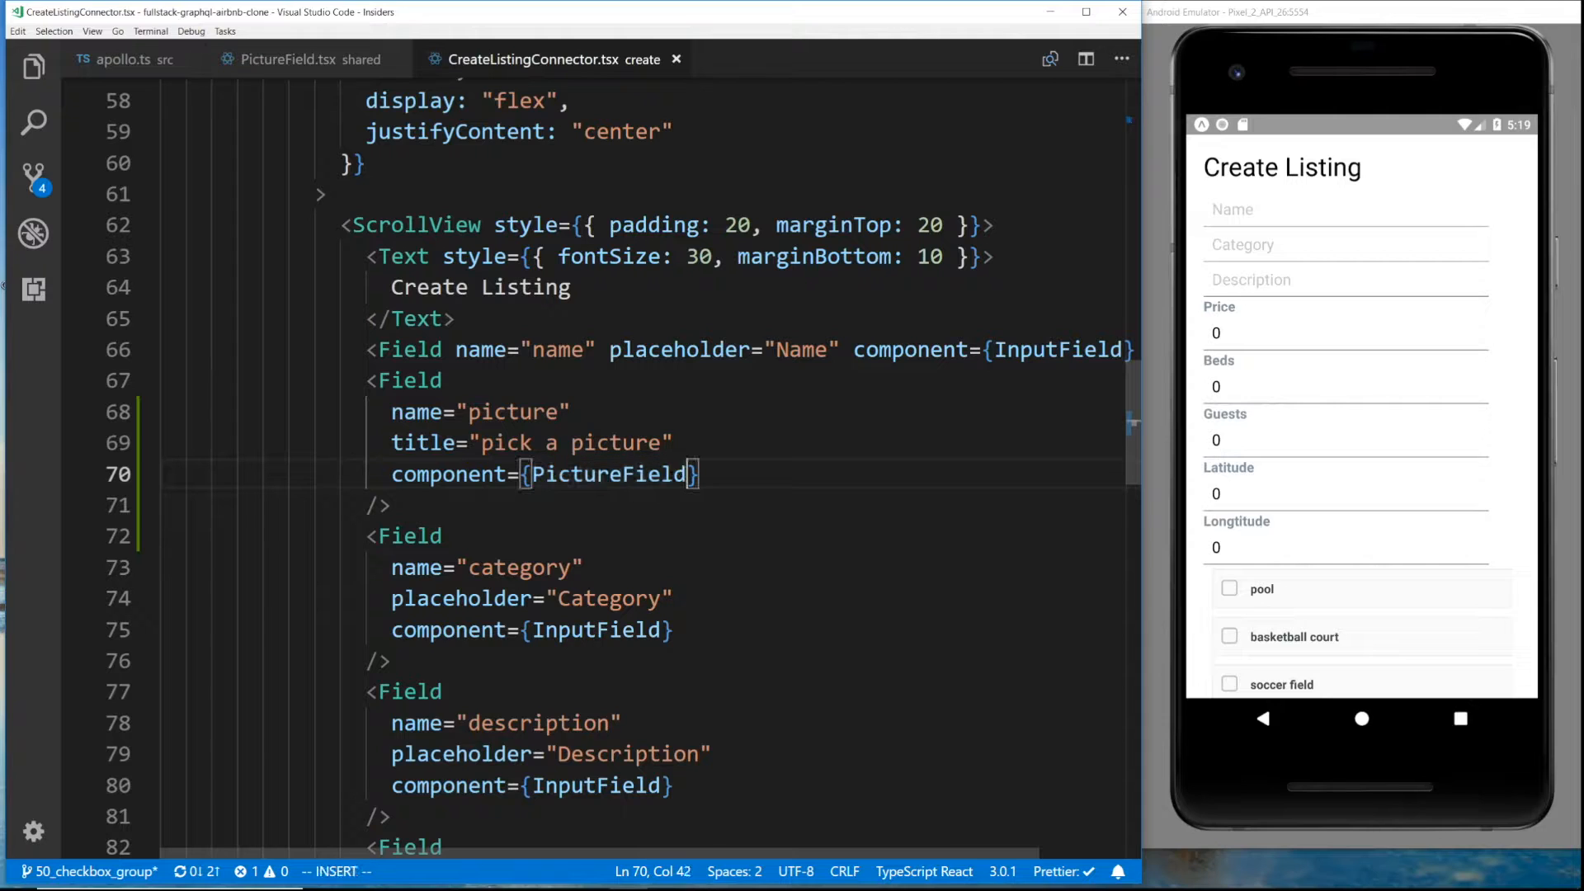
text(as any)
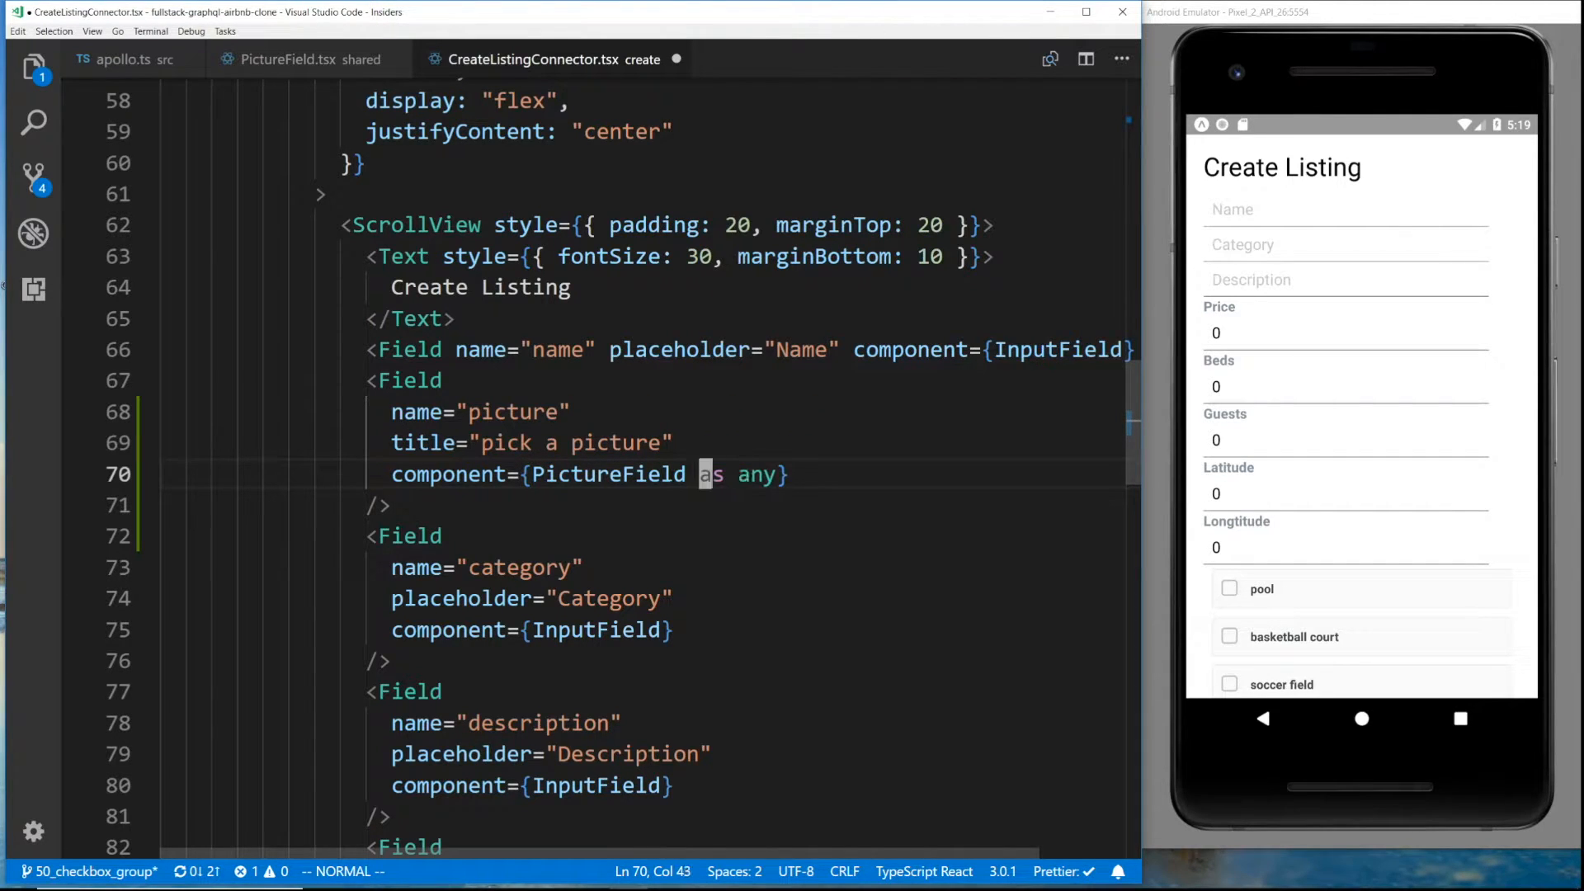
click(303, 59)
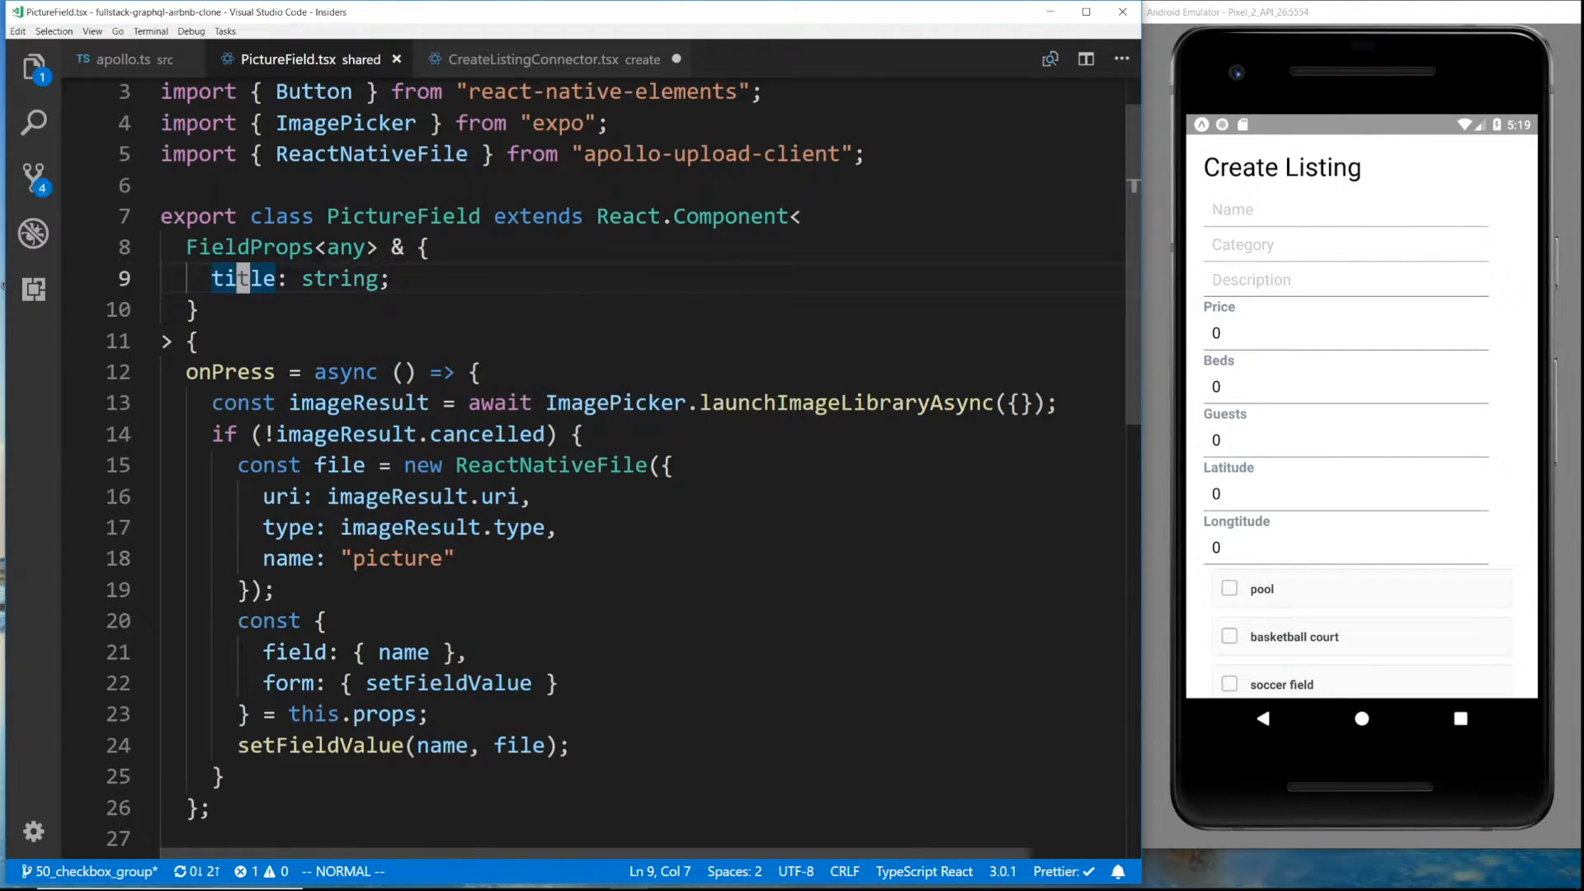
click(548, 59)
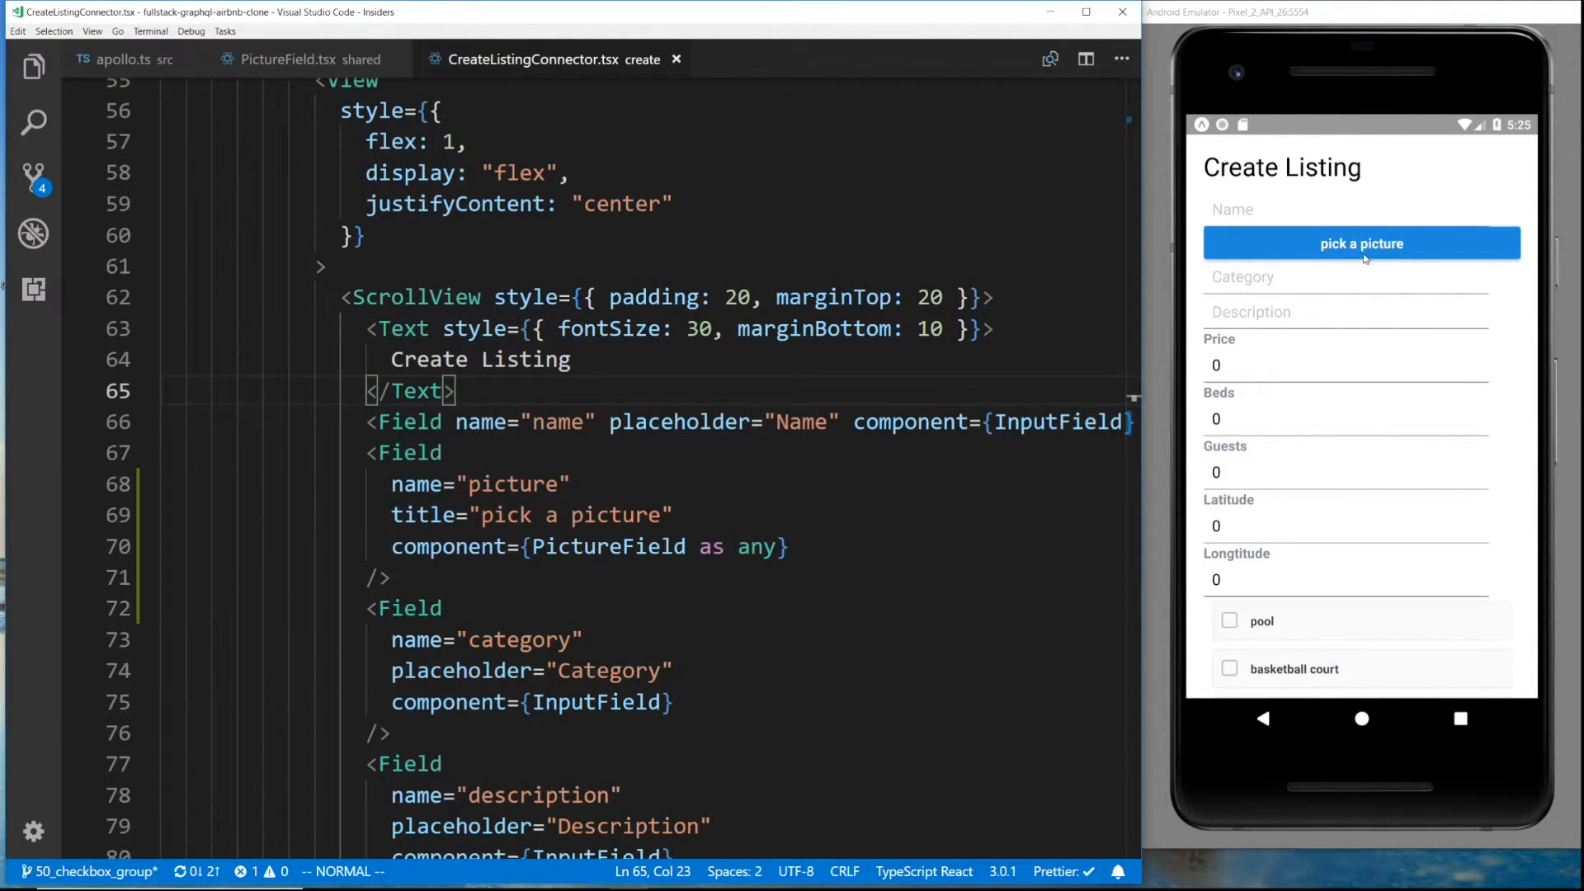
Read the logged values showing picture null, then pick the cat wallpaper from Downloads
click(546, 484)
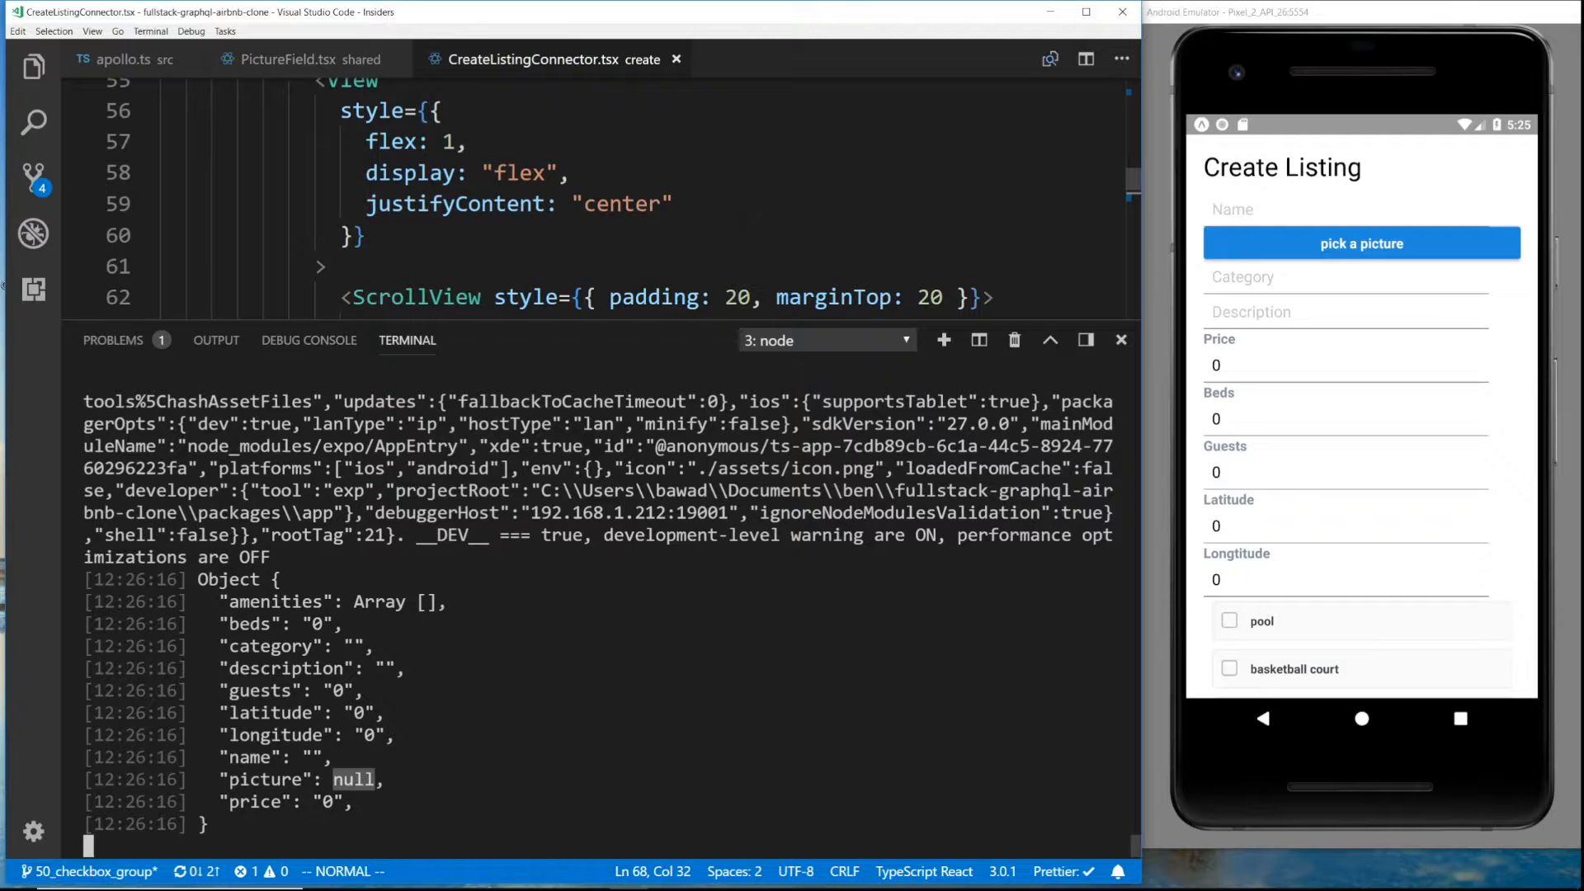
click(1360, 243)
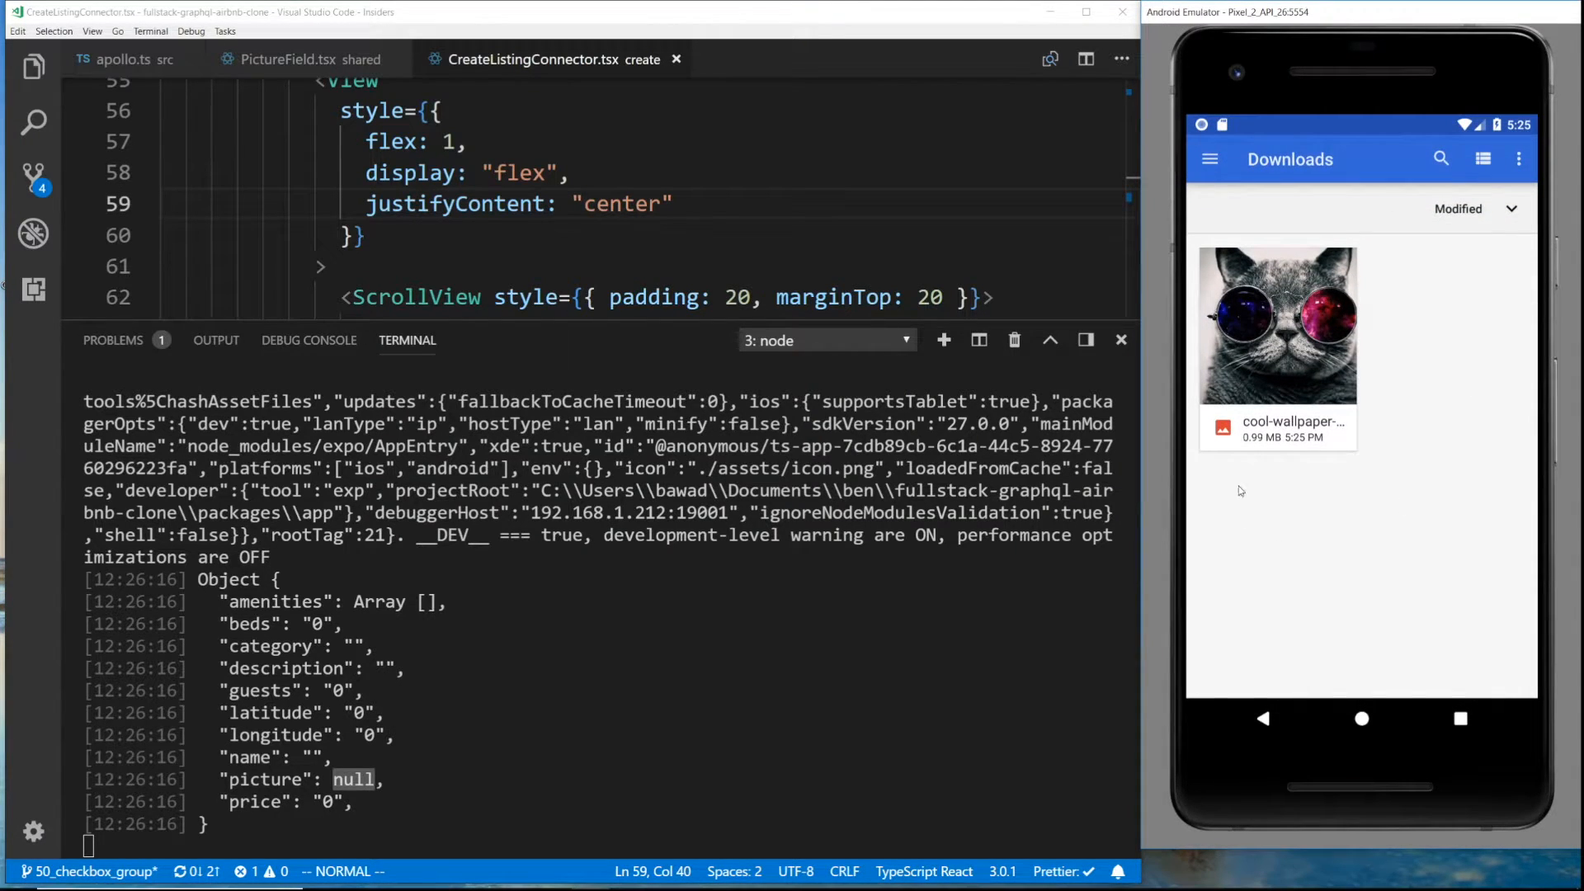
mouse_move(1371, 283)
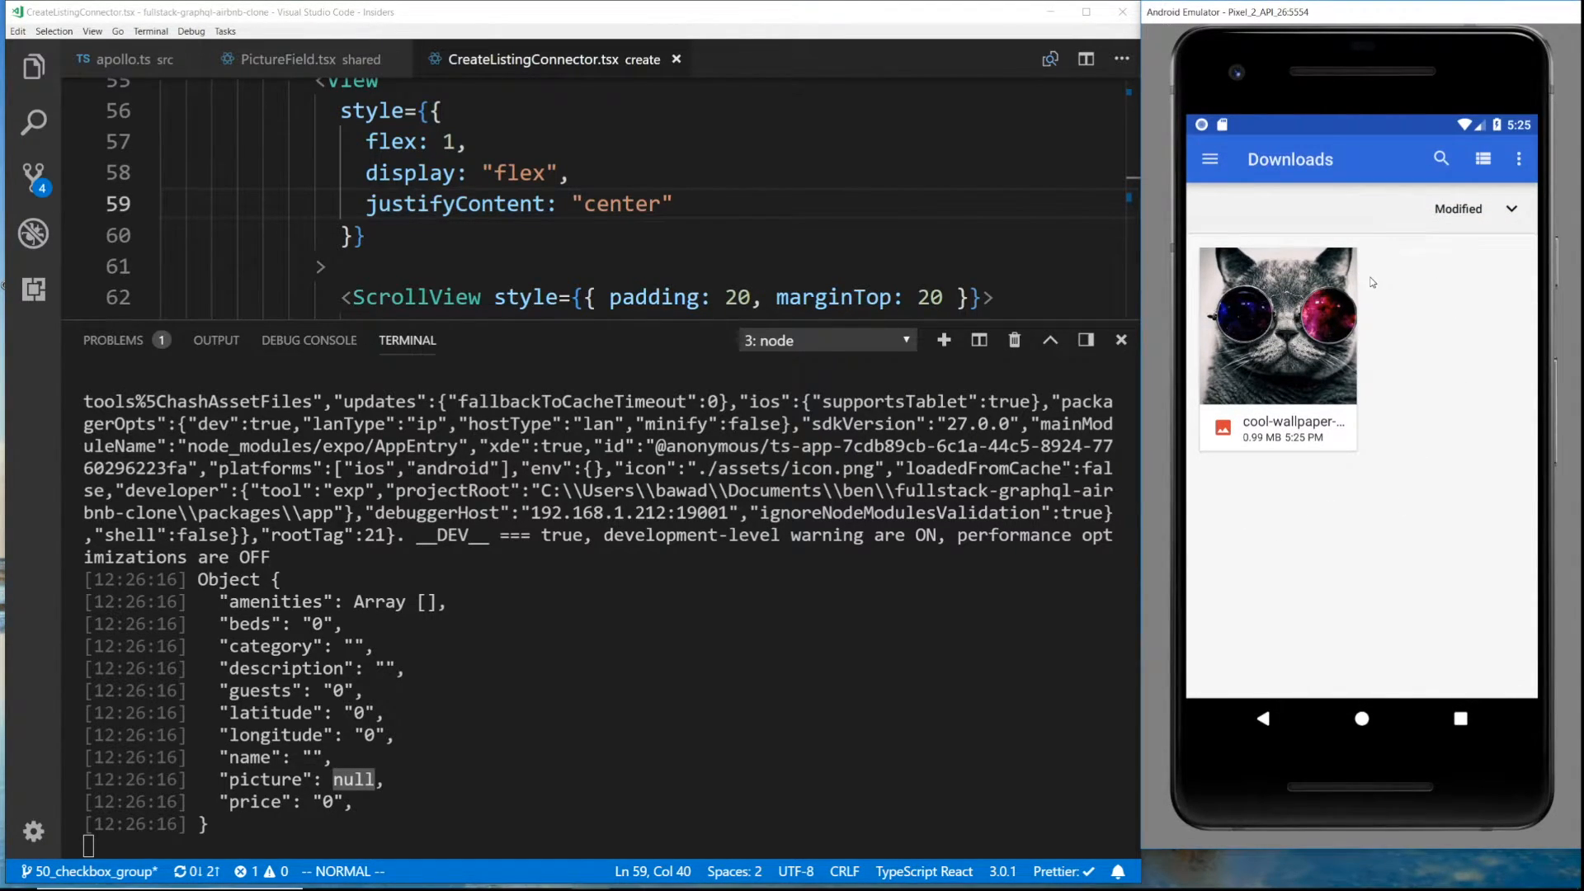
mouse_move(1317, 475)
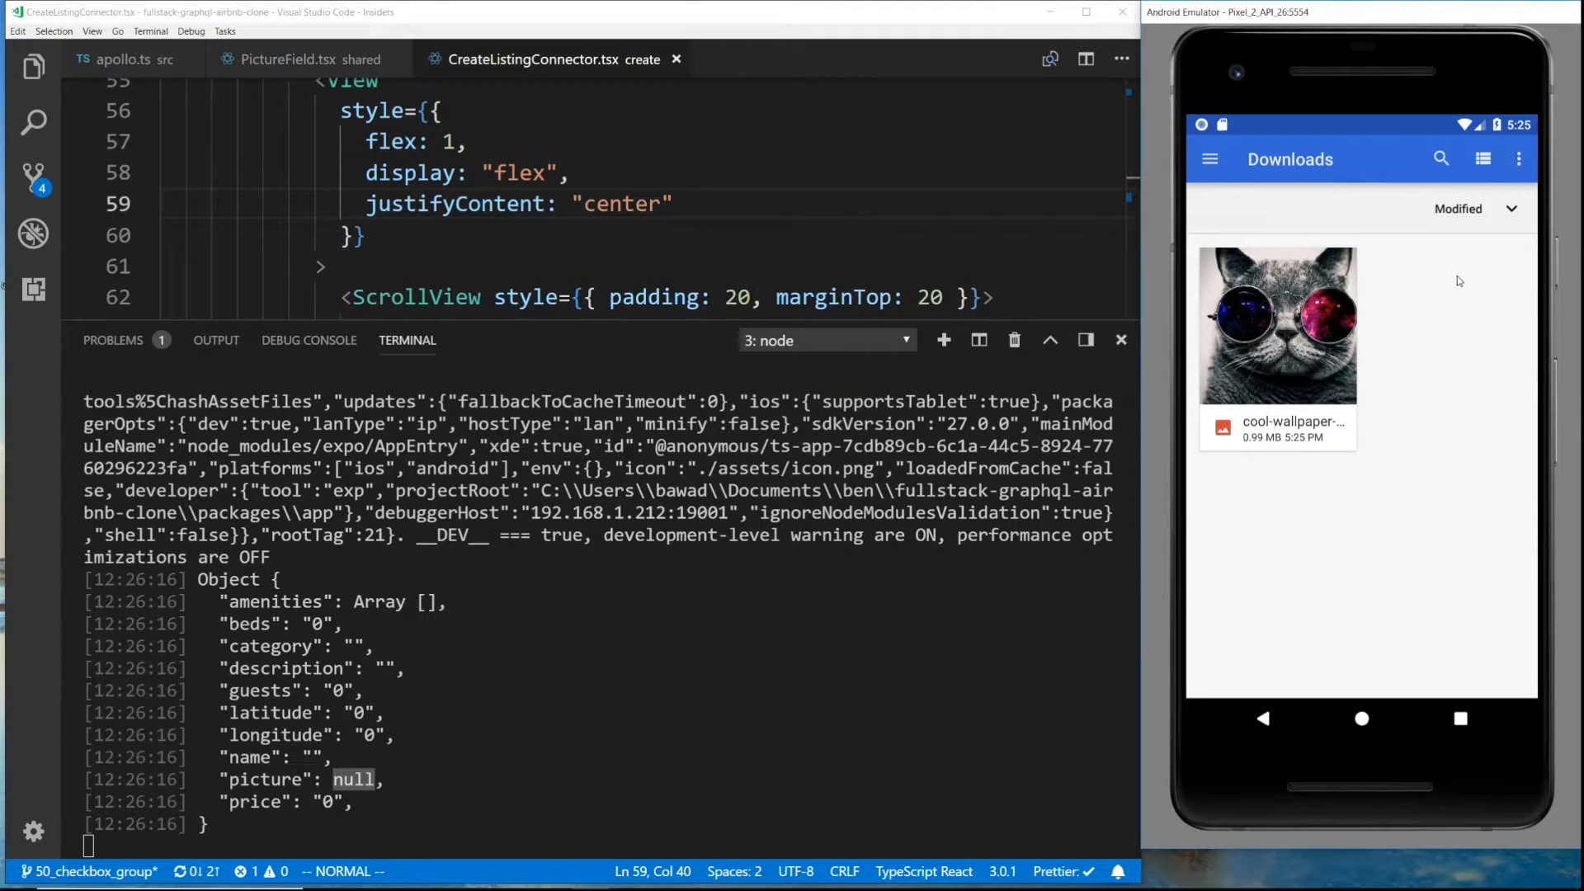
mouse_move(1404, 546)
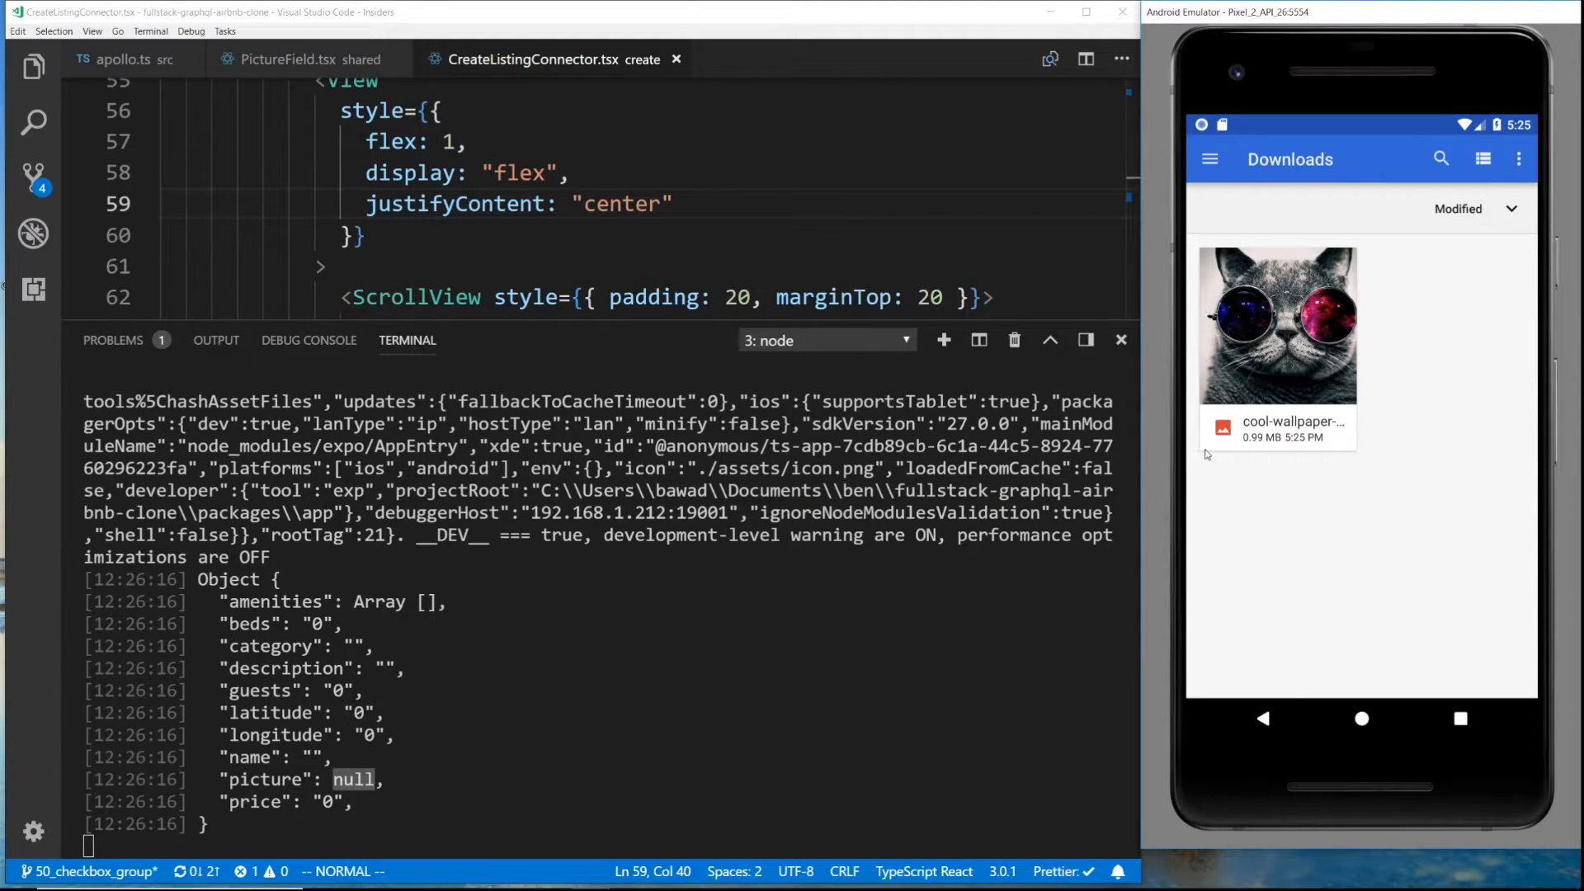
mouse_move(1335, 340)
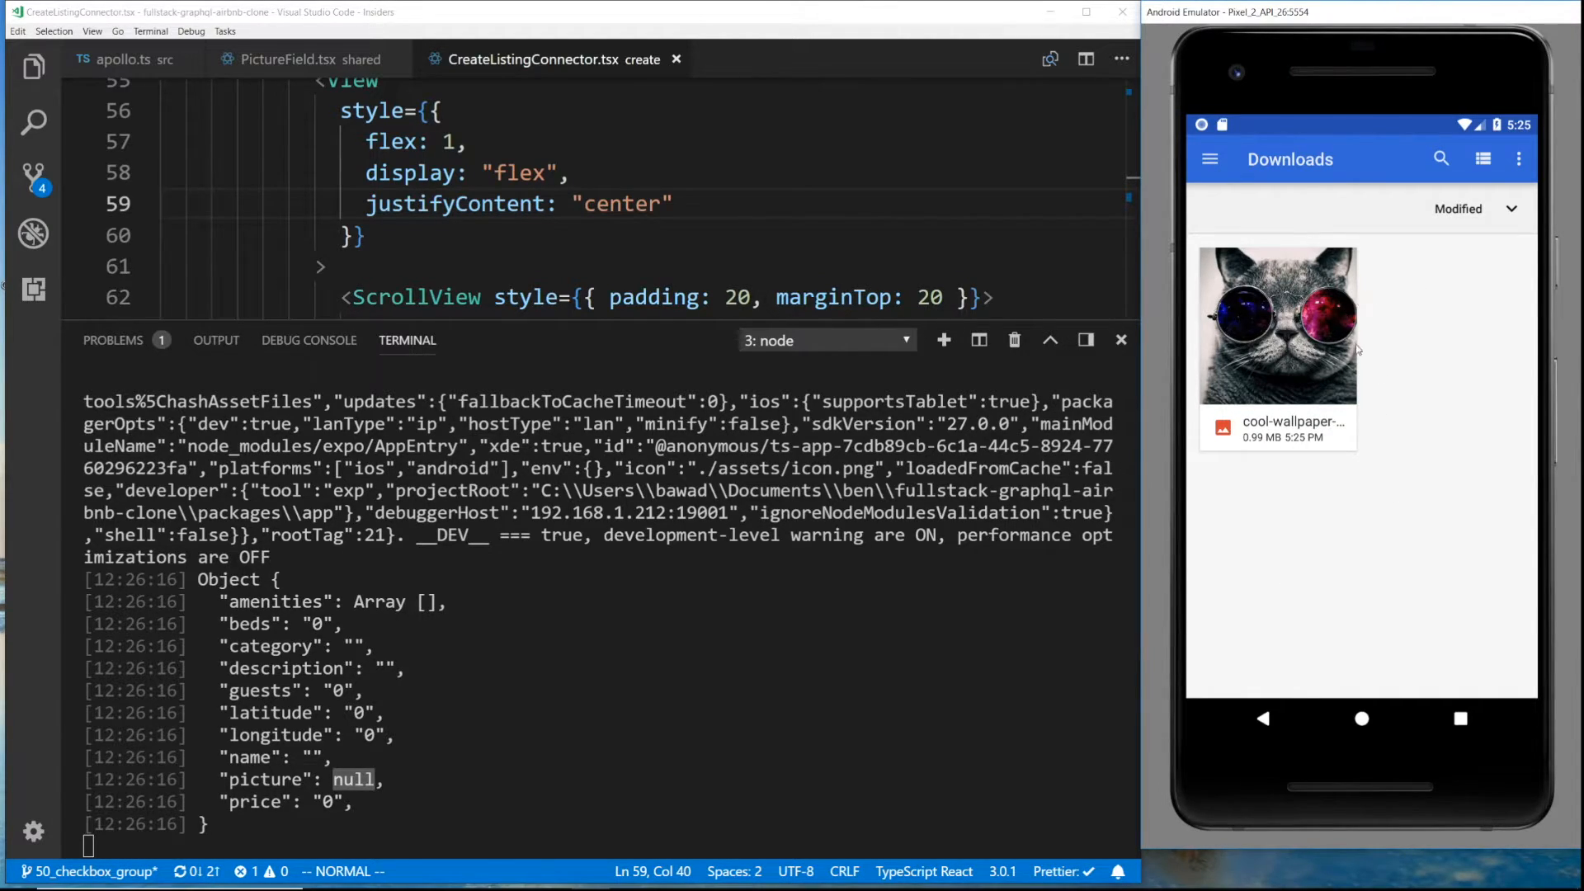
click(1276, 325)
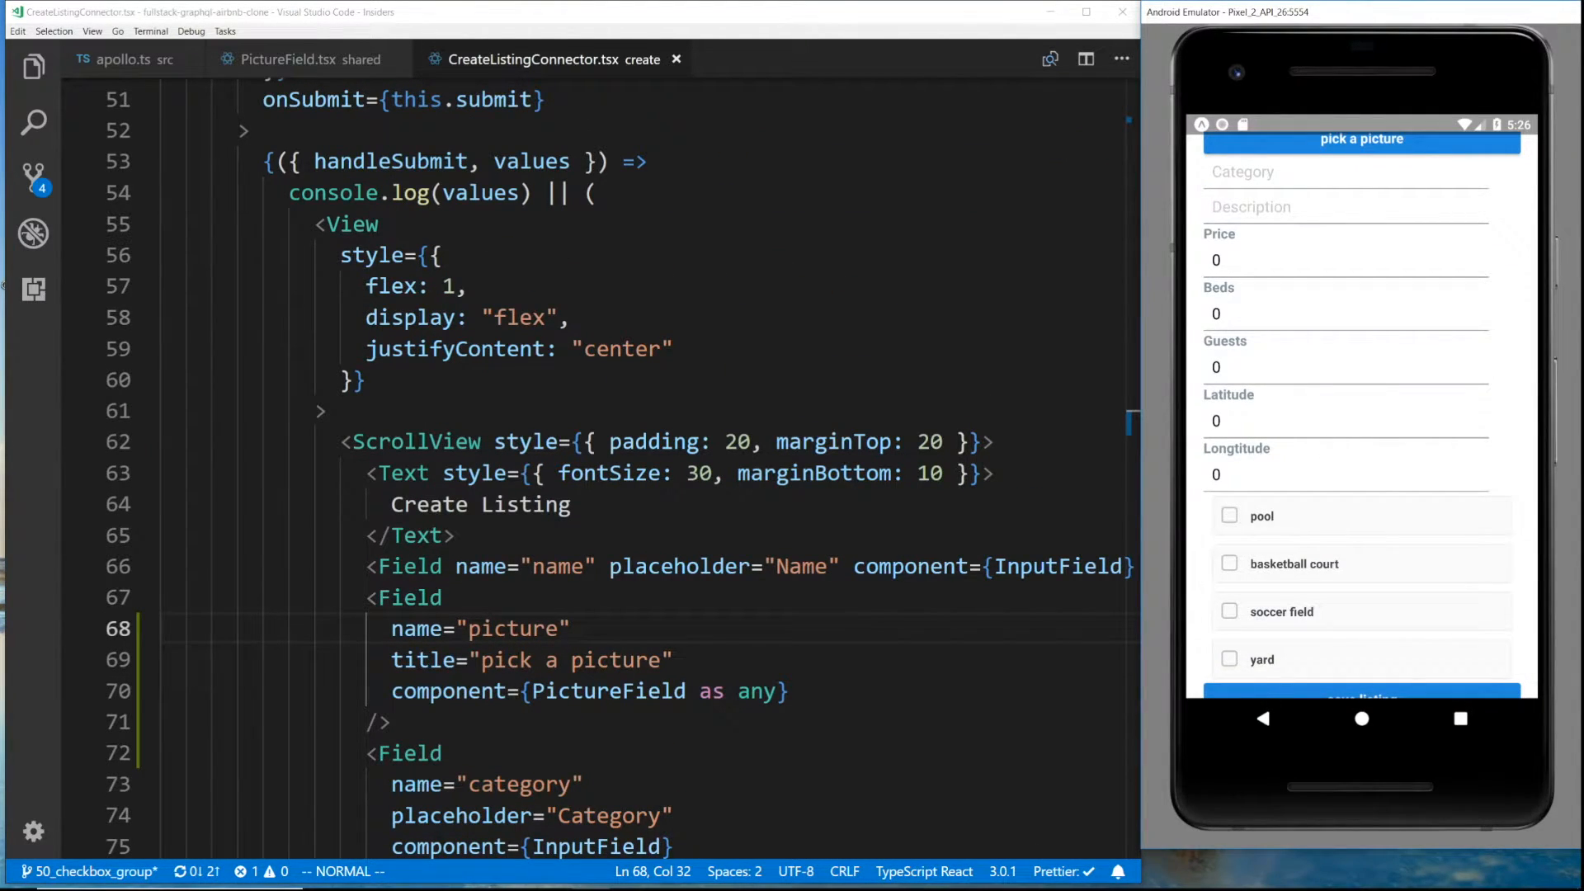
Try Button margins, then give the ScrollView paddingHorizontal 20 and marginTop 20
scroll(down, 3)
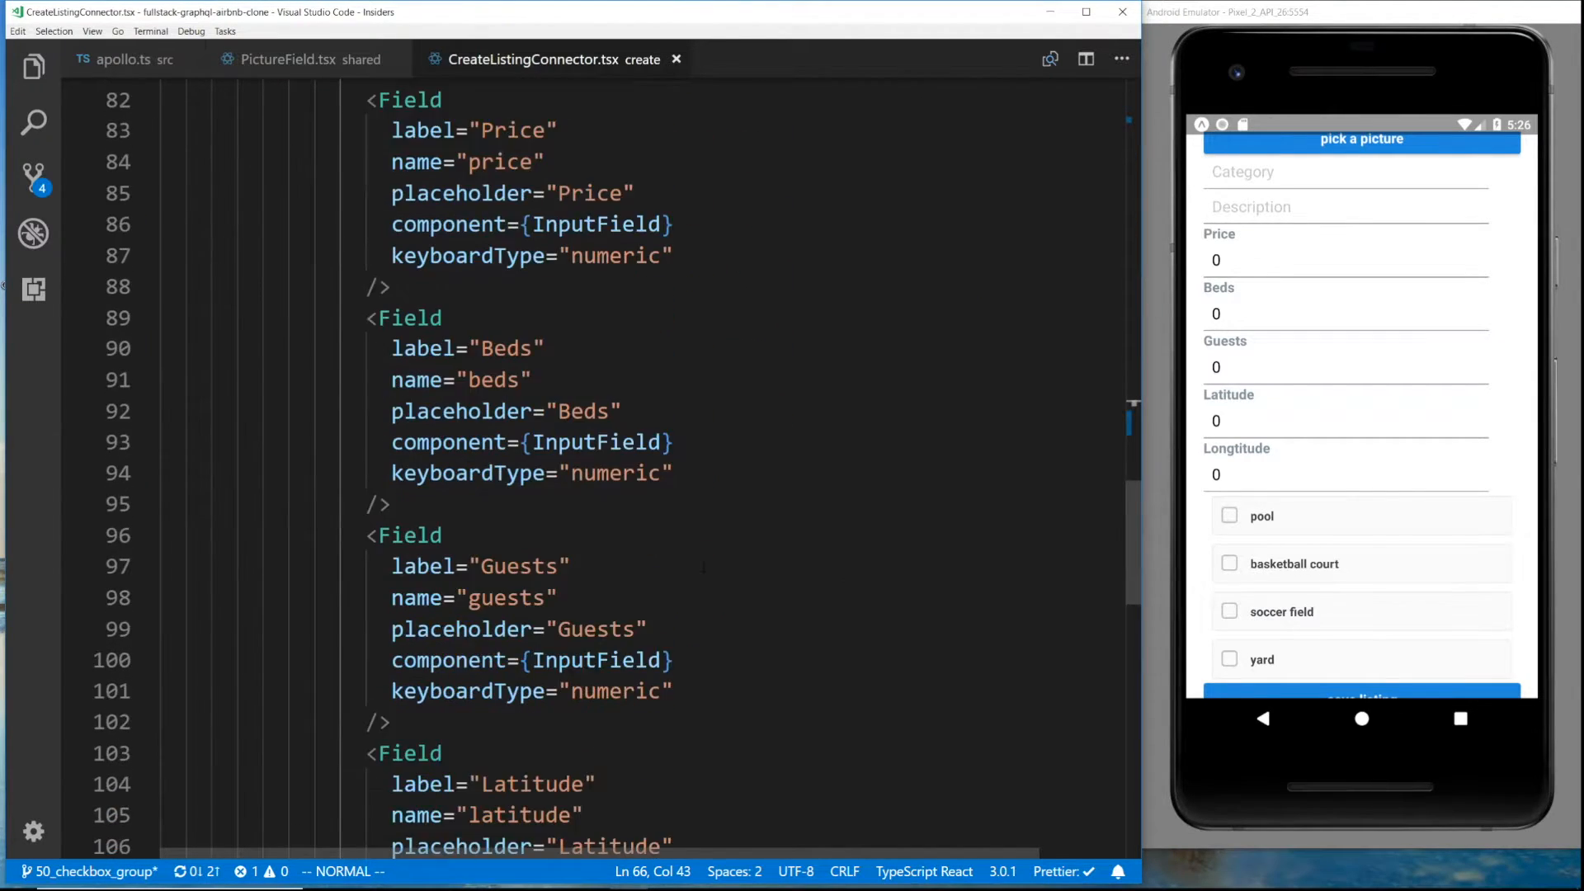
scroll(down, 3)
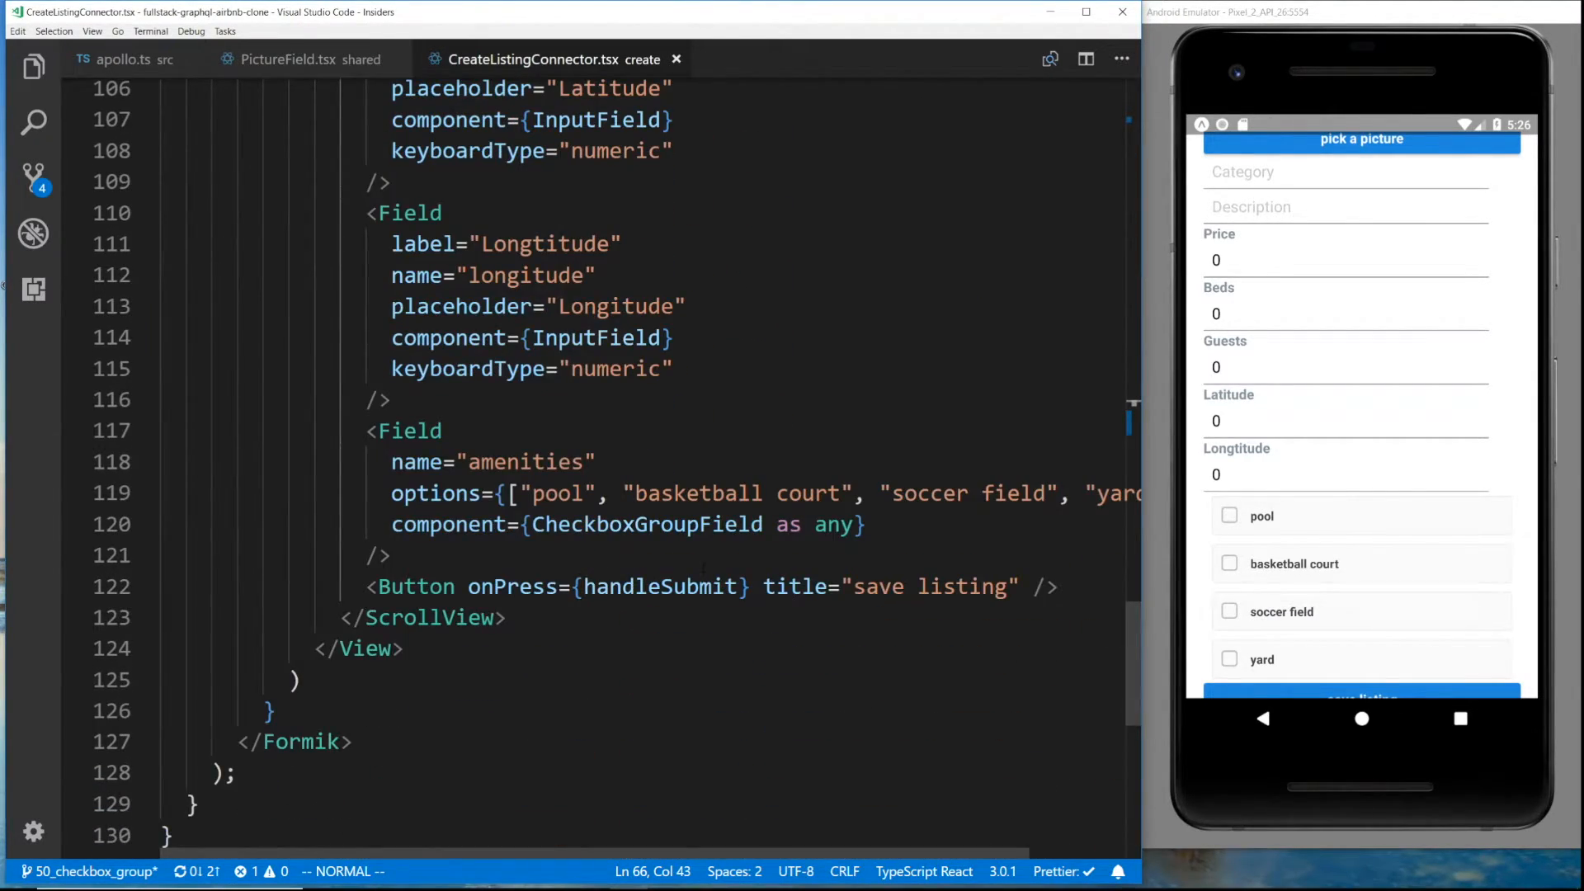
text(style={)
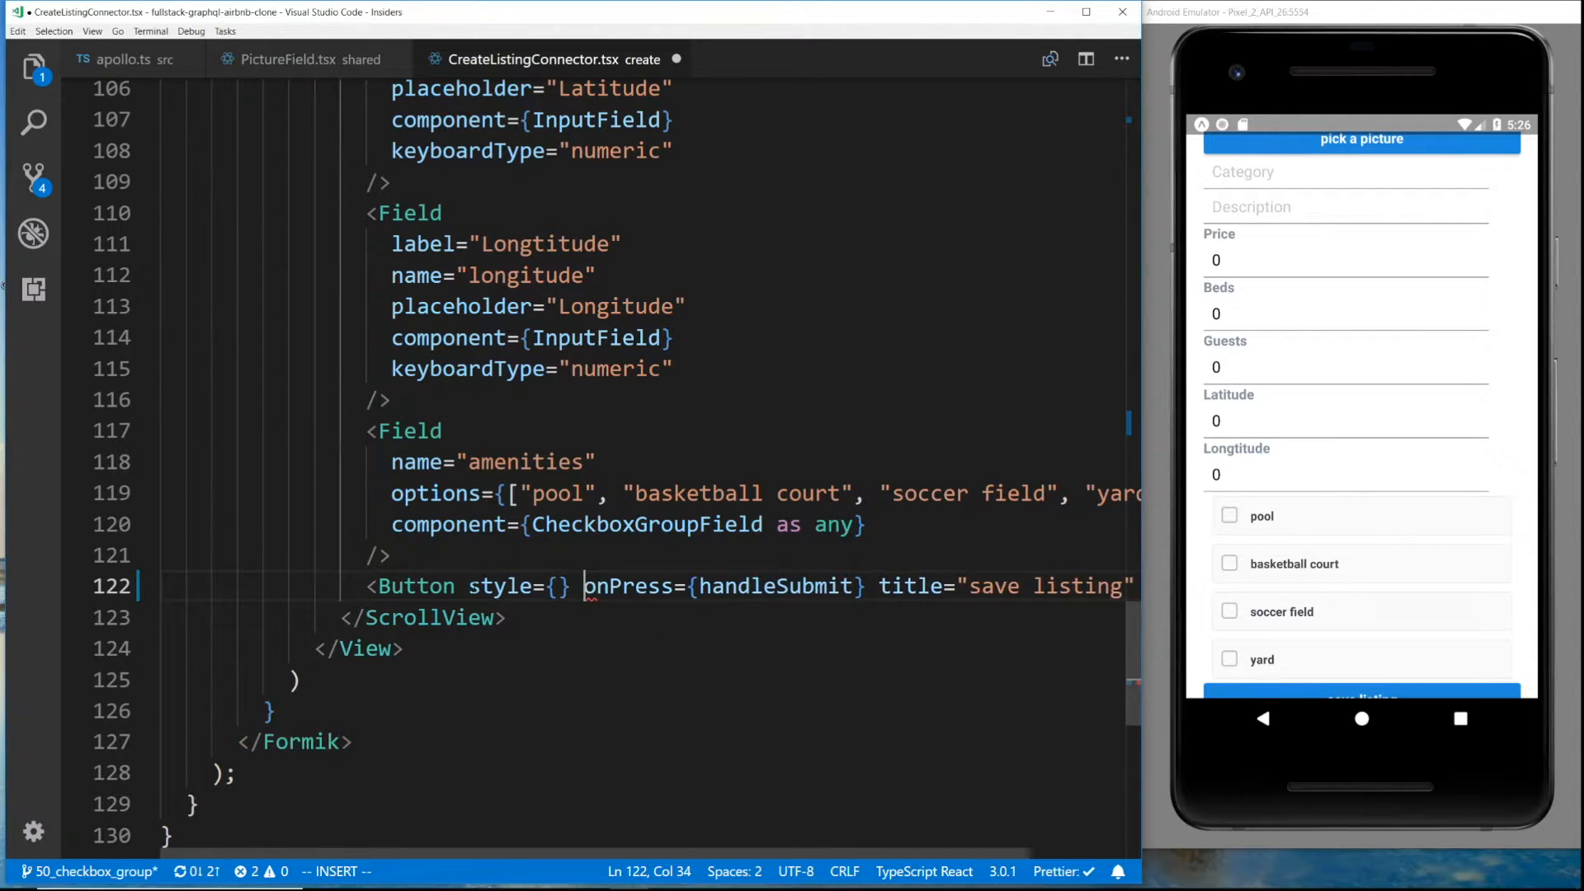
text(paddingBottom: 50 }})
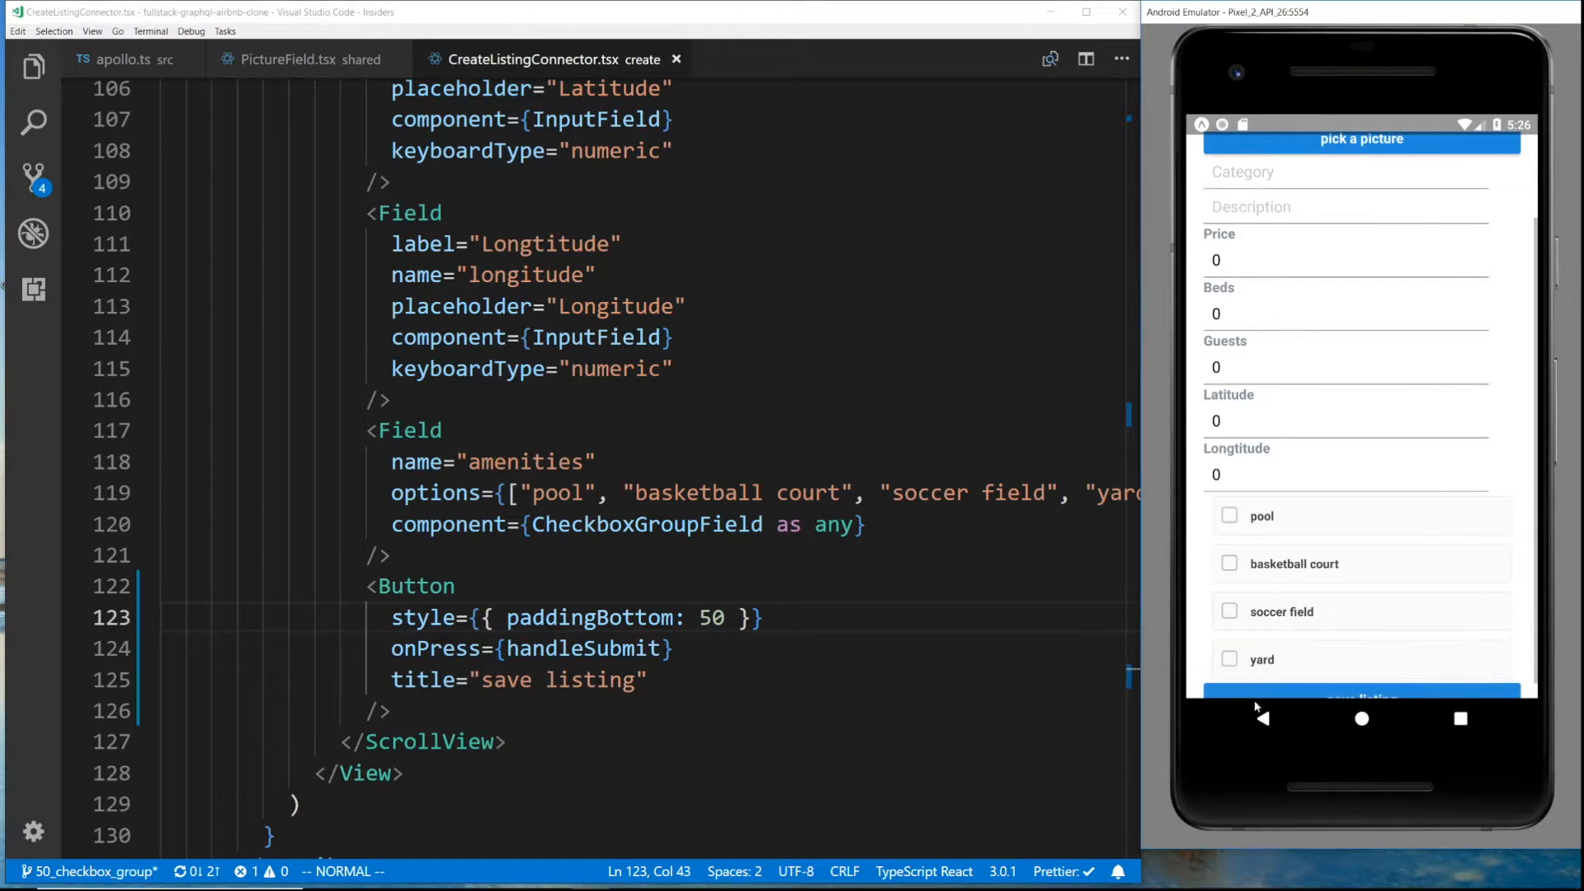
text(margin)
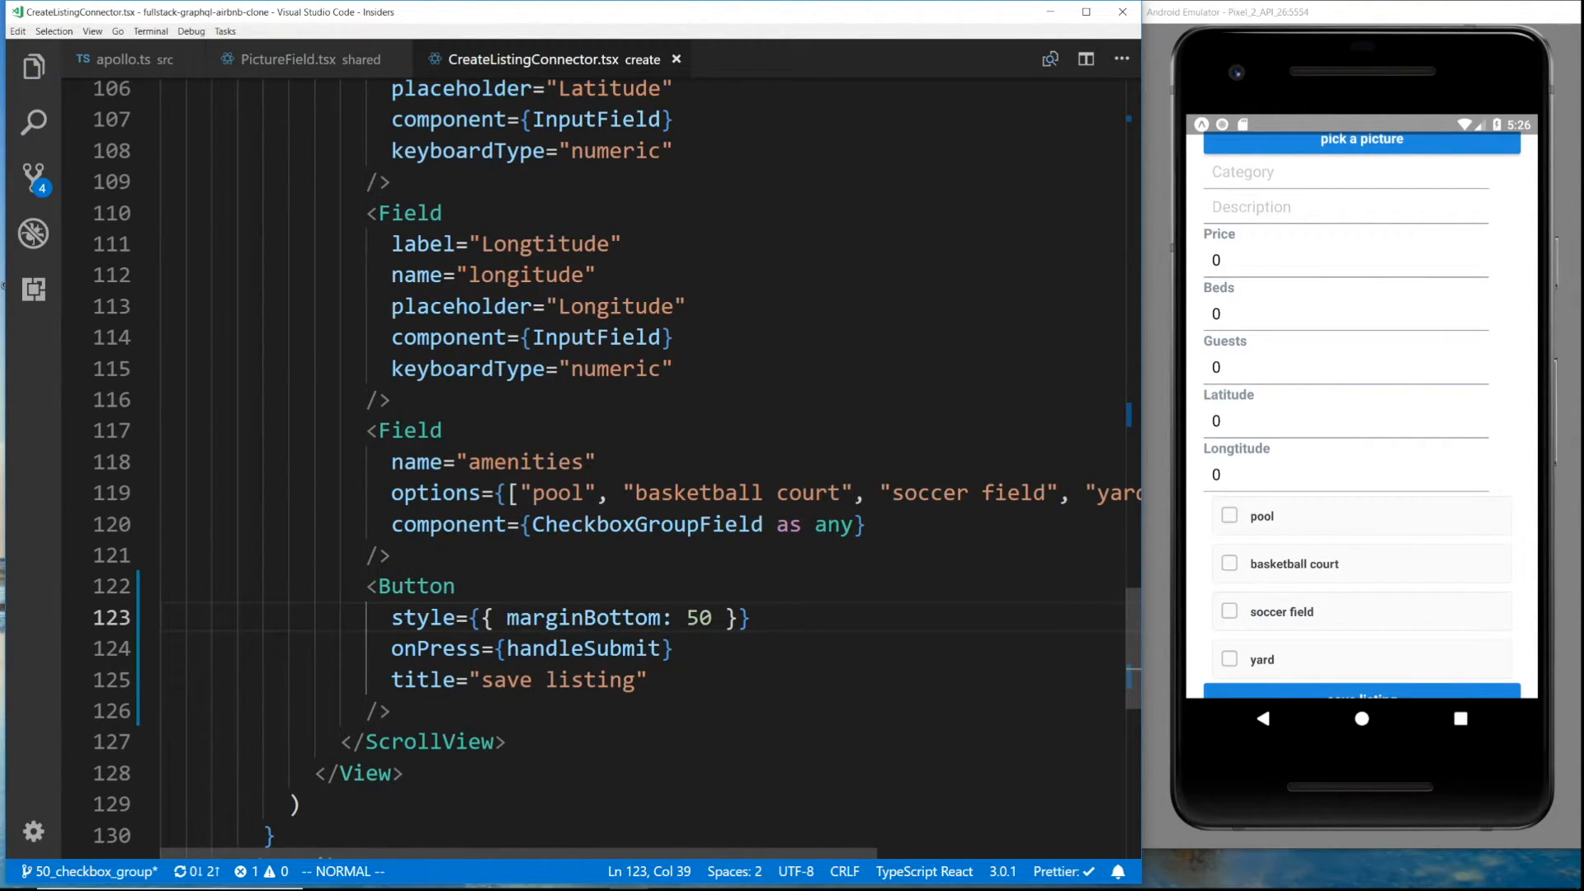
scroll(down, 3)
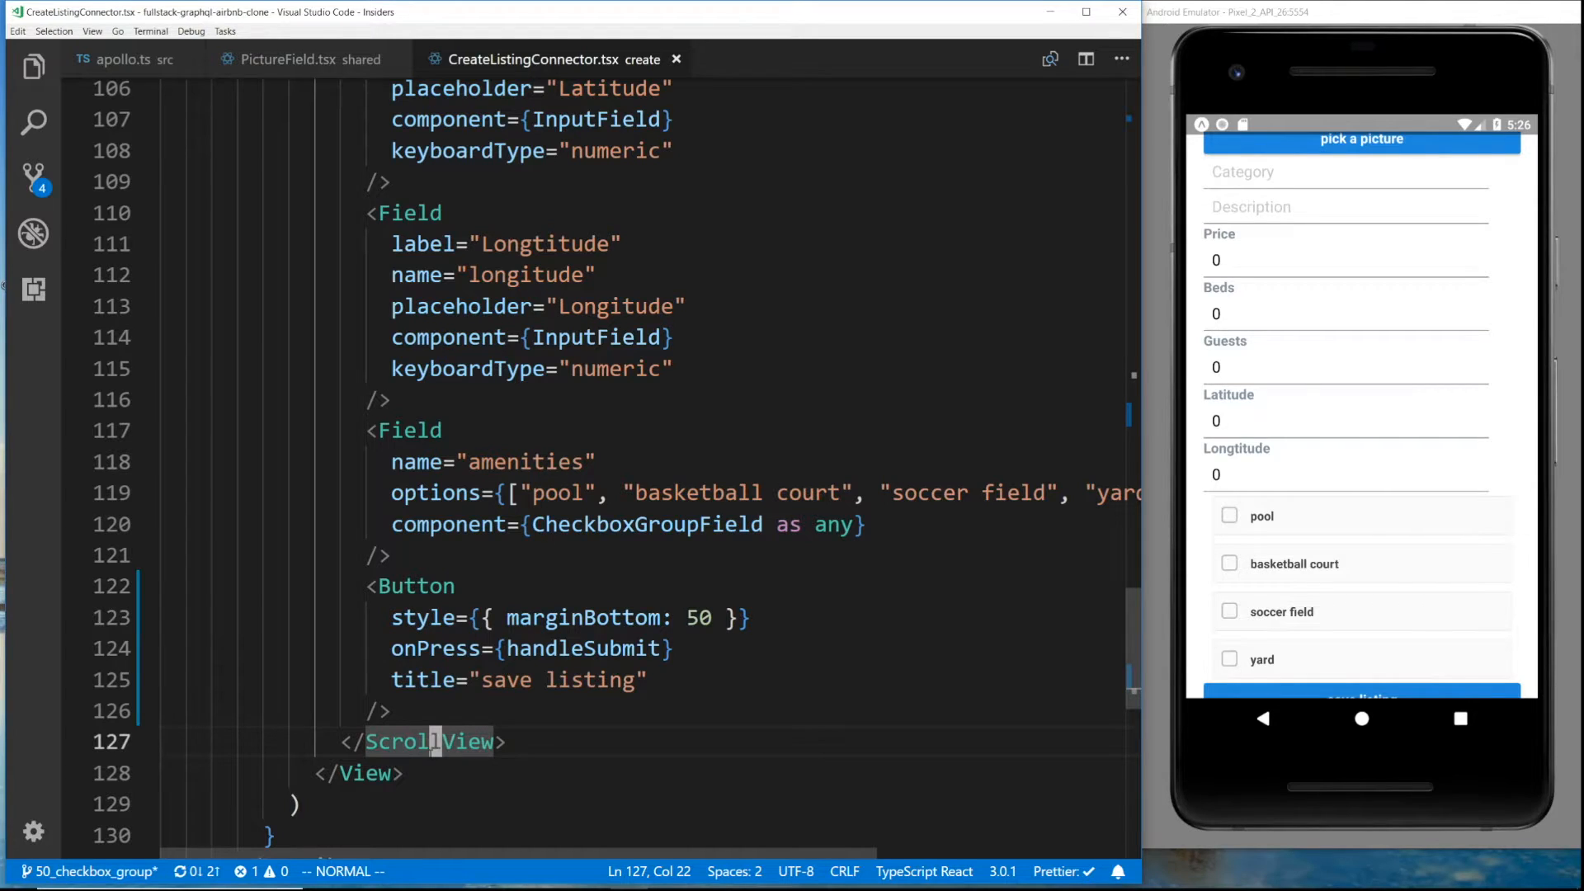
scroll(down, 3)
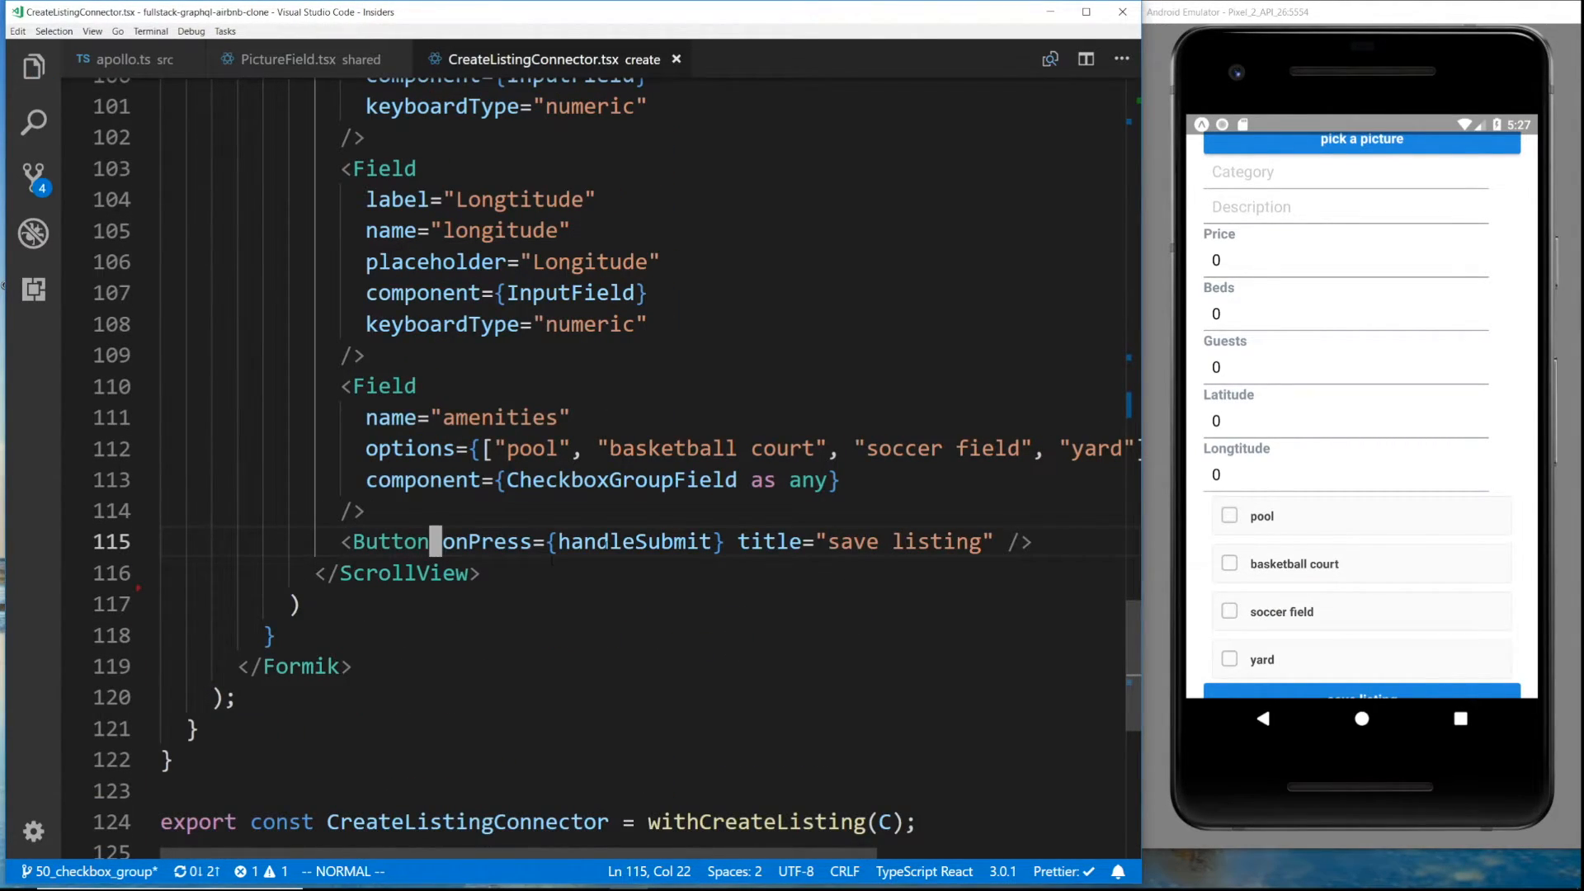
scroll(down, 3)
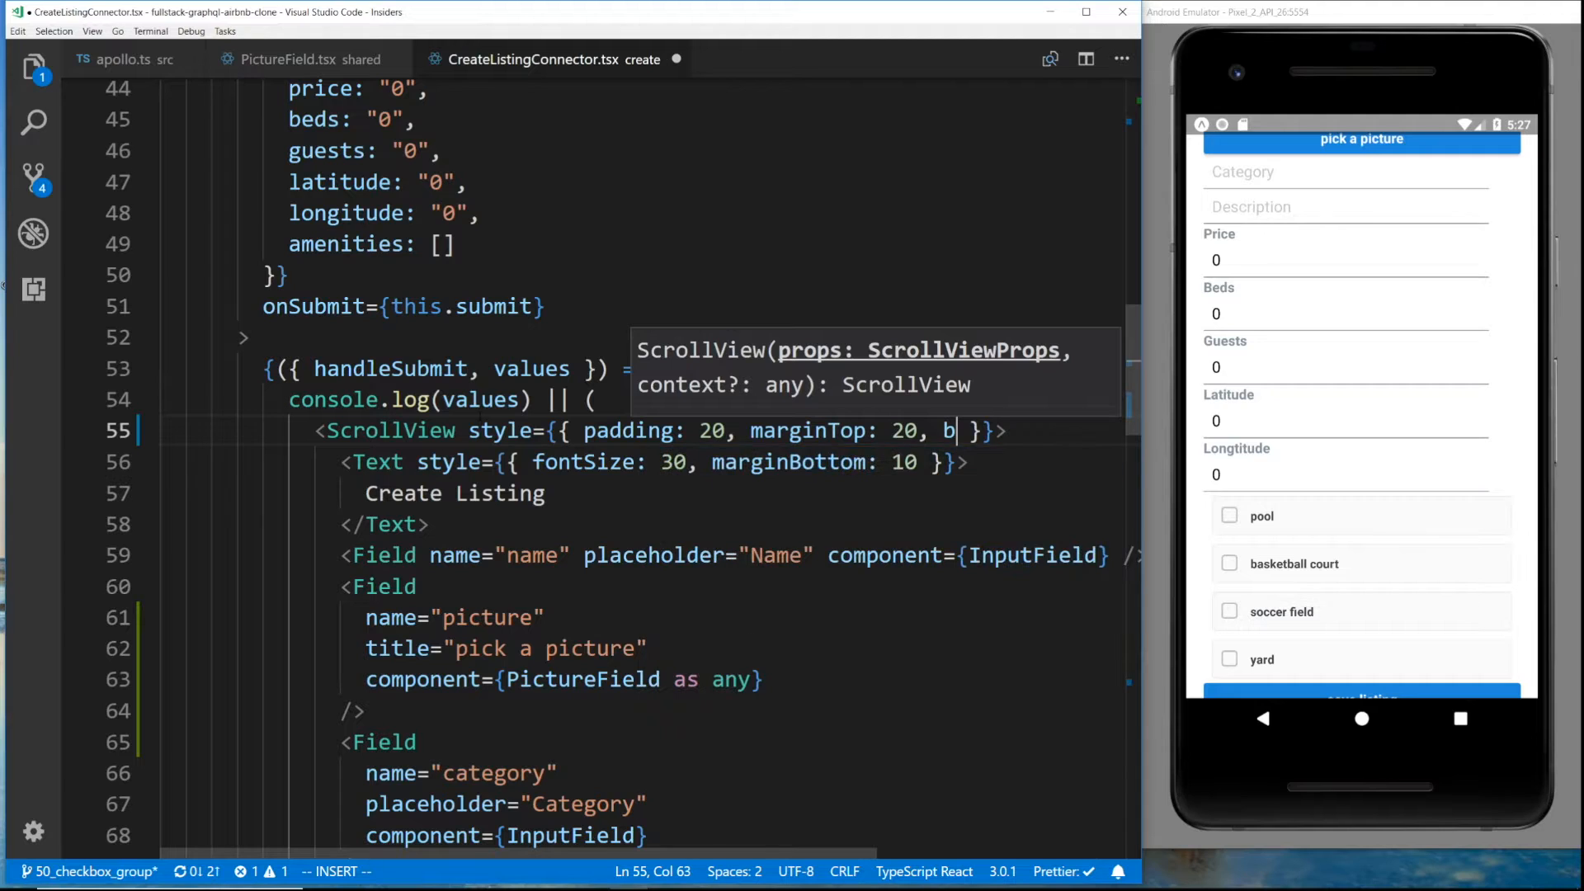
text(addingBottom: 0)
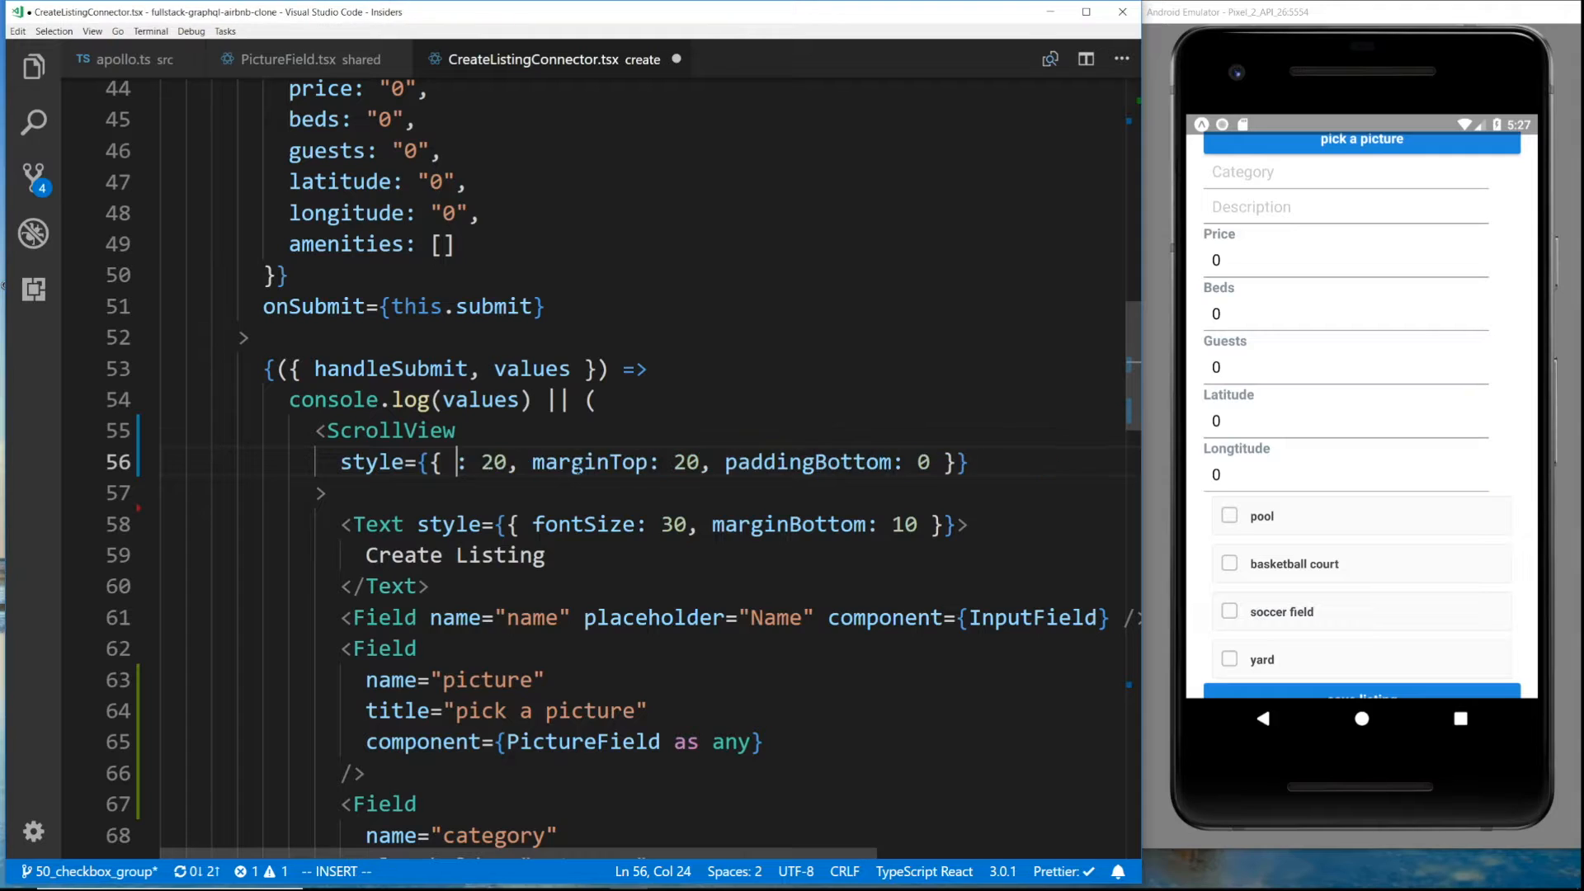
text(paddingHorizontal)
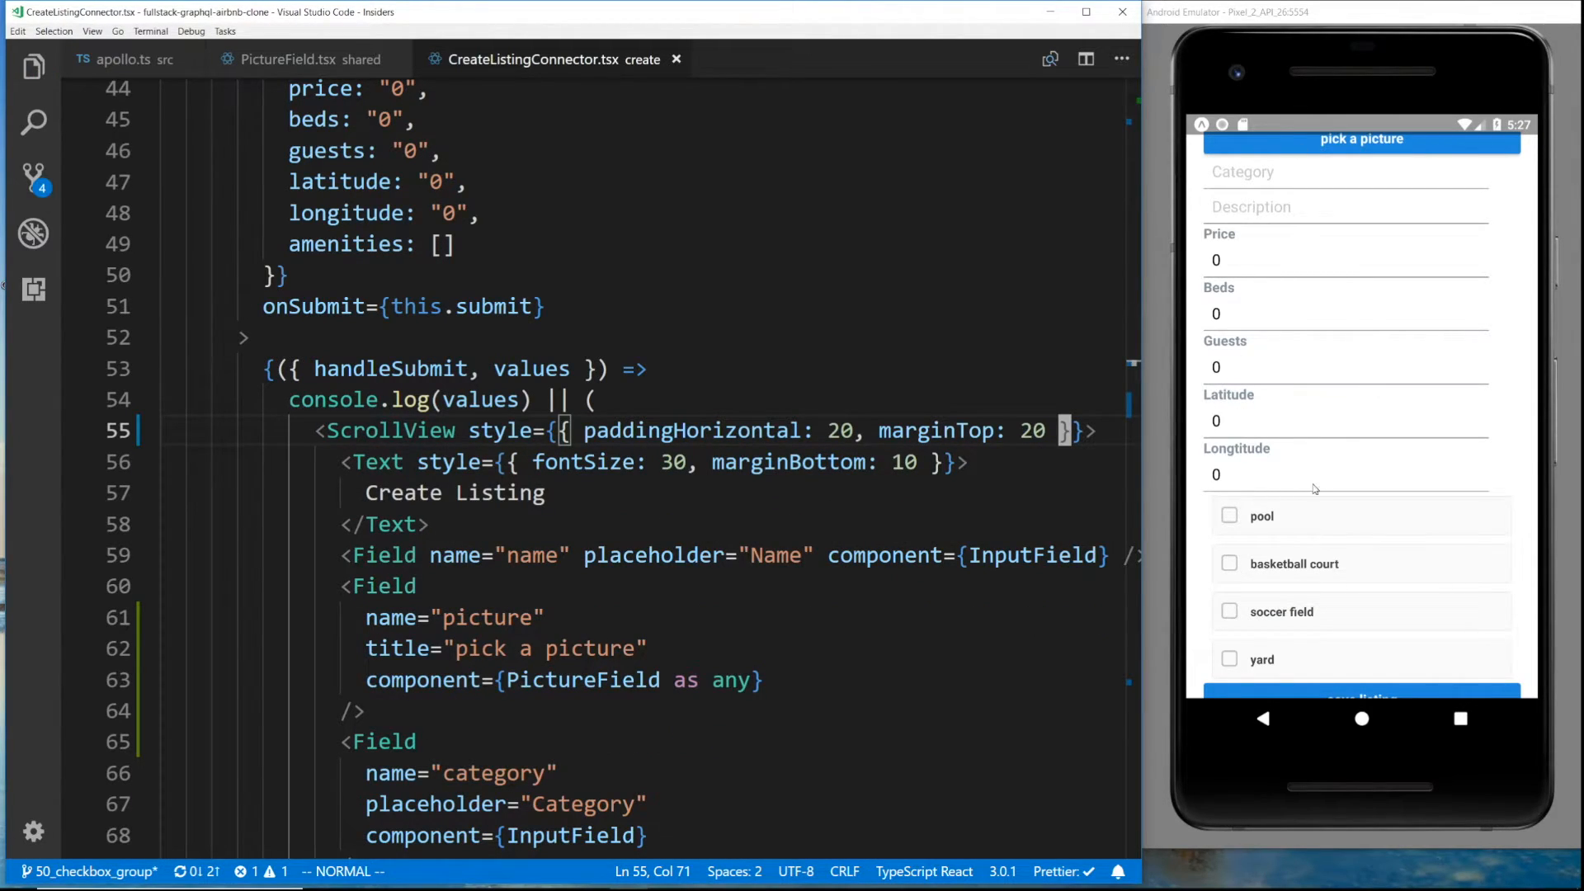
click(1313, 475)
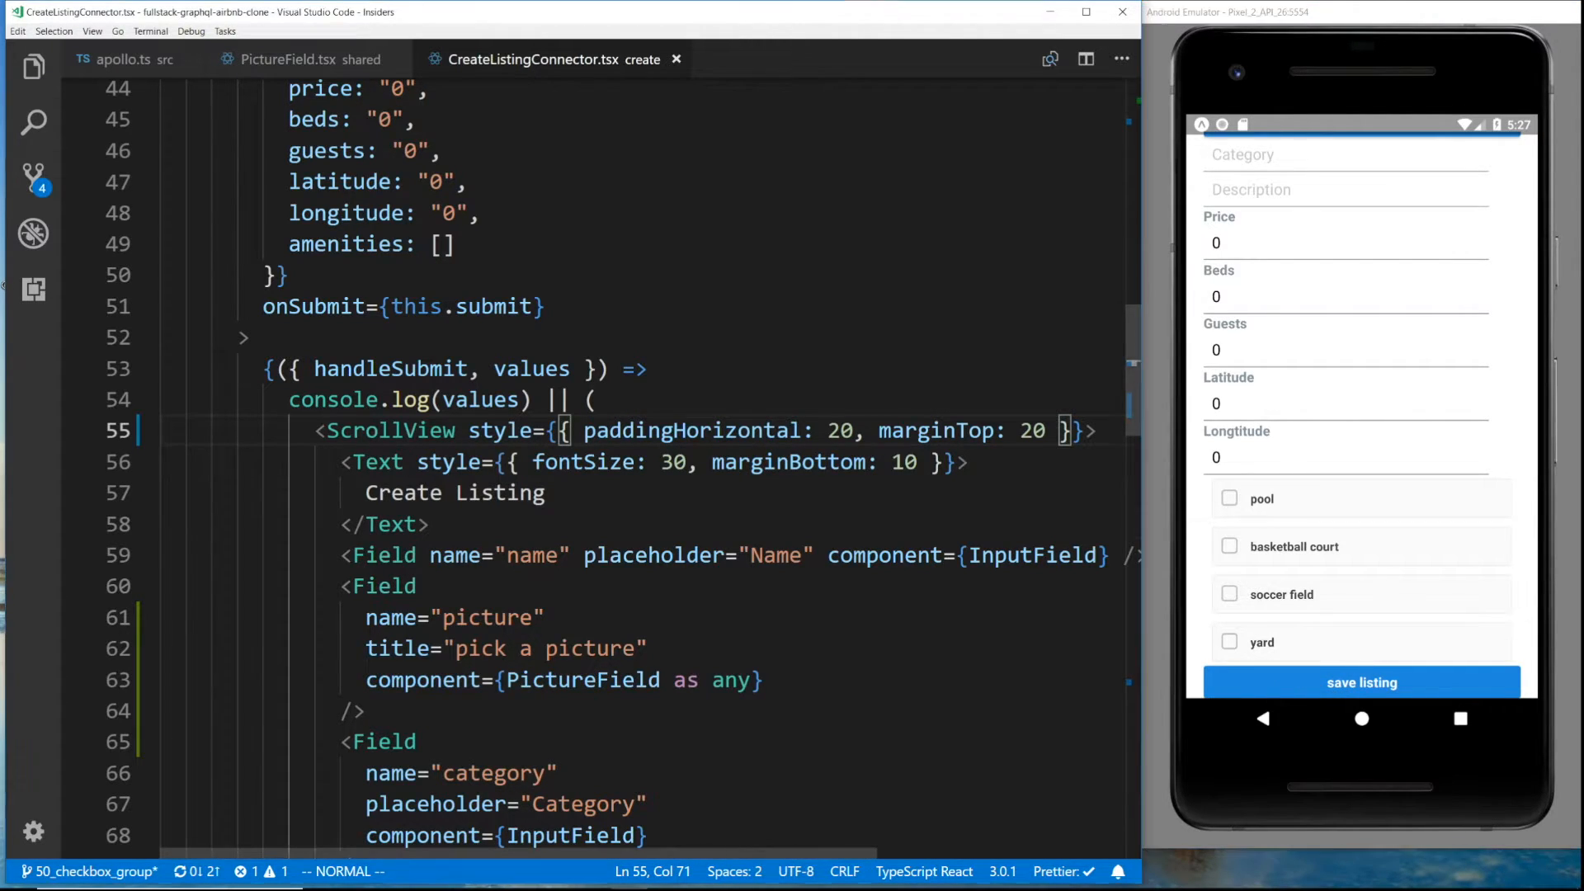
Review the price-to-longitude field types and spread ...values into the createListing input
scroll(down, 3)
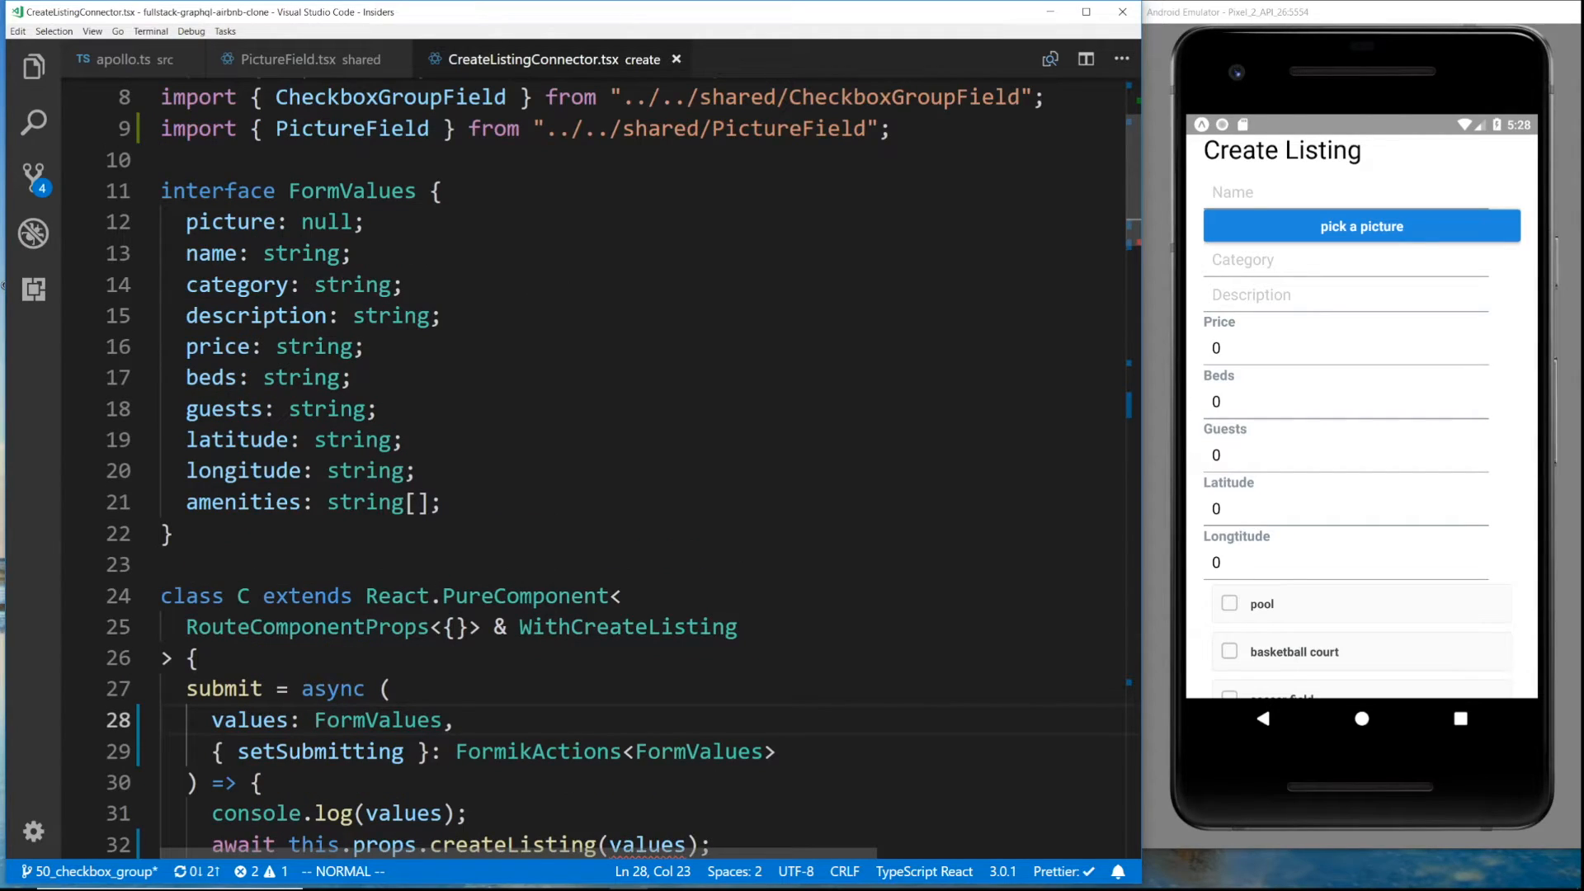
drag(303, 347, 348, 469)
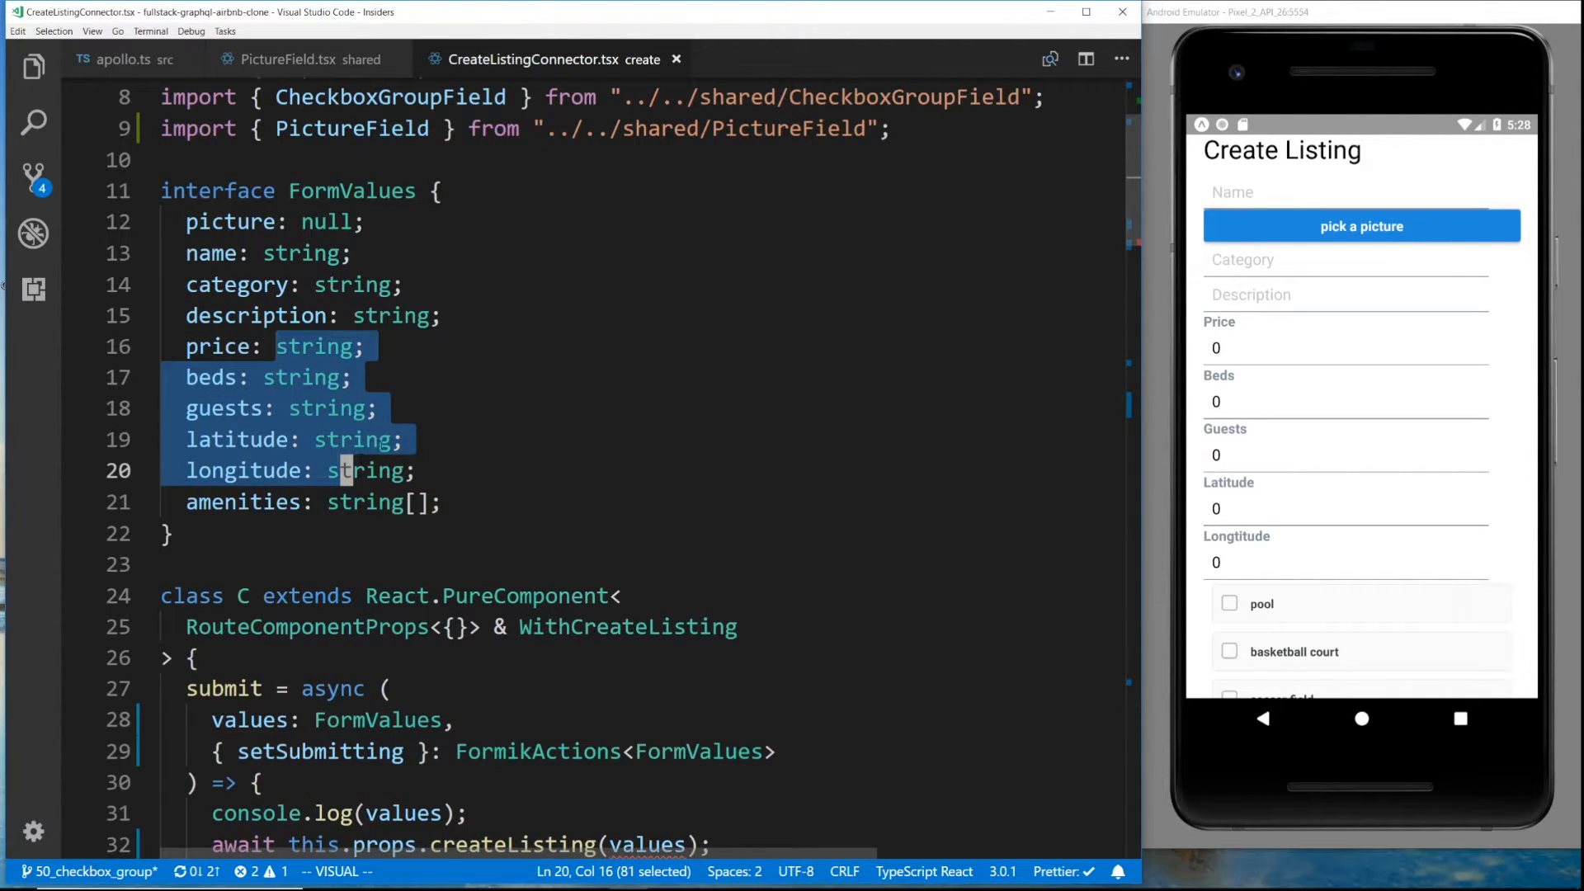
key(Escape)
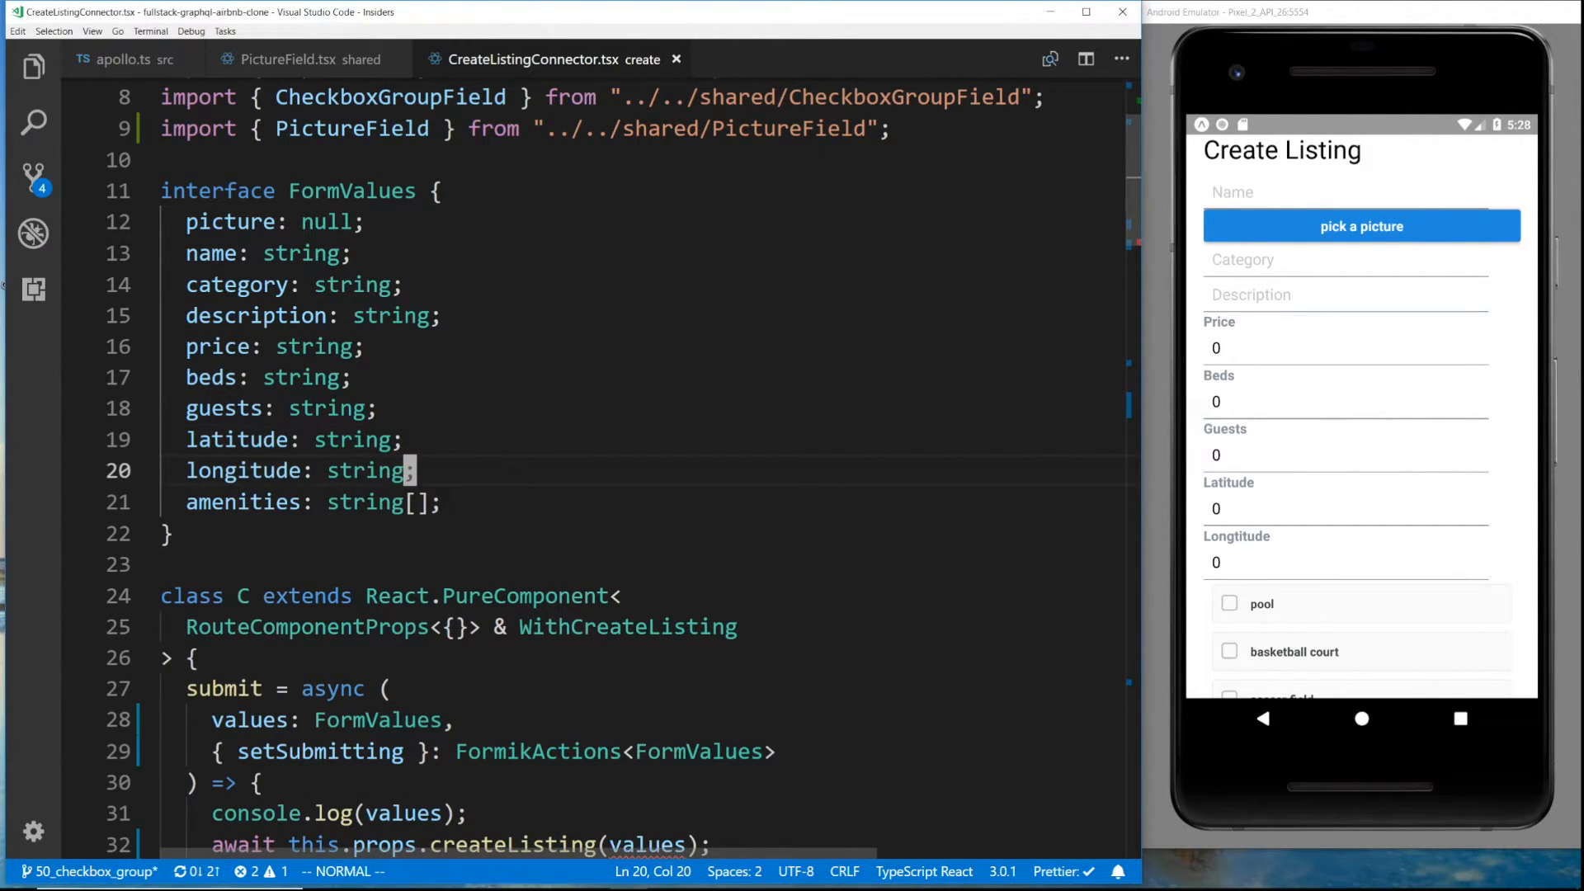
scroll(down, 3)
text({)
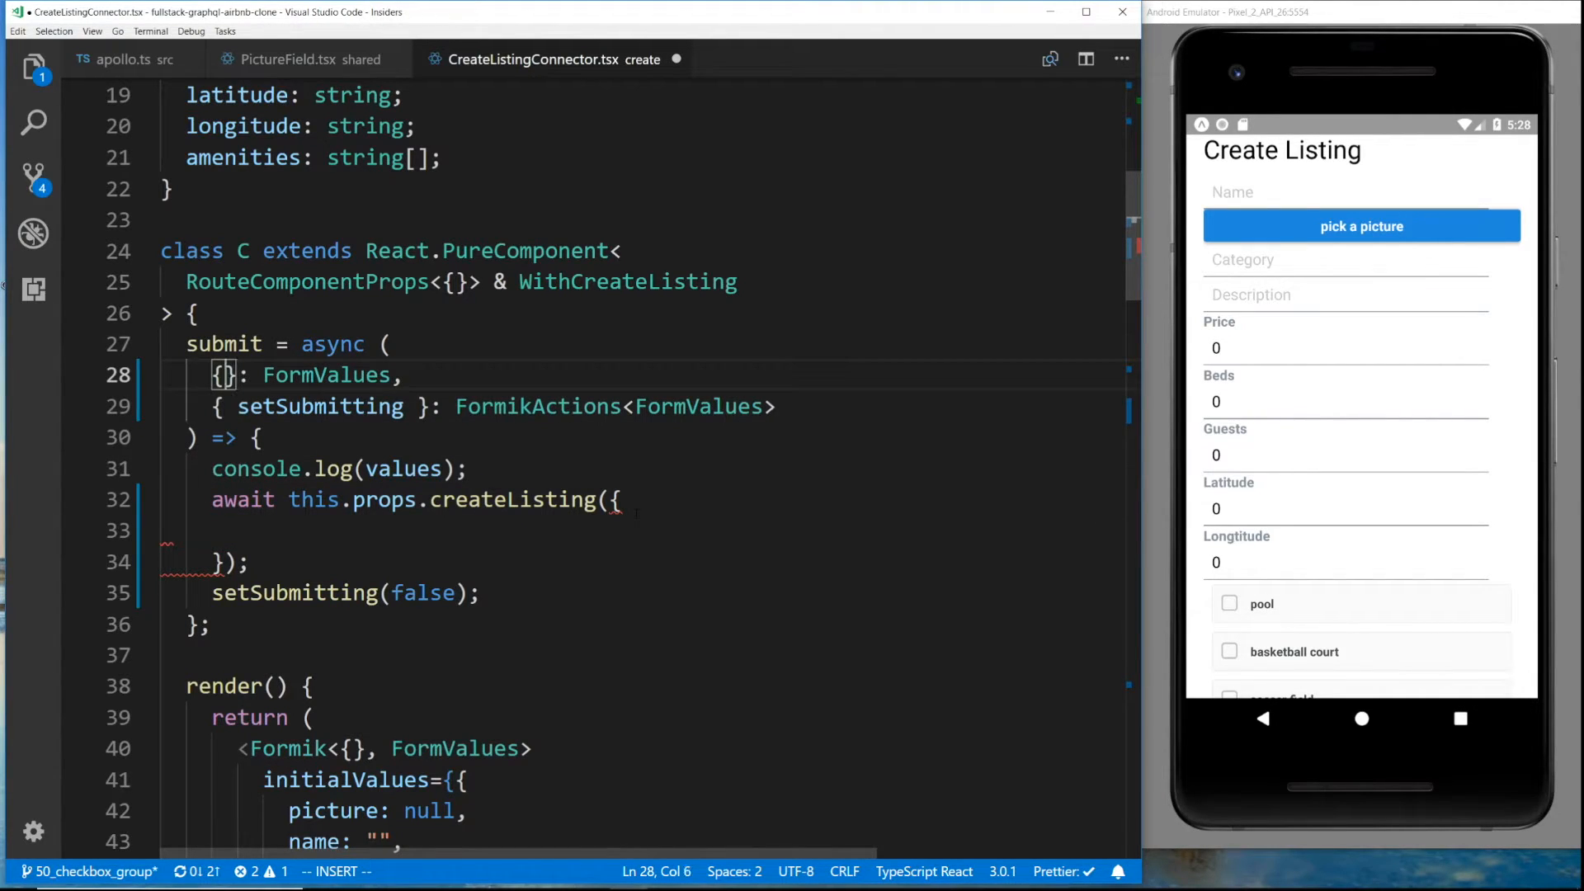
text(...values,)
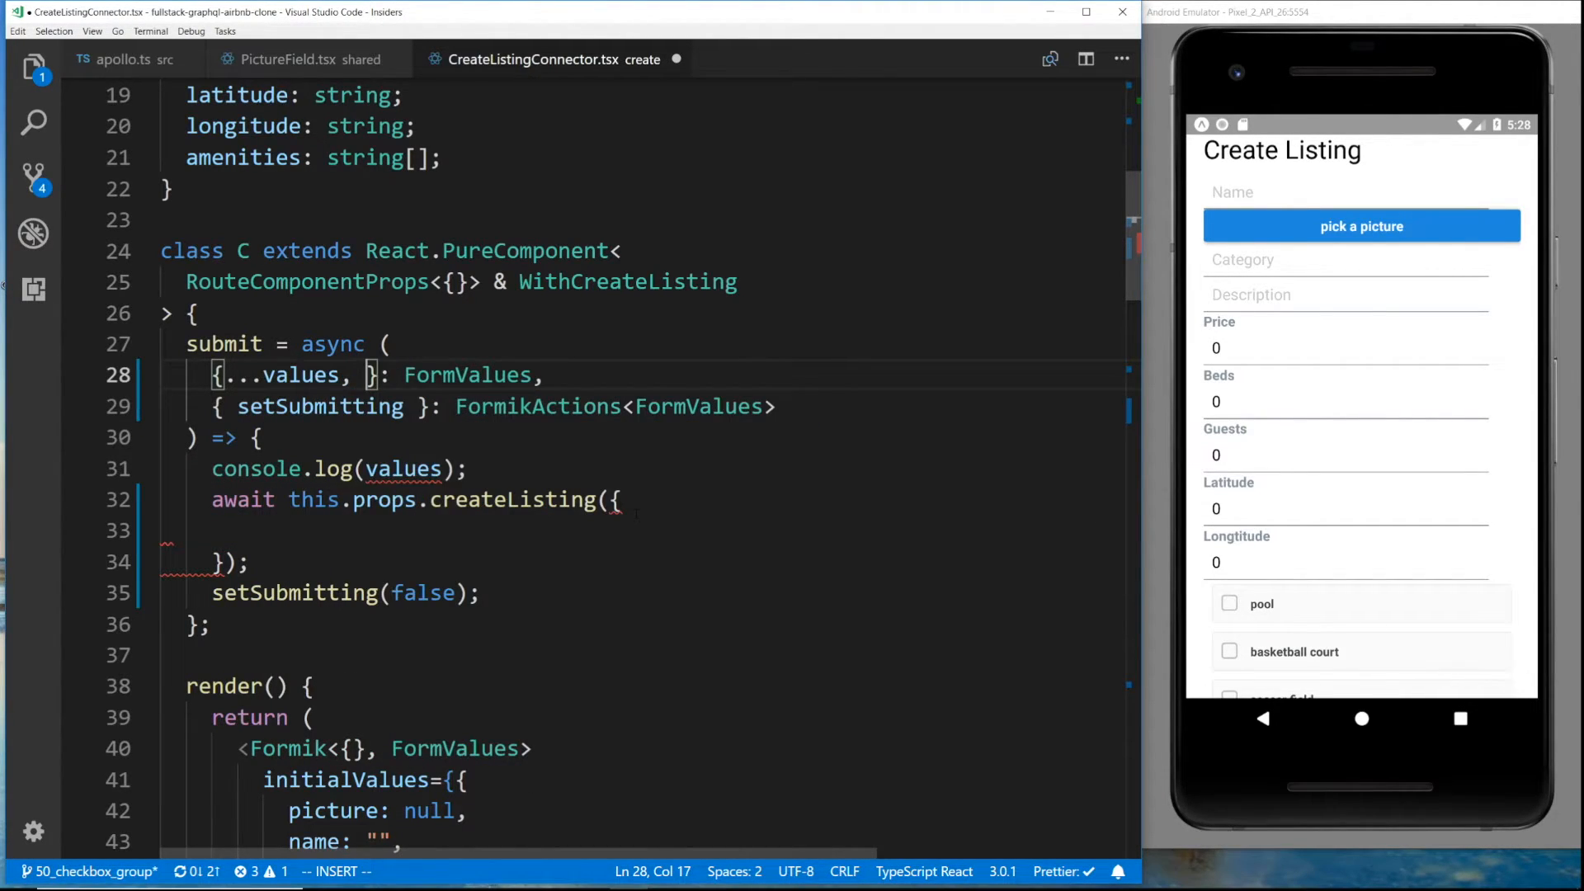
text(...)
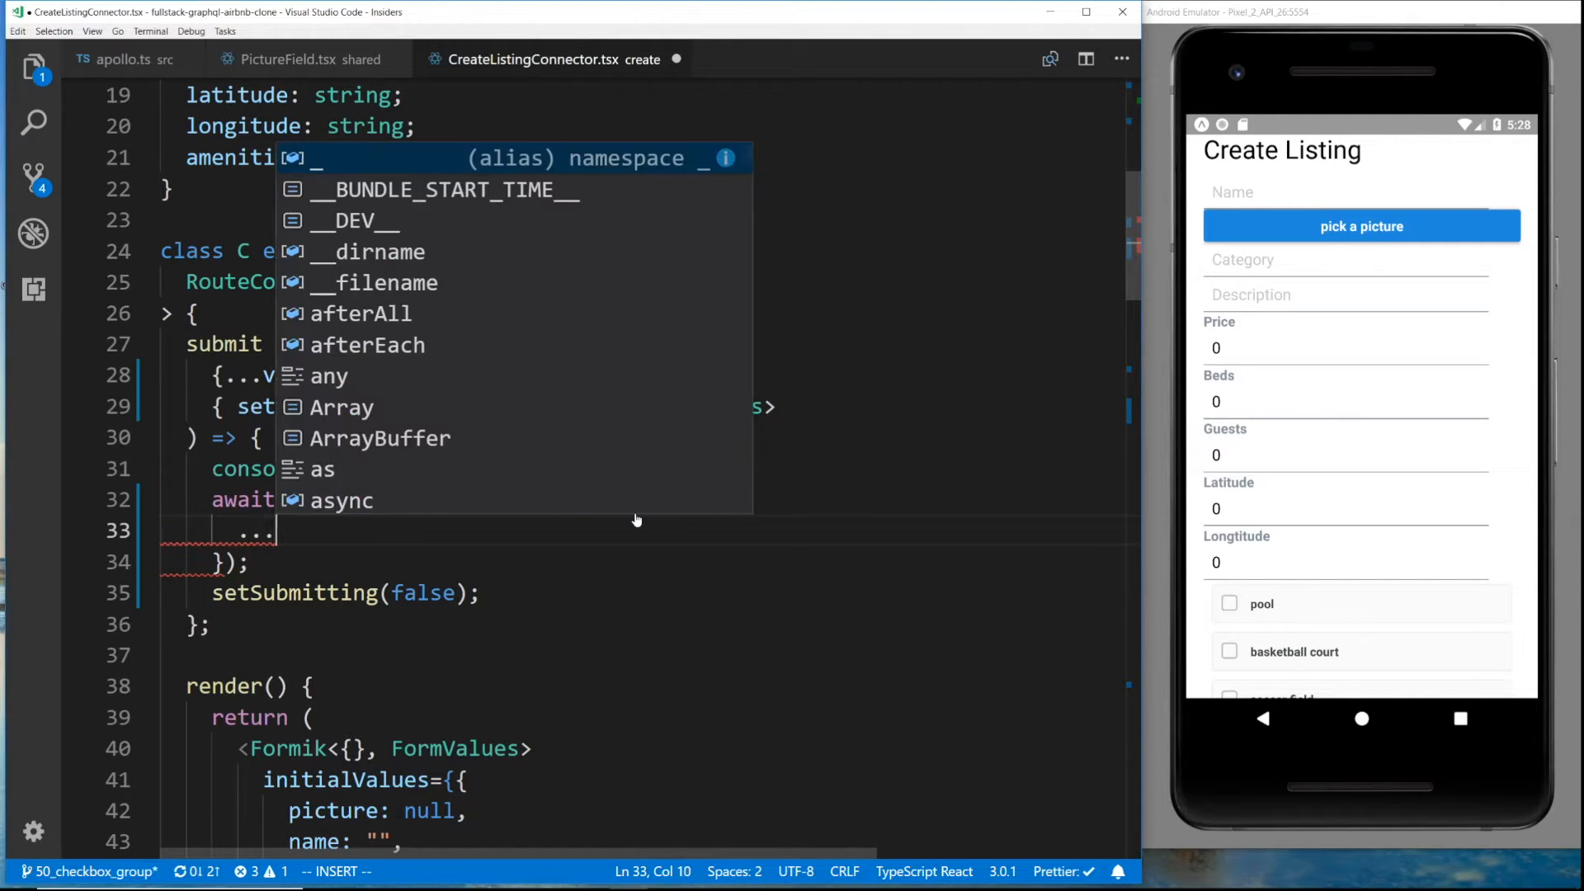
key(Escape)
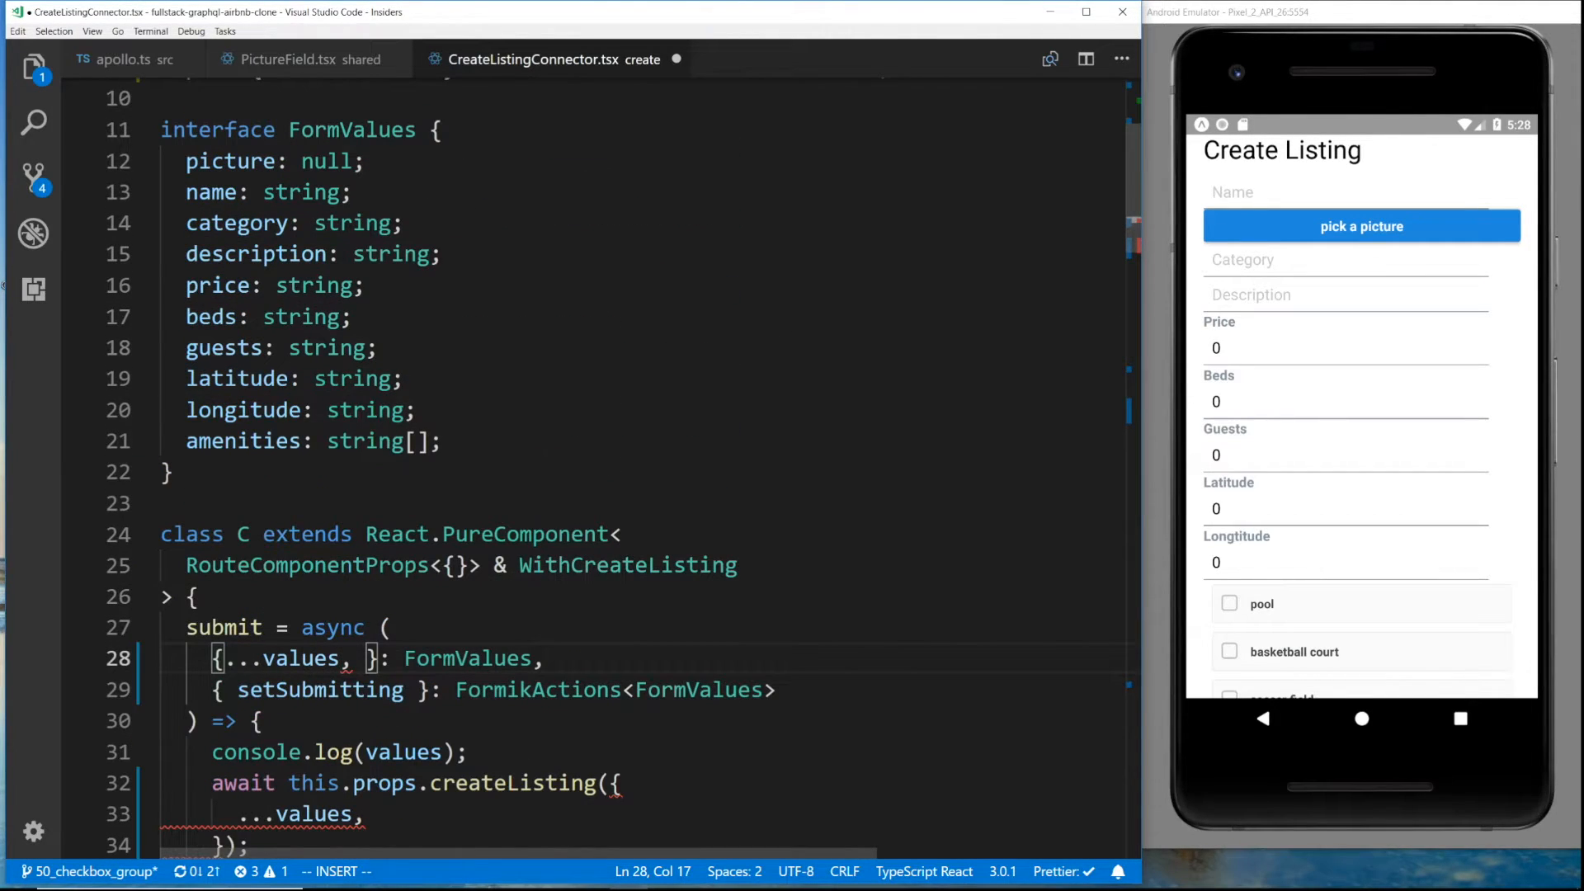
Pass price, beds, guests through parseInt(x, 10) and latitude, longitude through parseFloat
text(pri)
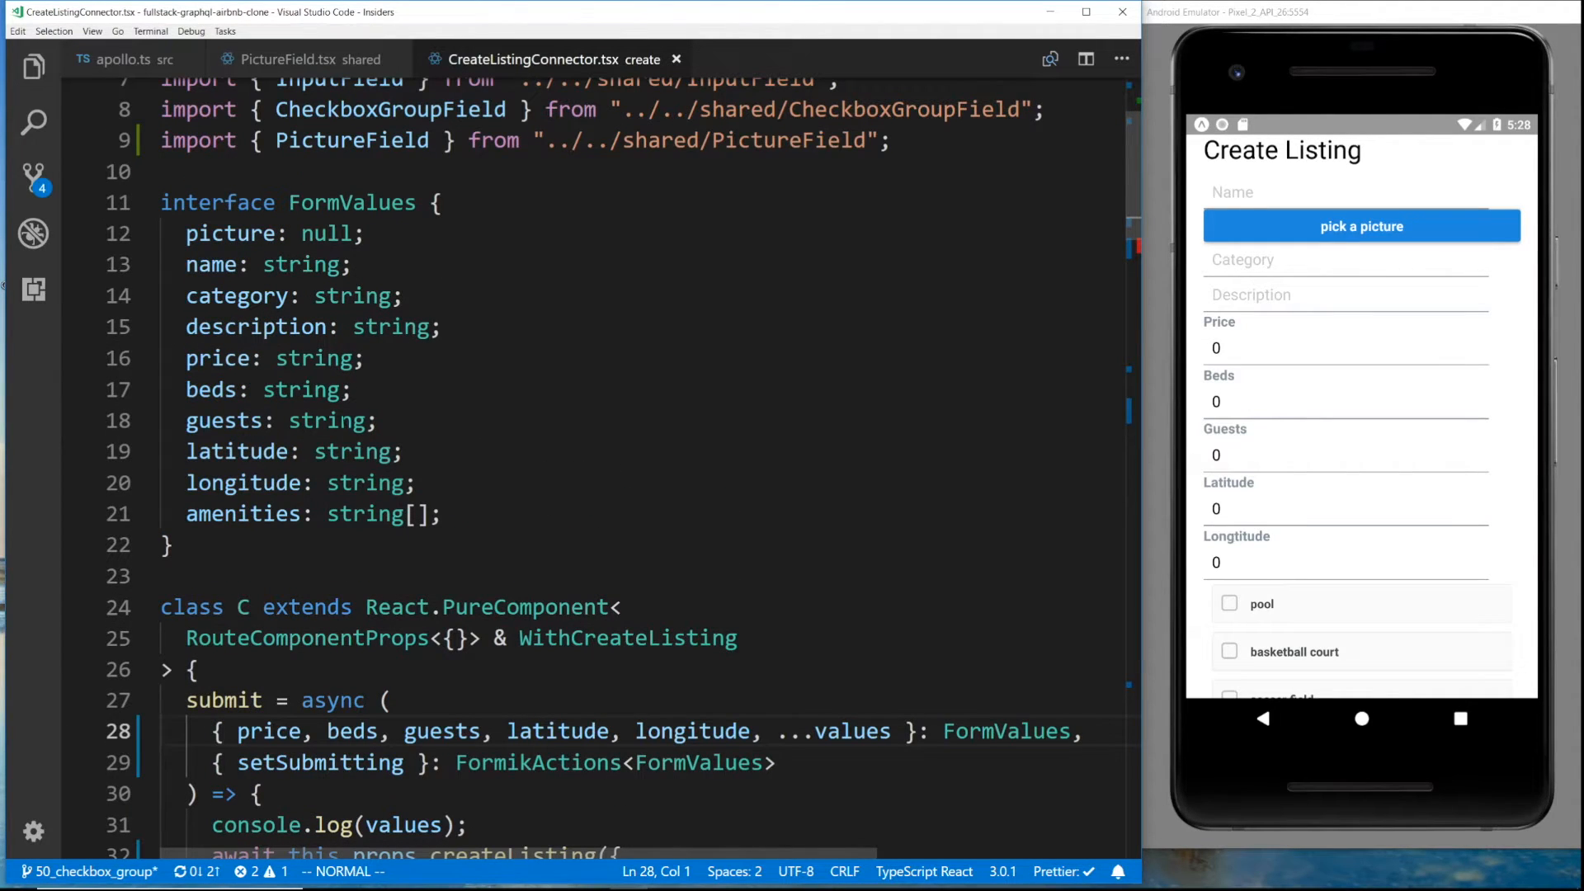
scroll(down, 3)
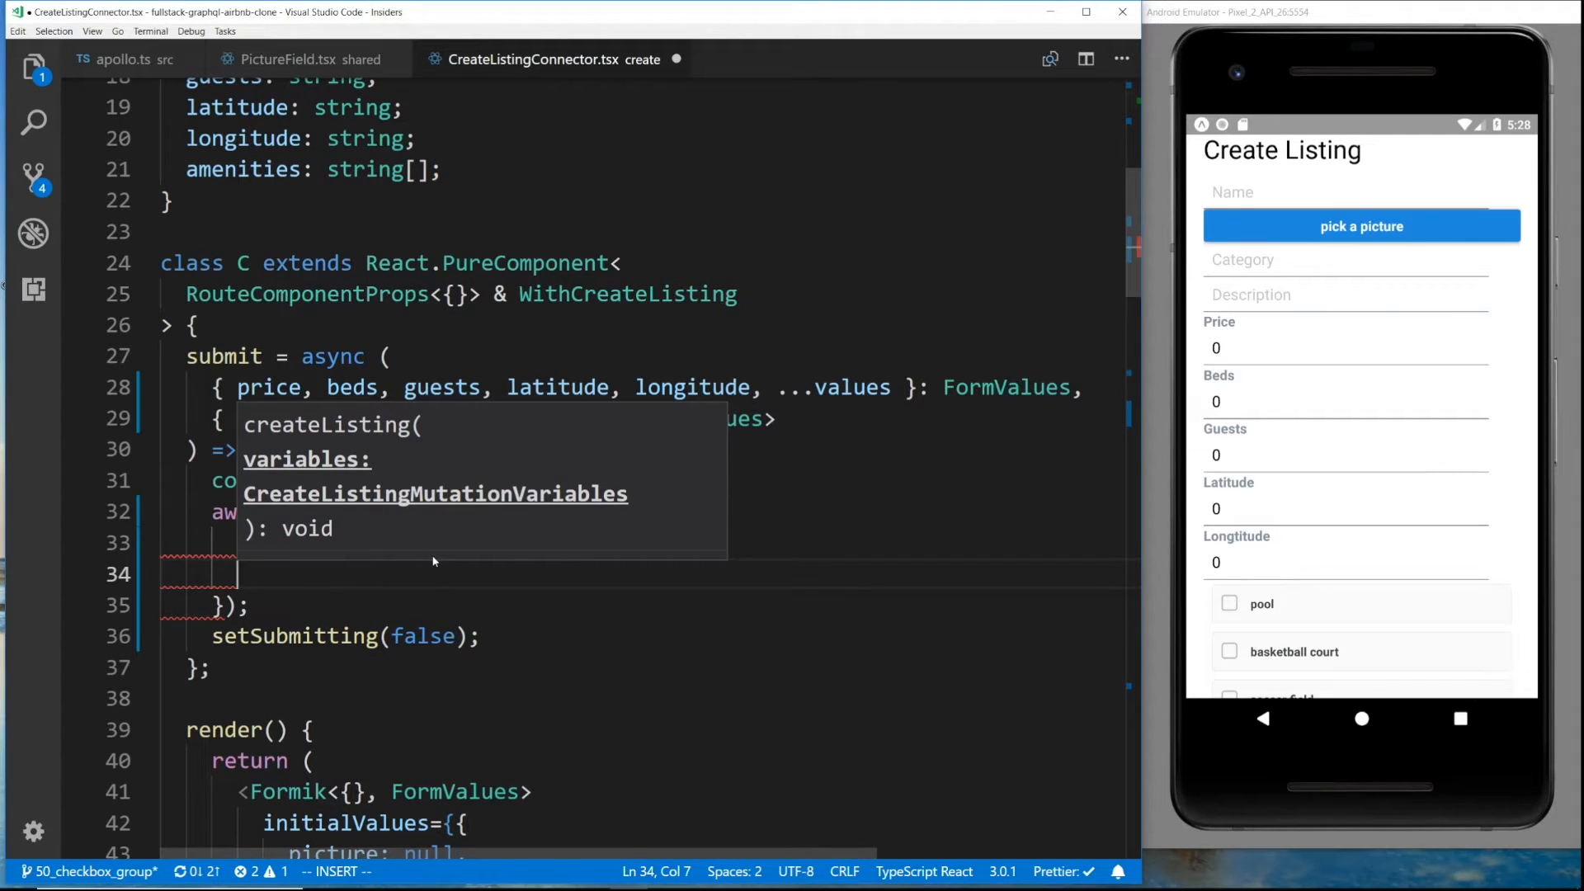
text(price: parseInt)
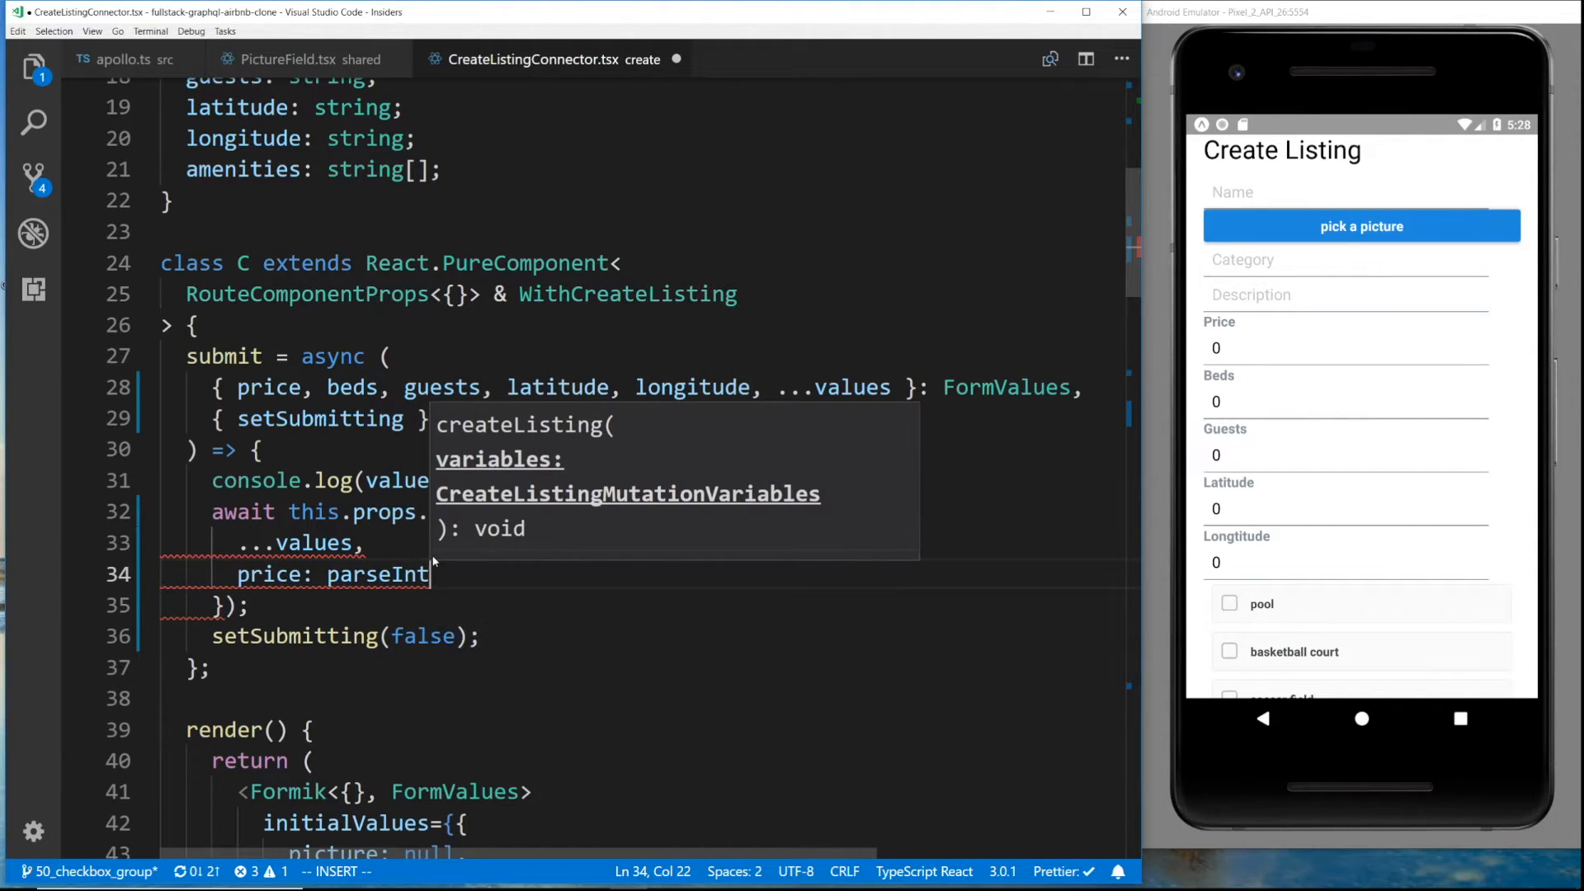
text((price, 10),)
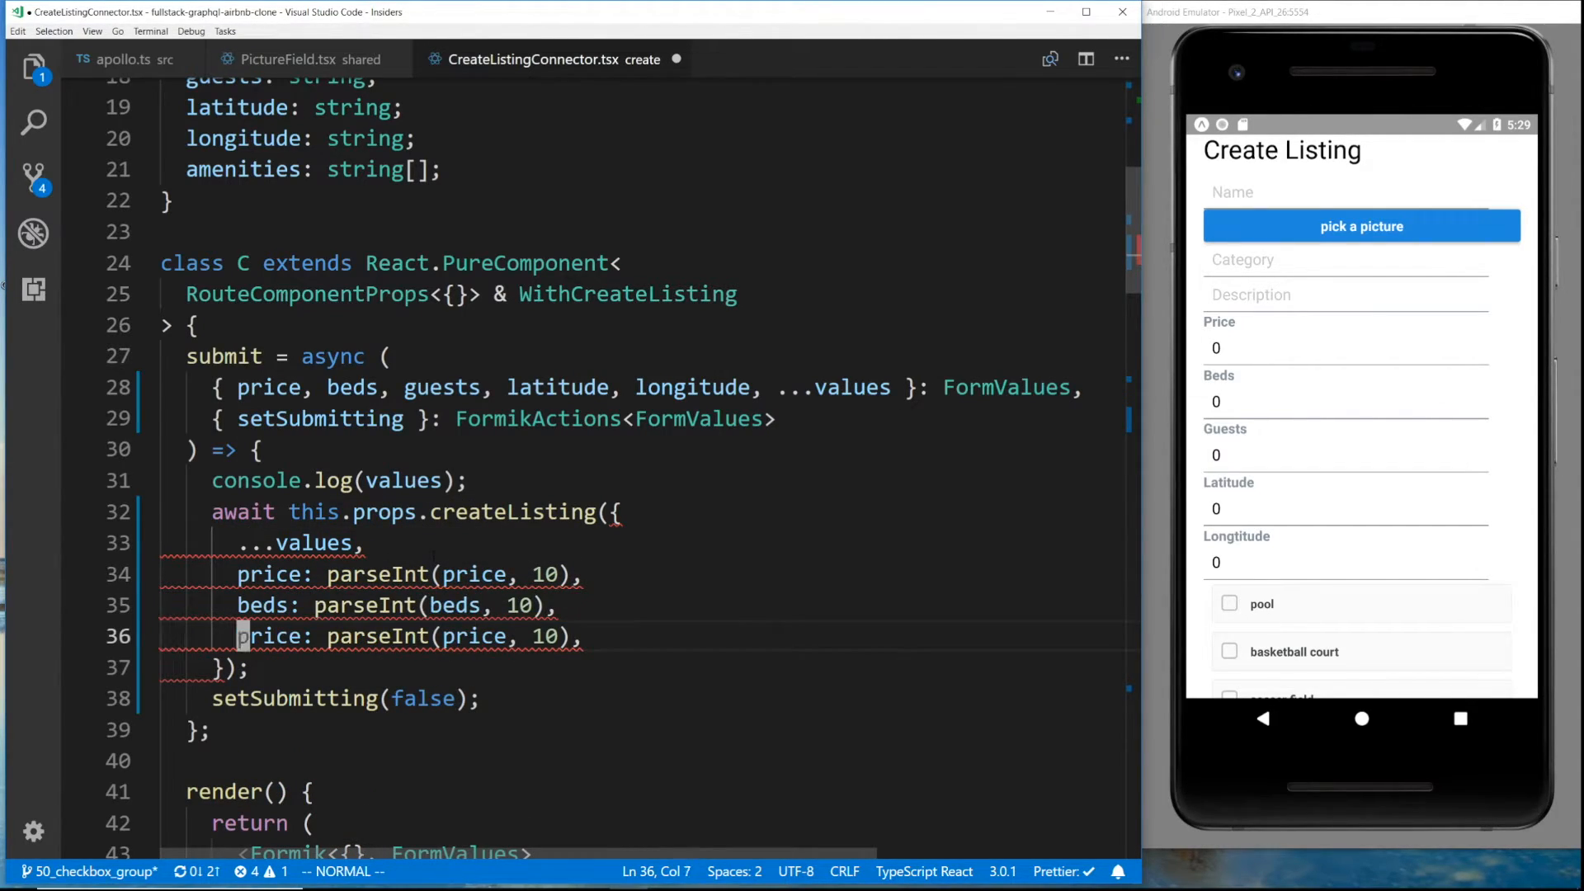
text(guests)
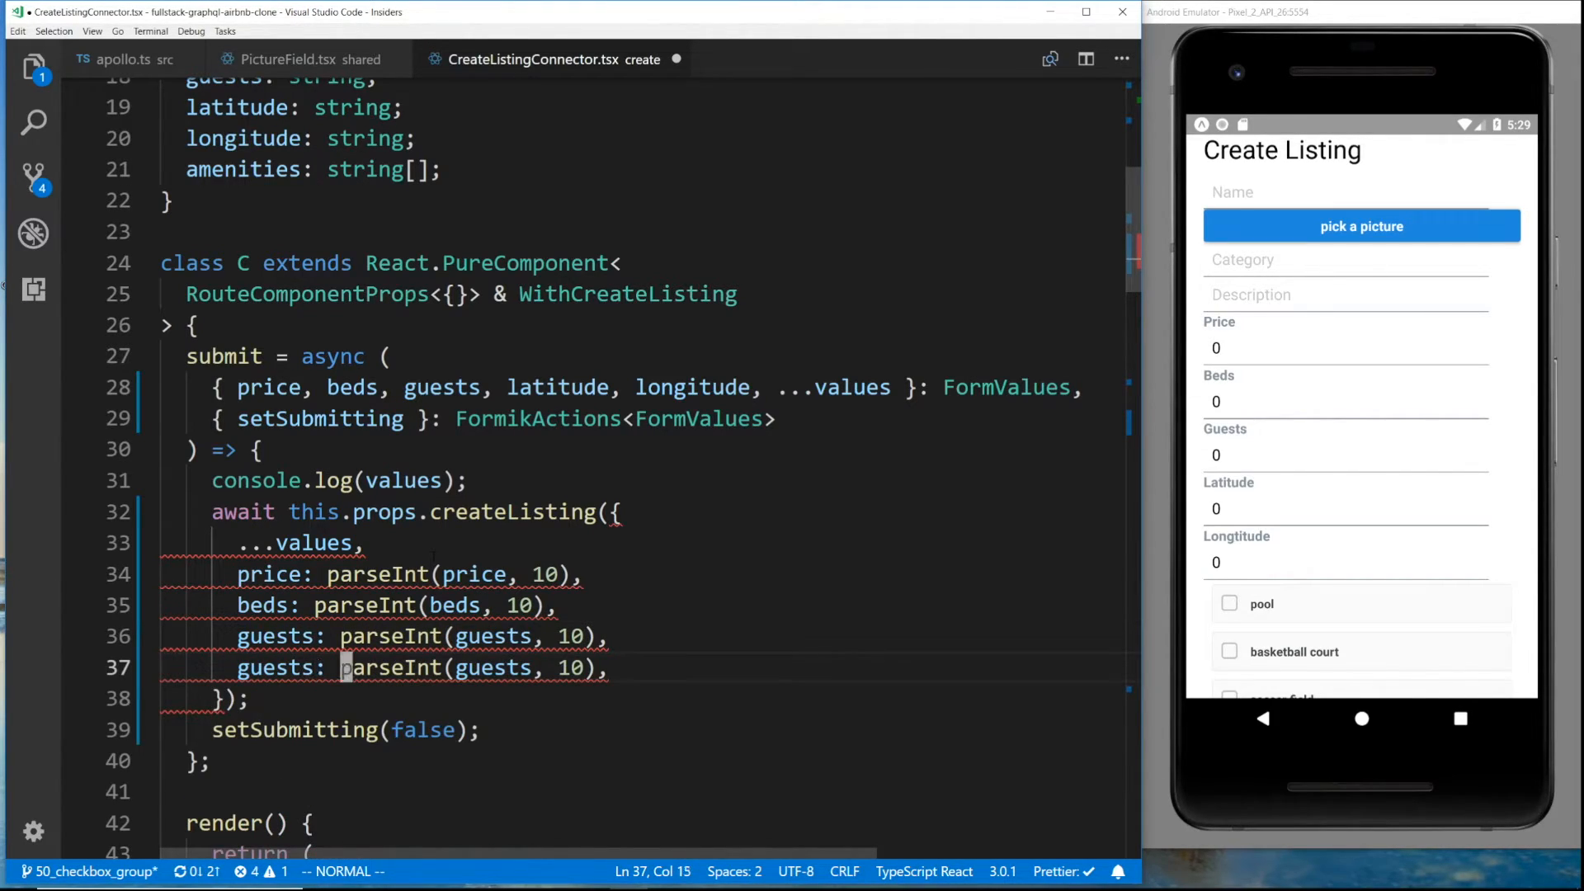
text(latitude)
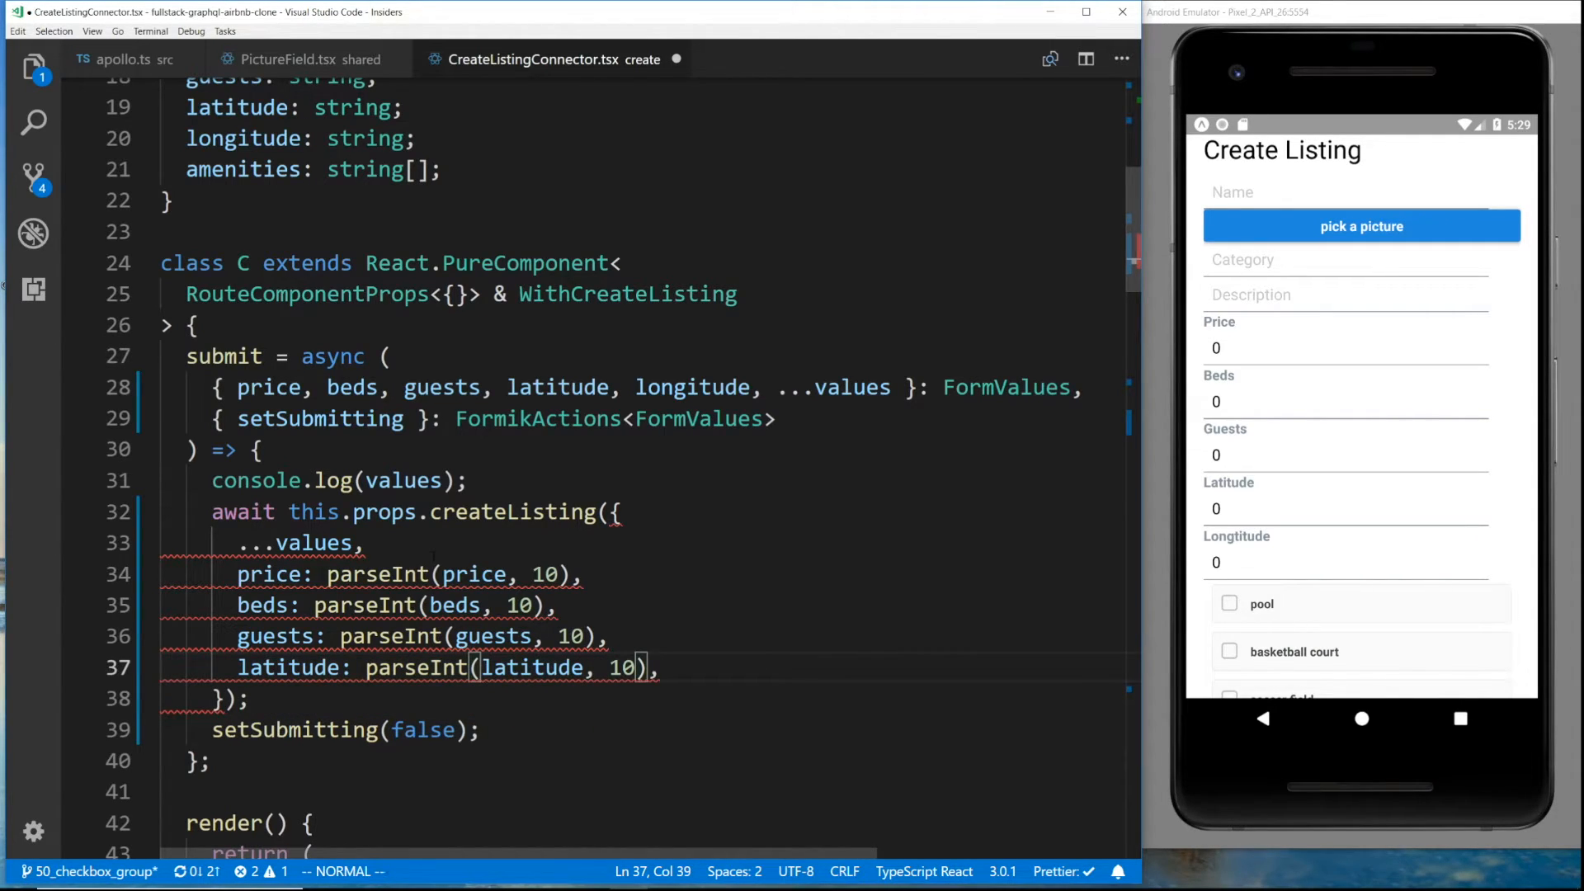
text(parseFloa)
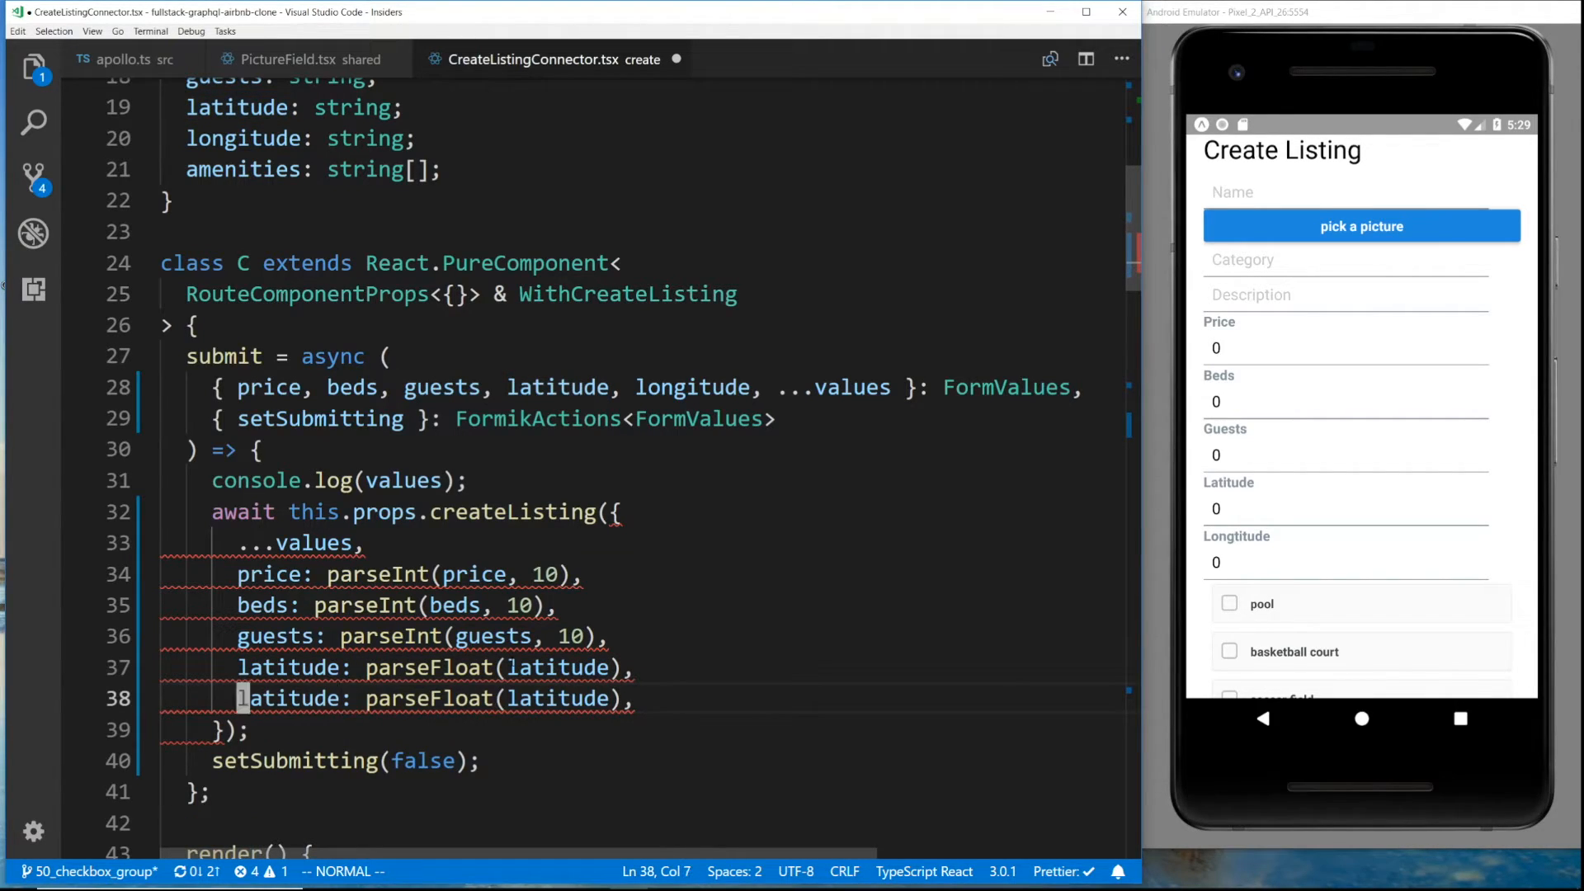
text(longitude)
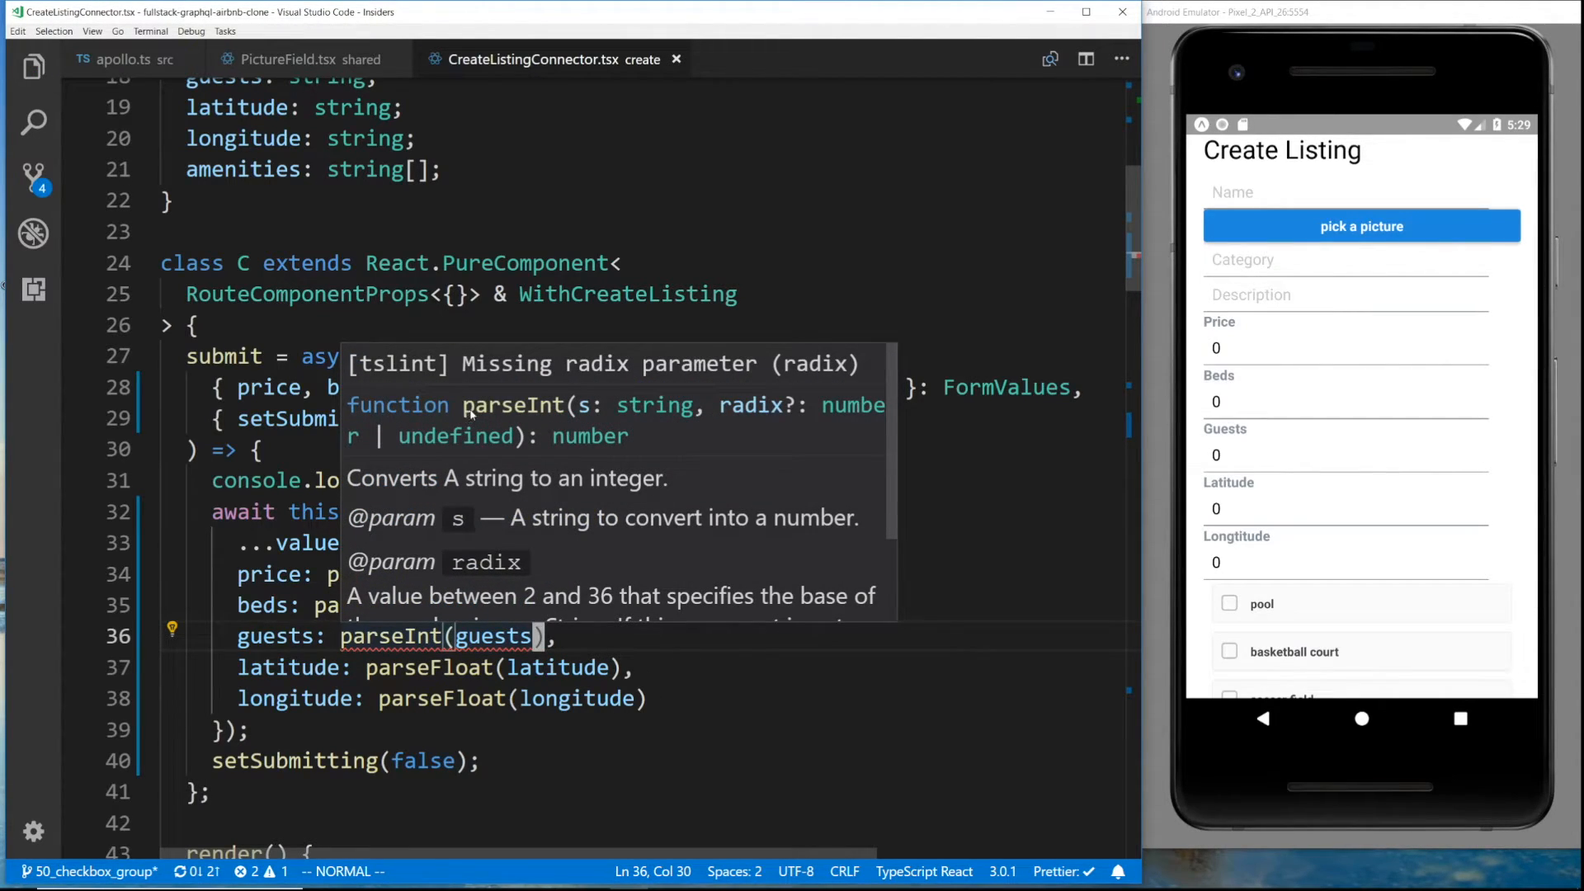
mouse_move(738, 453)
text(, 10)
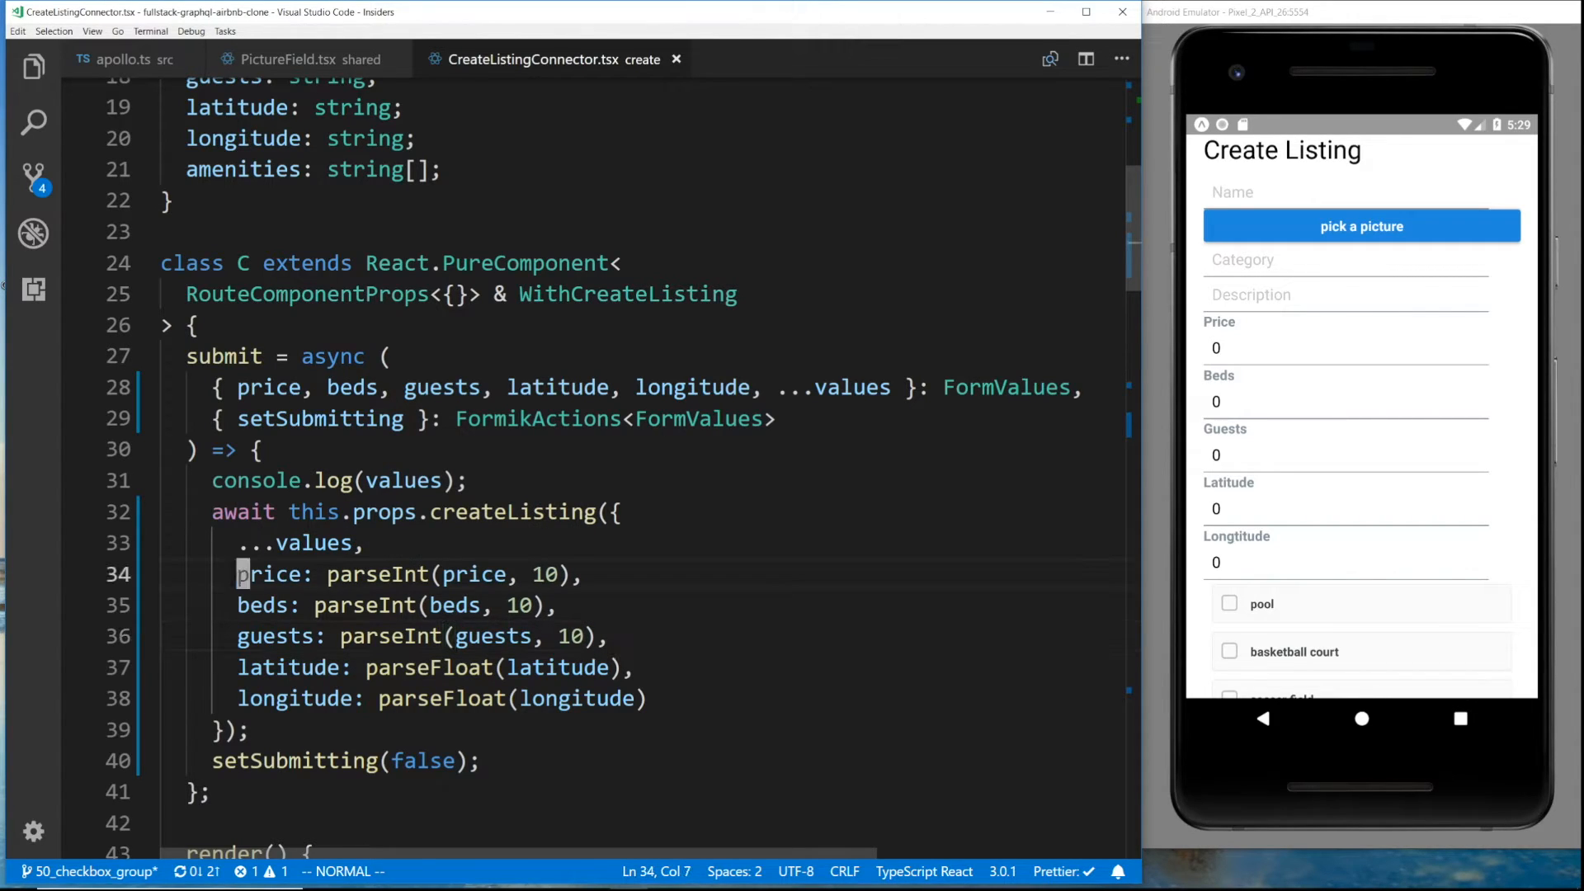
scroll(down, 3)
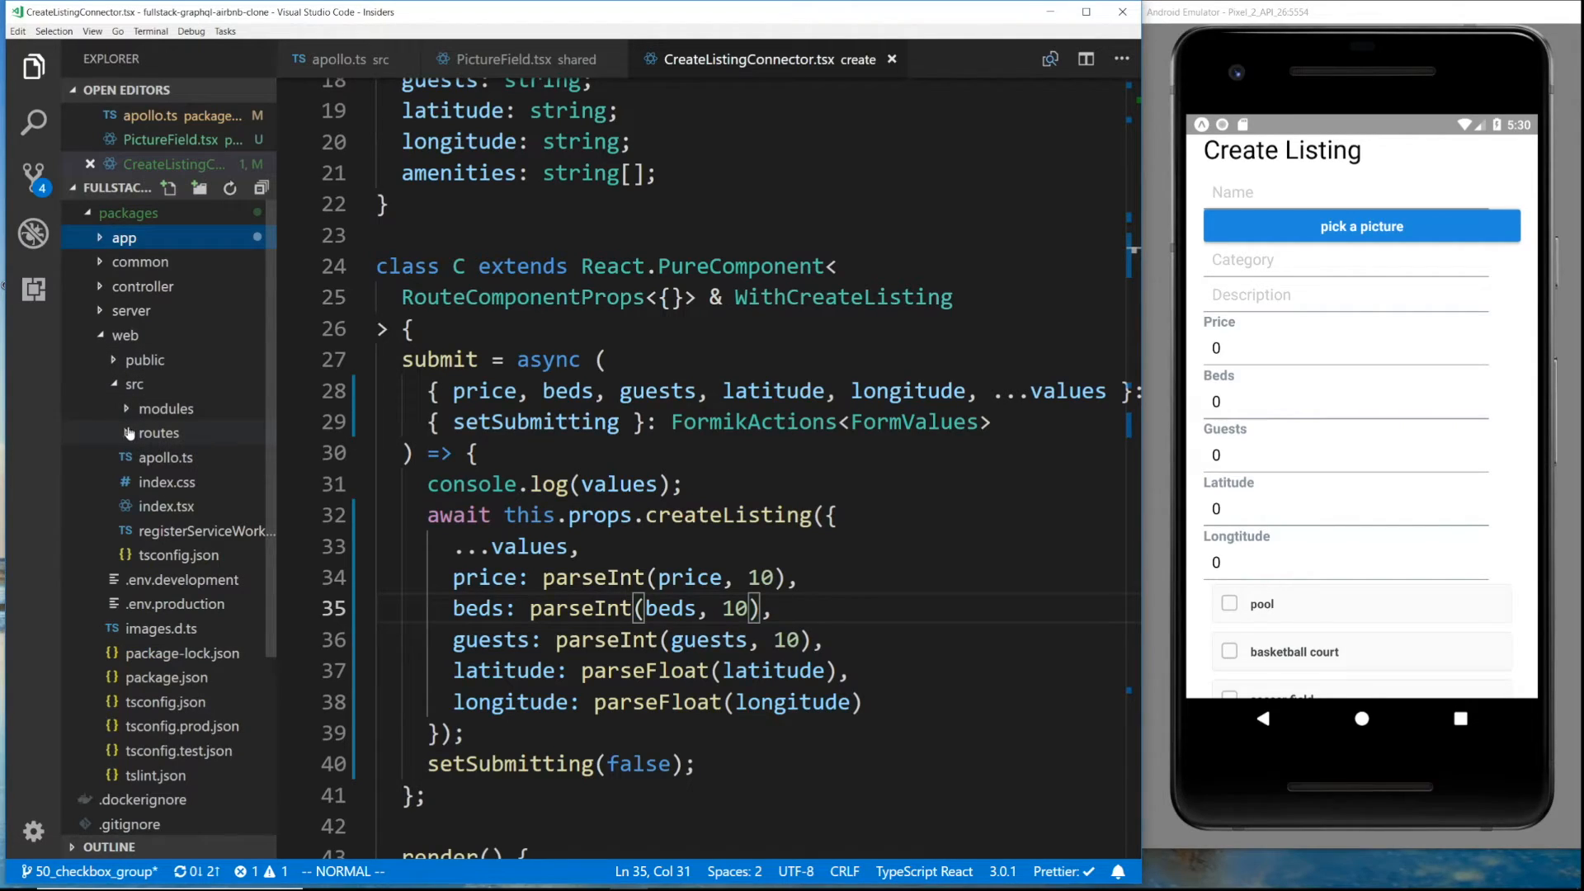
Expand the server package and its images folder in the Explorer
click(132, 310)
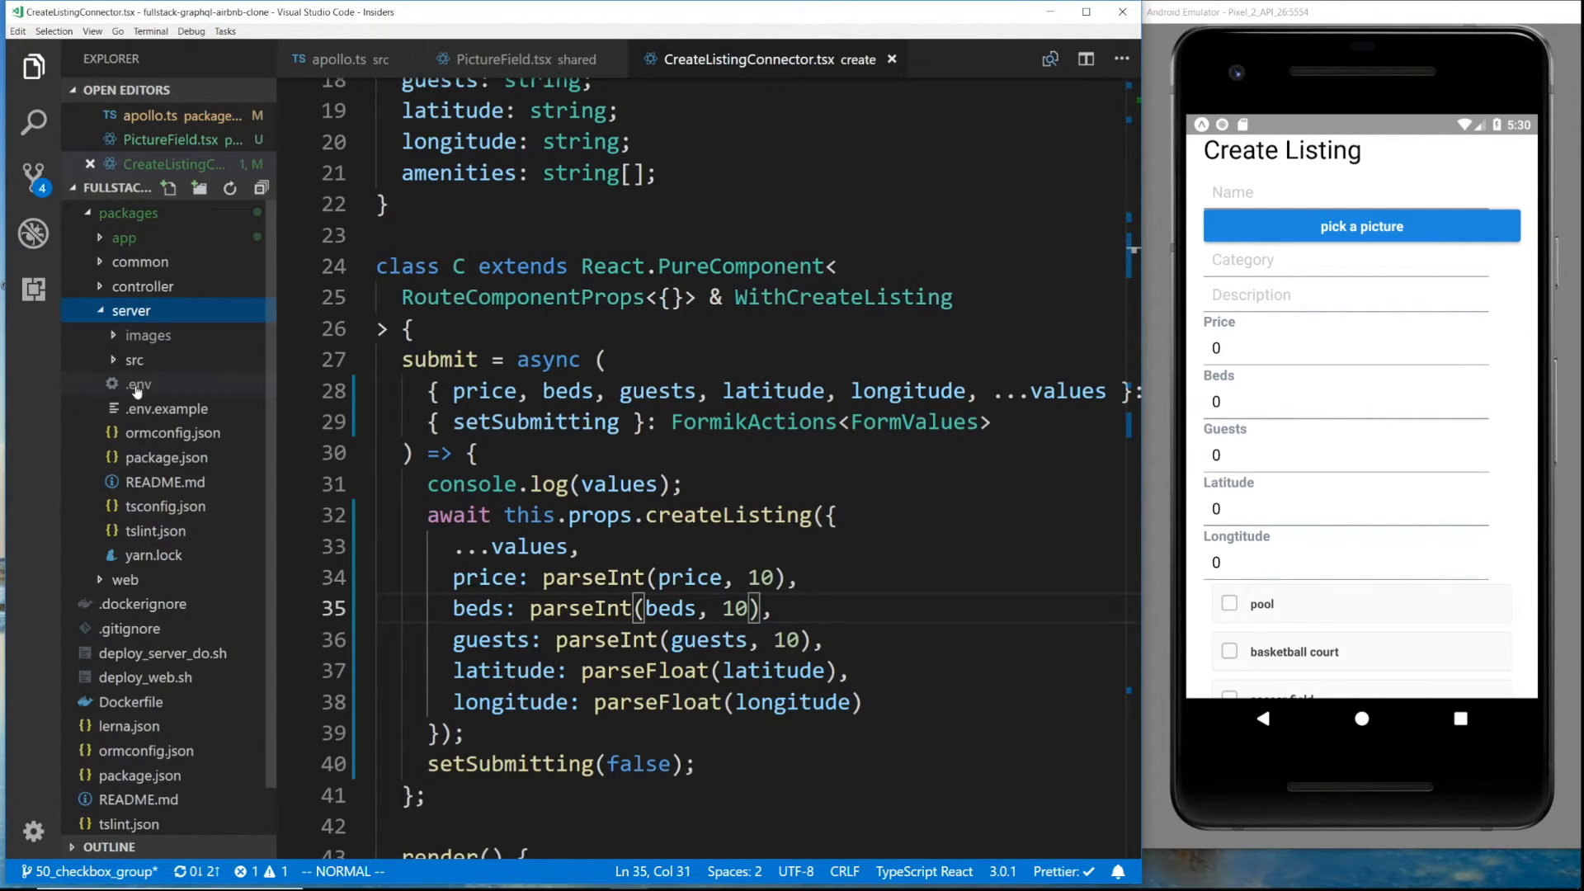
click(147, 334)
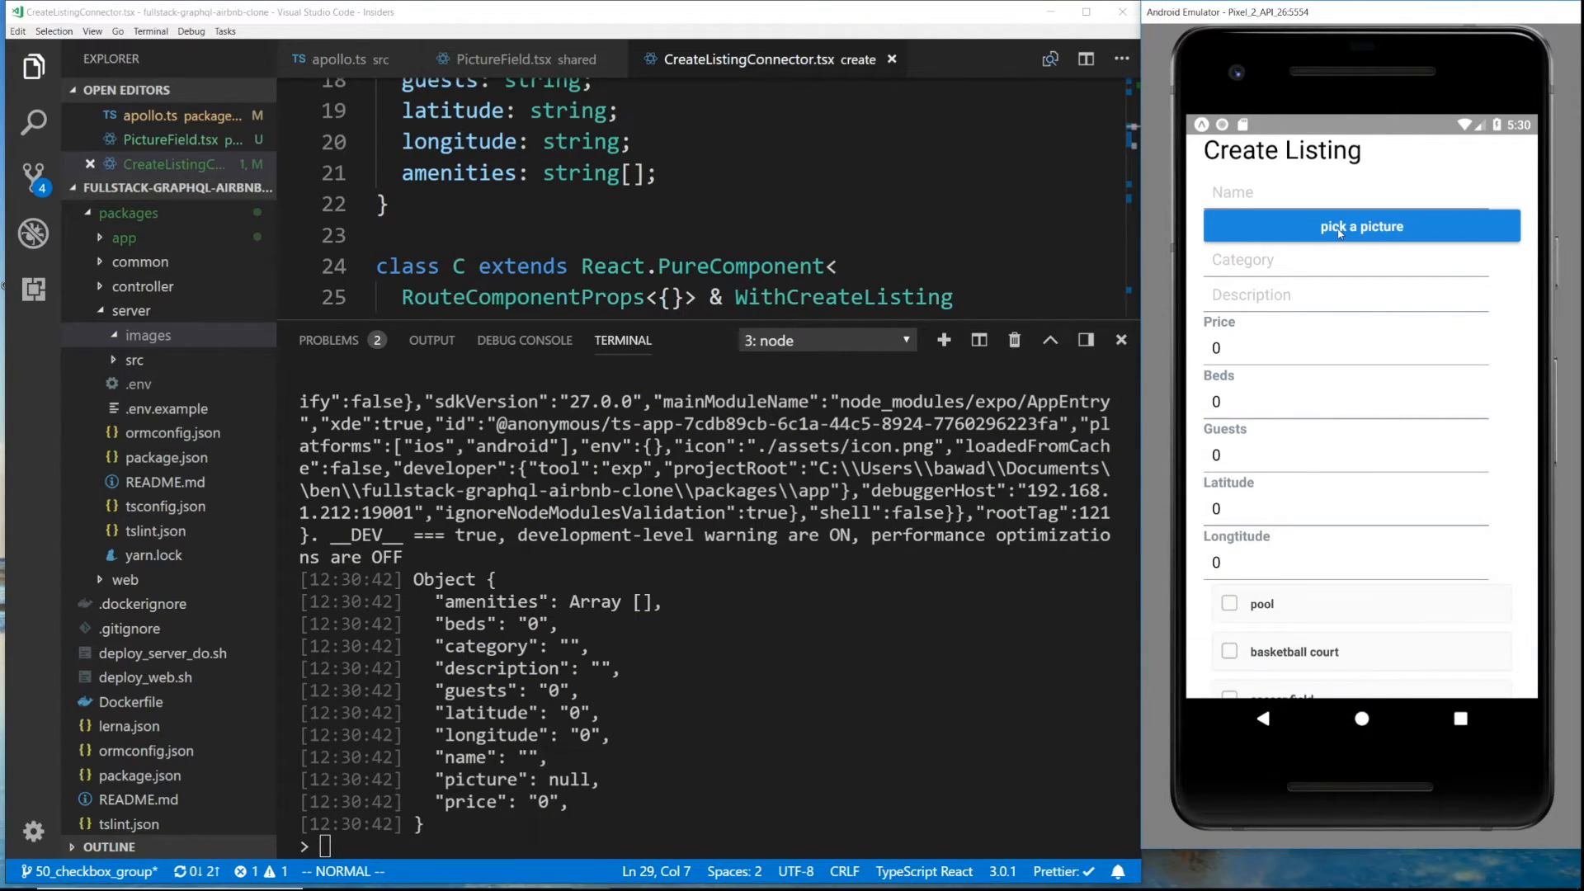
Save a listing named 'cat' with the picked picture, producing a network request error
click(1360, 226)
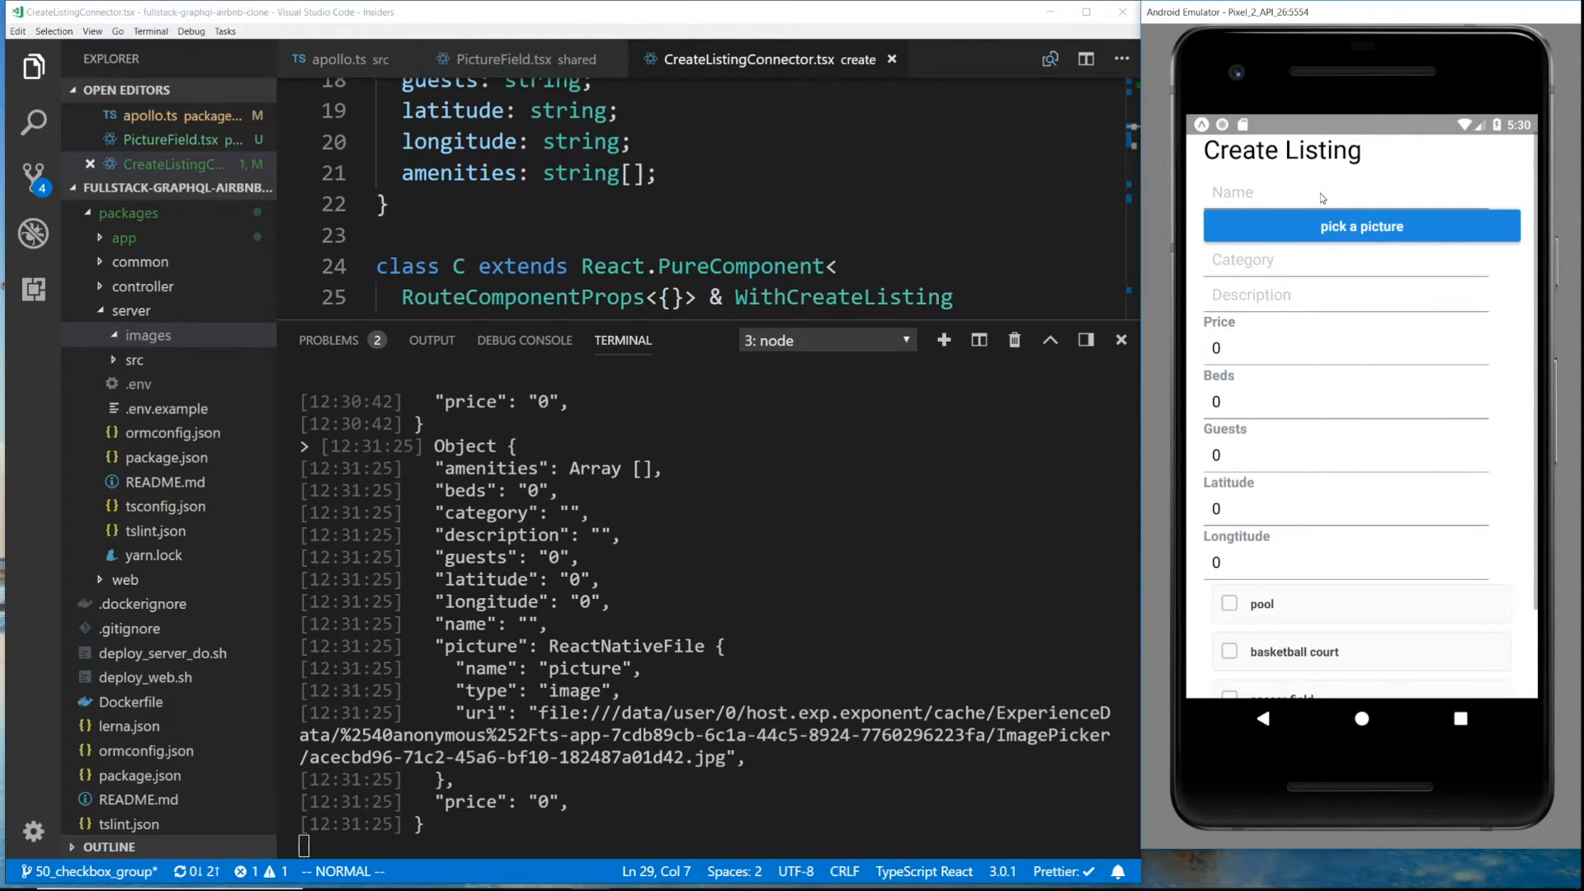
text(cat)
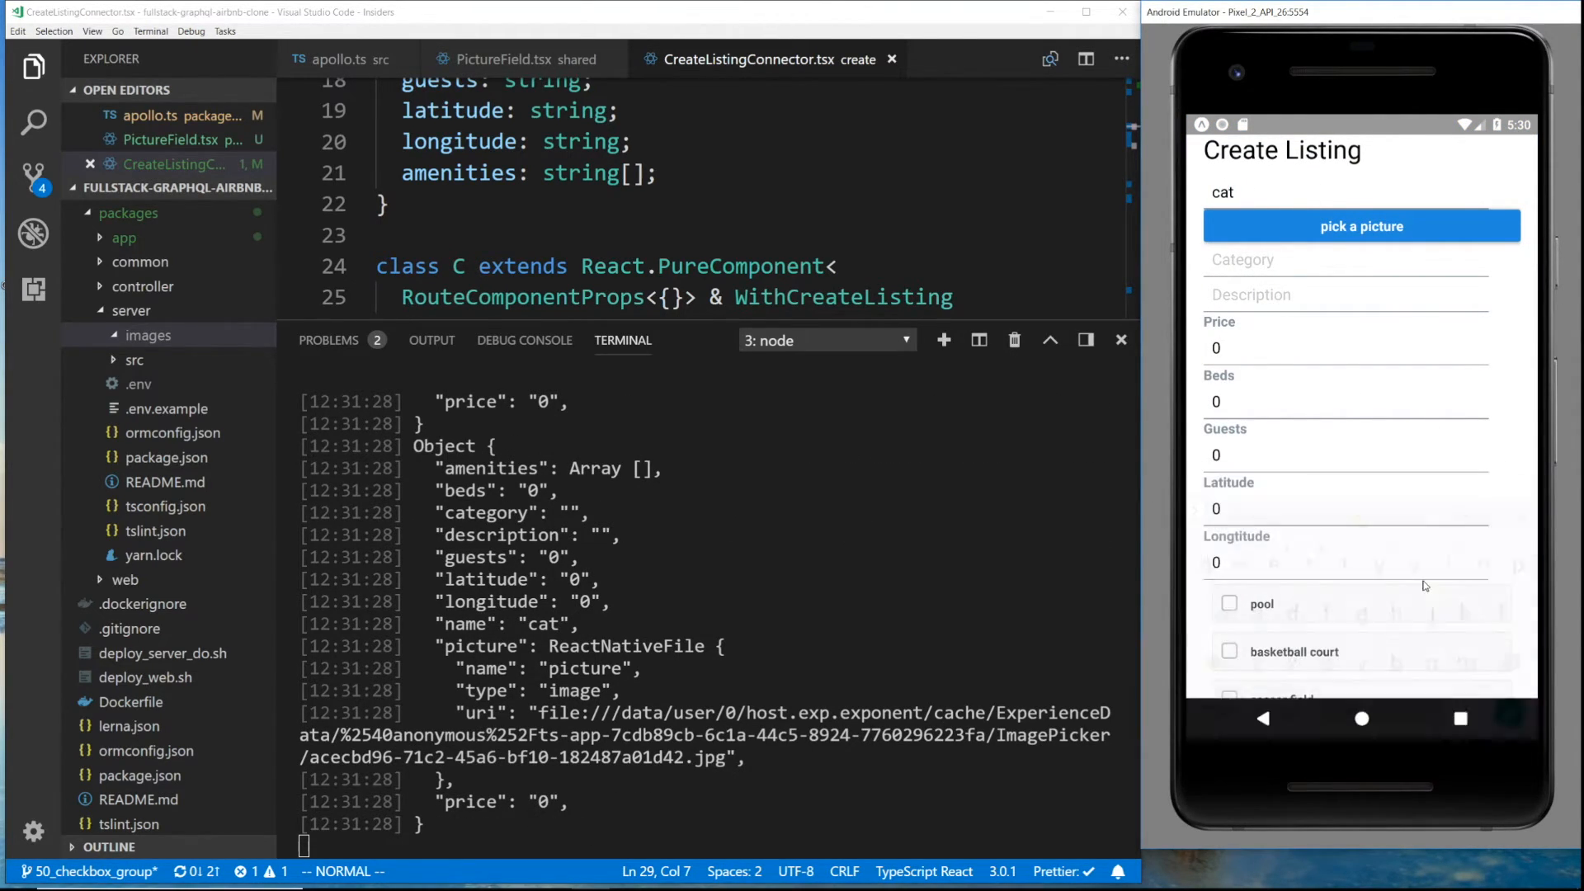
scroll(down, 3)
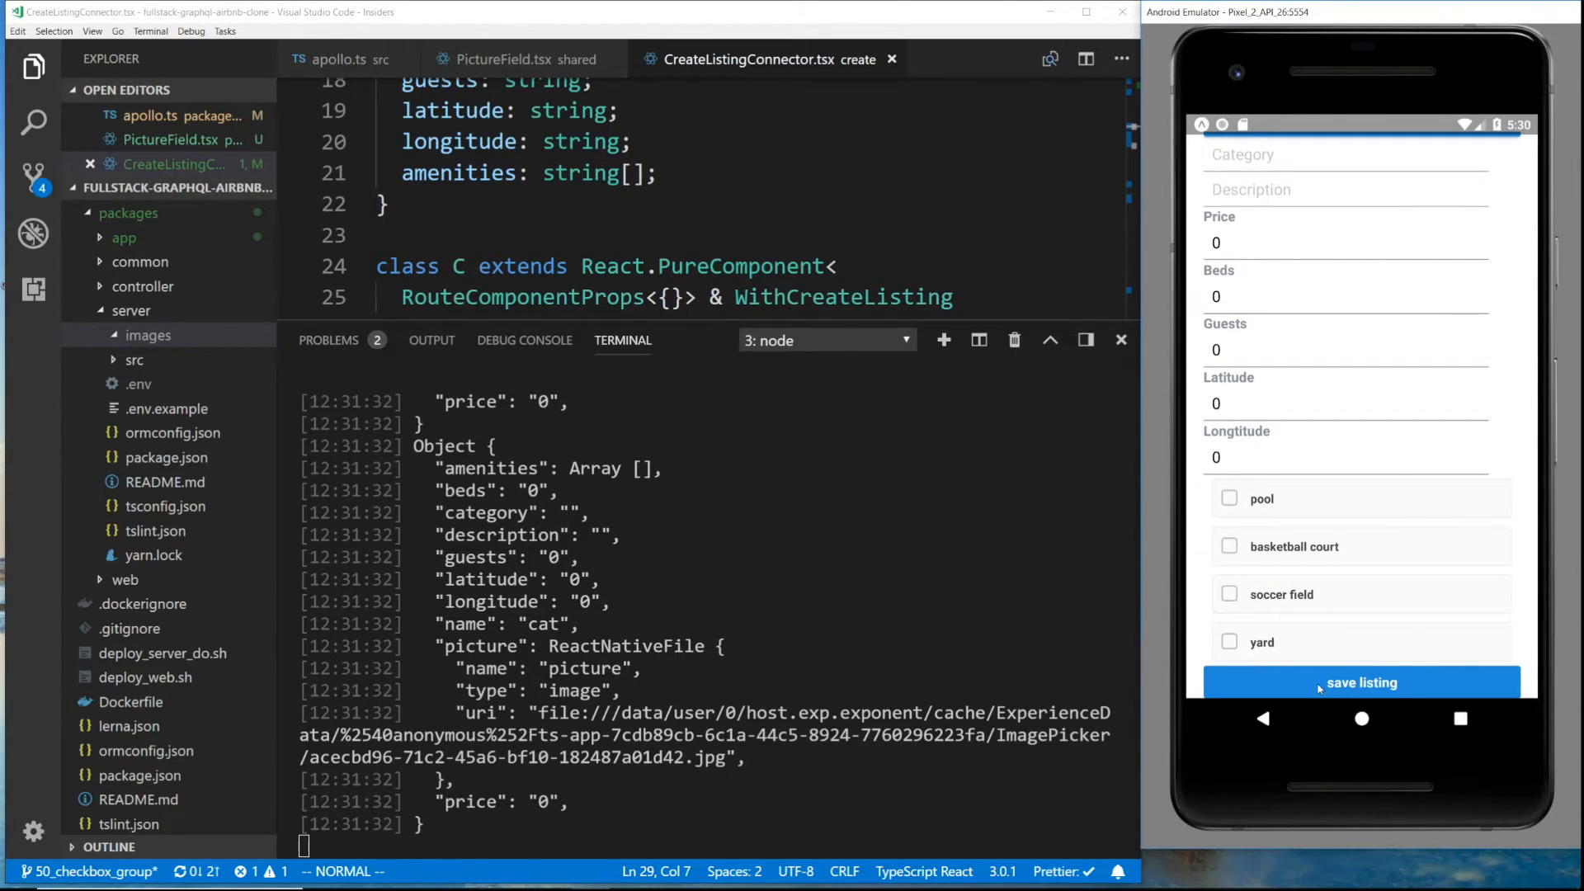
click(1360, 682)
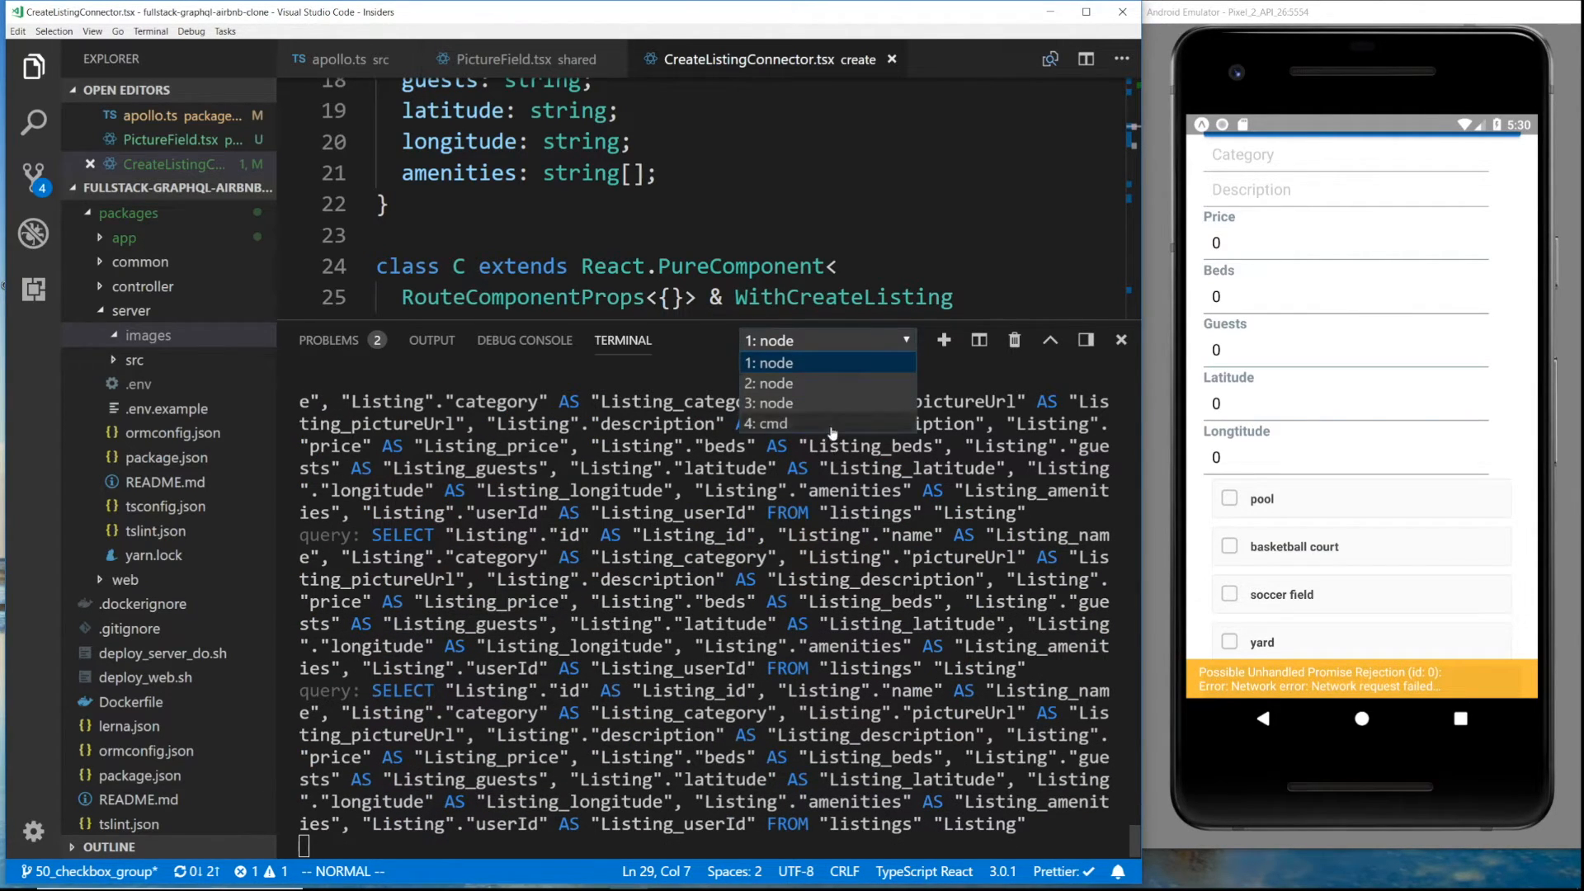
Switch terminal sessions to find the yarn add apollo-upload-client command
click(768, 423)
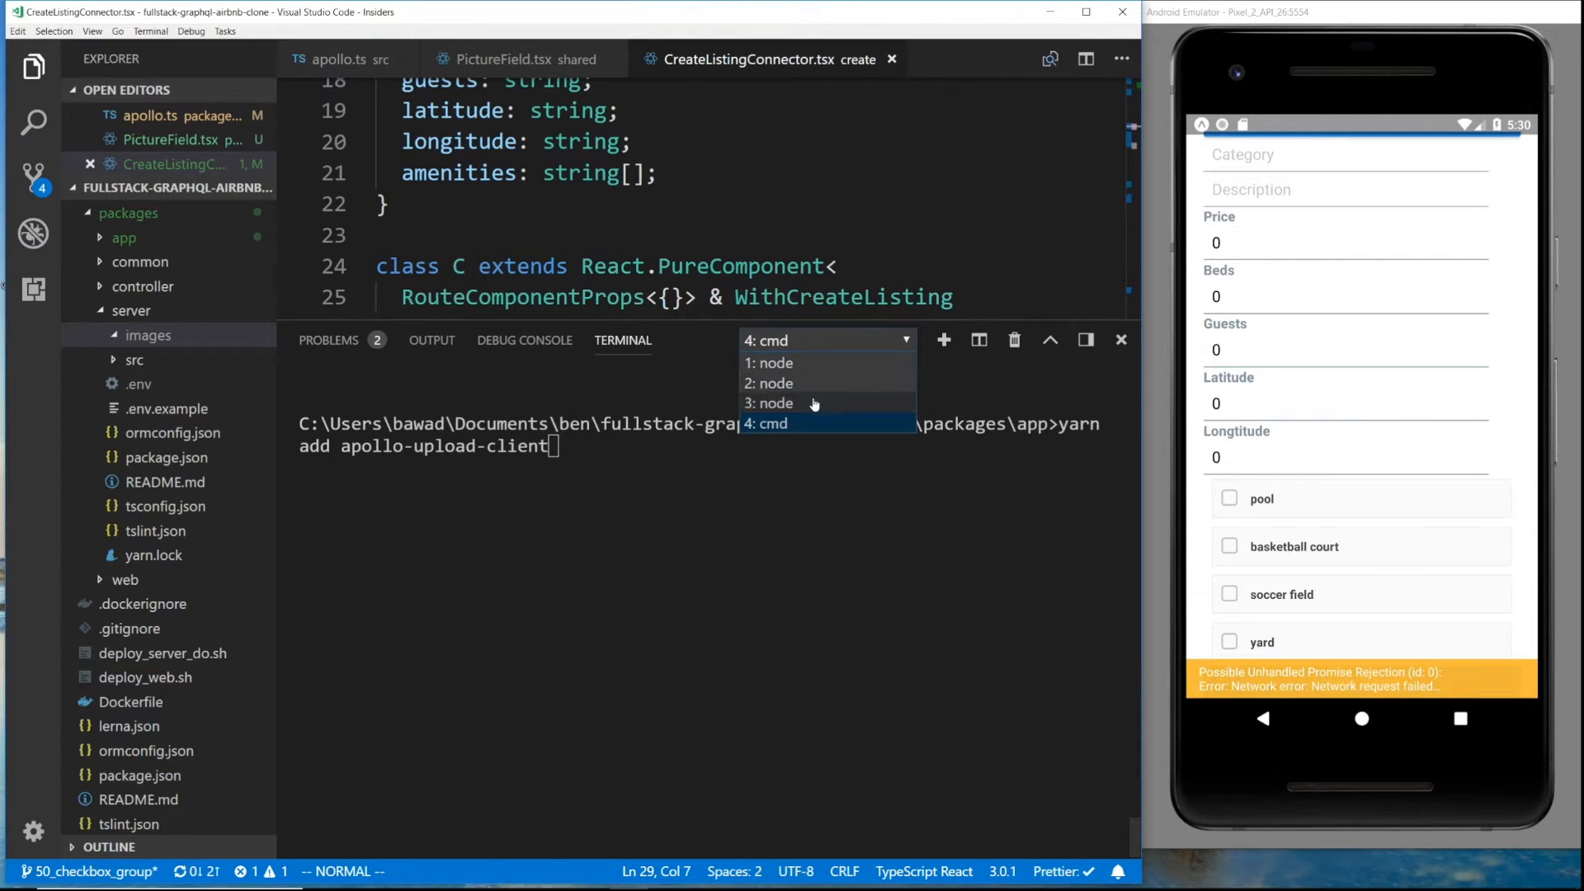
click(771, 403)
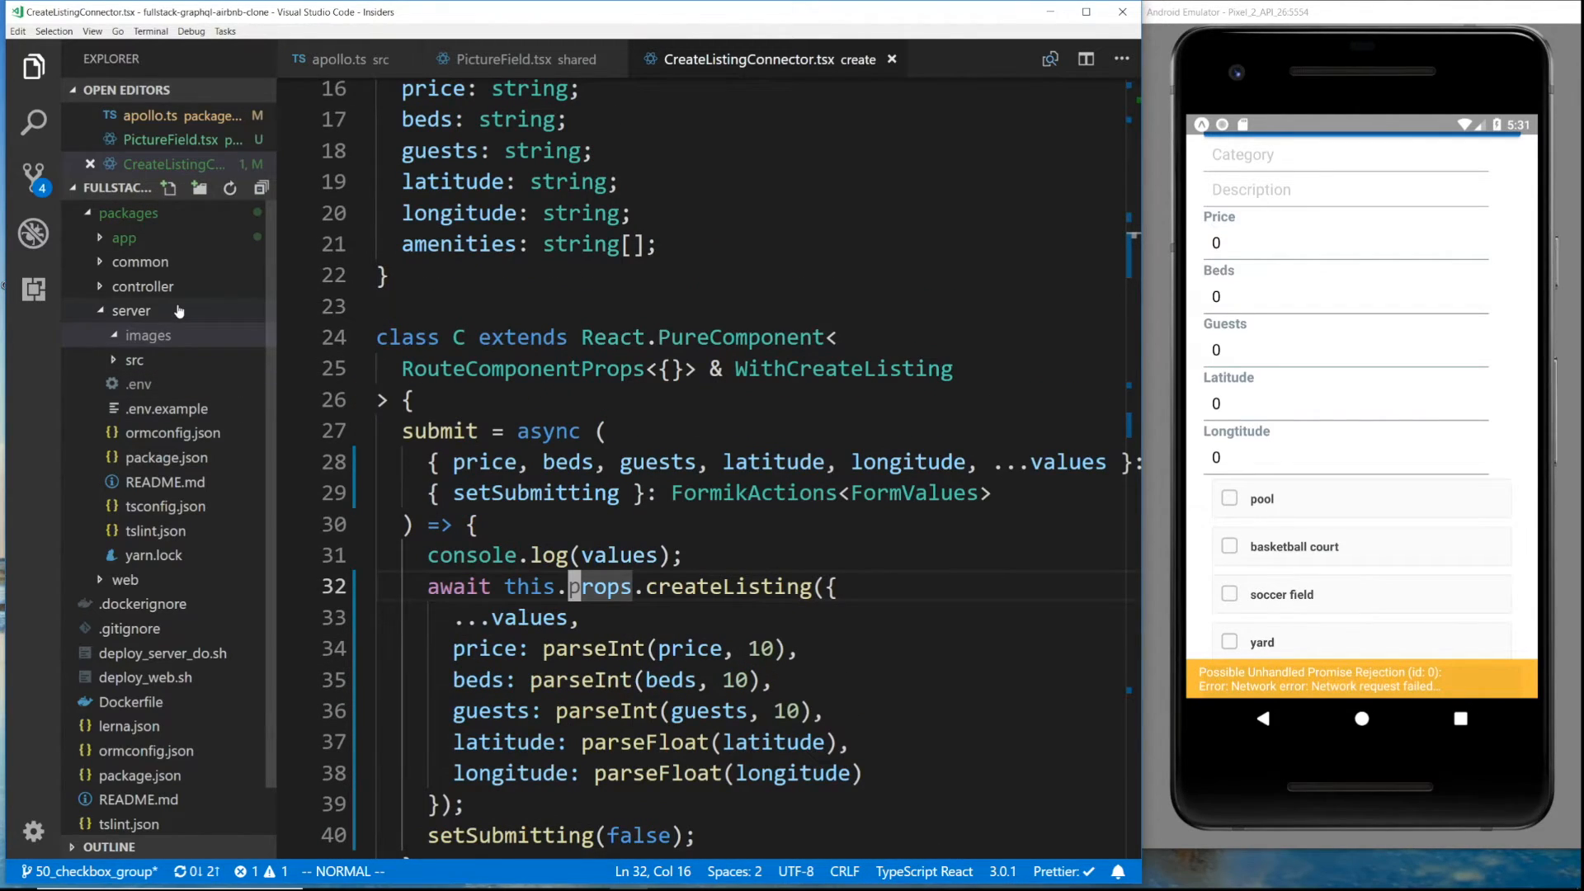
Open packages/controller/src/modules/CreateListing/index.tsx and inspect the mutation's $price variable type
click(142, 286)
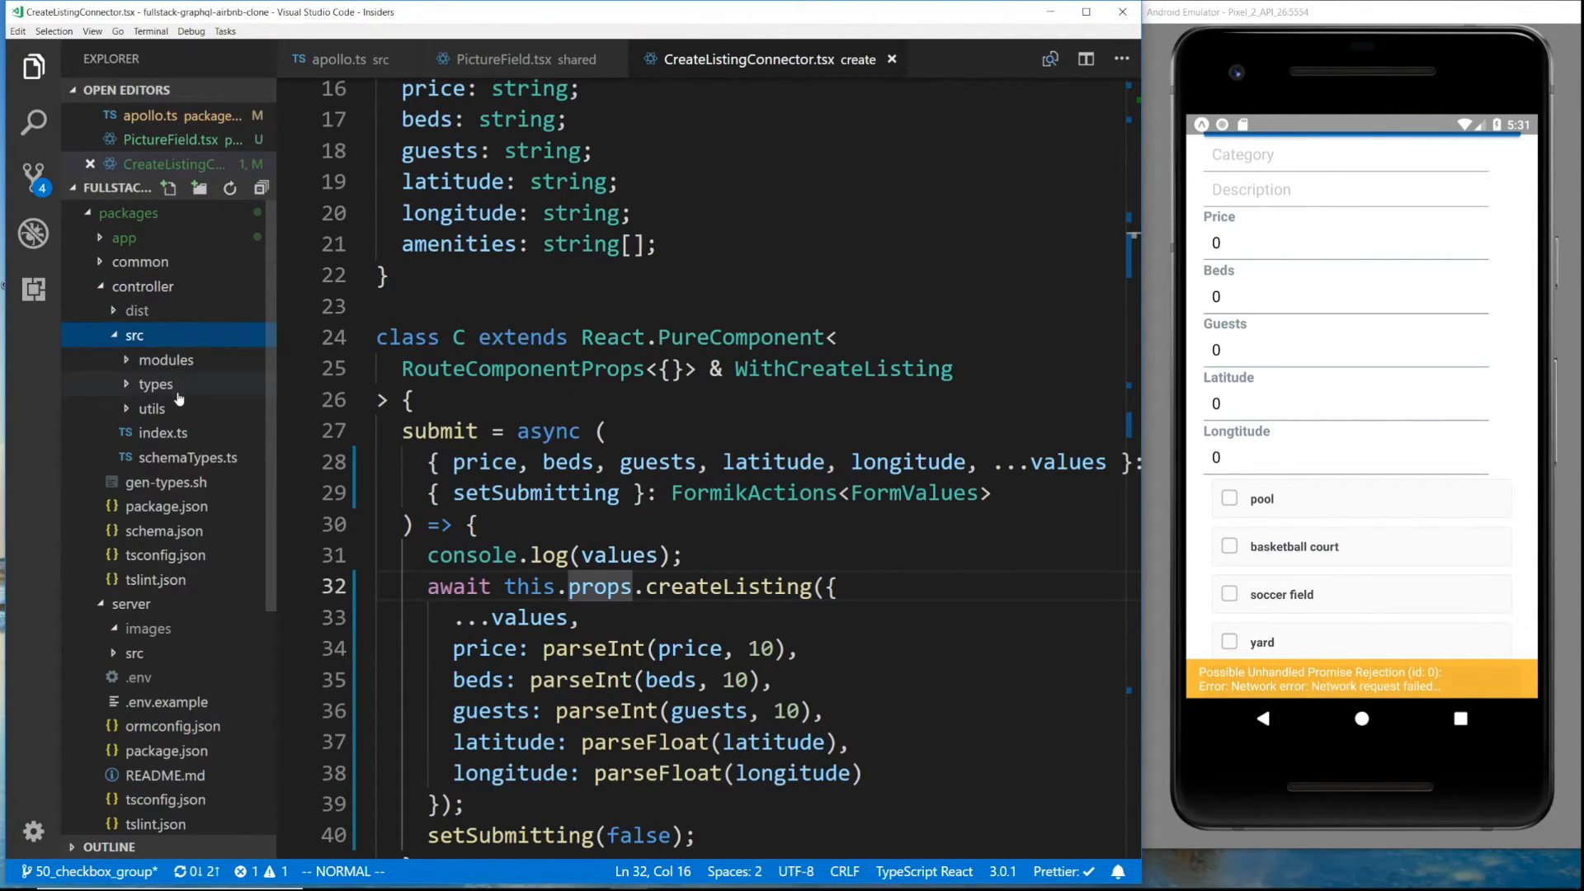
click(165, 360)
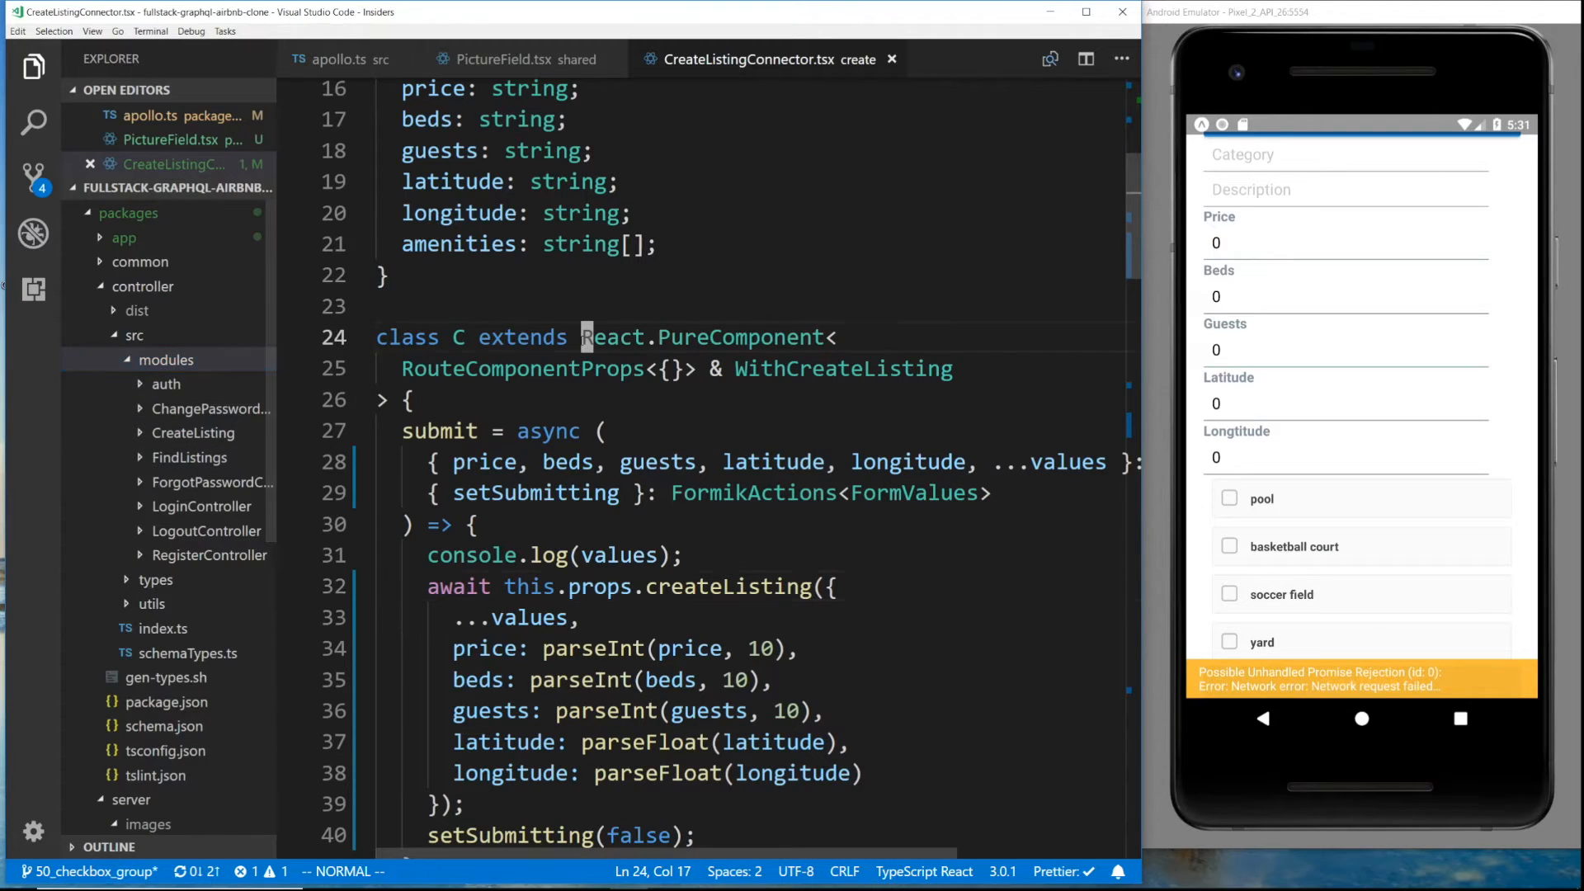
scroll(down, 3)
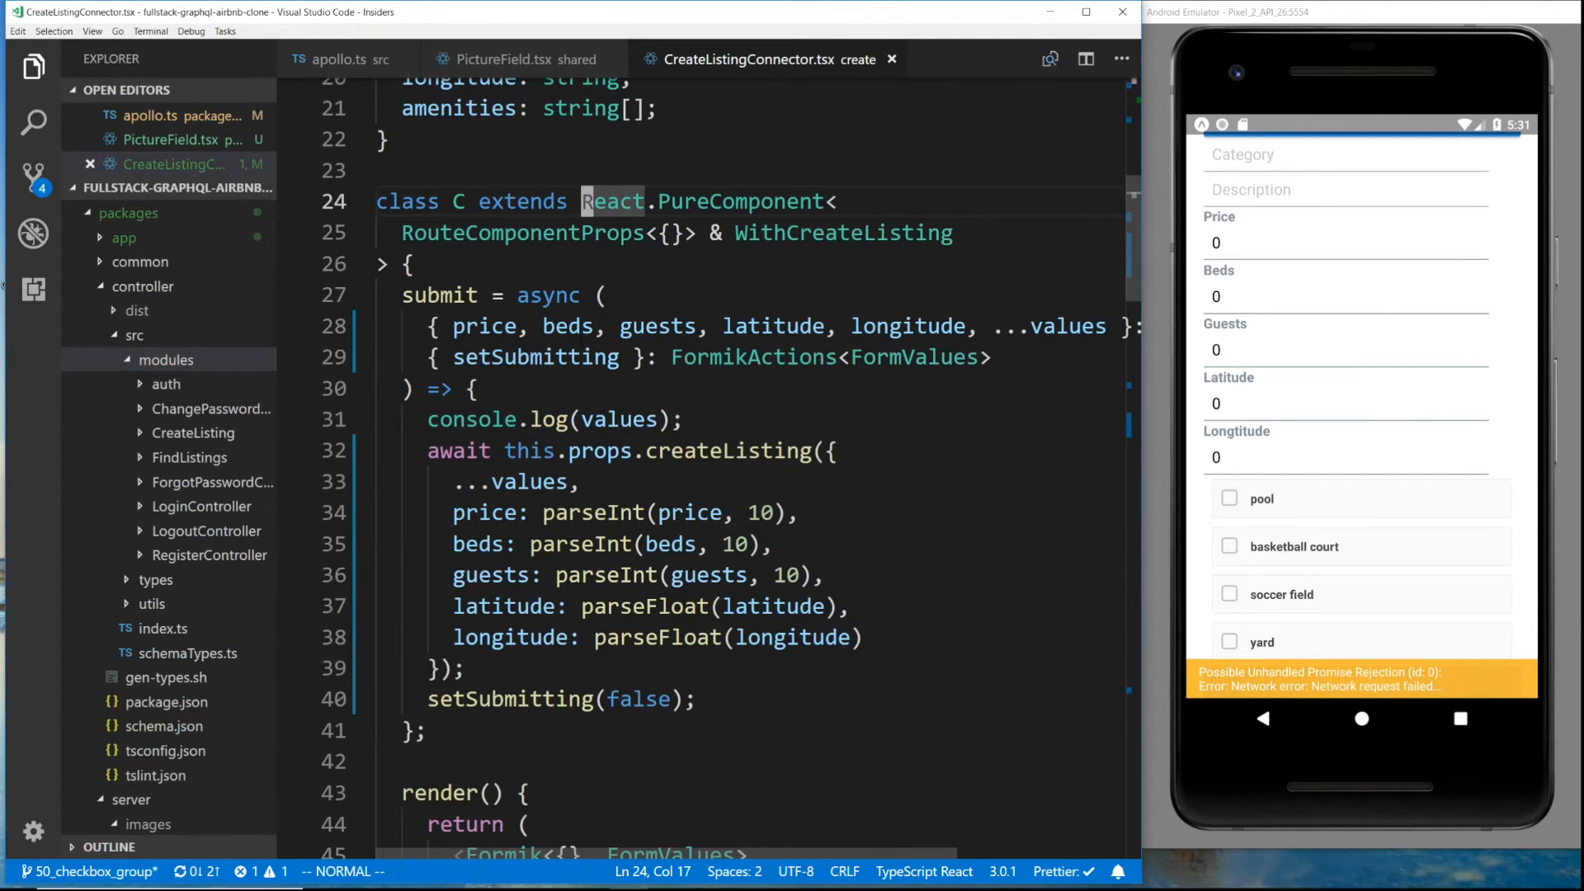
click(455, 482)
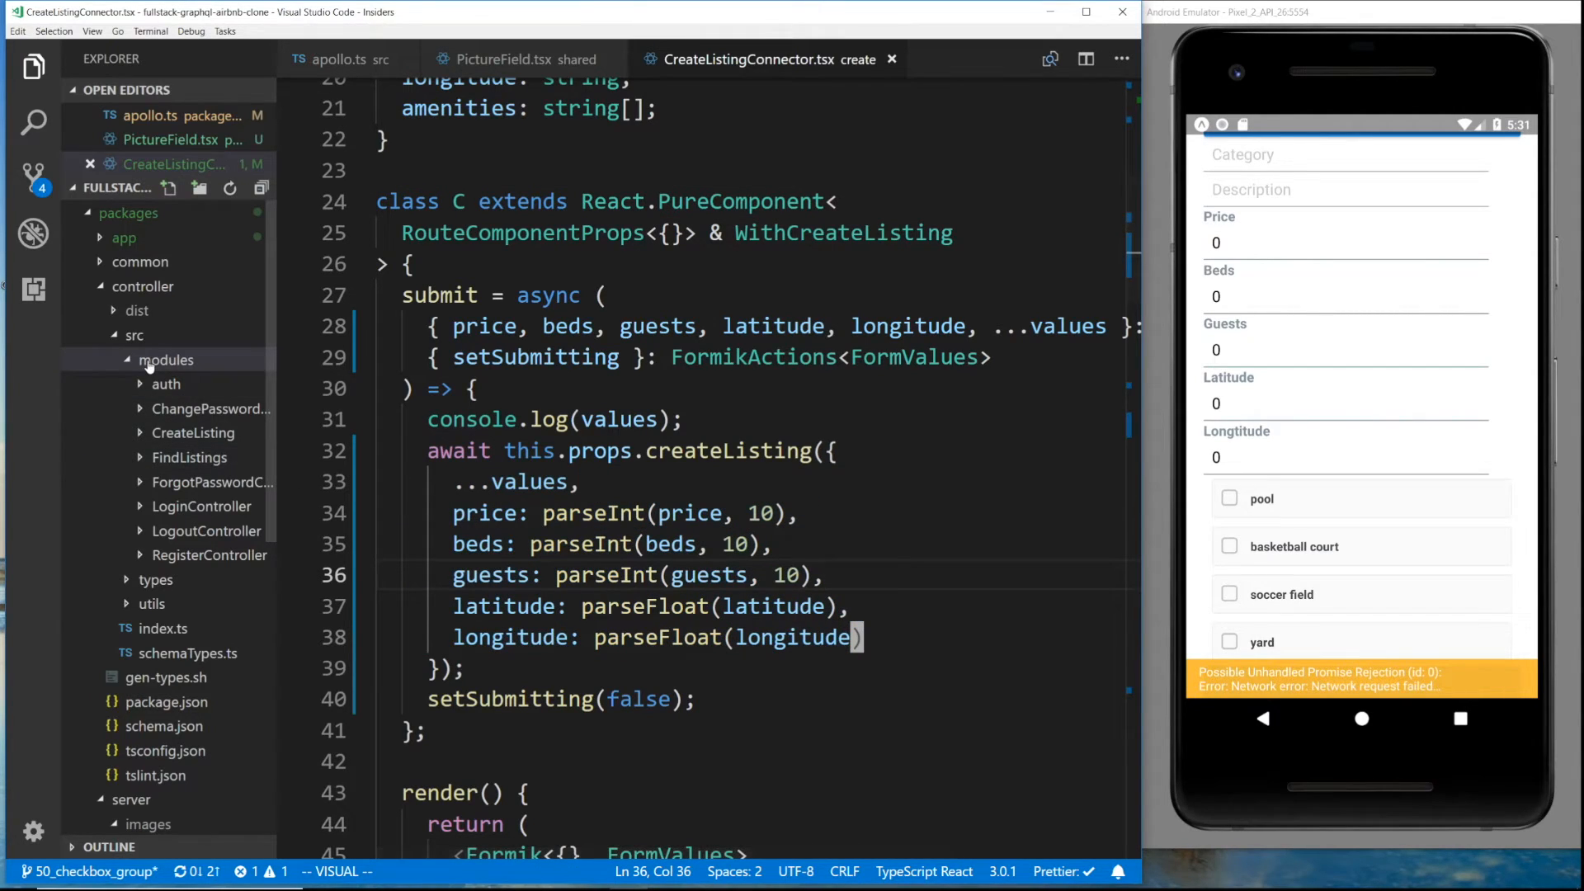
click(193, 482)
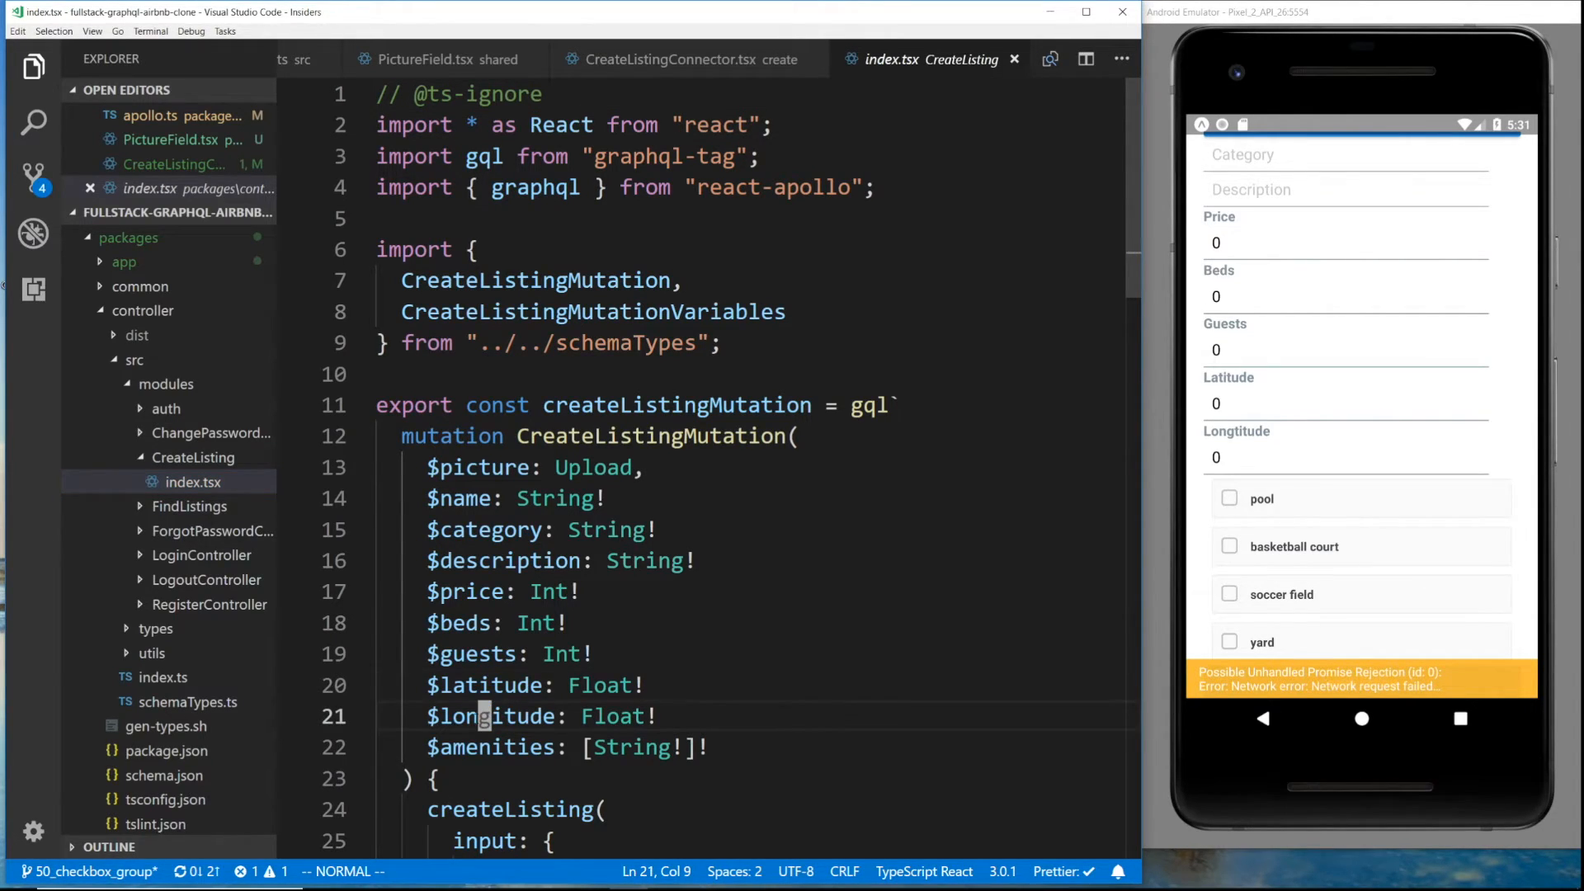
click(464, 590)
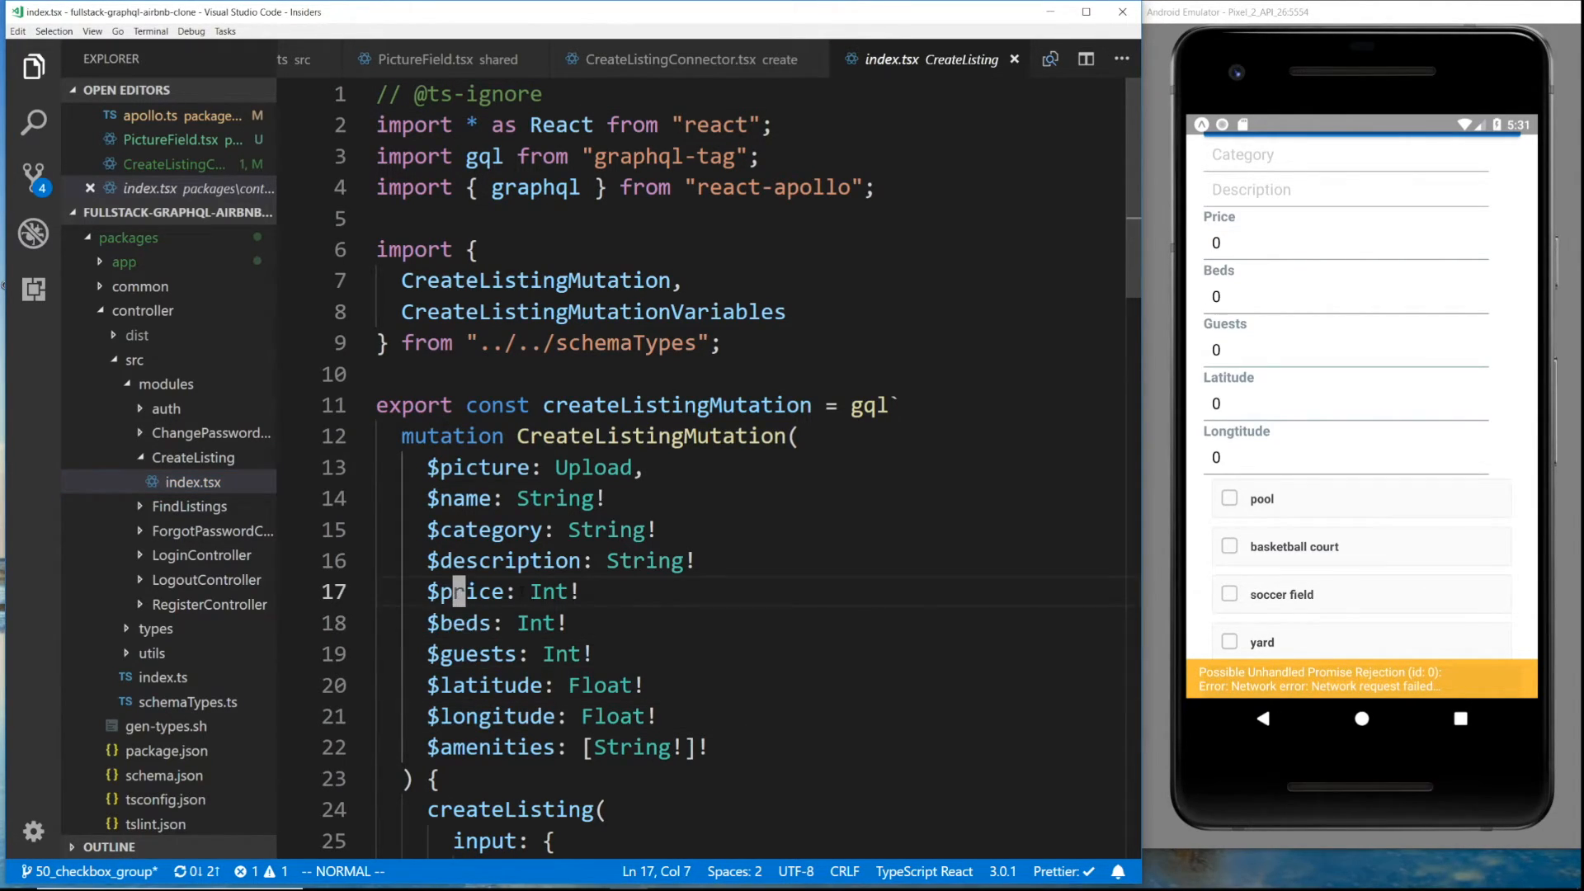
click(687, 60)
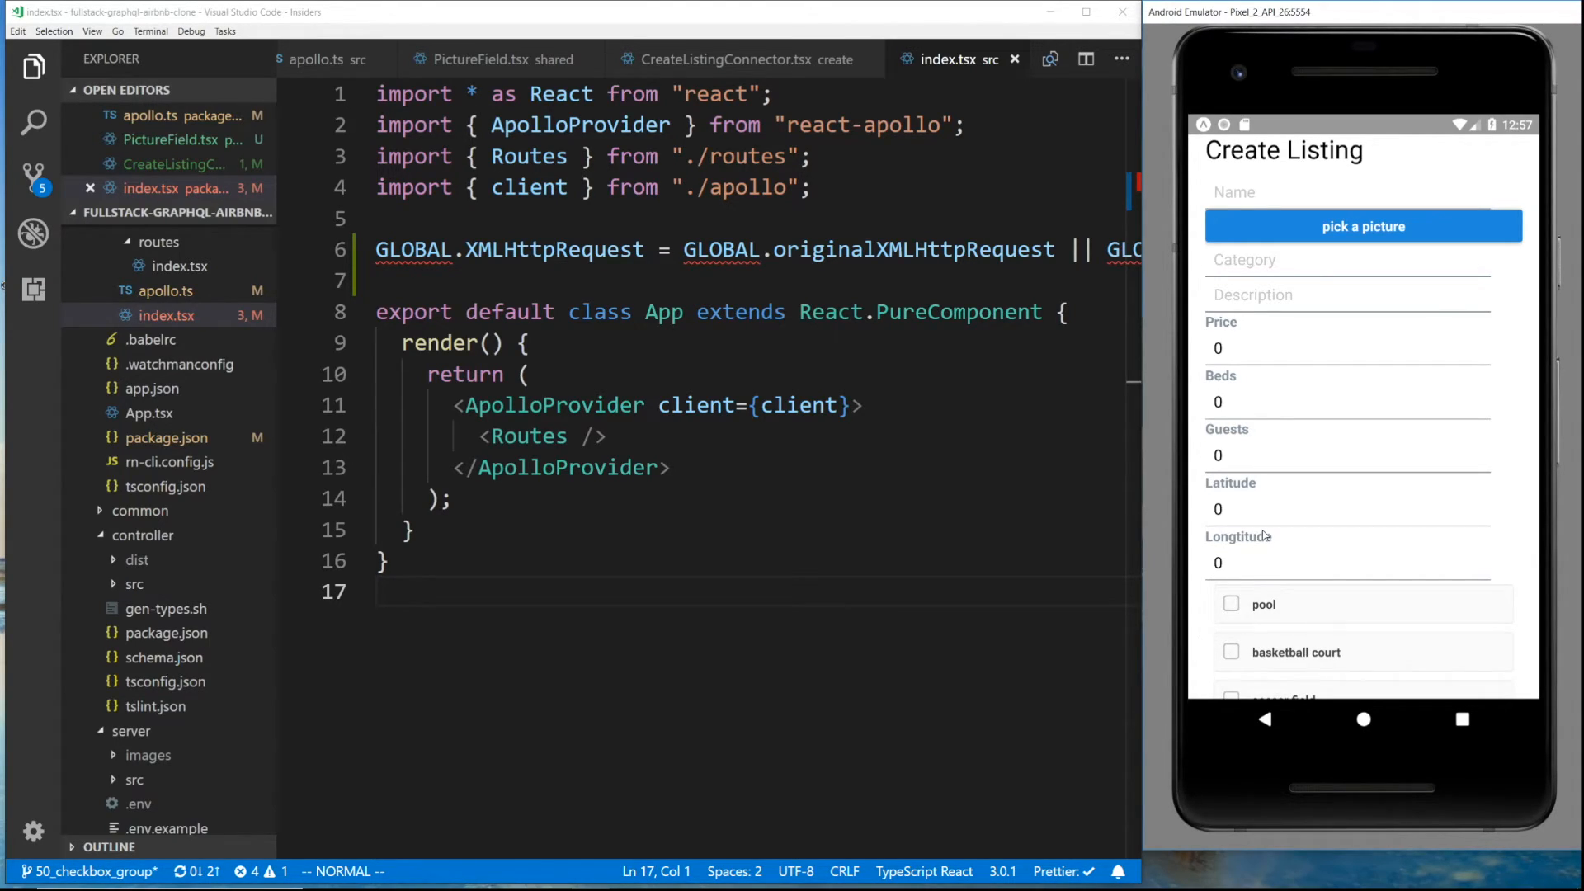
mouse_move(1360, 391)
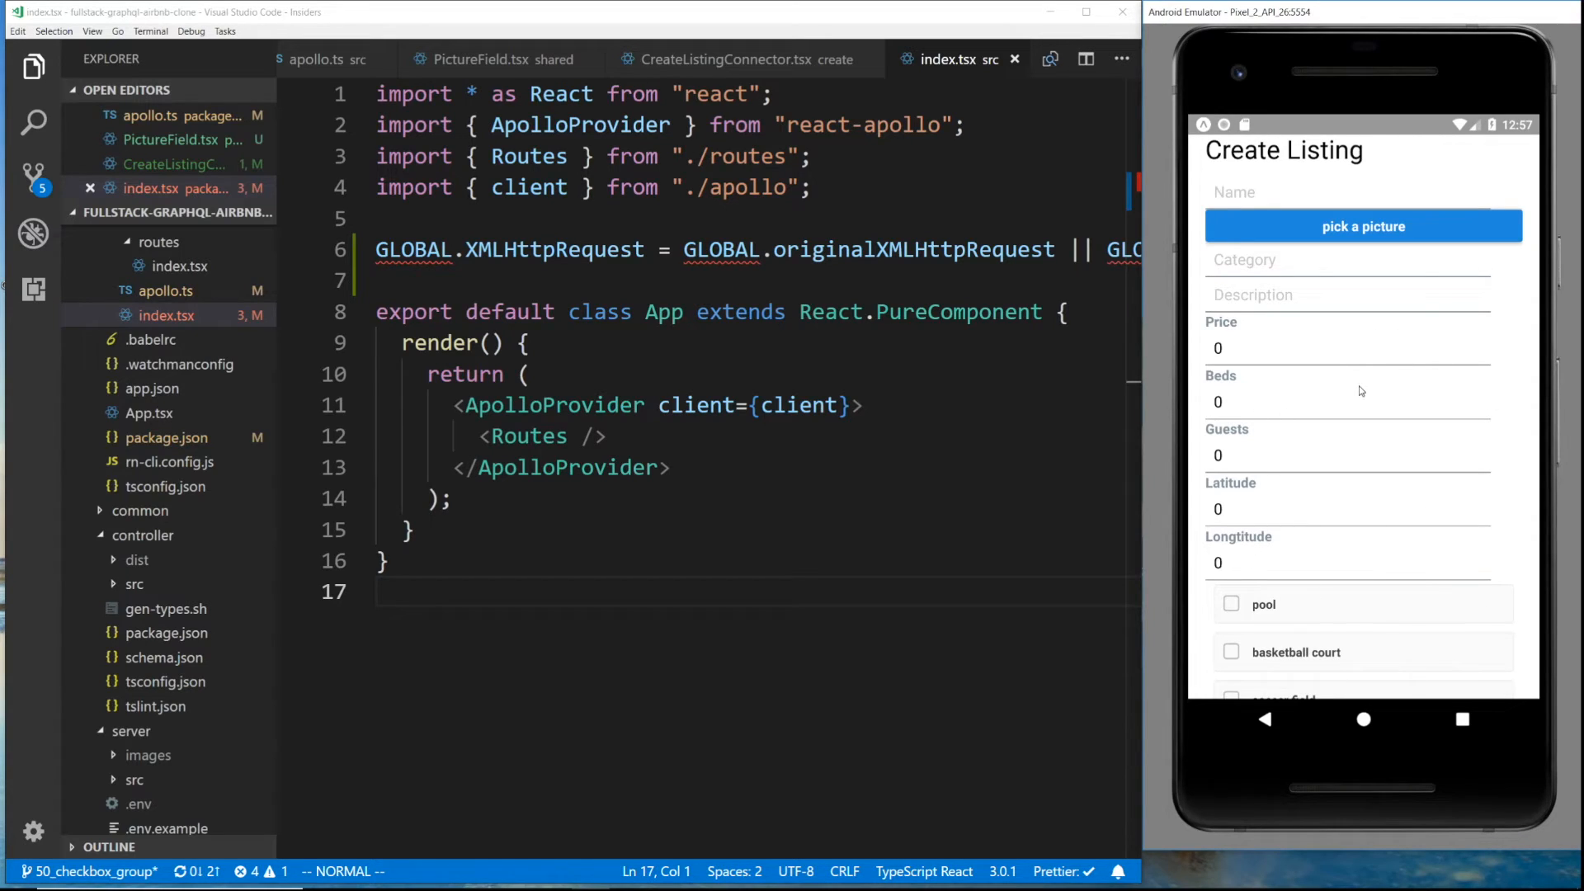
mouse_move(1230, 424)
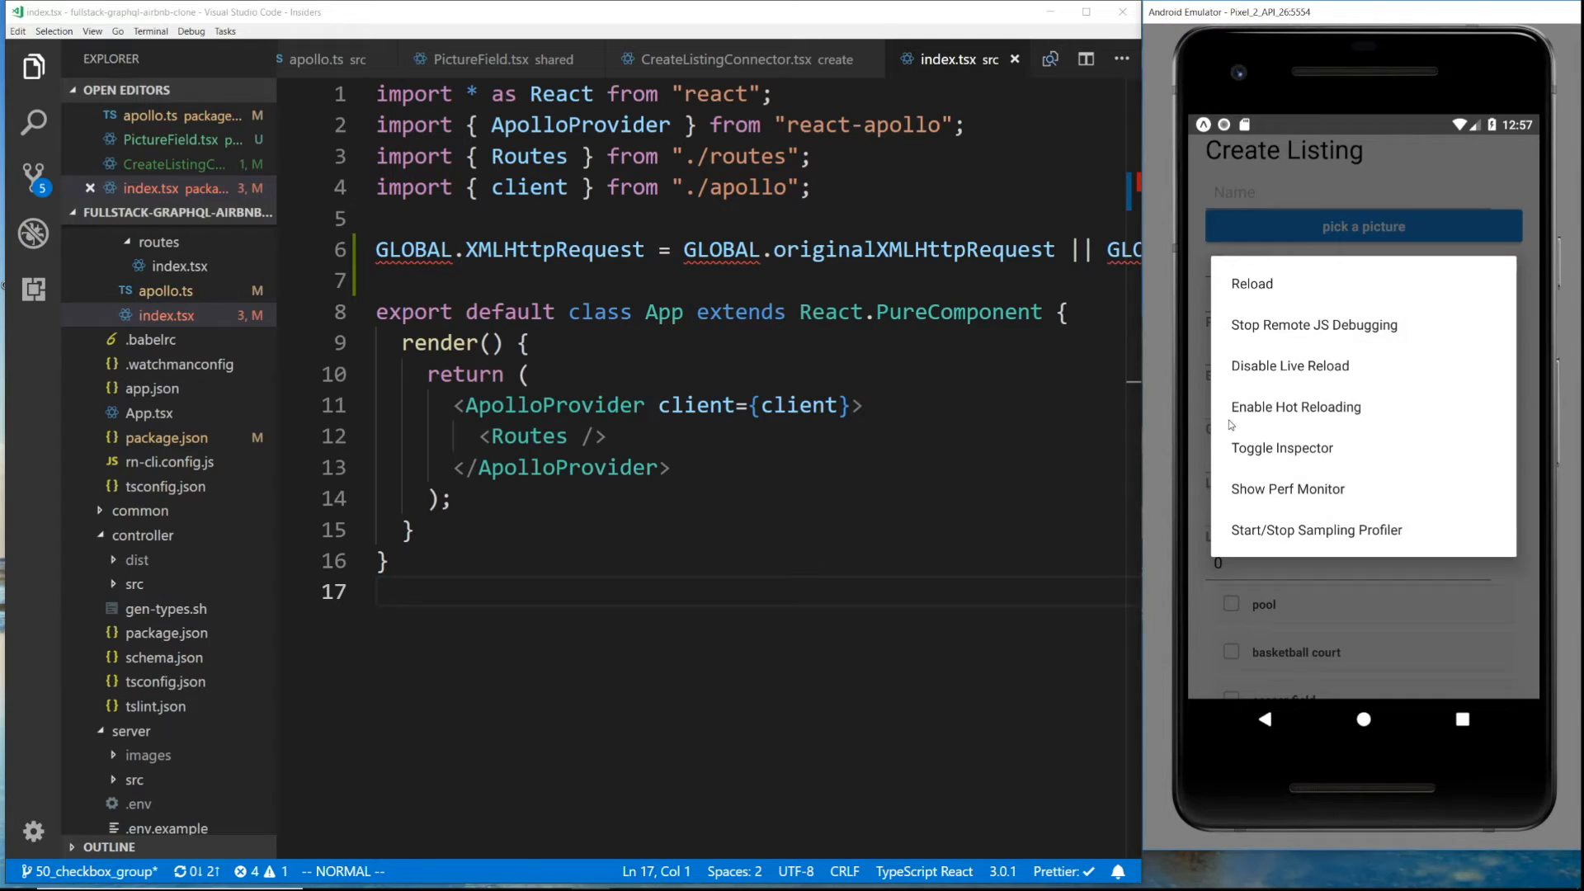
mouse_move(1230, 423)
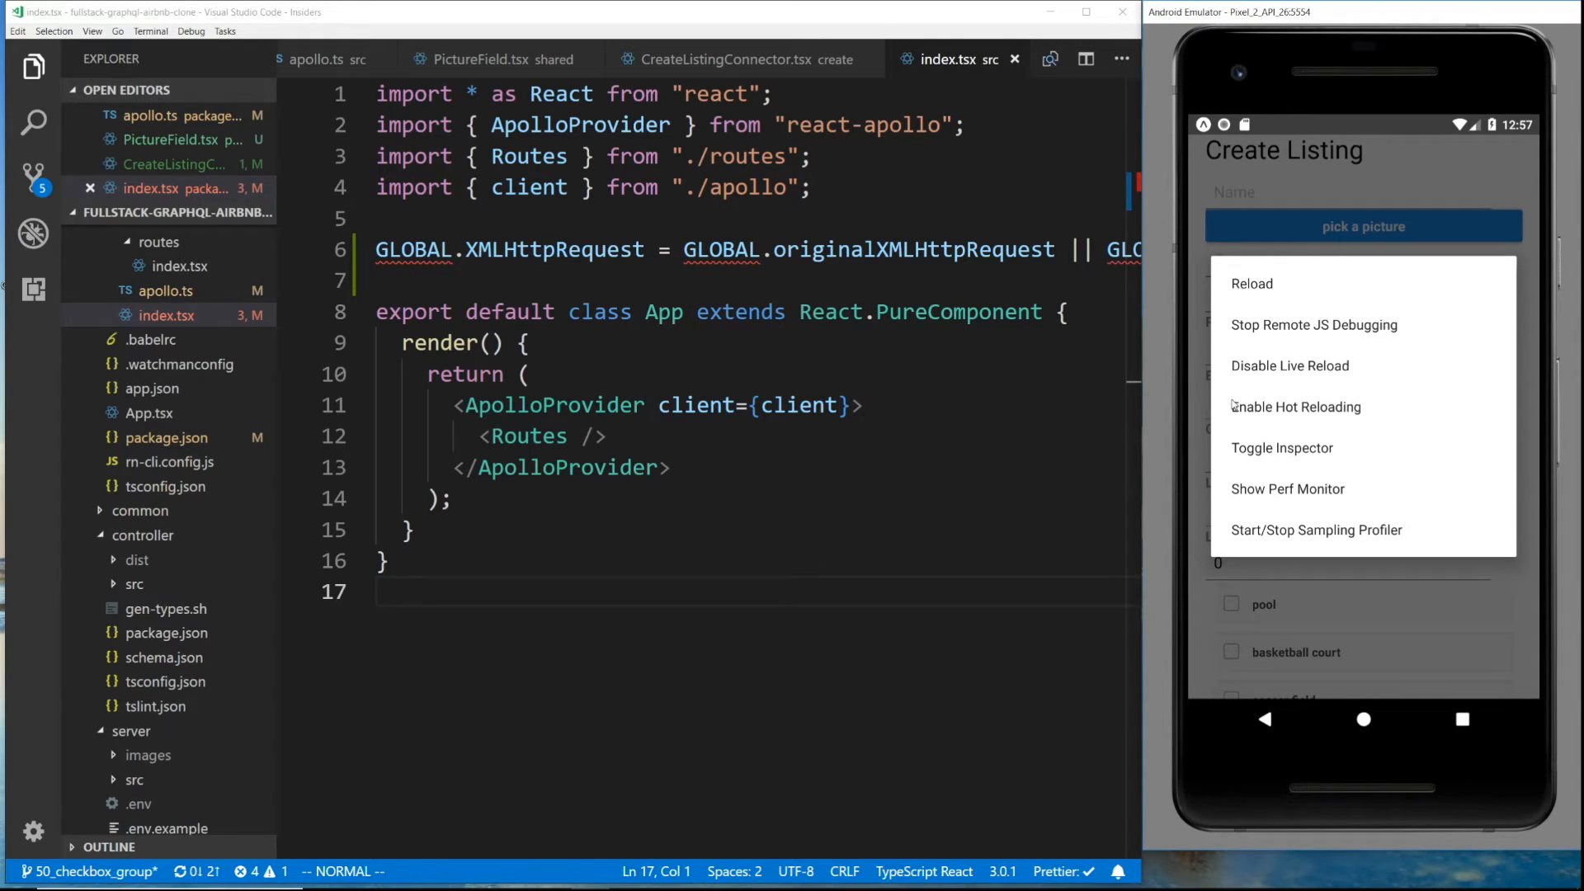
mouse_move(1303, 318)
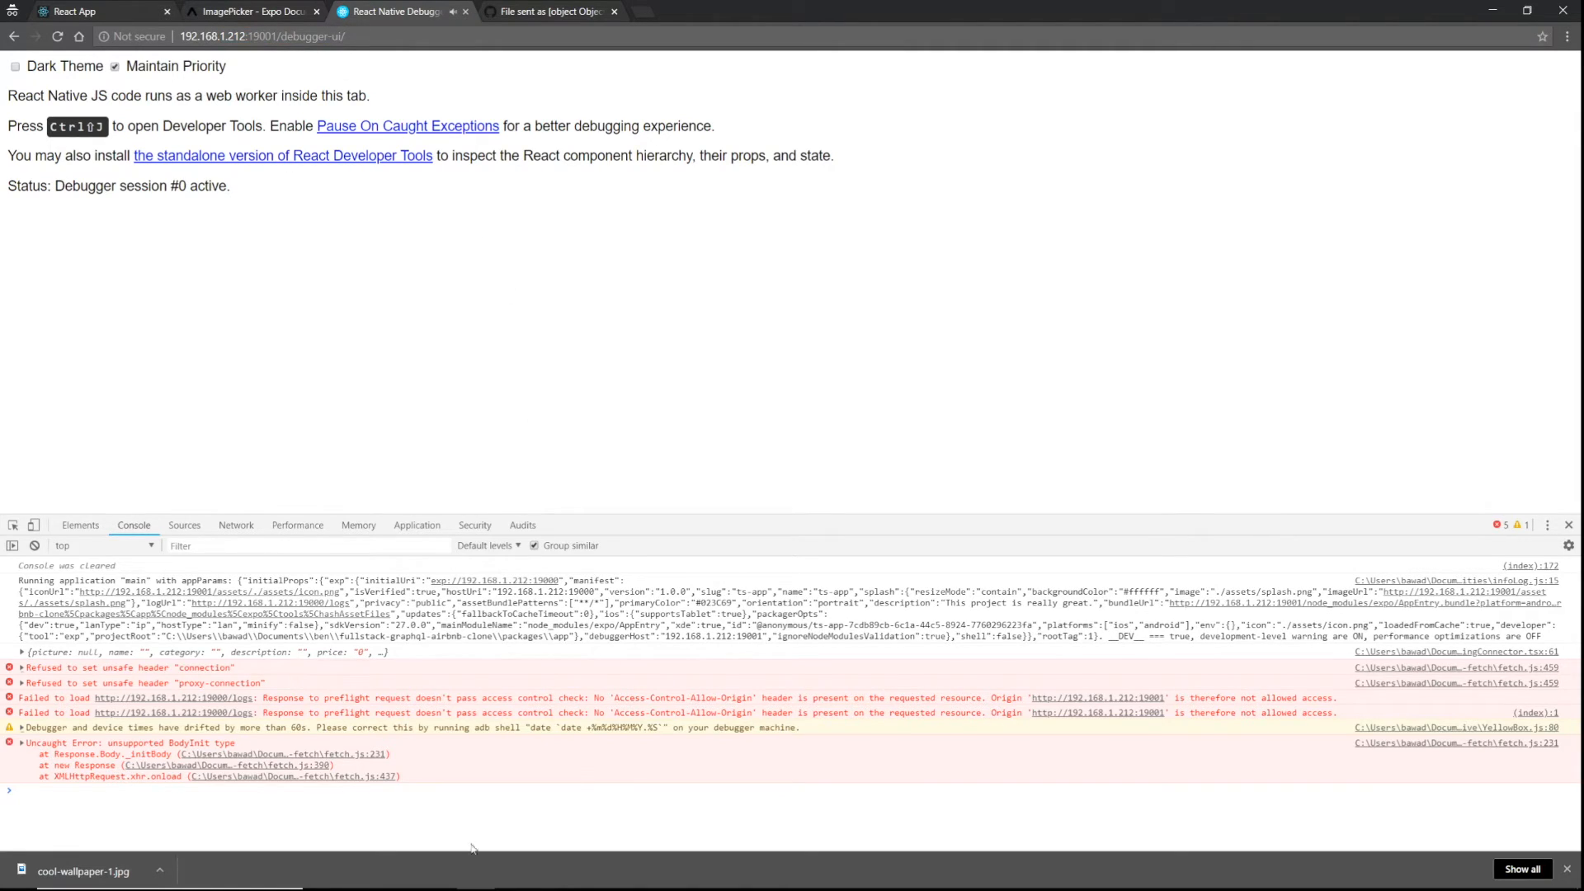
mouse_move(194, 633)
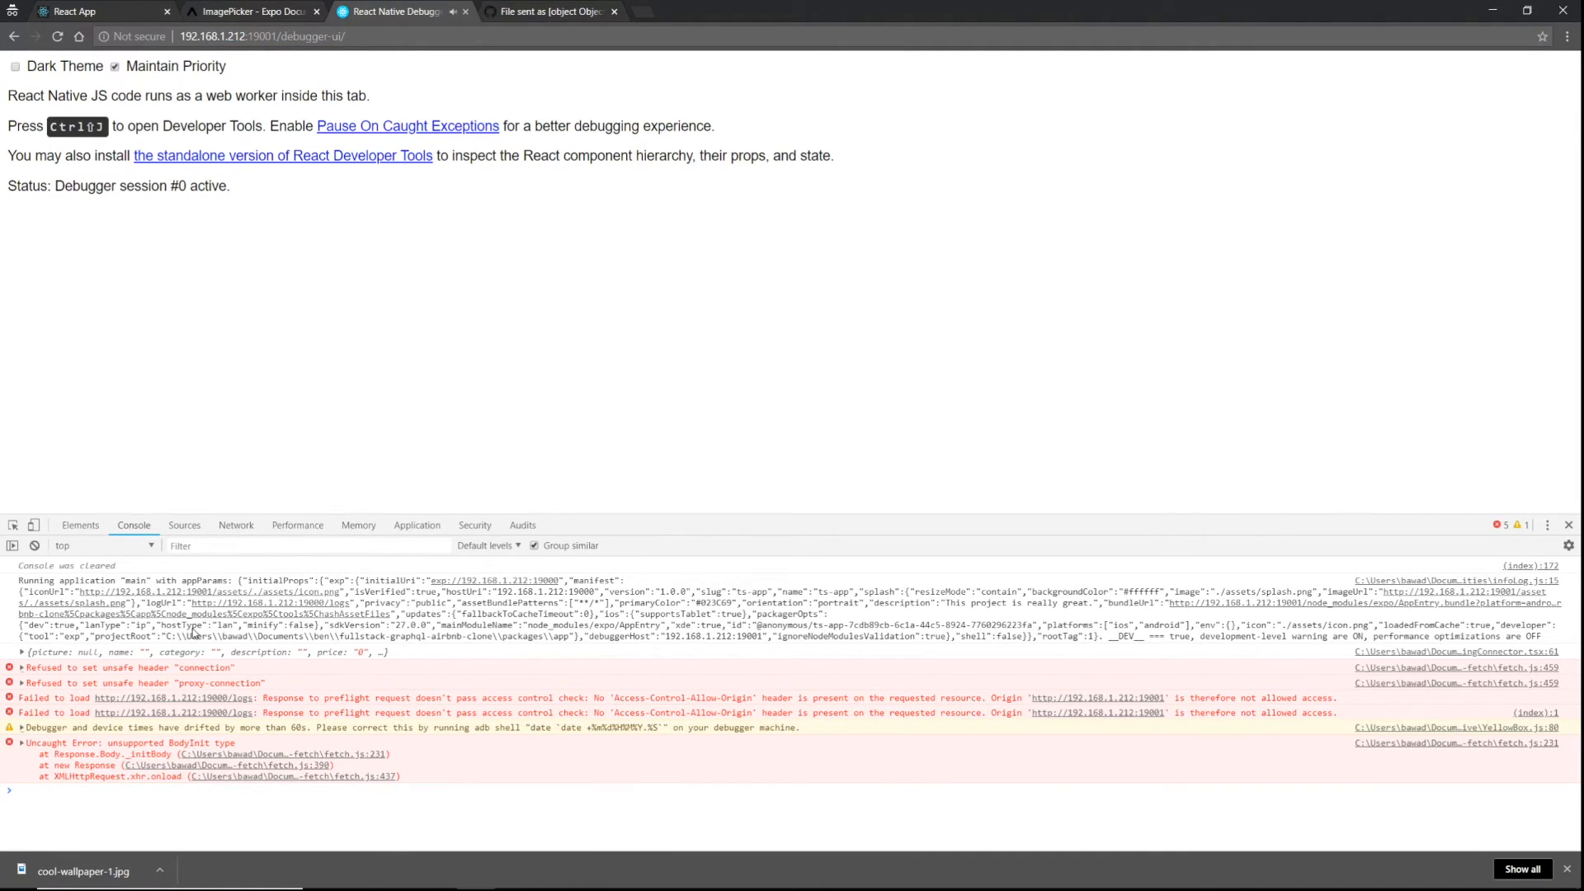
mouse_move(728, 441)
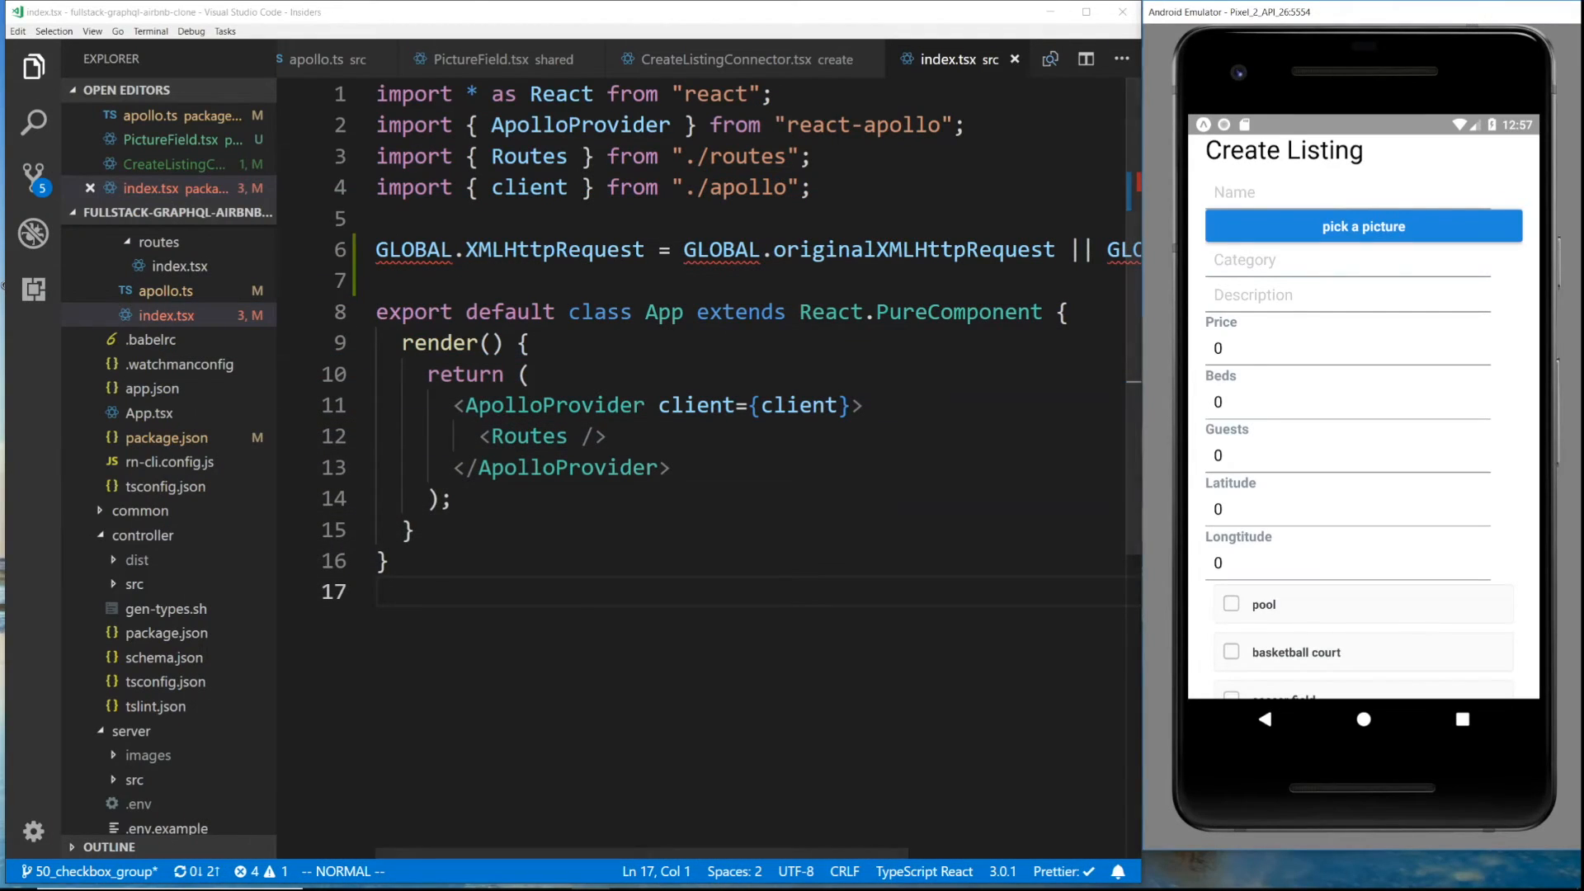
Hide the Explorer sidebar and select the GLOBAL.XMLHttpRequest override statement
click(33, 66)
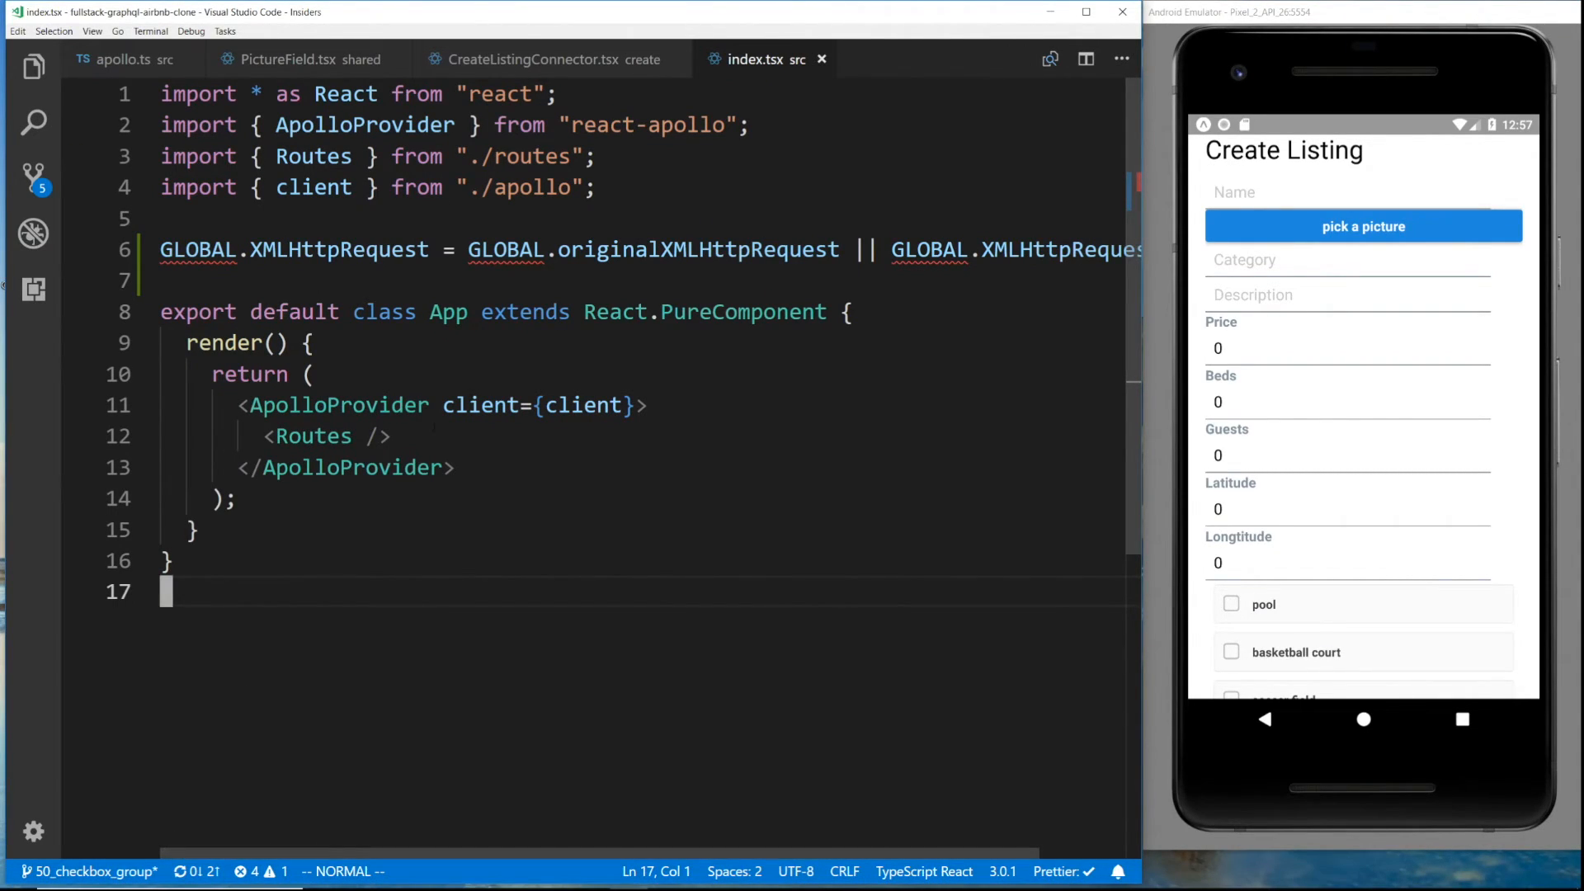
click(445, 250)
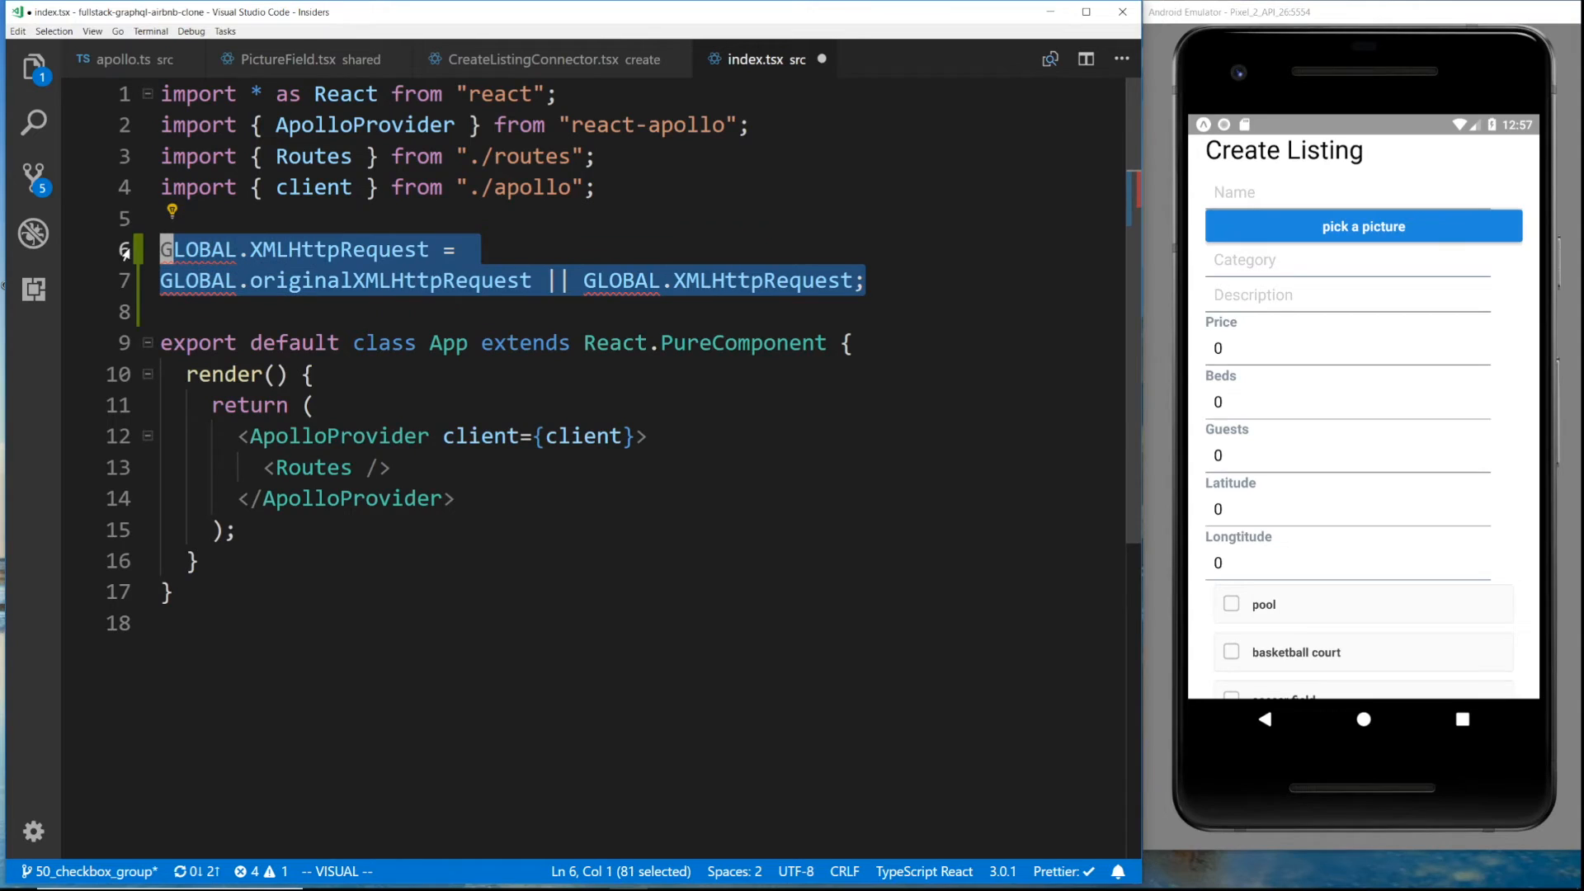
mouse_move(766, 59)
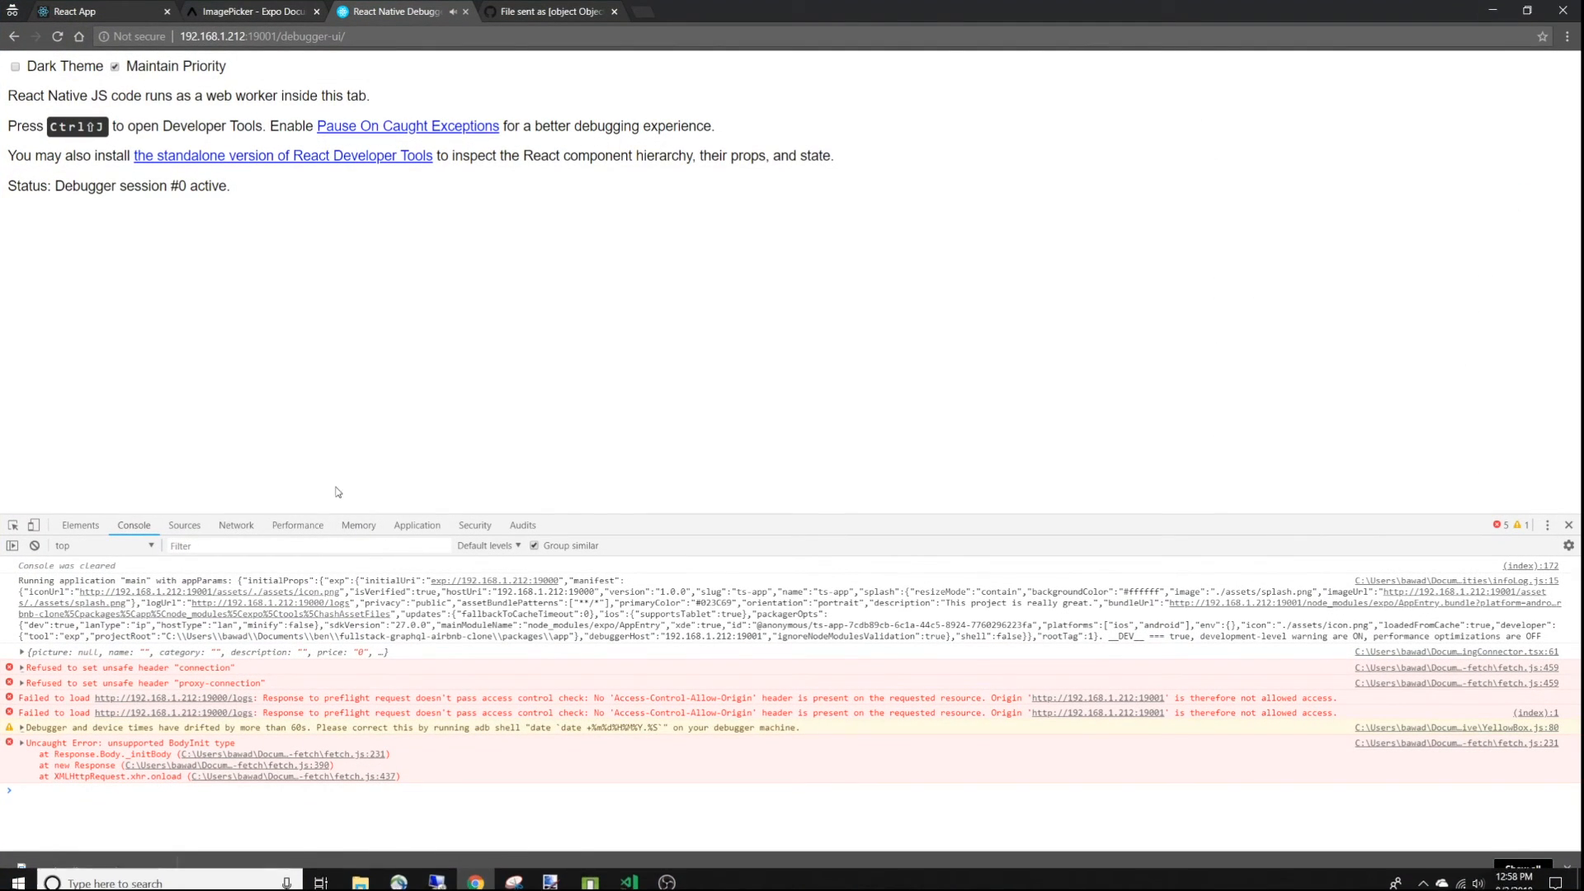
Scroll the debugger's Network list to the pending XHR request to 10.0.2.2
click(235, 525)
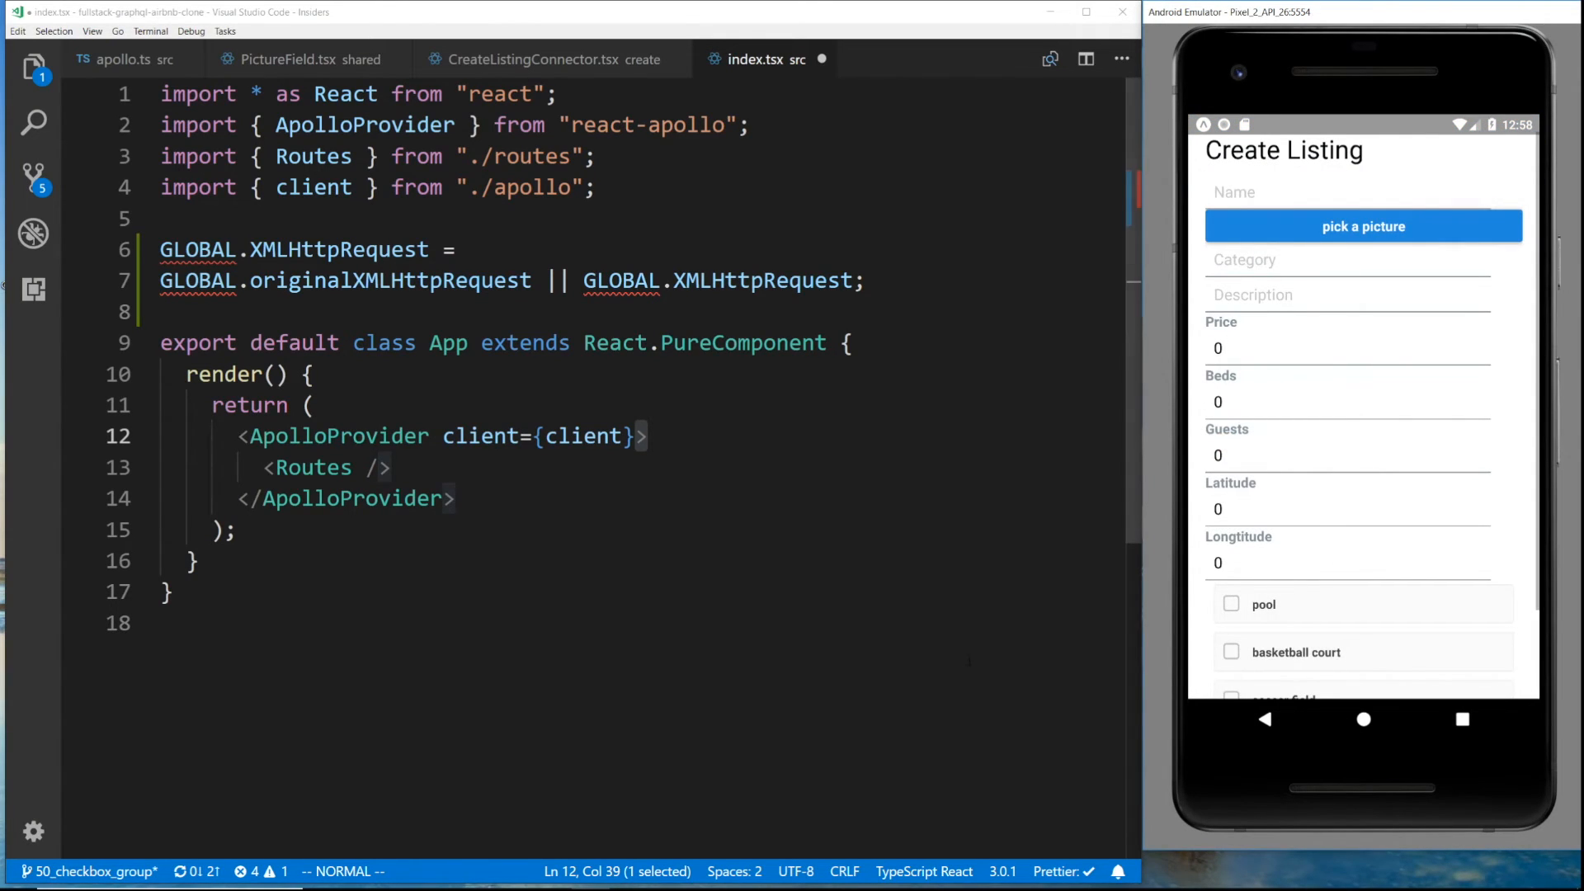
scroll(down, 3)
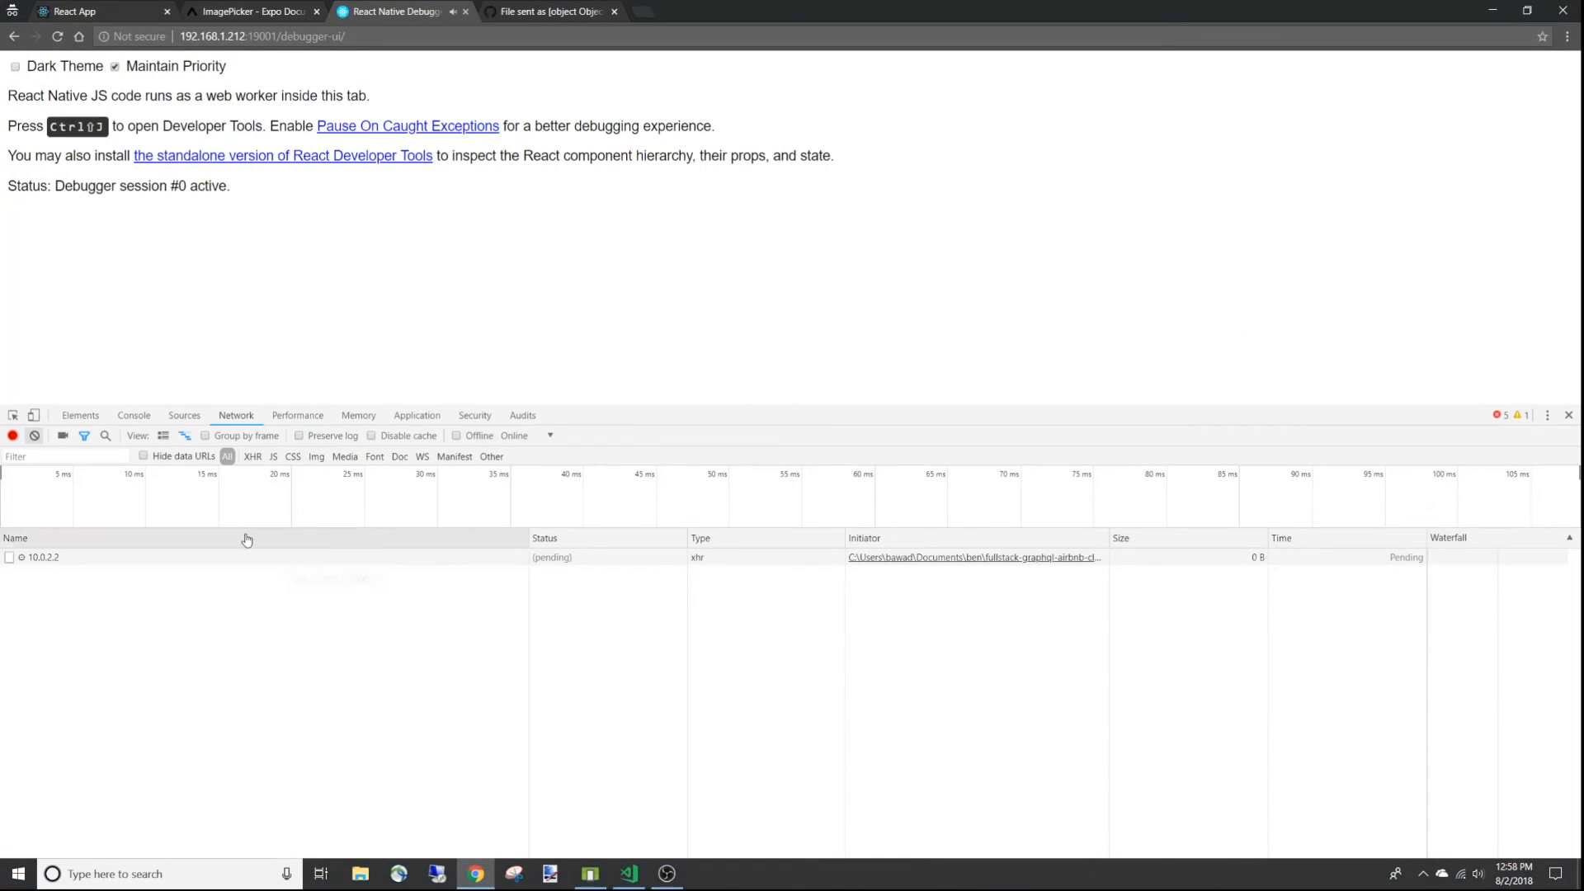
Open the 10.0.2.2 request details and glance at the Expo ImagePicker documentation
click(43, 557)
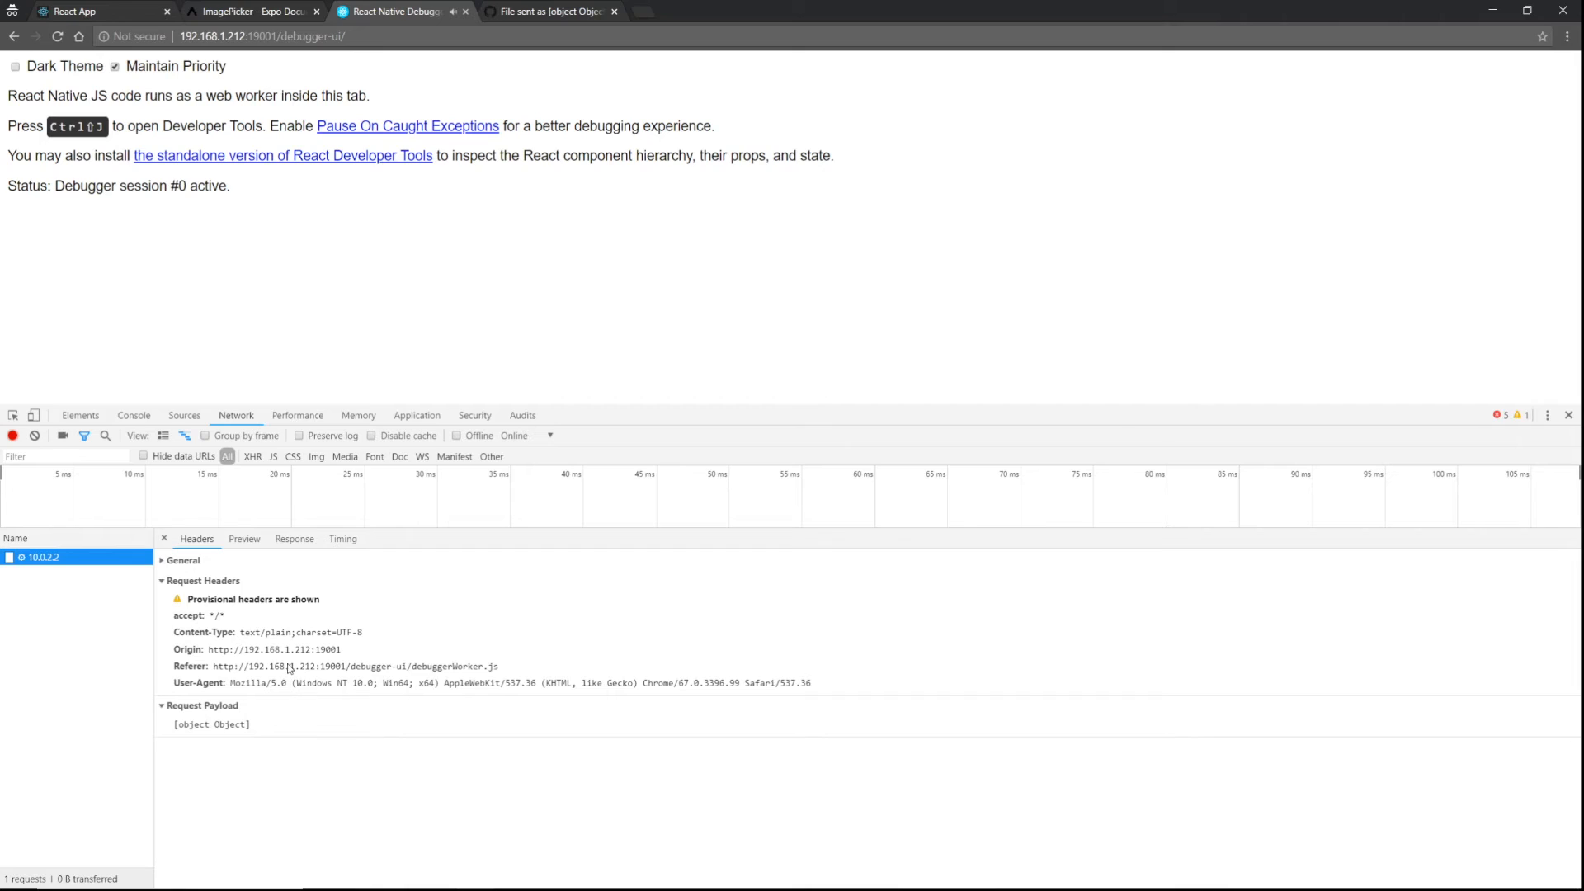
mouse_move(396, 549)
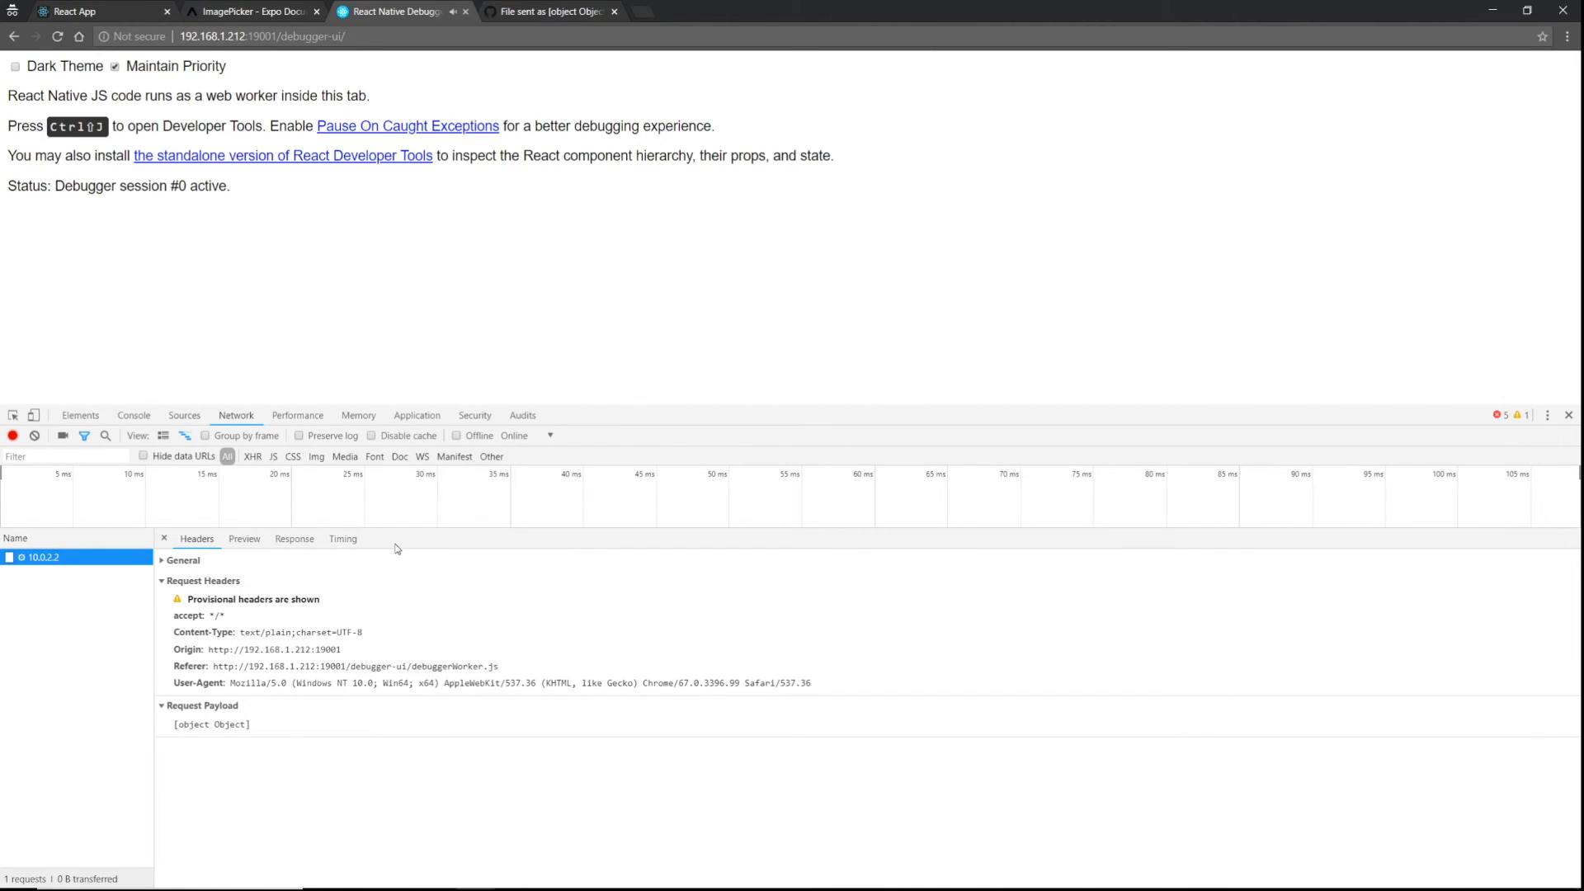
mouse_move(165, 733)
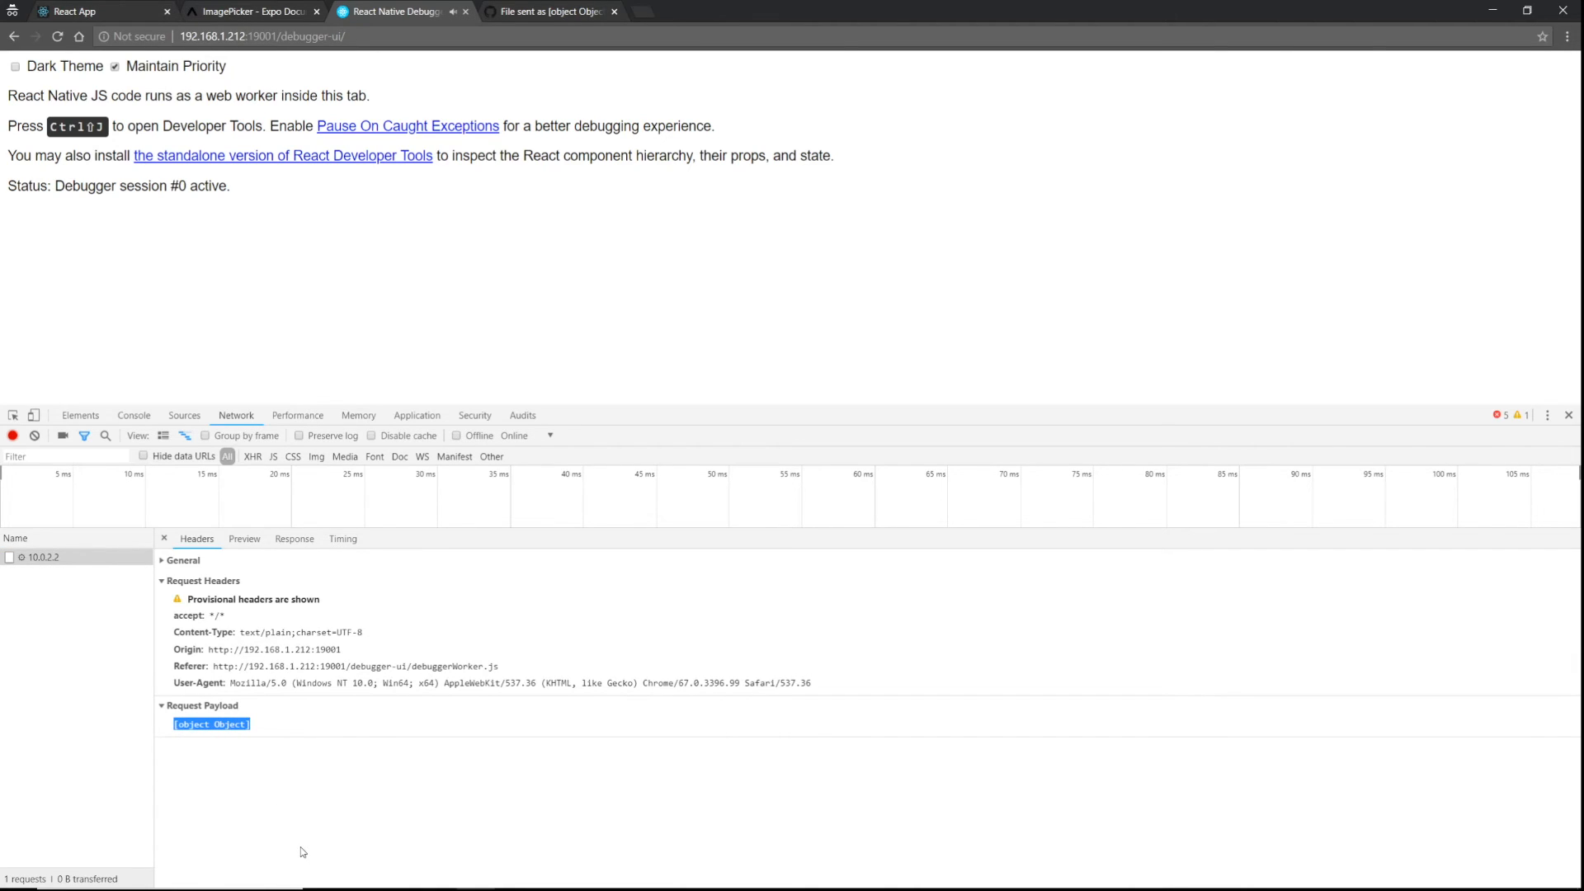
mouse_move(265, 738)
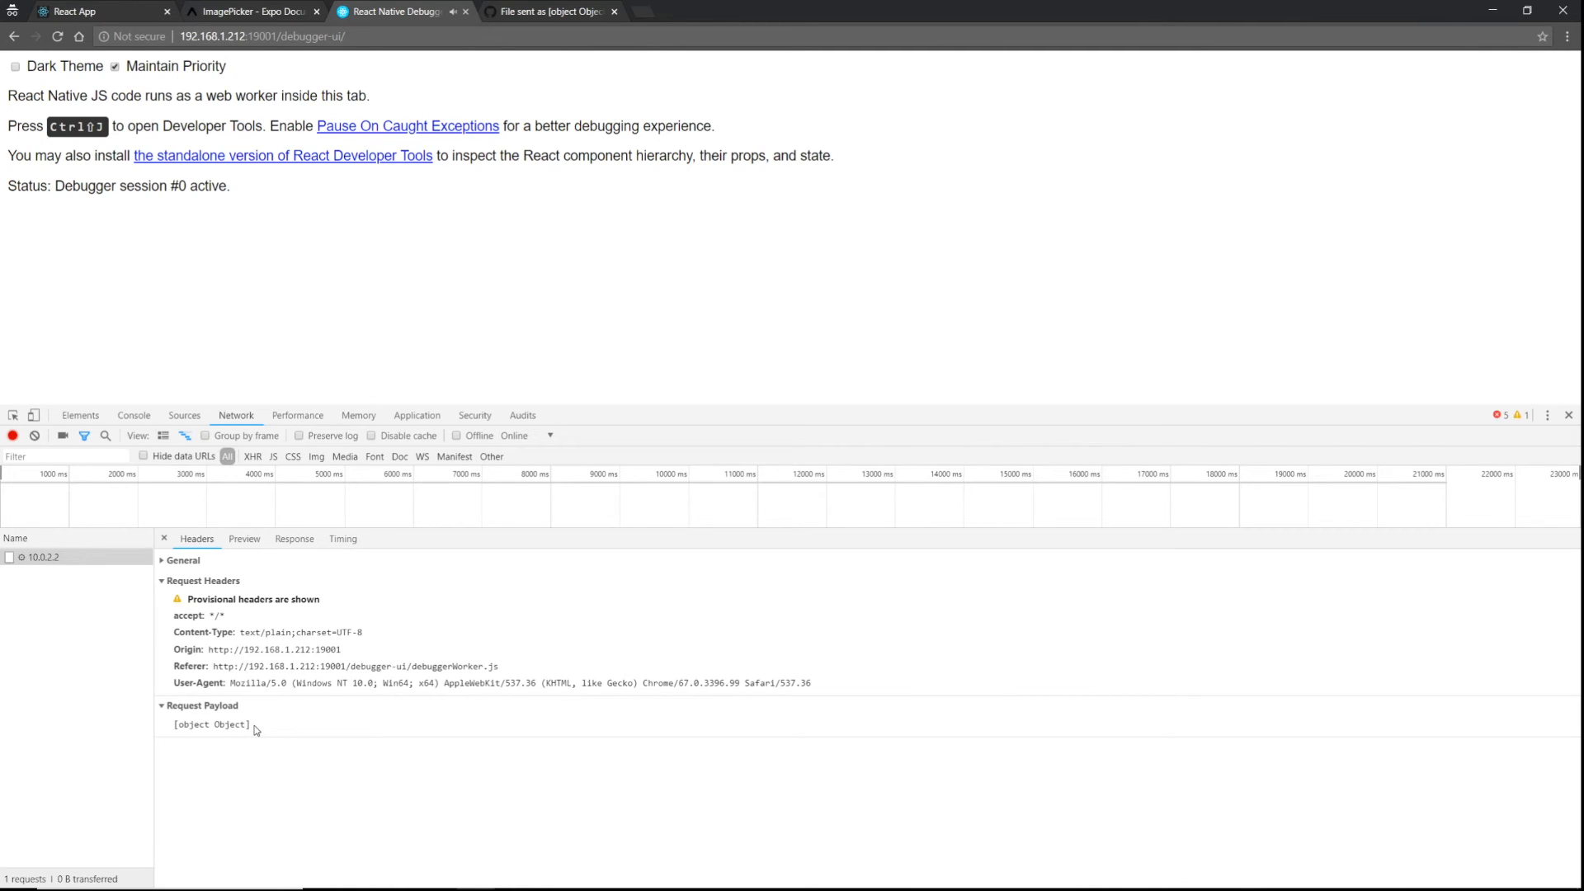
mouse_move(264, 730)
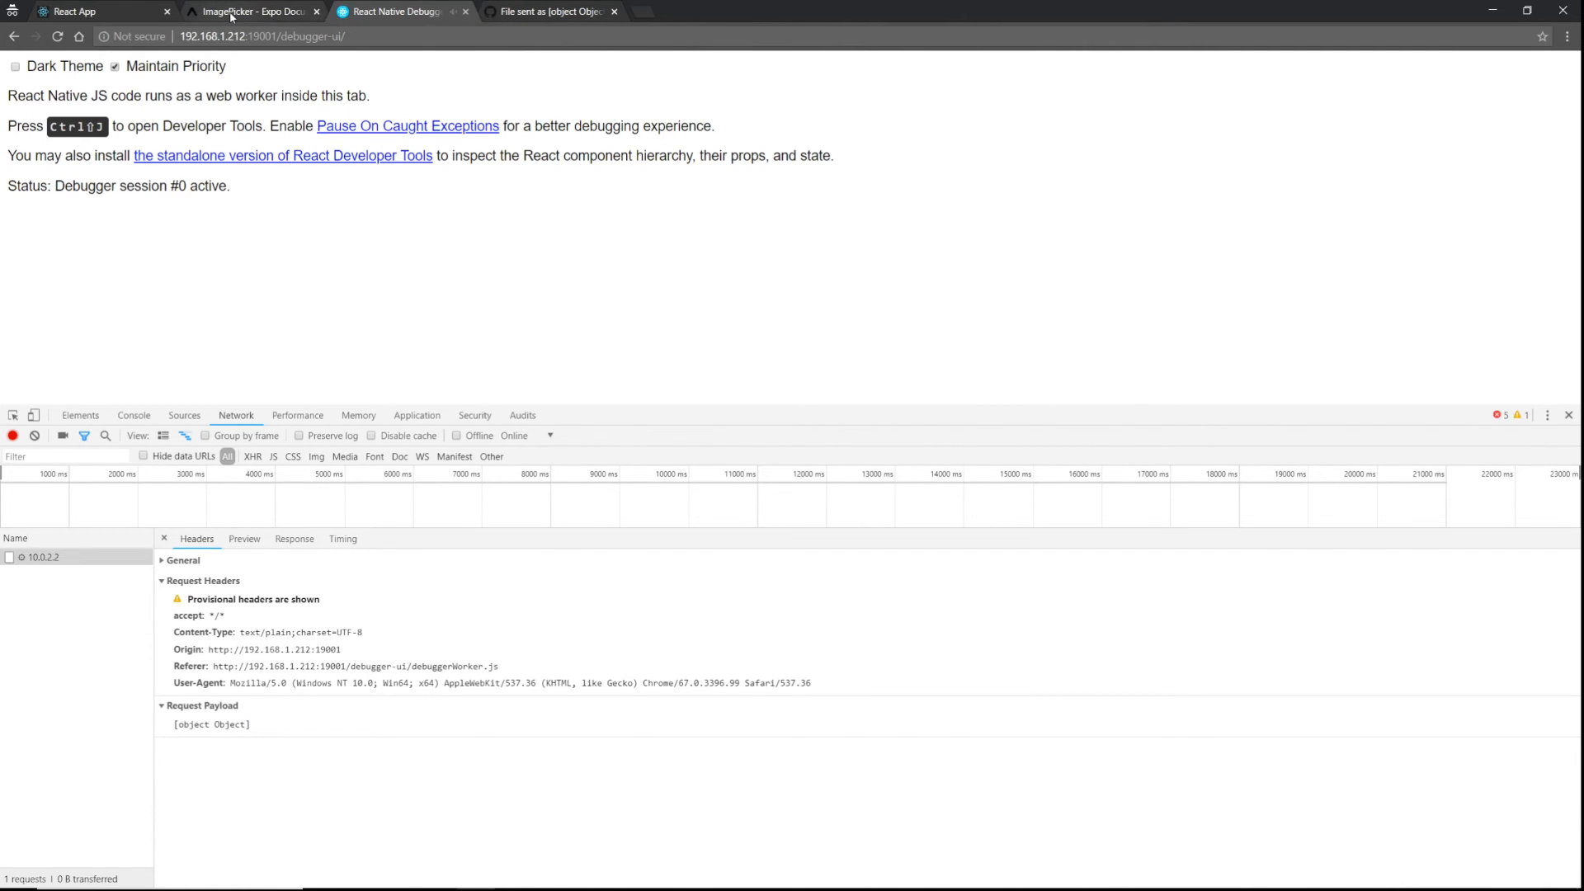
click(248, 11)
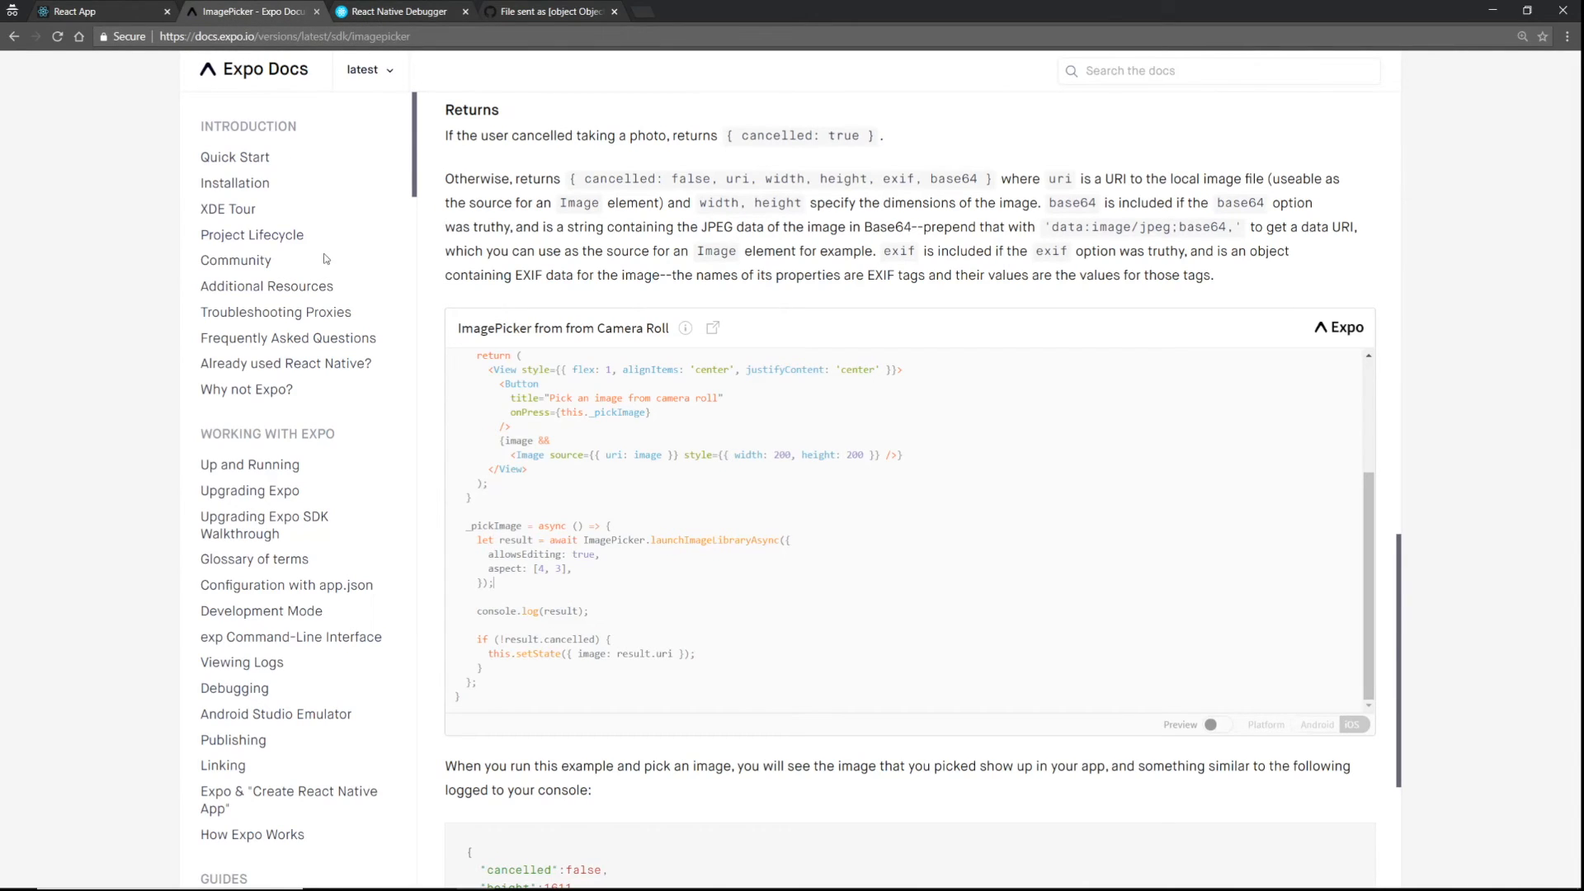
click(395, 11)
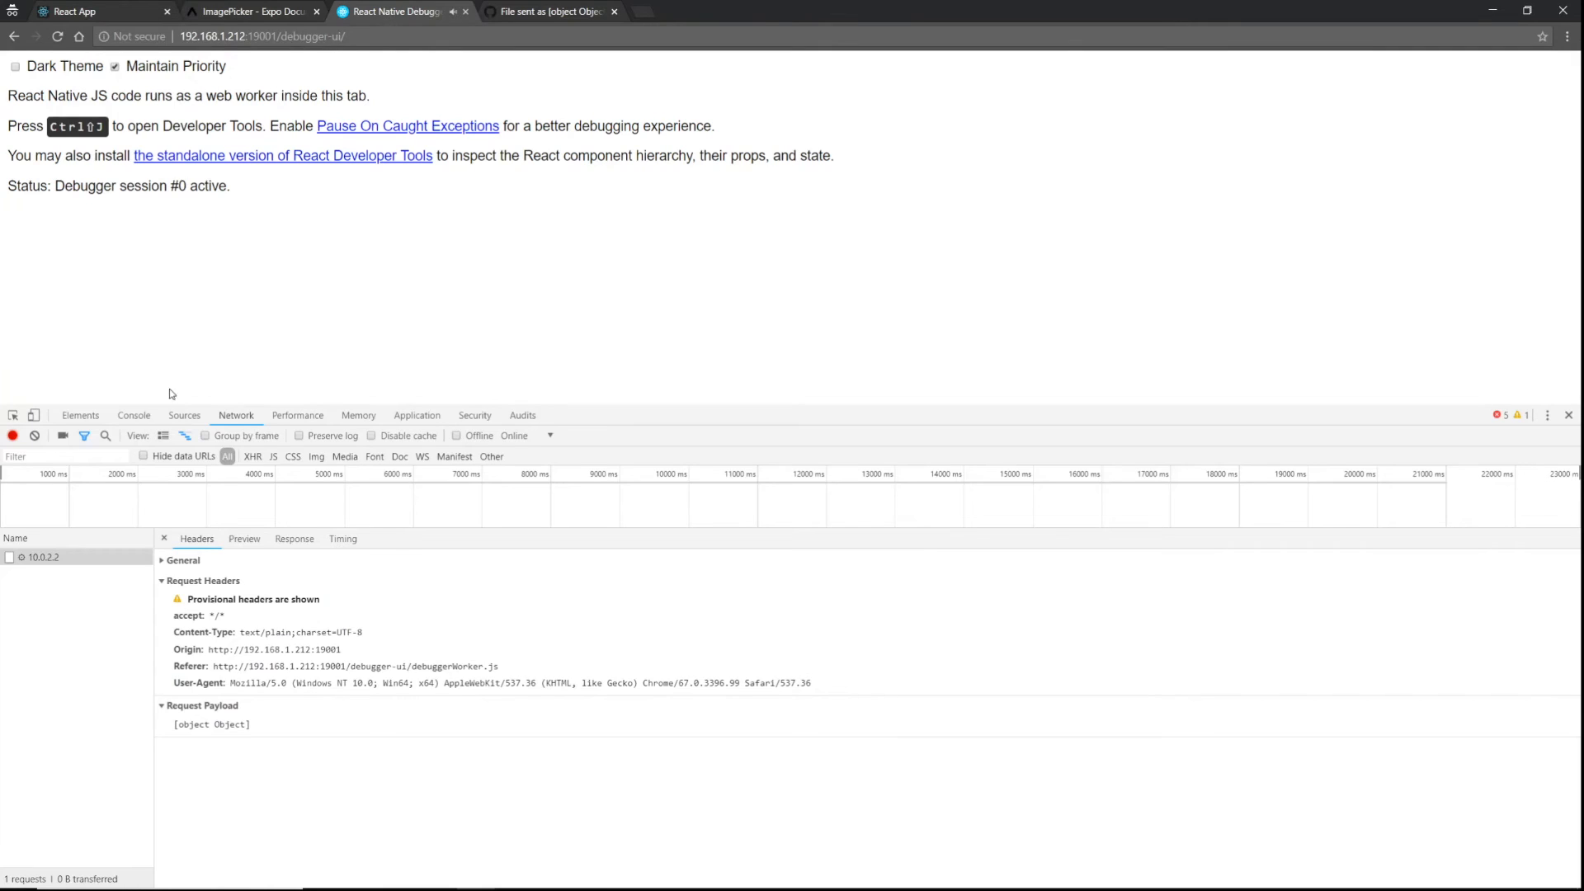
Check the console logs, revisit the [object Object] payload, then bring up the GitHub issue
click(134, 415)
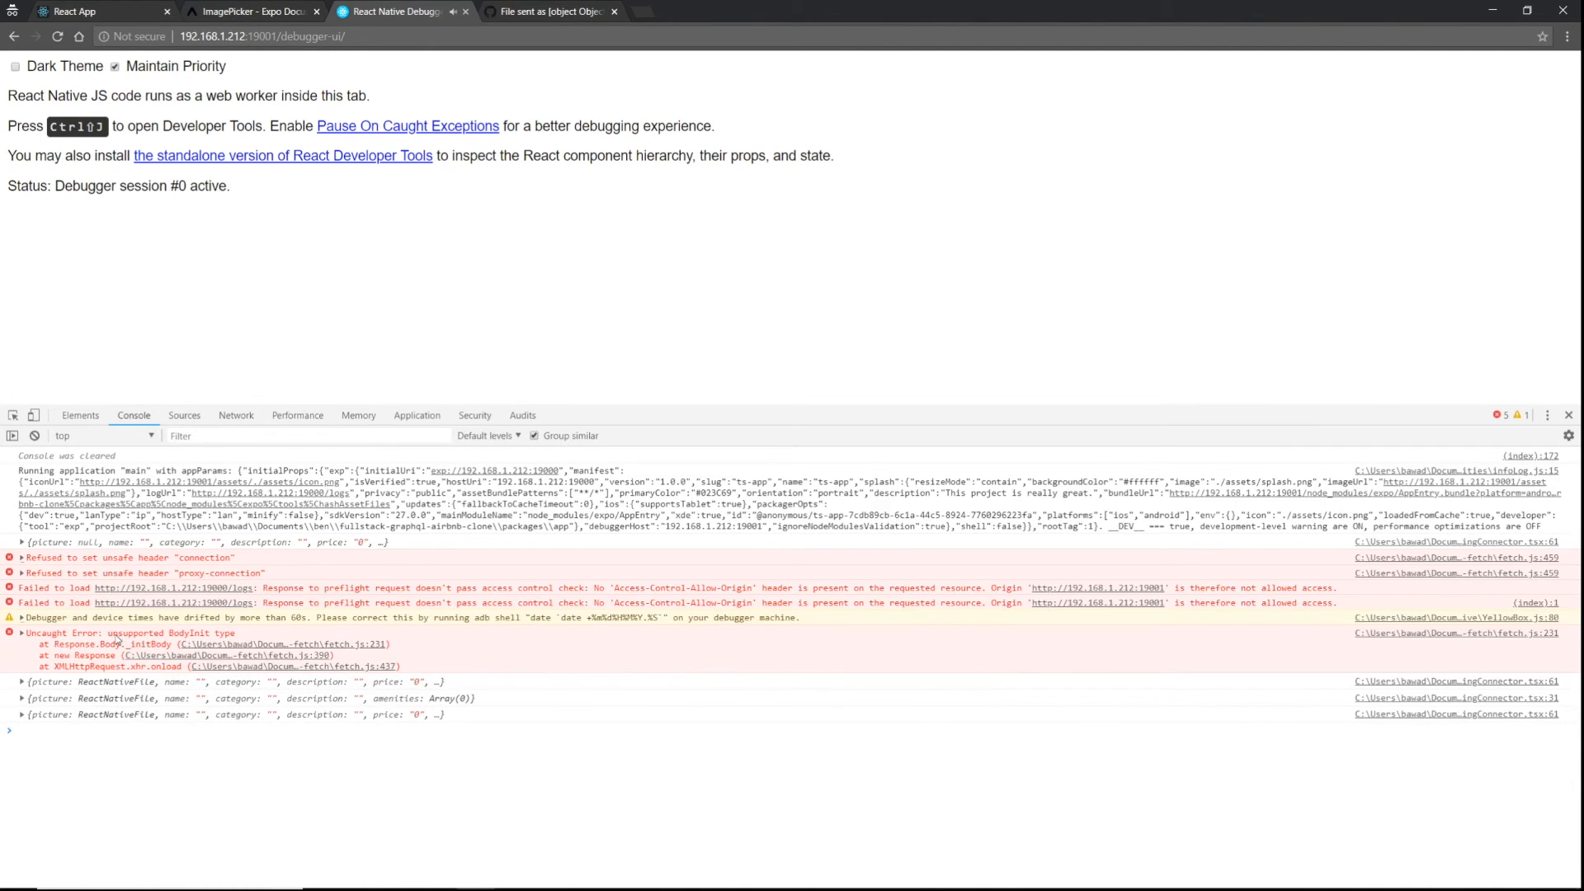
double_click(167, 633)
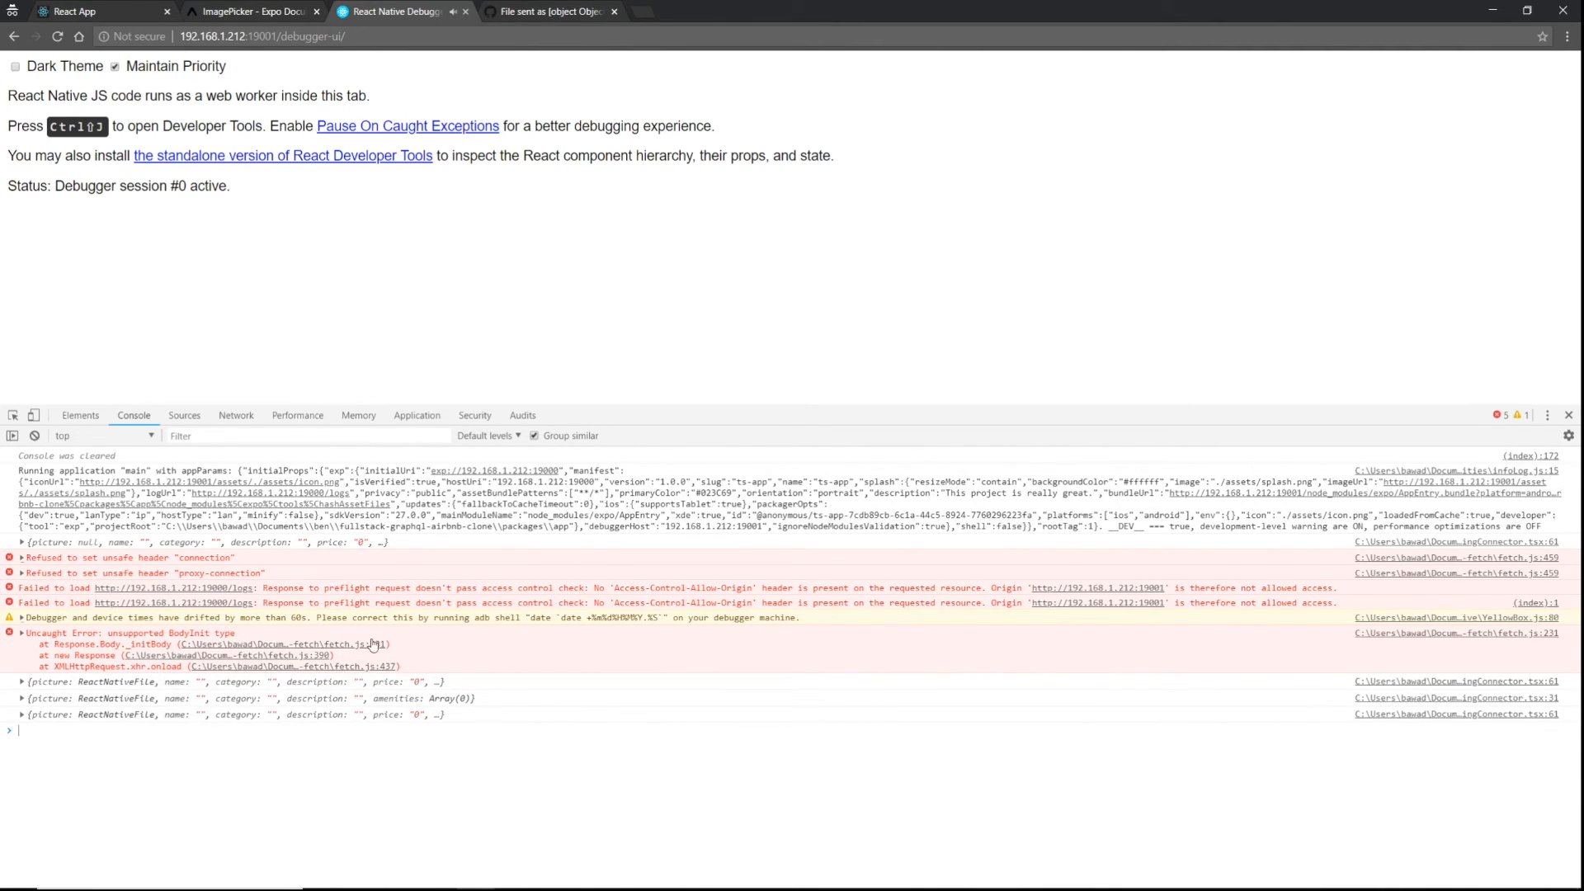
click(235, 415)
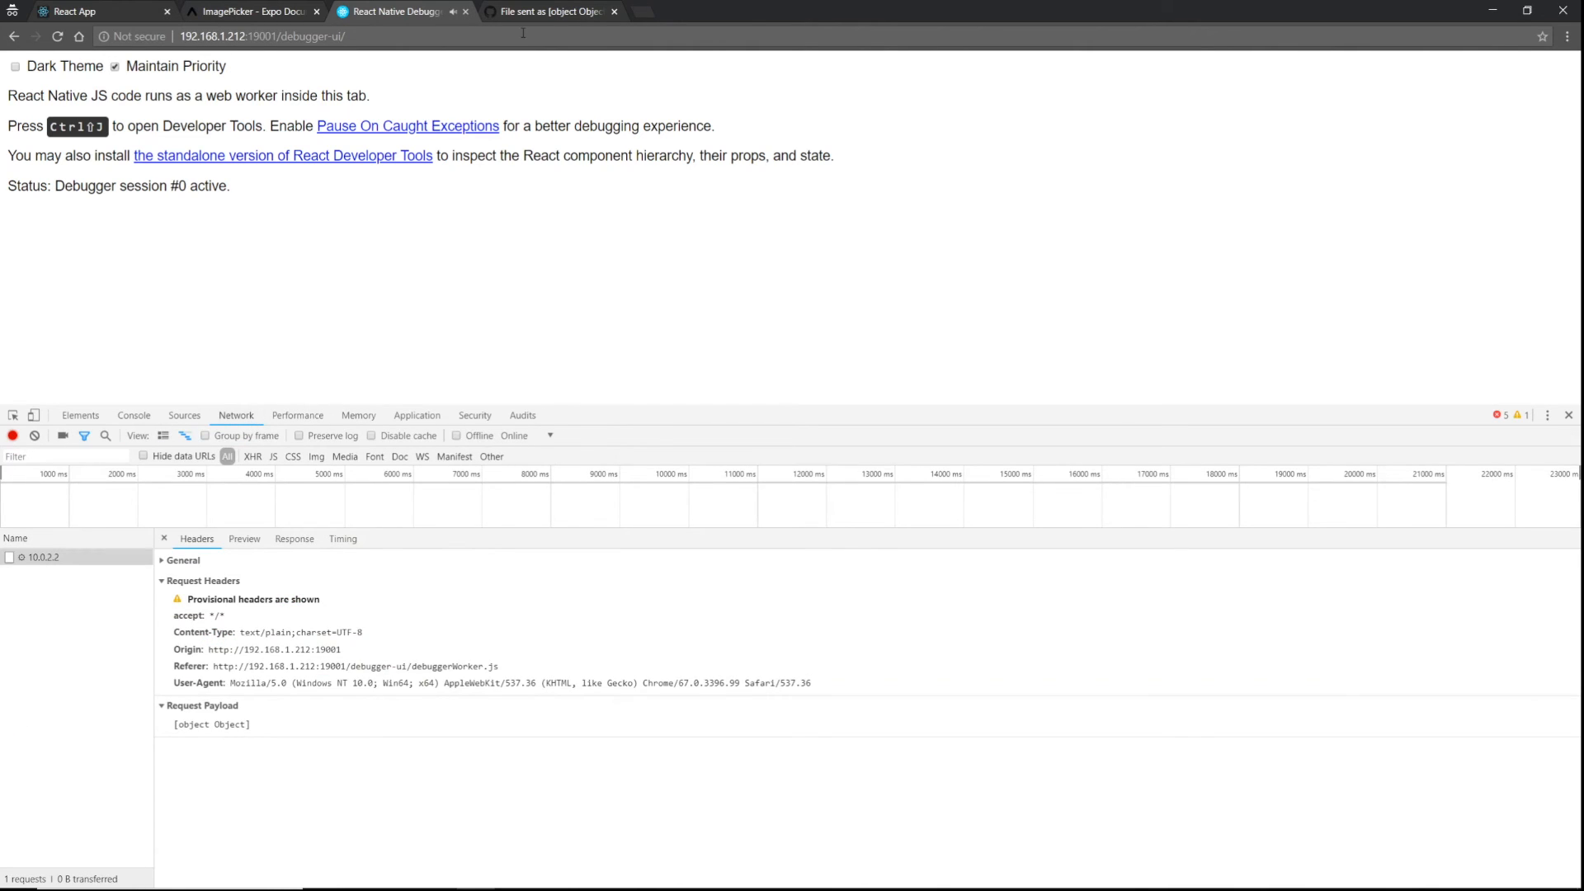
click(549, 11)
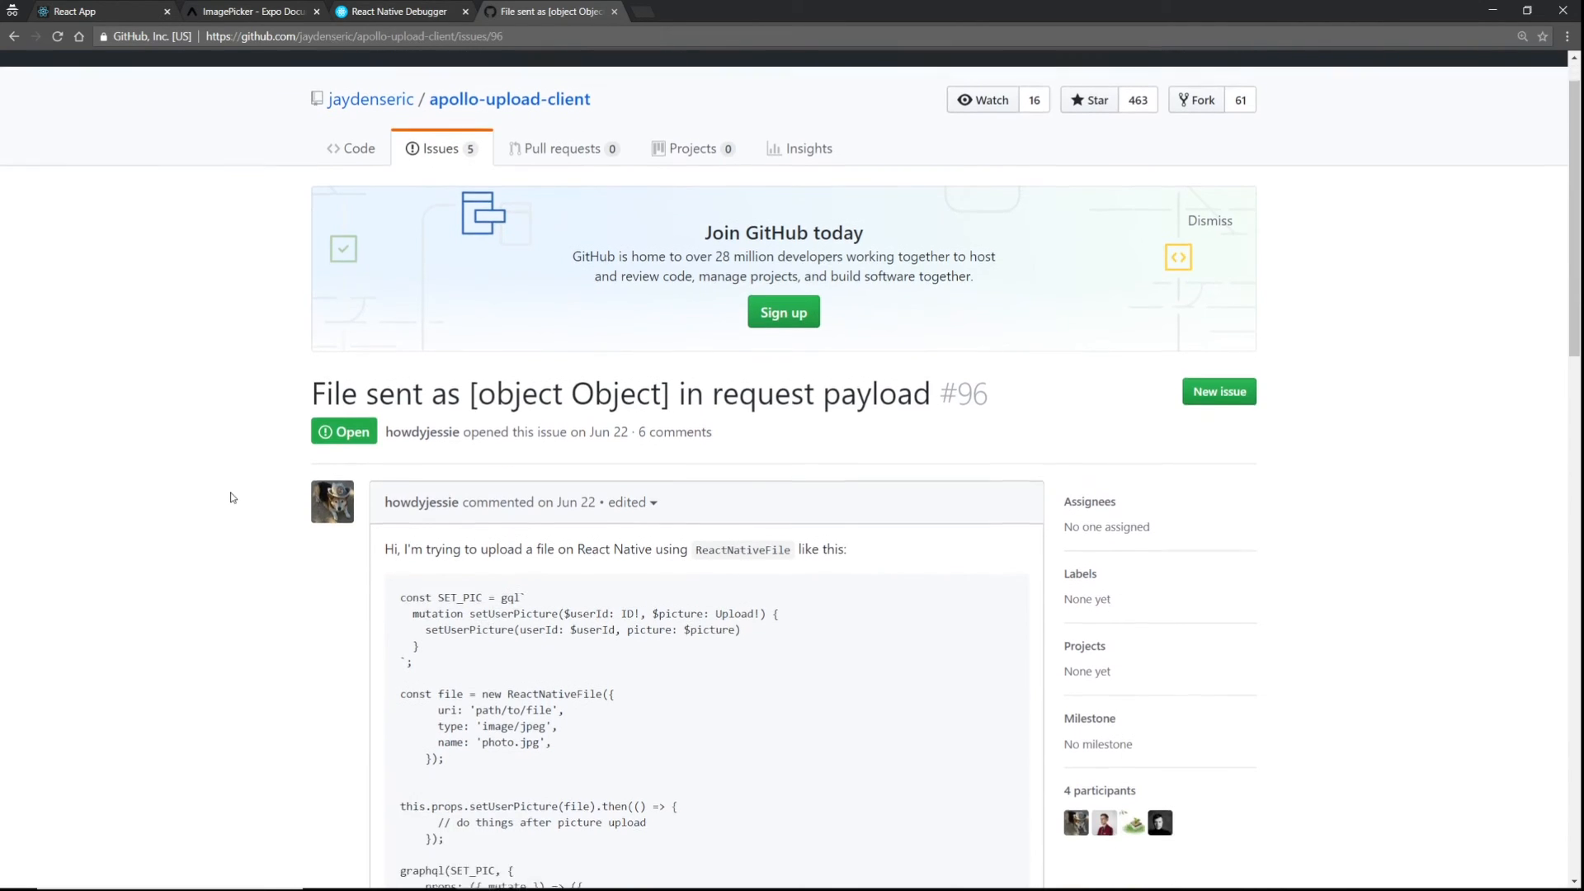
Scroll through issue #96's comments about React Native Debugger replacing fetch, then return to the debugger
scroll(down, 3)
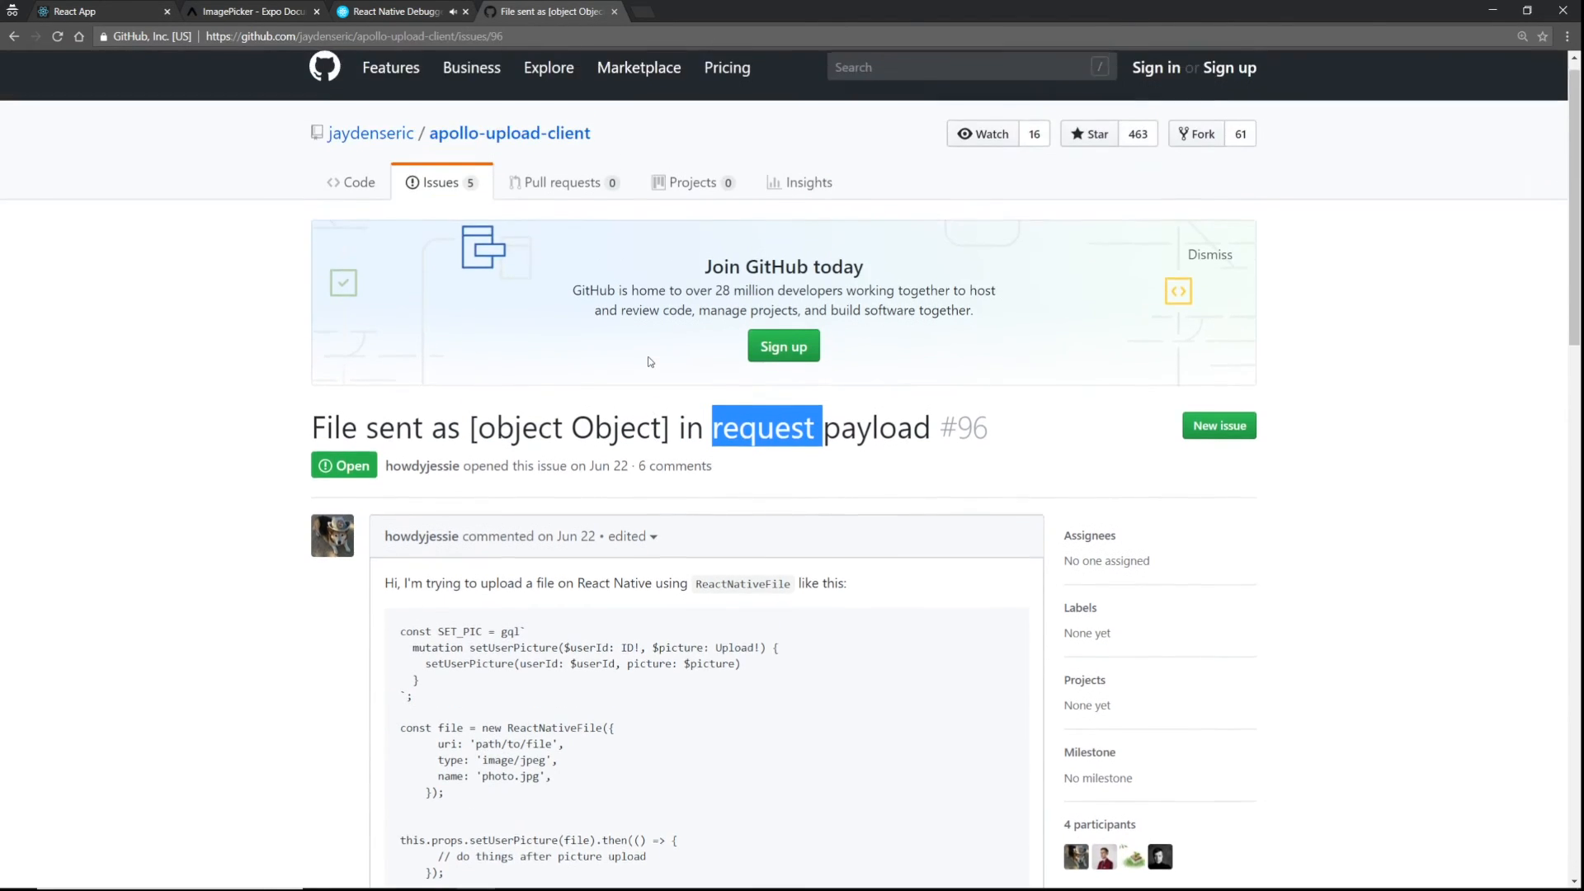
scroll(down, 3)
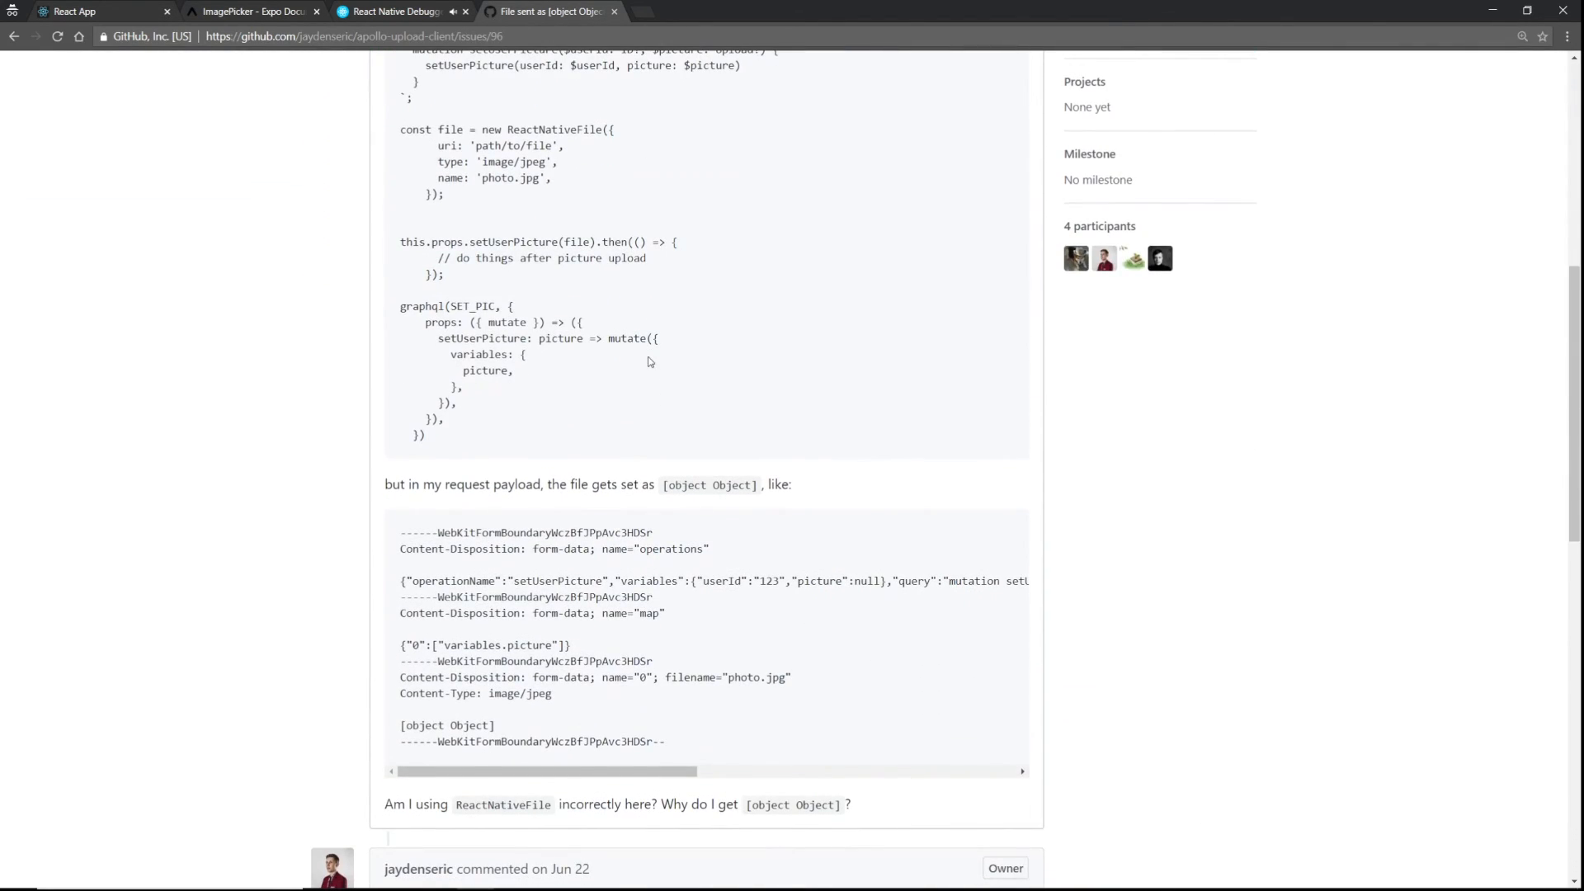
mouse_move(515, 218)
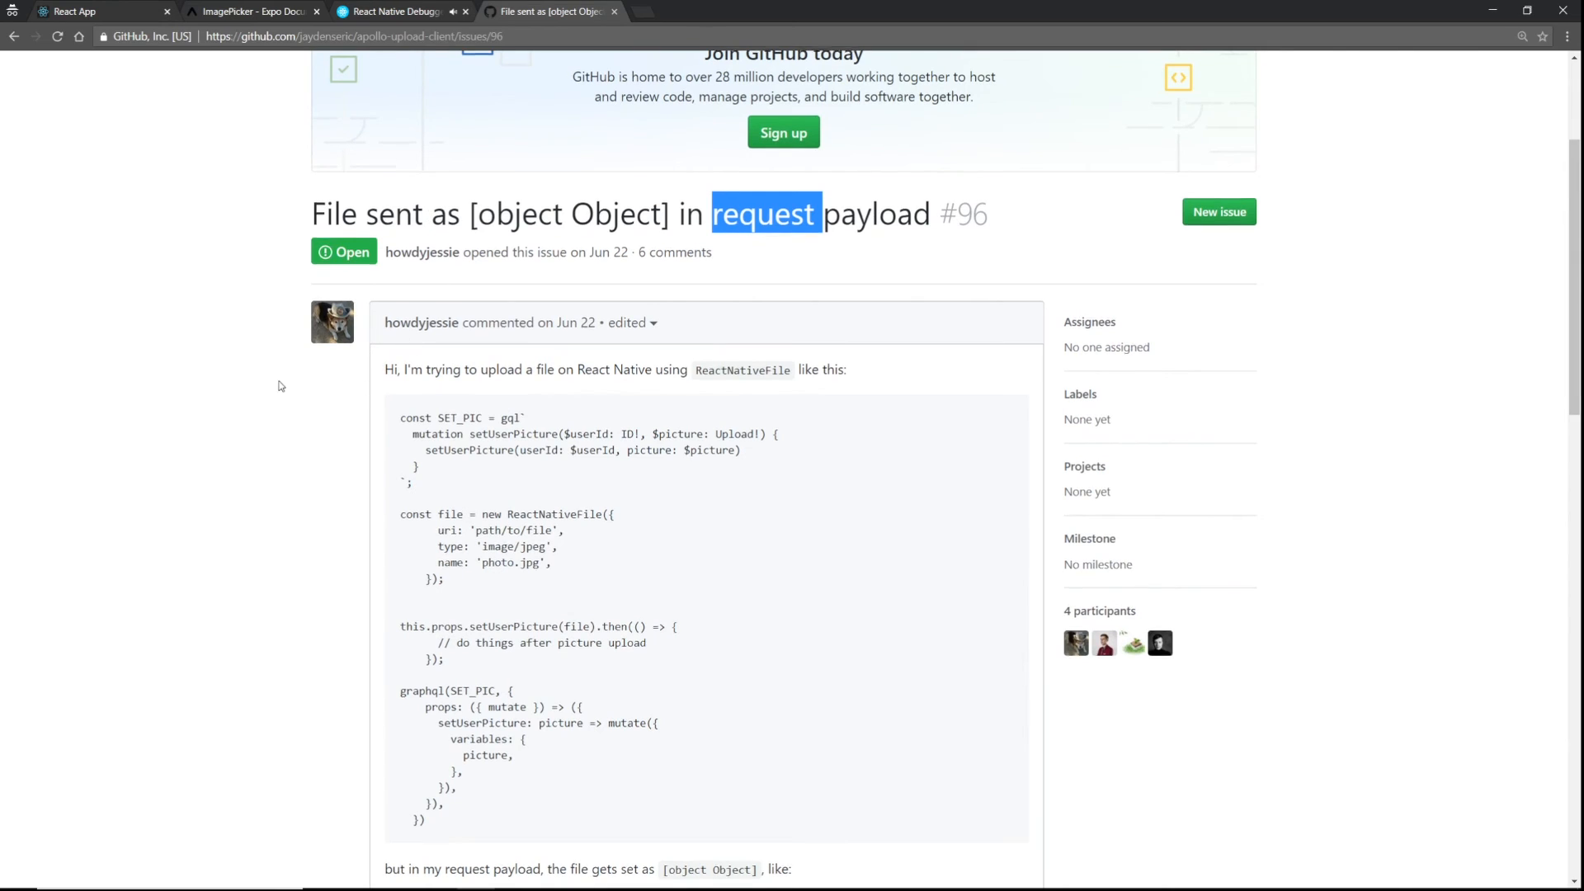
scroll(down, 3)
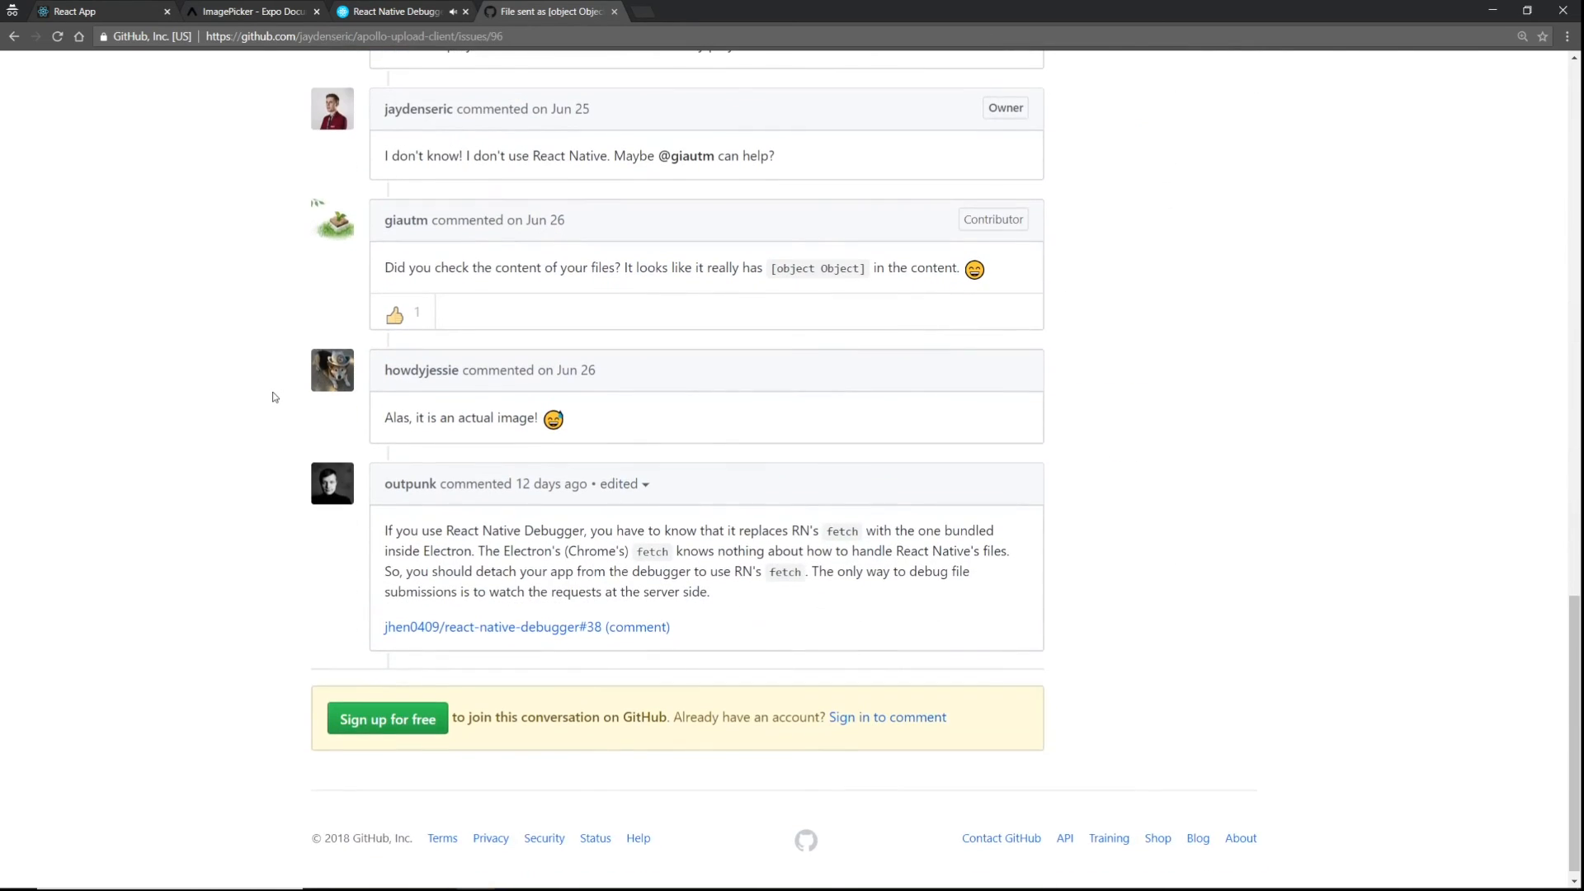
scroll(up, 3)
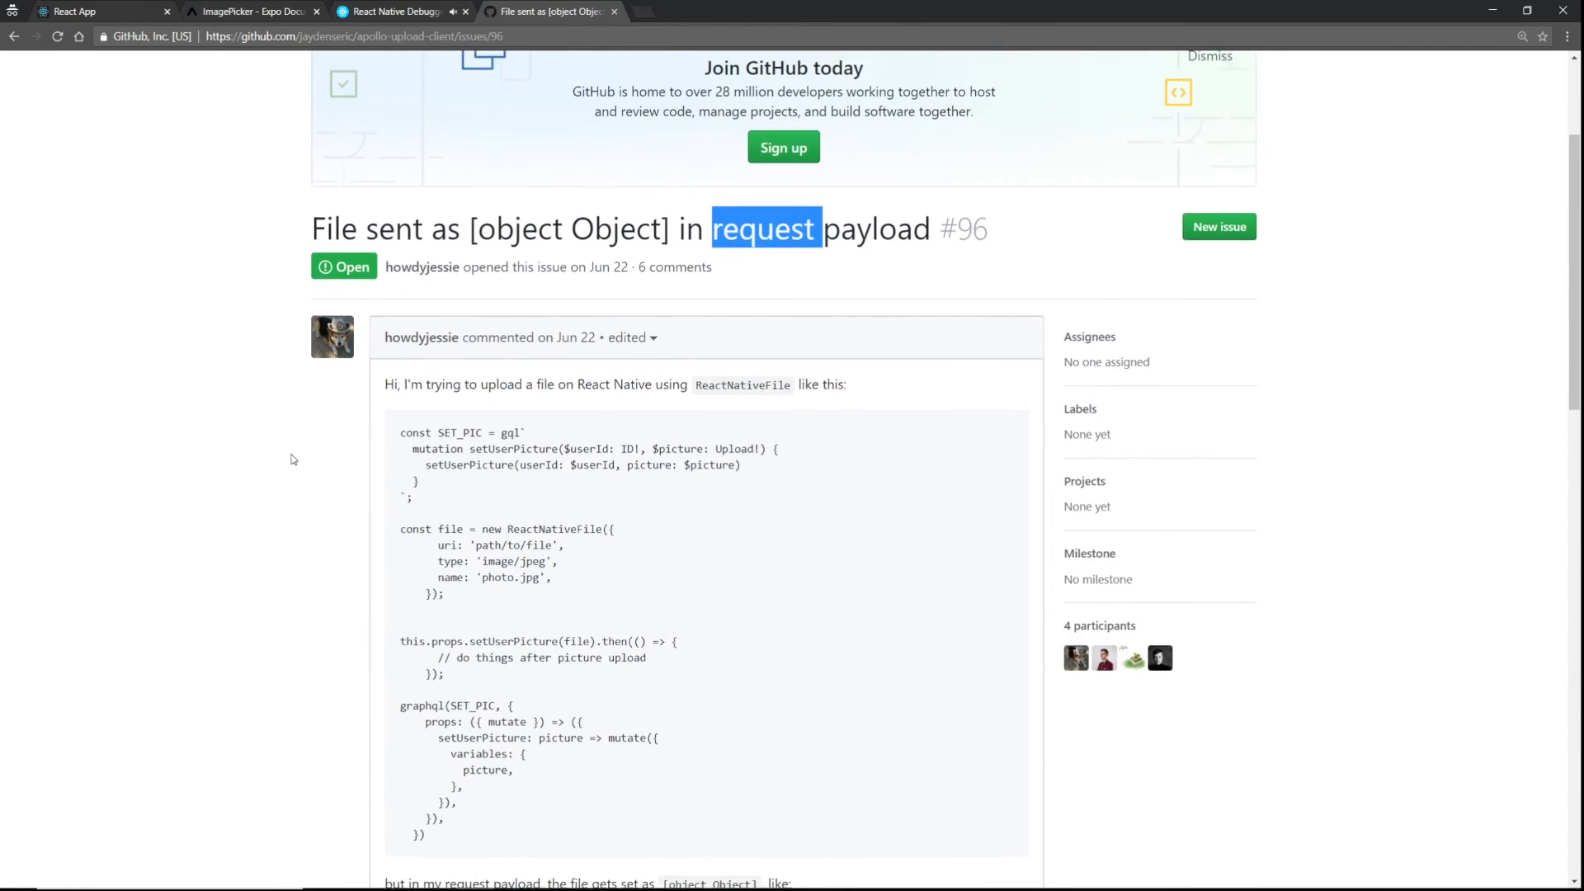
click(394, 10)
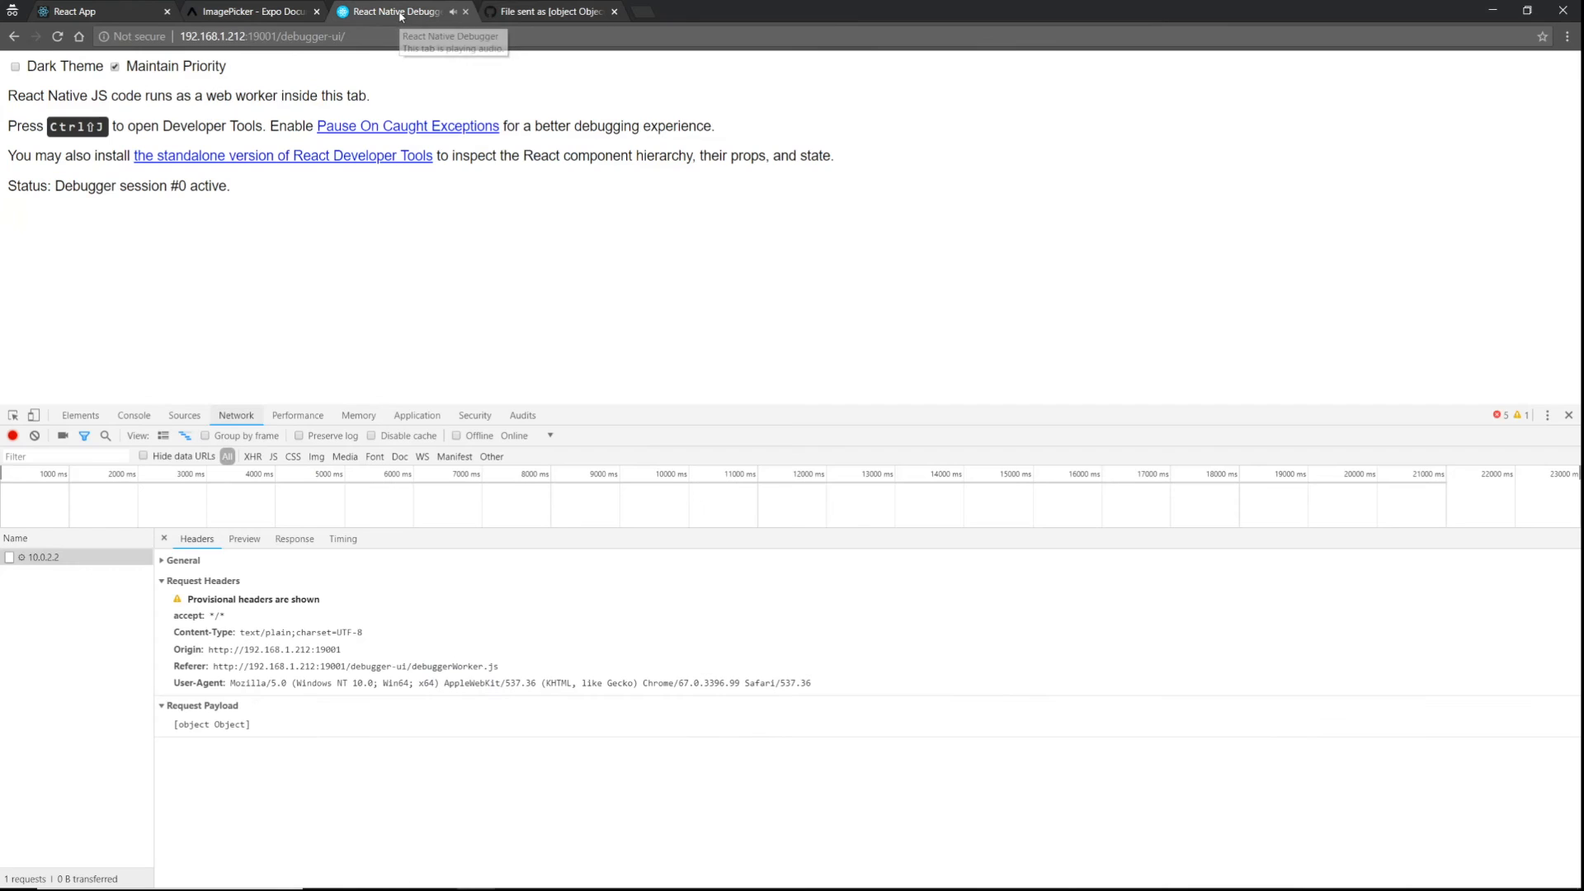
mouse_move(723, 434)
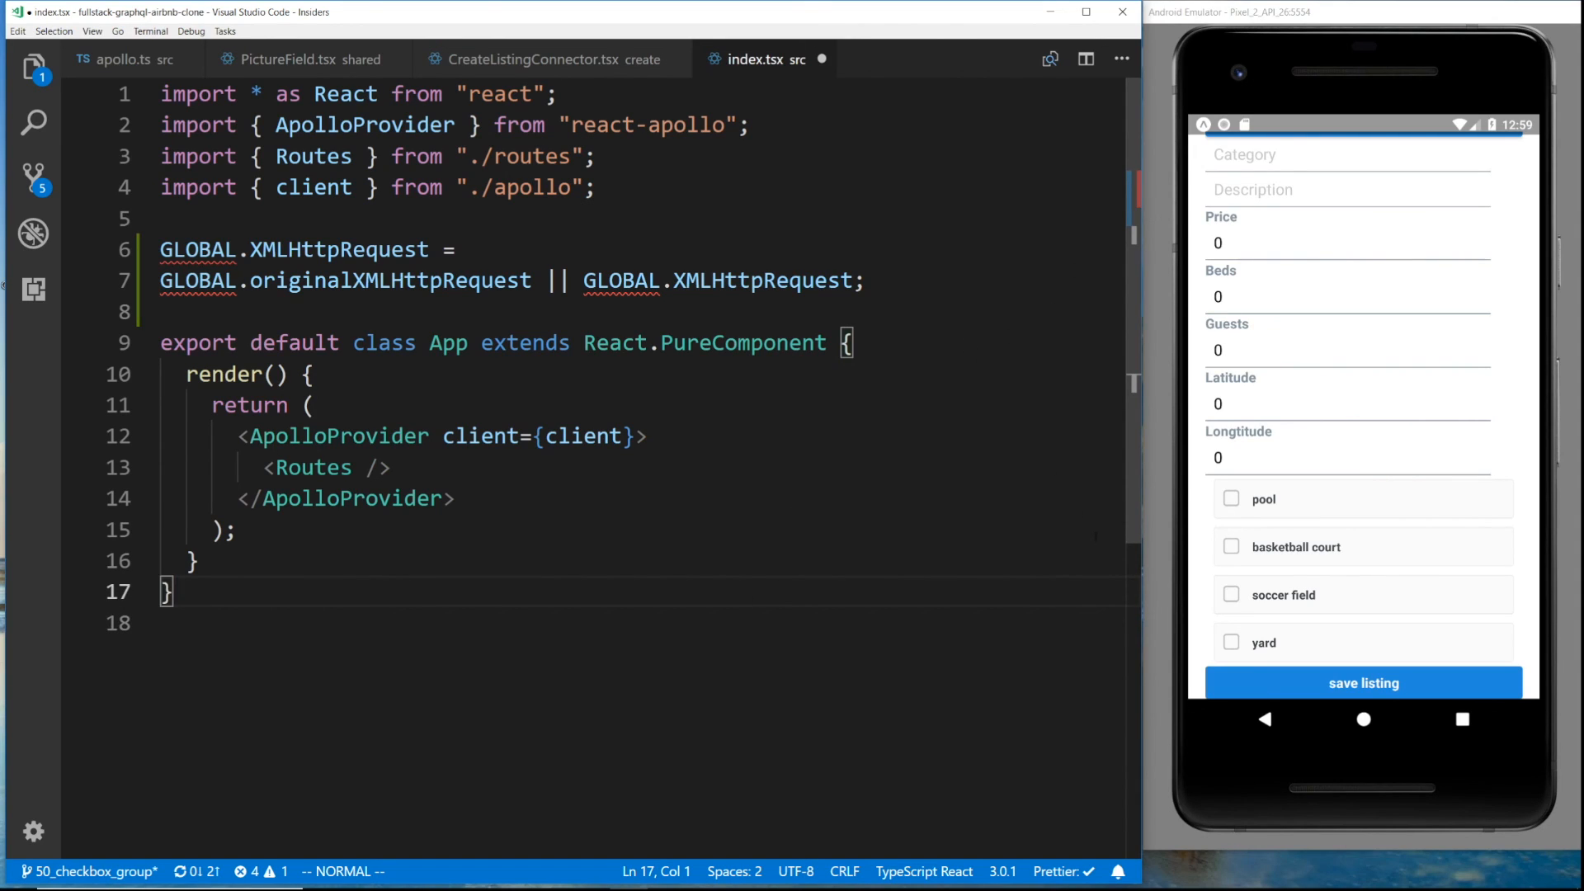
Switch back to Visual Studio Code showing index.tsx beside the Create Listing emulator form
click(303, 373)
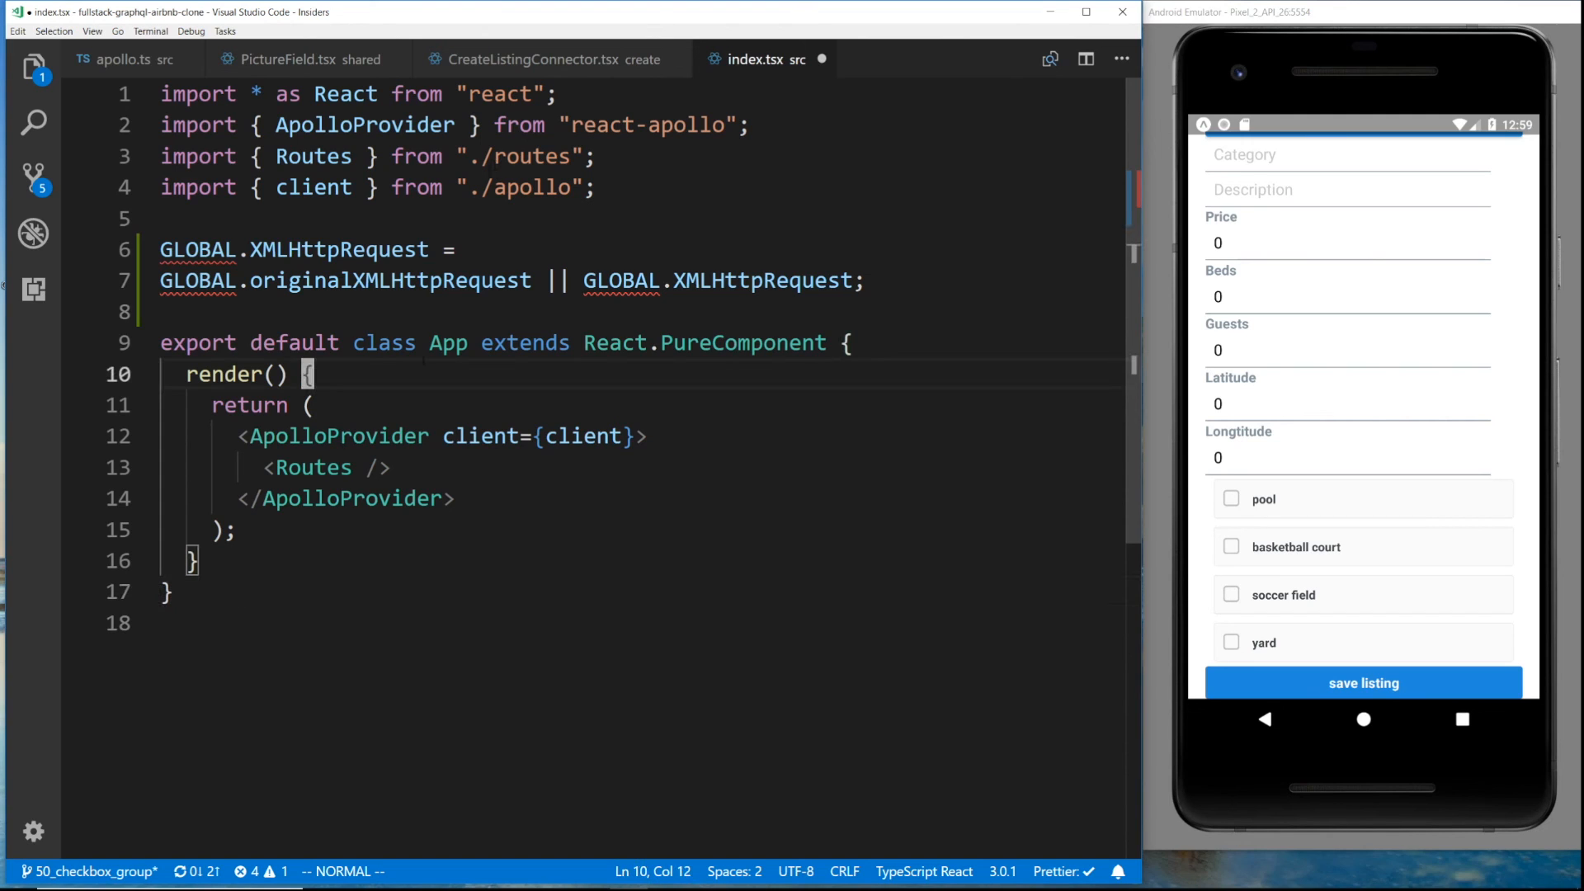